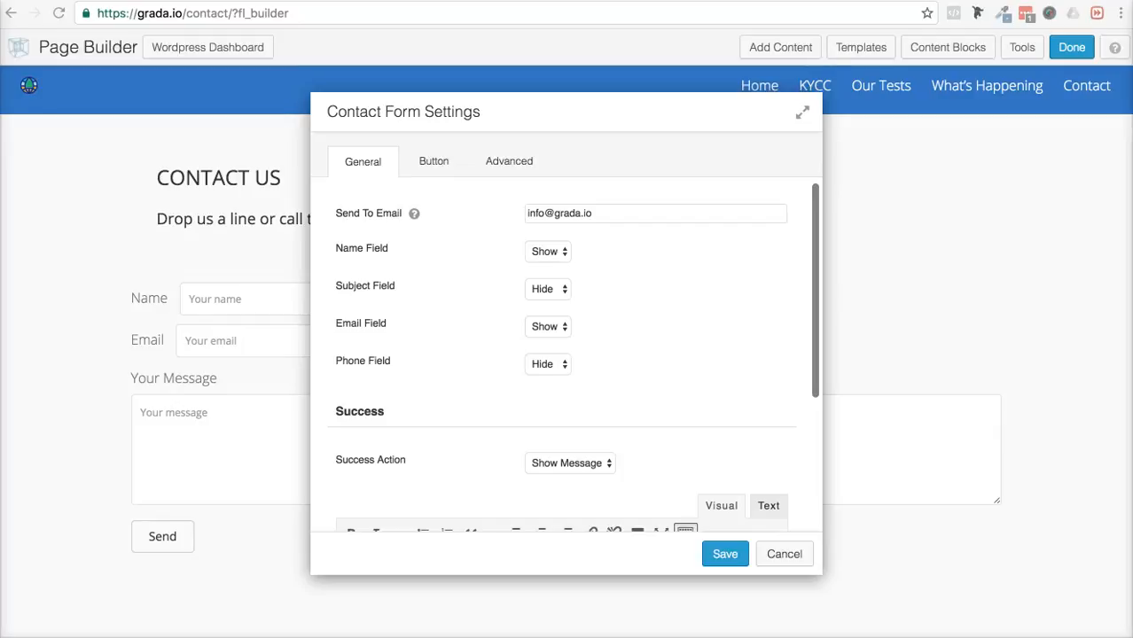
mouse_move(315, 249)
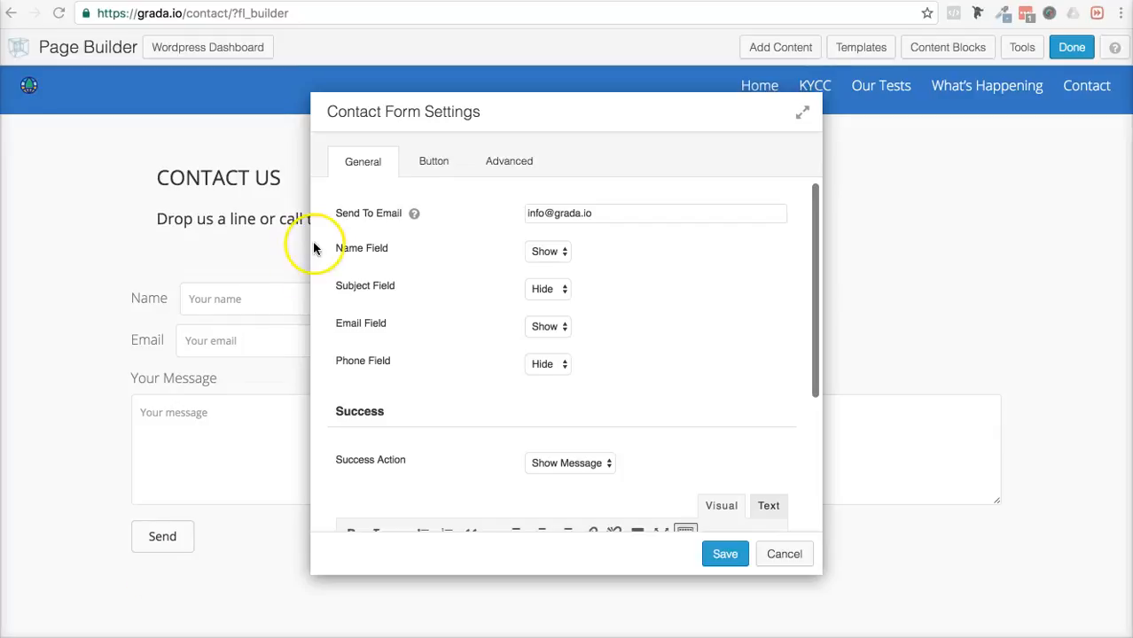
mouse_move(495, 117)
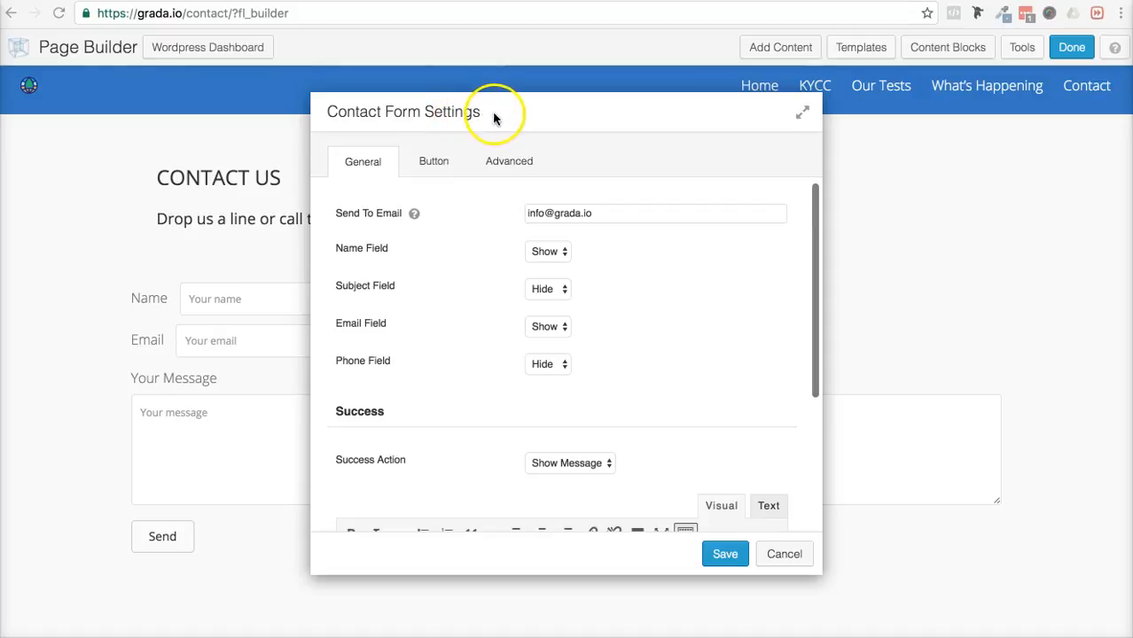
mouse_move(567, 122)
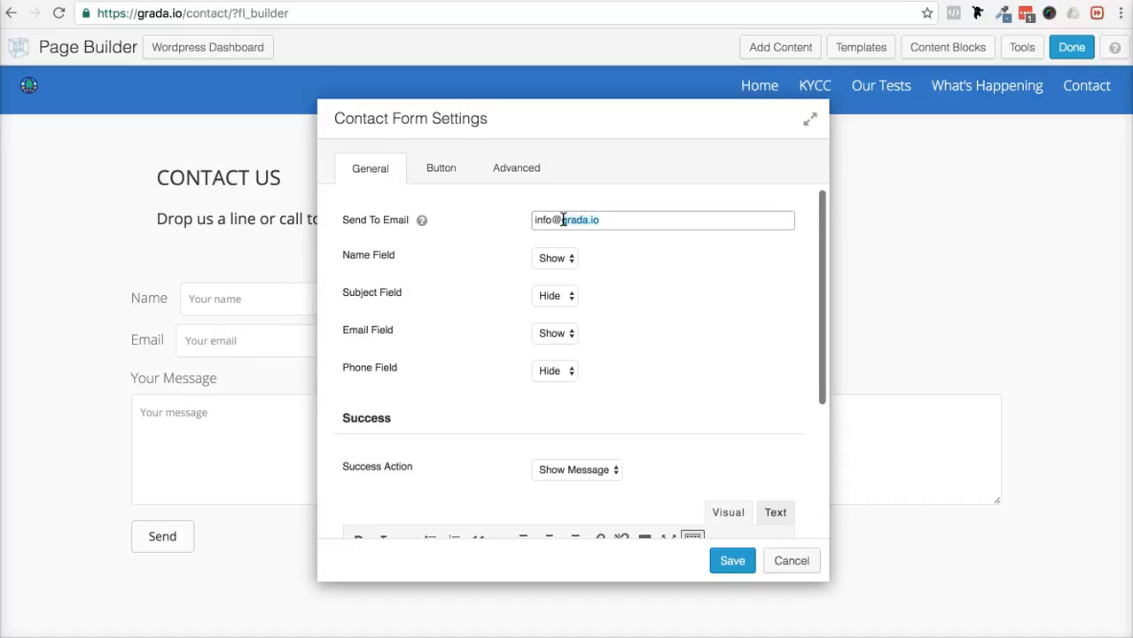
mouse_move(771, 560)
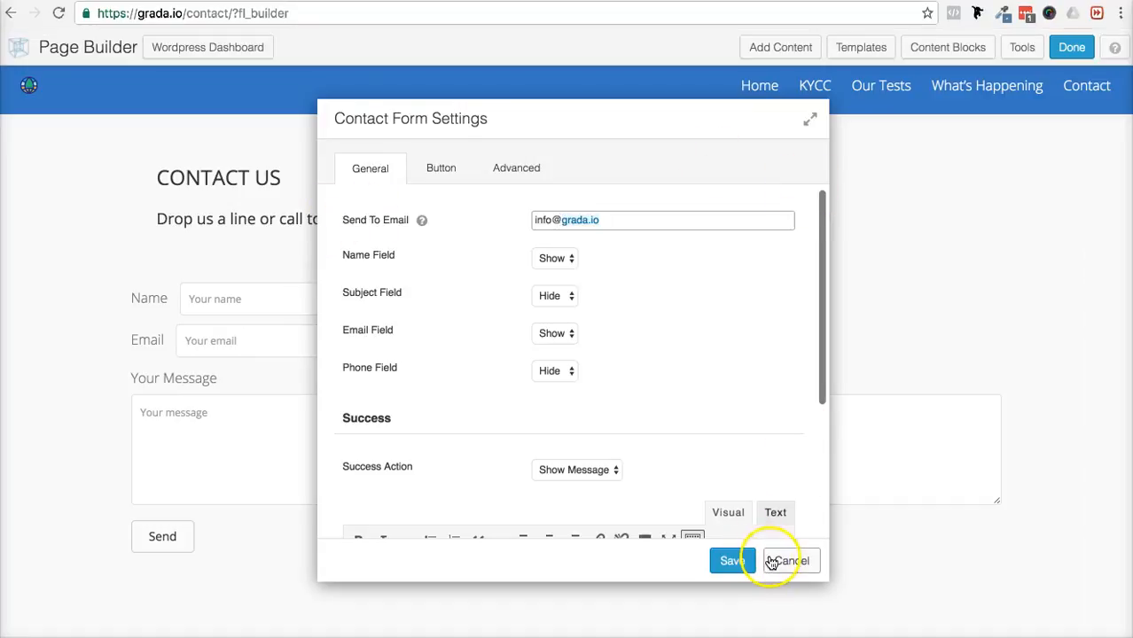
- Dismiss the Contact Form Settings dialog without saving, leaving the Contact Us form visible
click(789, 560)
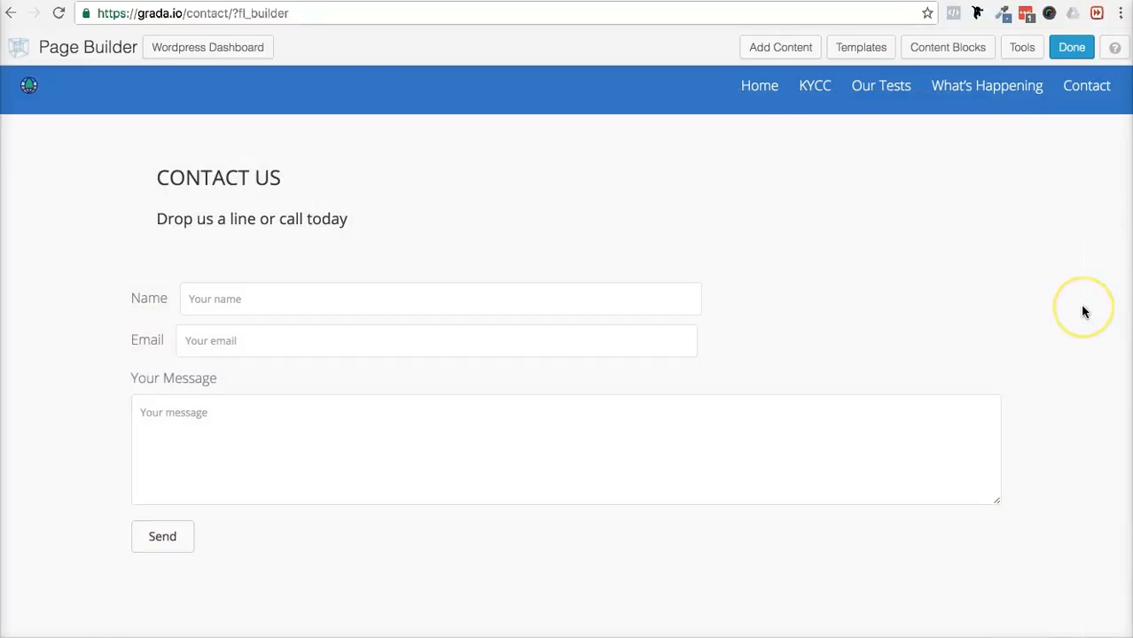
mouse_move(1085, 312)
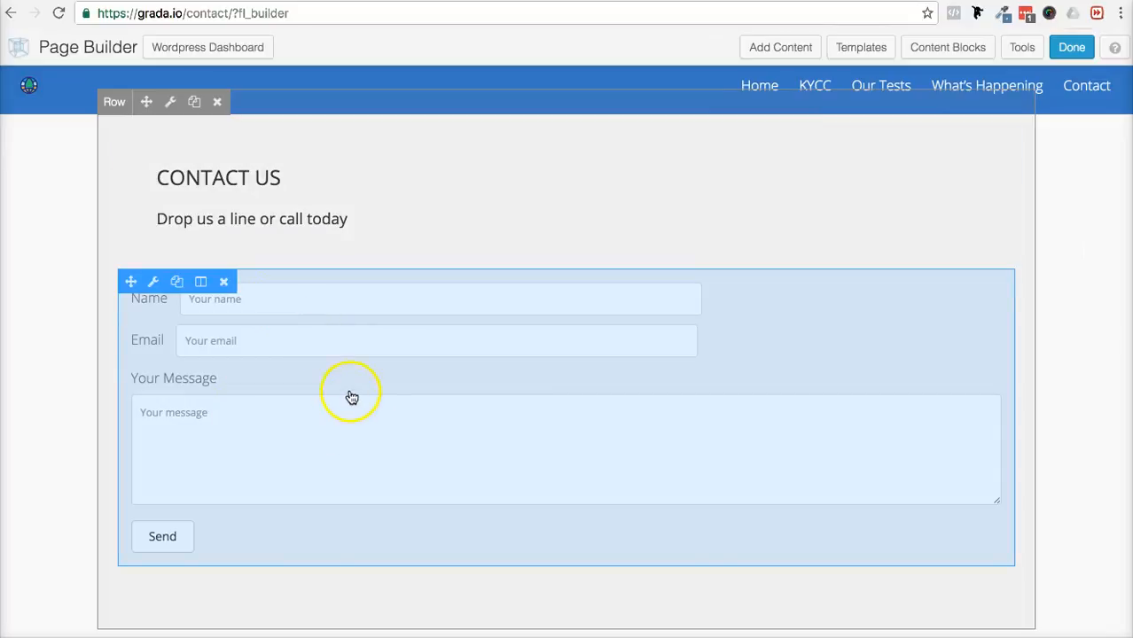
mouse_move(387, 406)
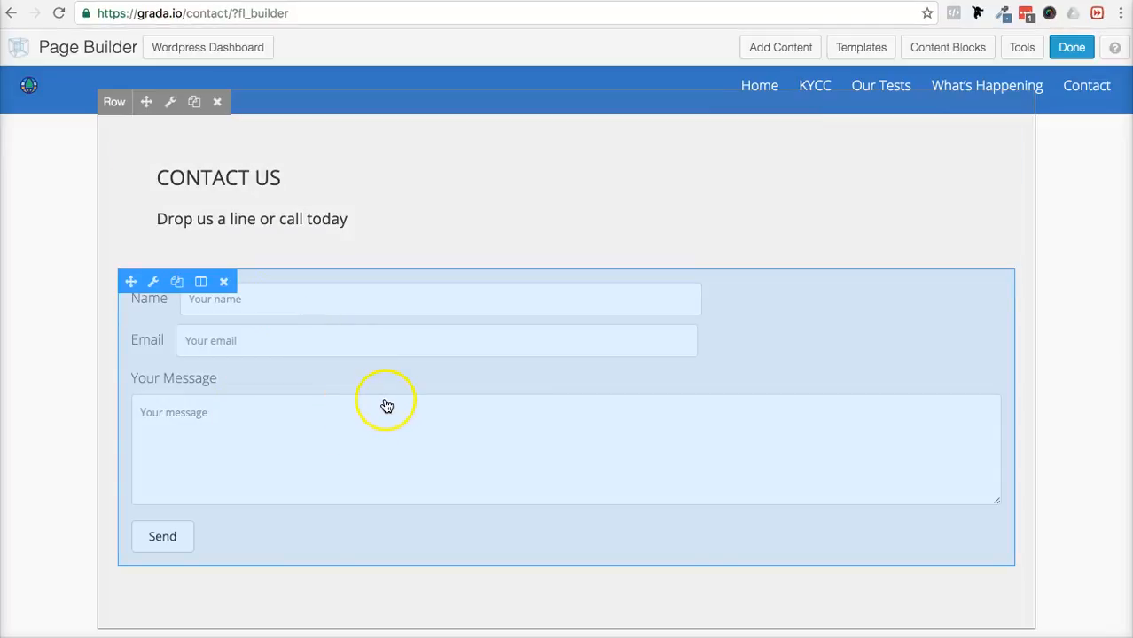
mouse_move(397, 401)
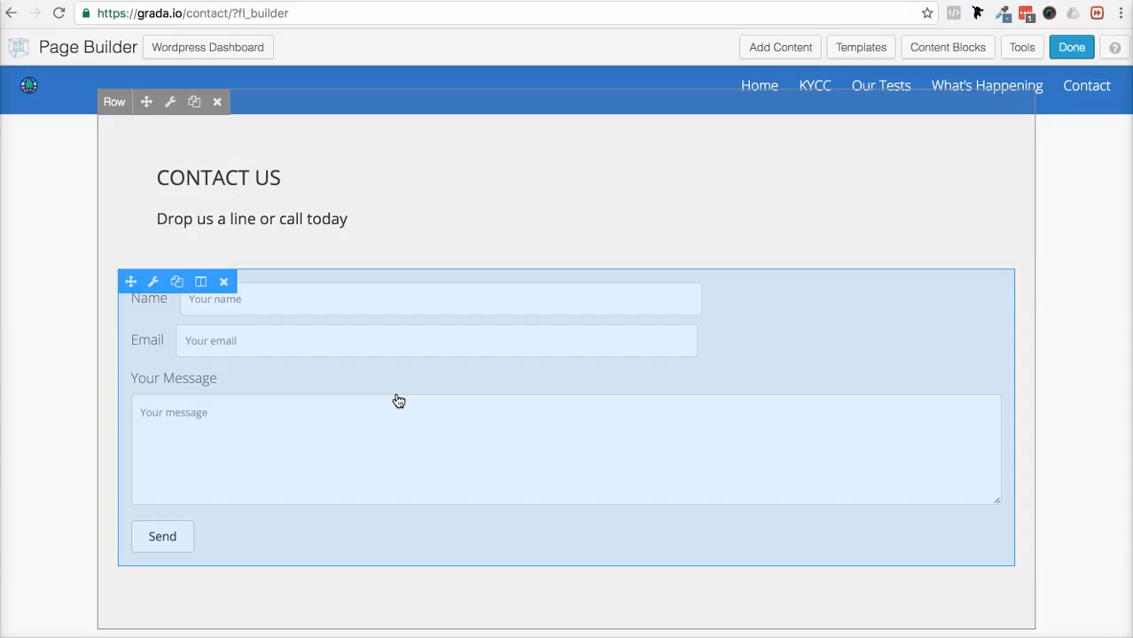
mouse_move(410, 398)
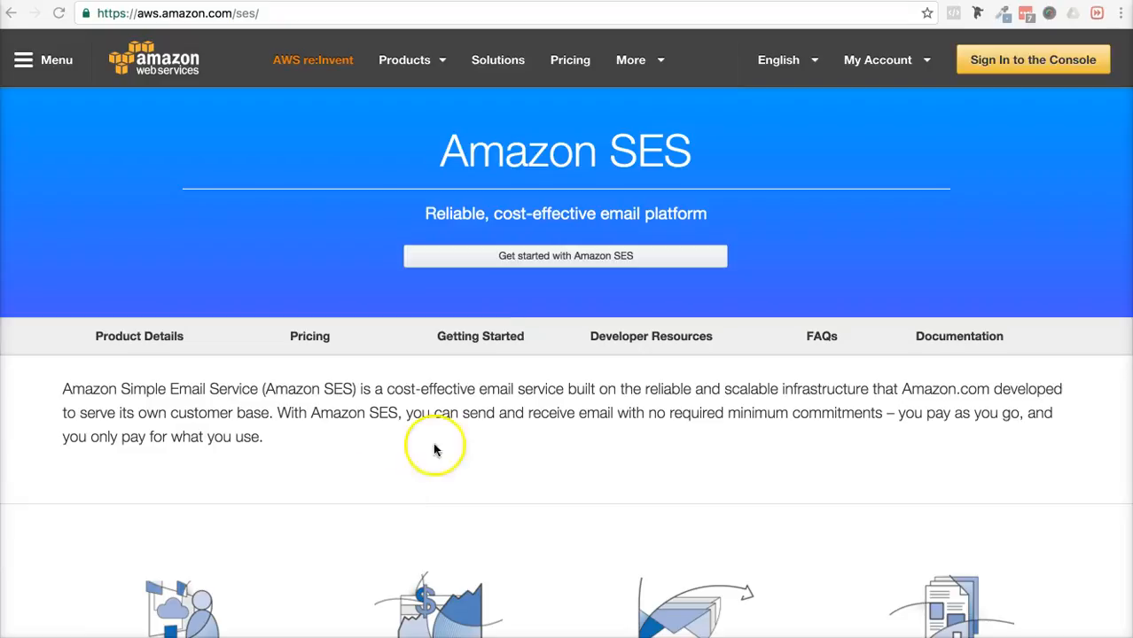
mouse_move(529, 168)
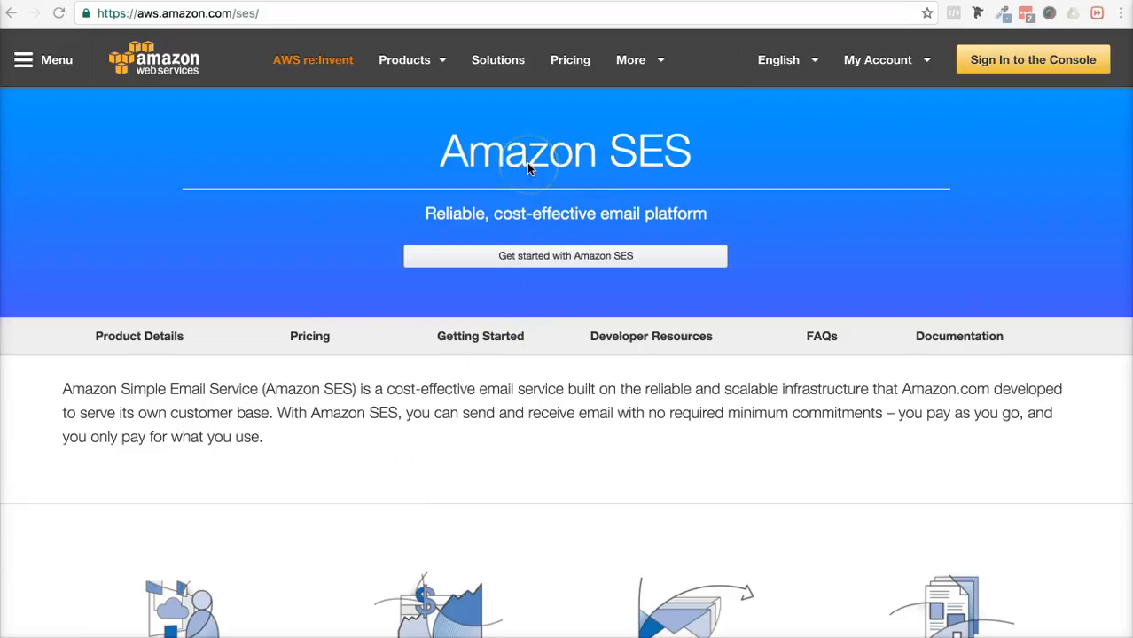
mouse_move(550, 202)
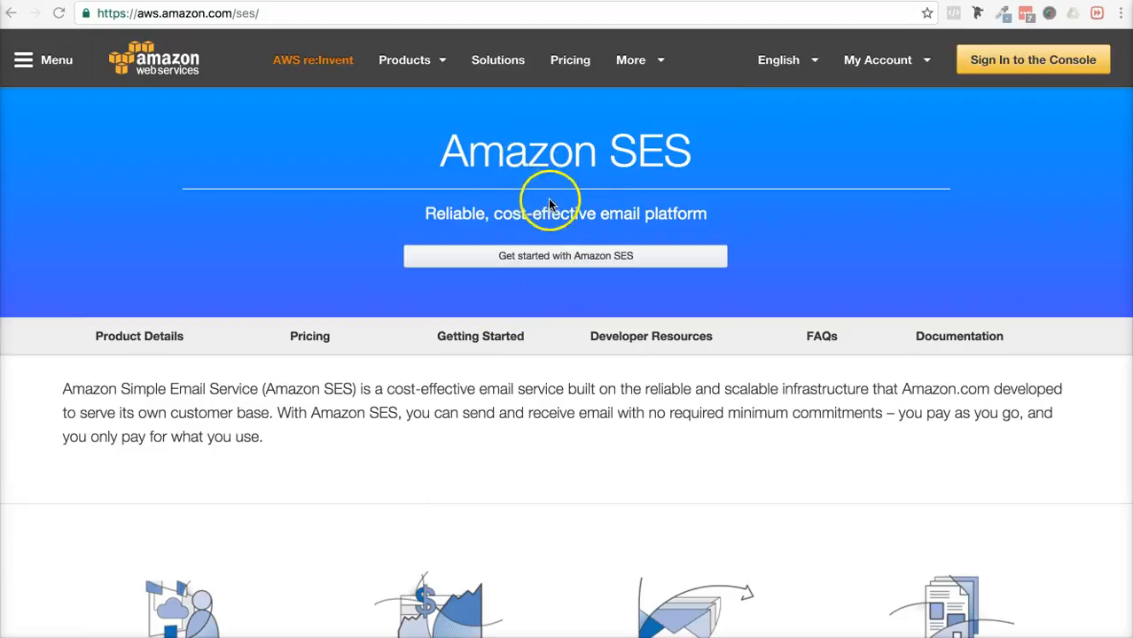
mouse_move(513, 175)
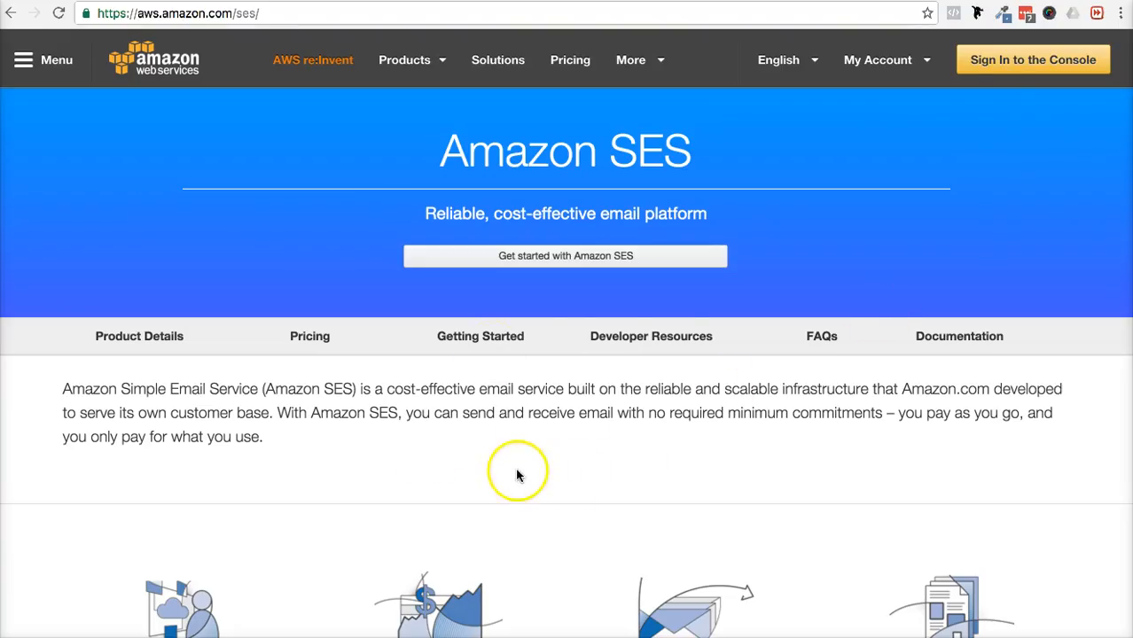
mouse_move(525, 472)
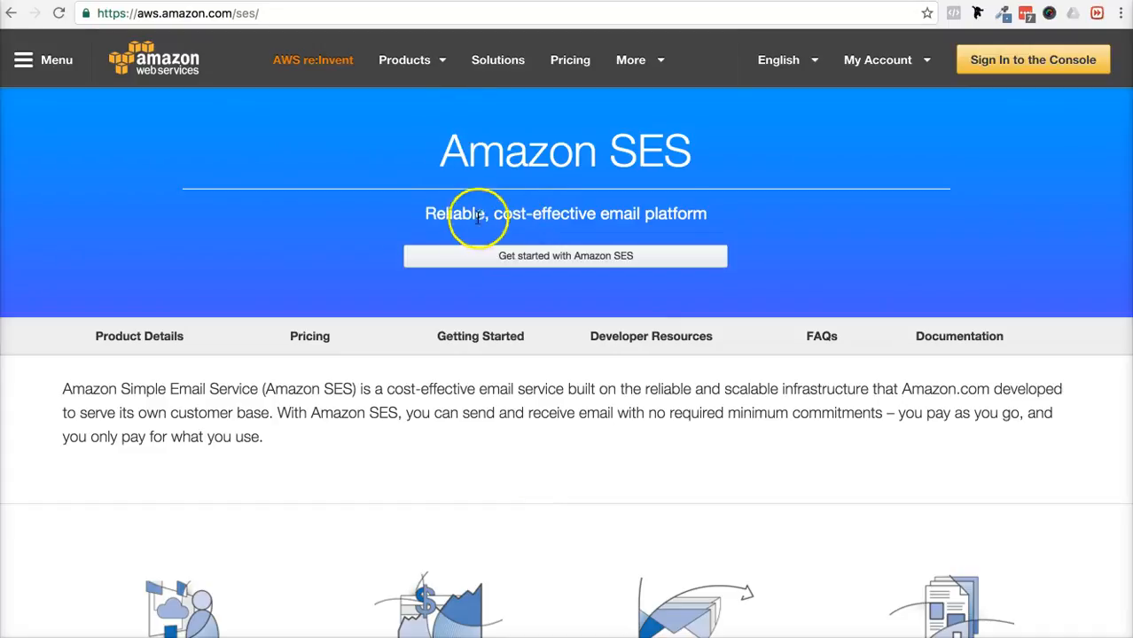
mouse_move(629, 213)
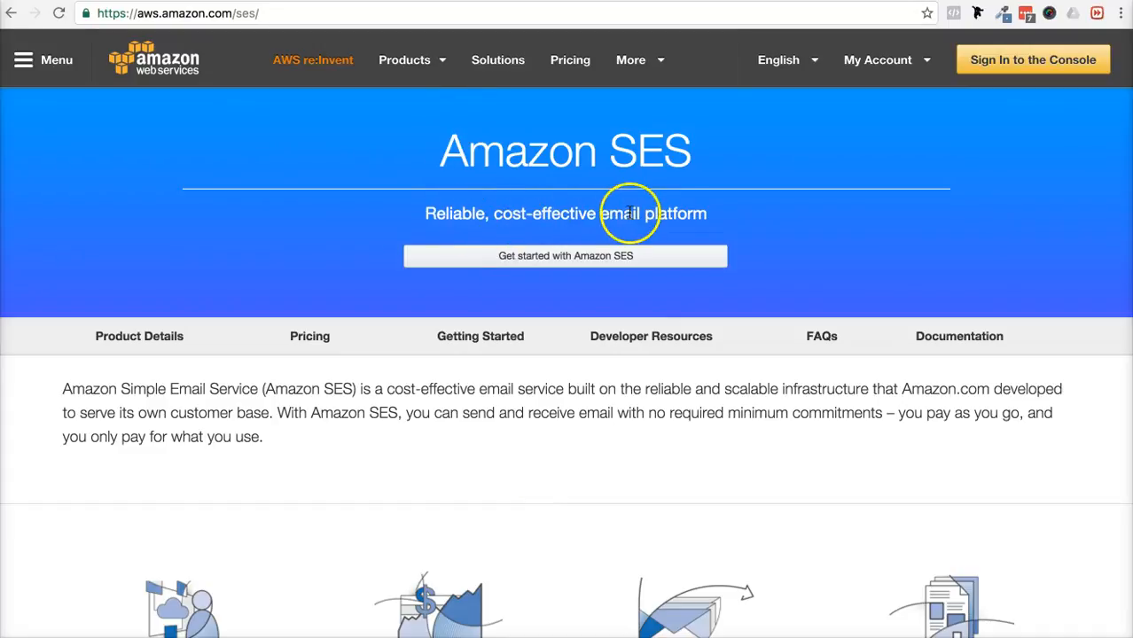
- Scroll down the Amazon SES product page to read the service description
scroll(down, 3)
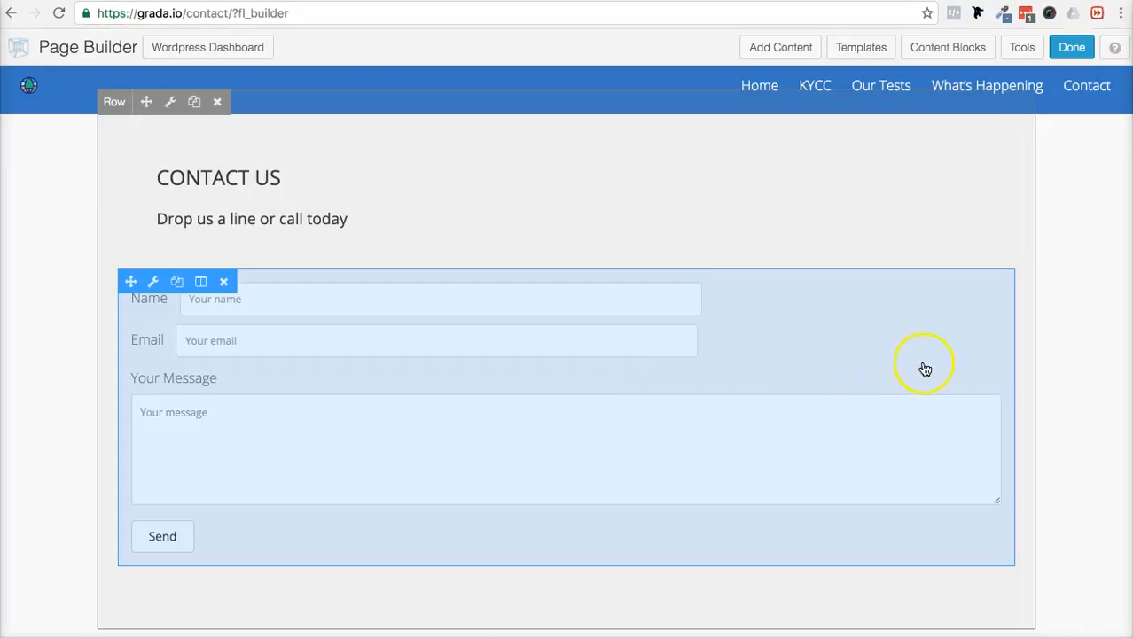
mouse_move(274, 454)
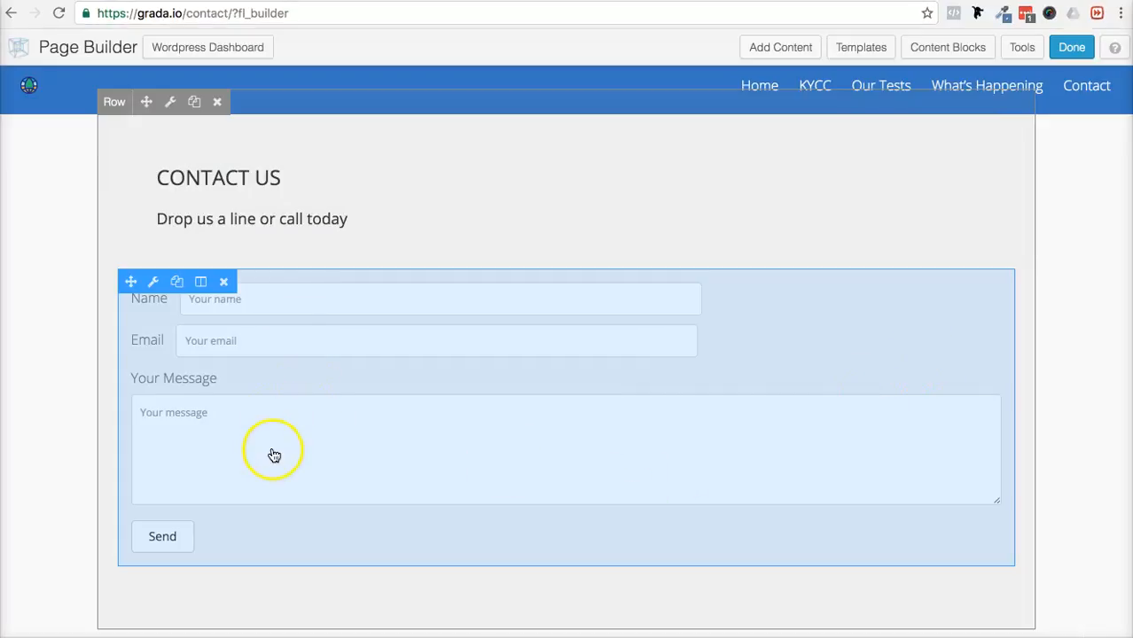
mouse_move(126, 444)
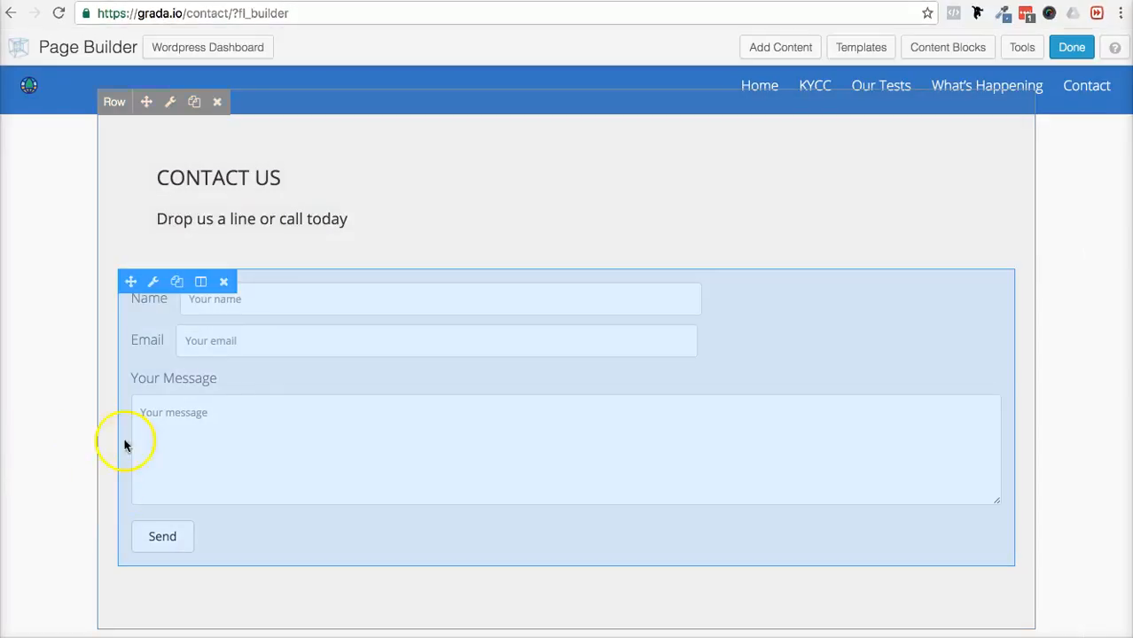
mouse_move(255, 401)
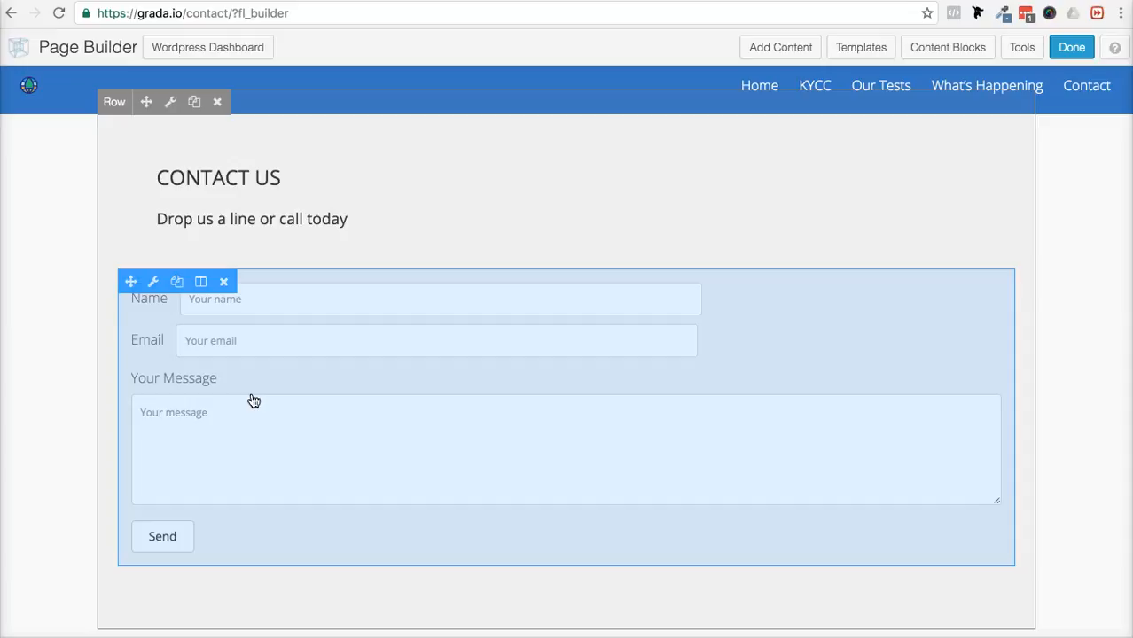
mouse_move(147, 578)
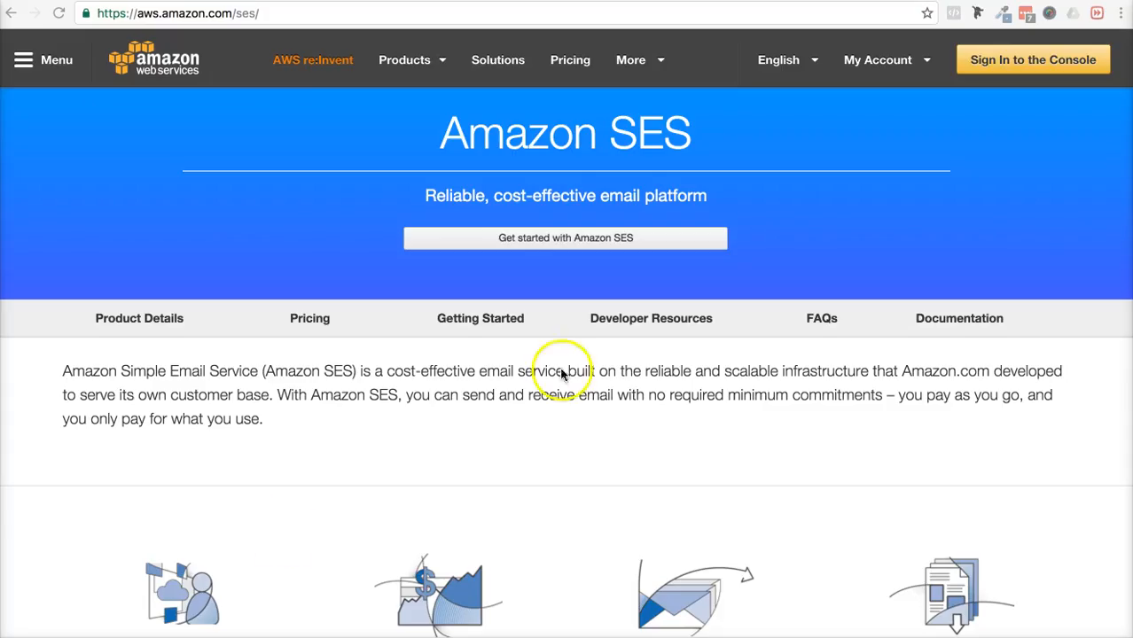
mouse_move(565, 237)
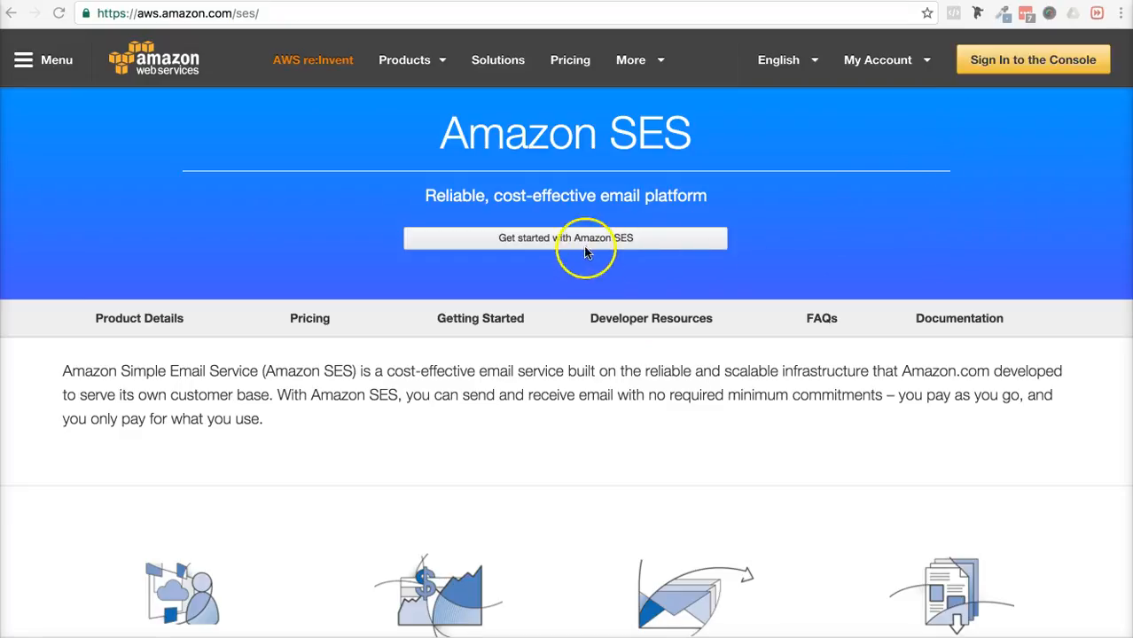
- Follow Get Started with Amazon SES to the AWS sign-in page, then return to the product page
click(564, 237)
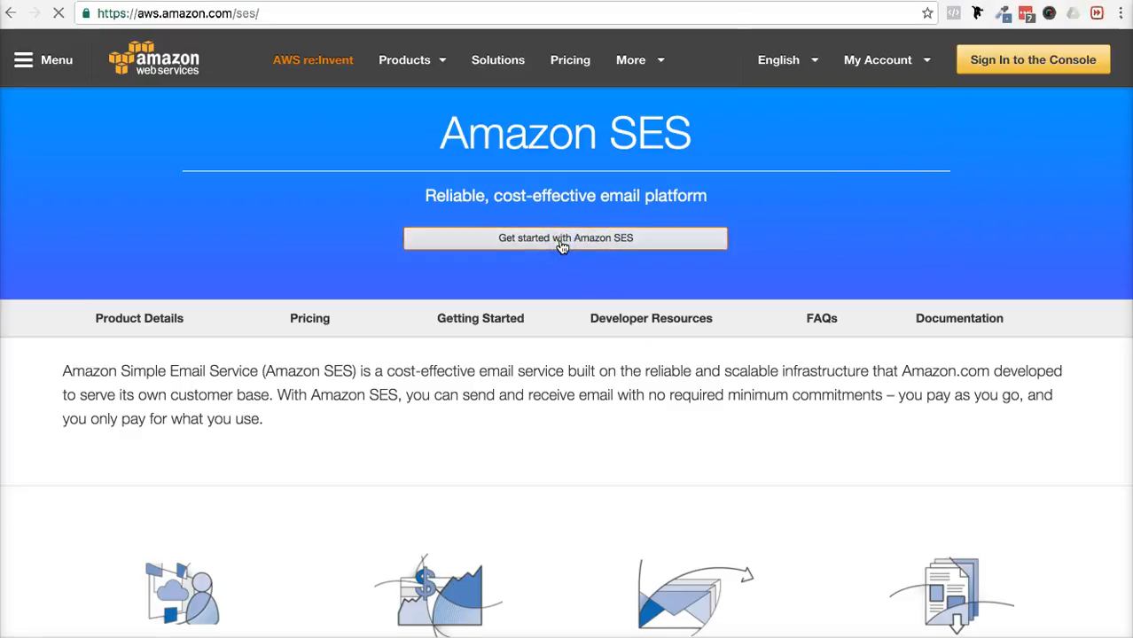
click(564, 238)
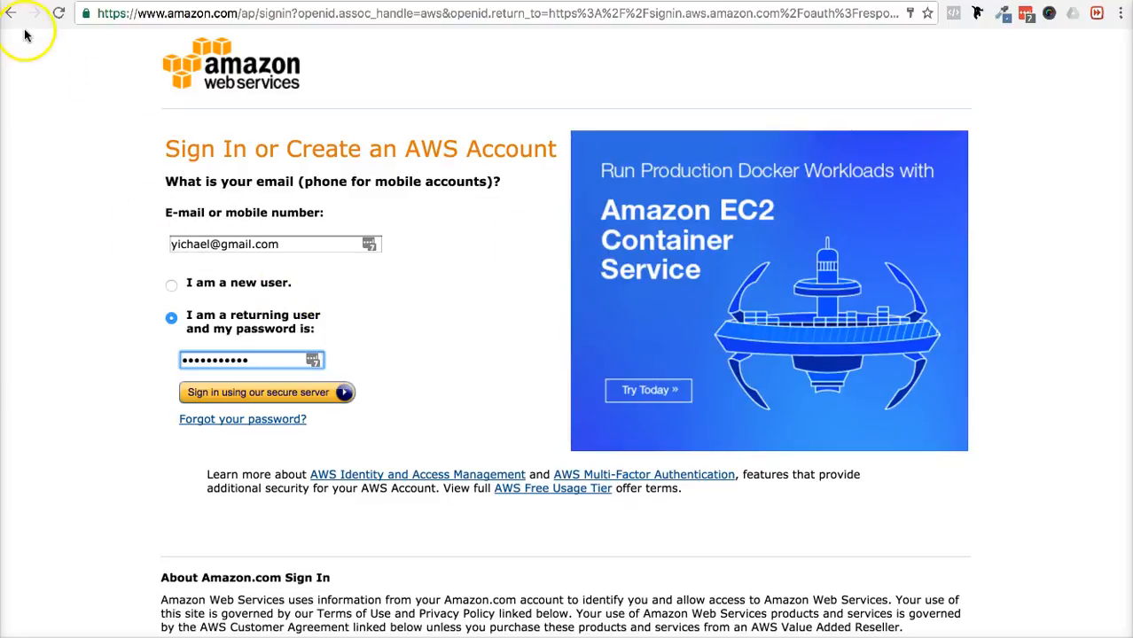
mouse_move(402, 199)
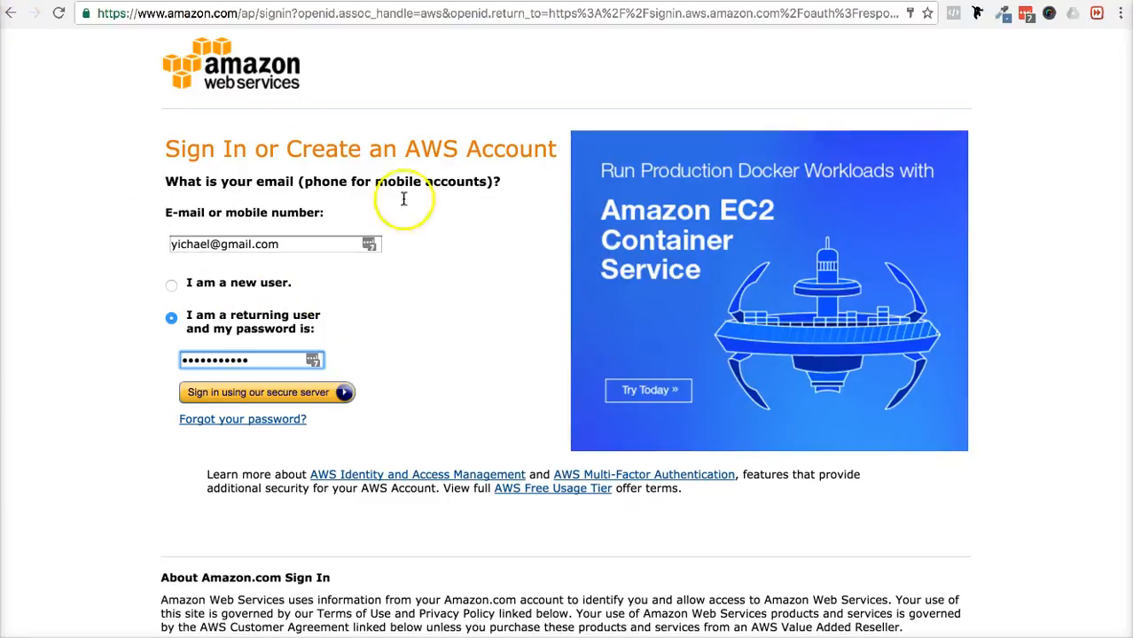
click(266, 392)
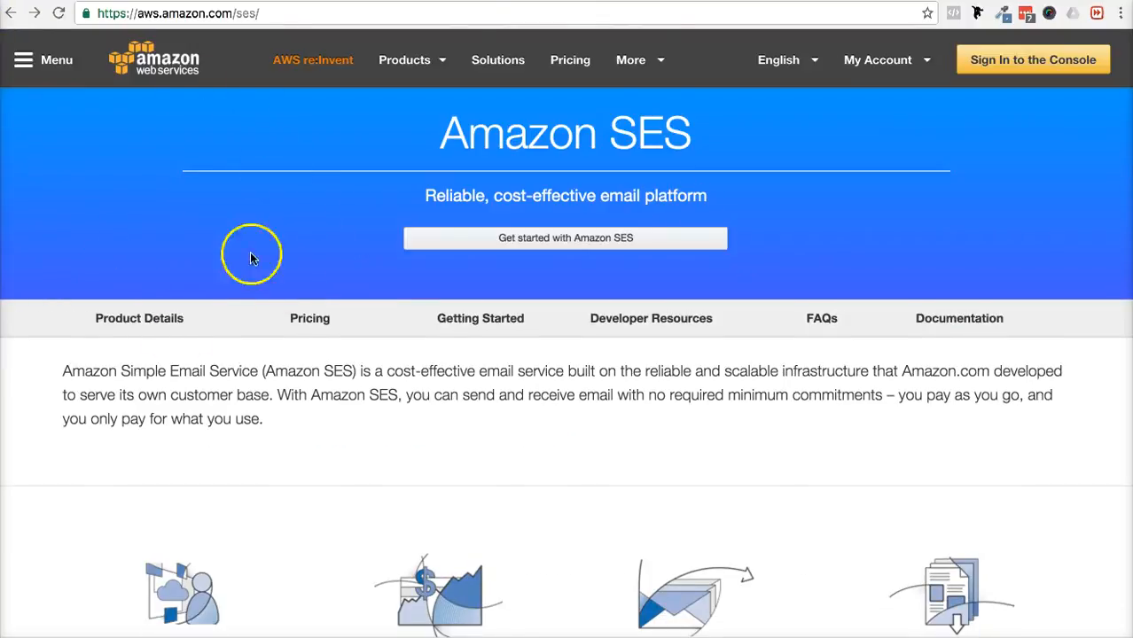
mouse_move(411, 489)
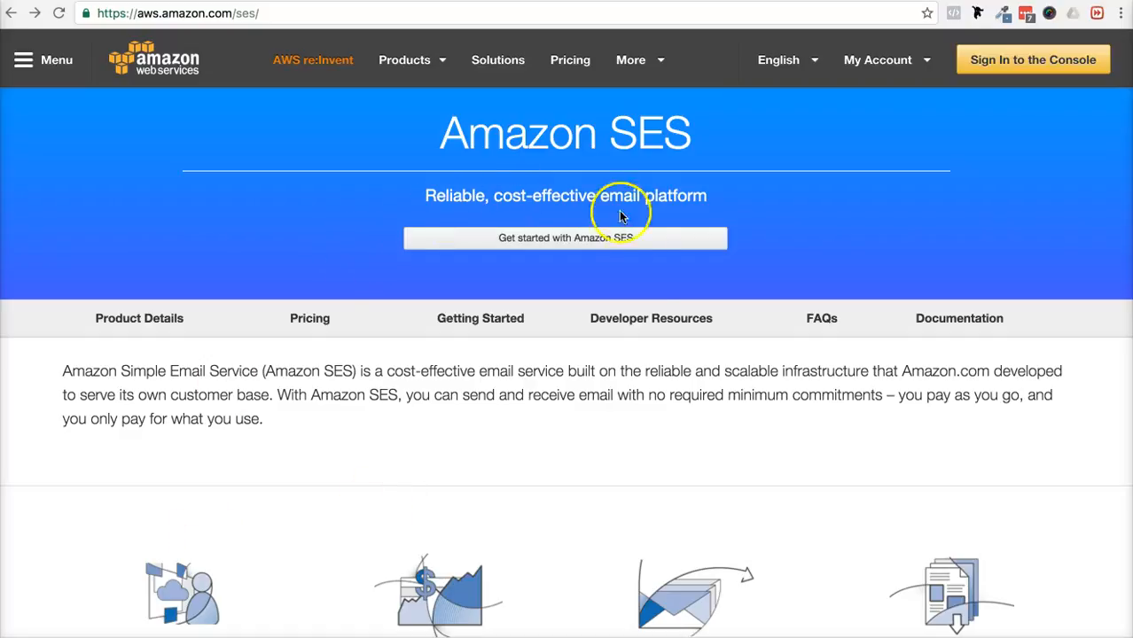
mouse_move(770, 315)
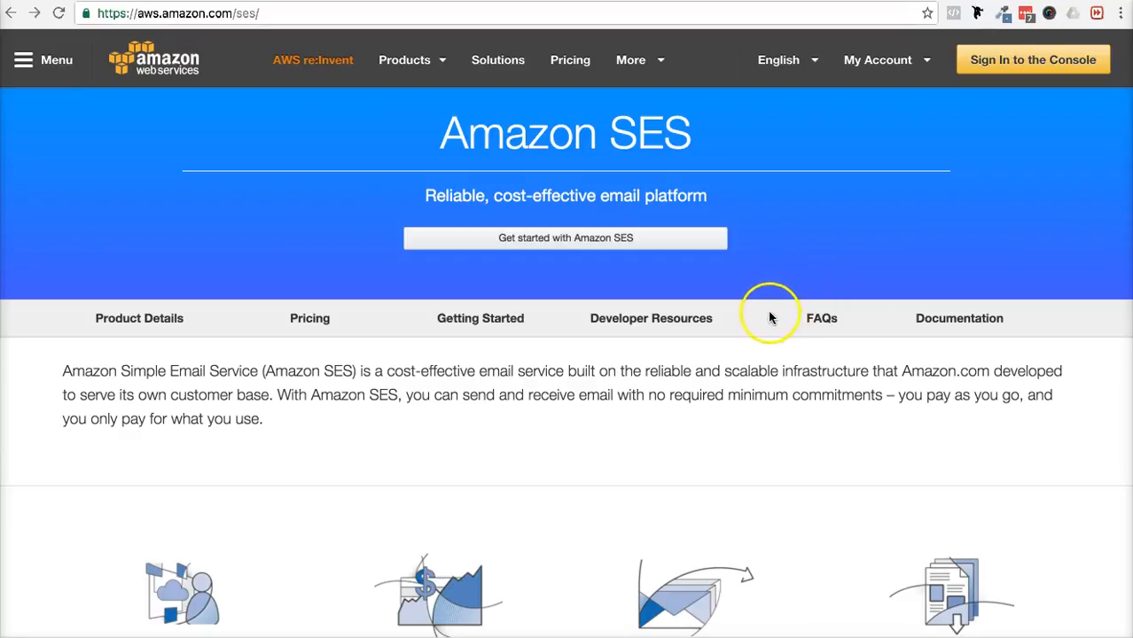
mouse_move(770, 319)
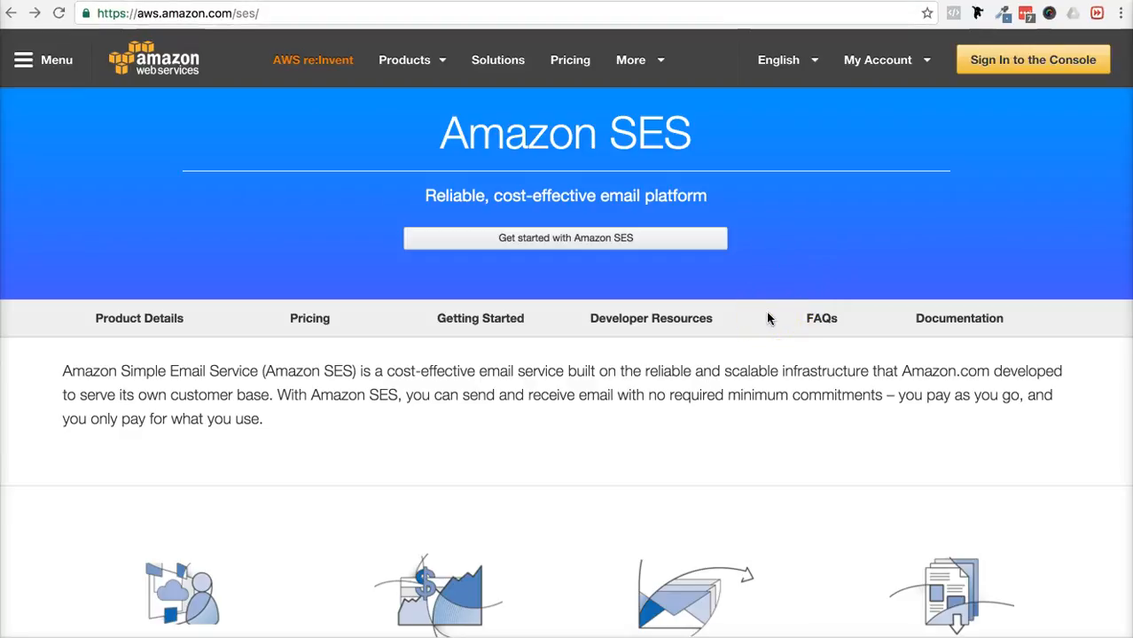
mouse_move(770, 319)
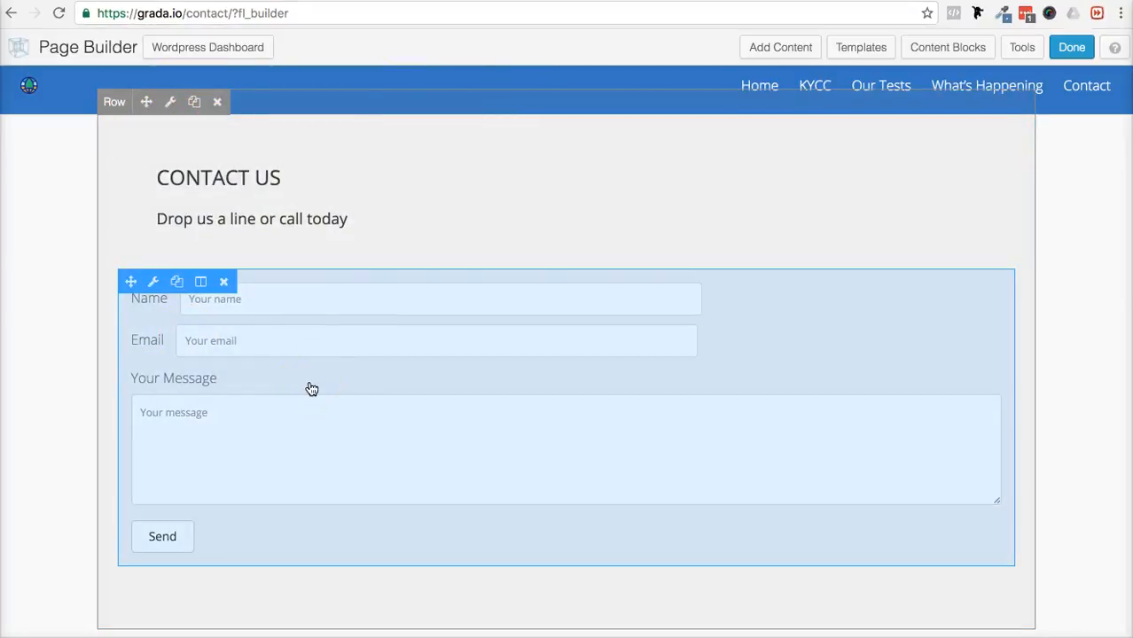
- From the AWS console home, go into Simple Email Service under Application Services
click(898, 12)
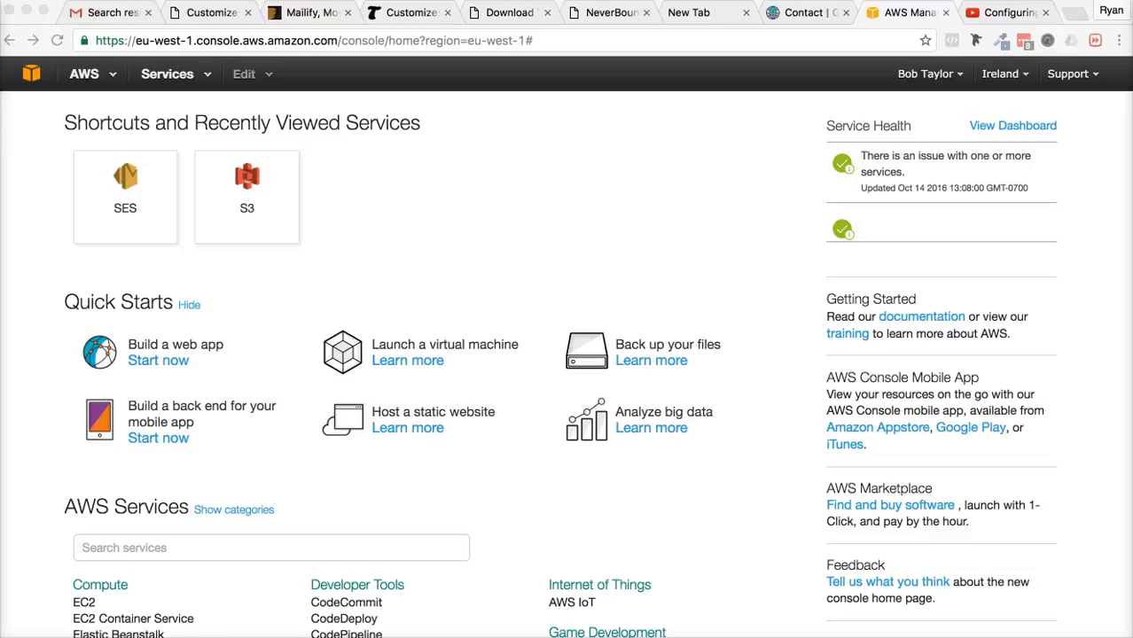
mouse_move(1082, 9)
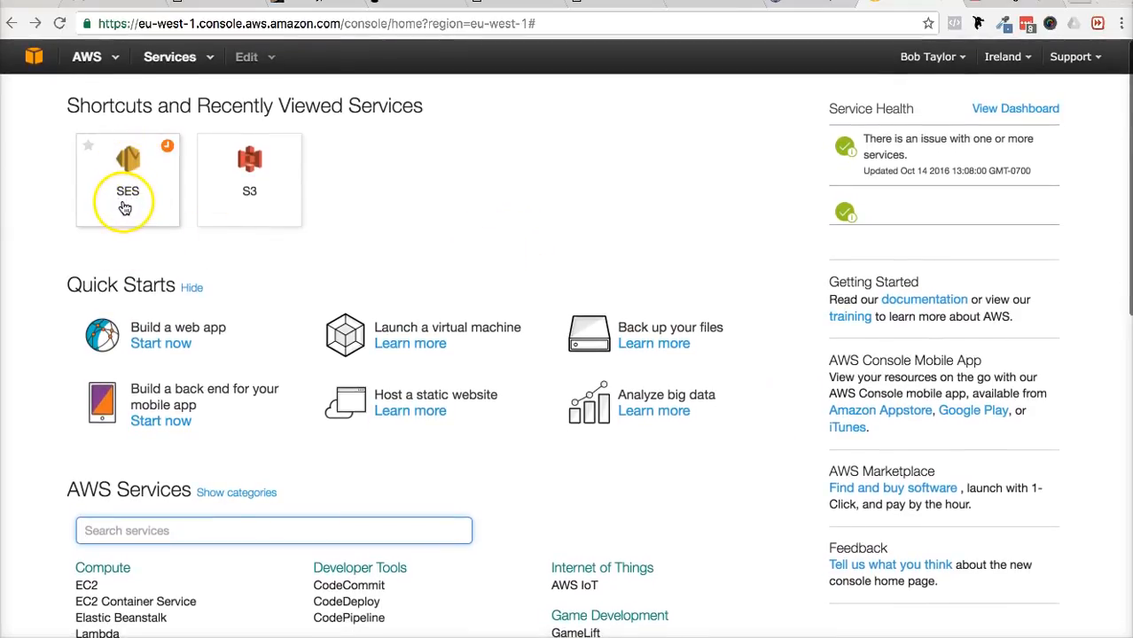
mouse_move(246, 392)
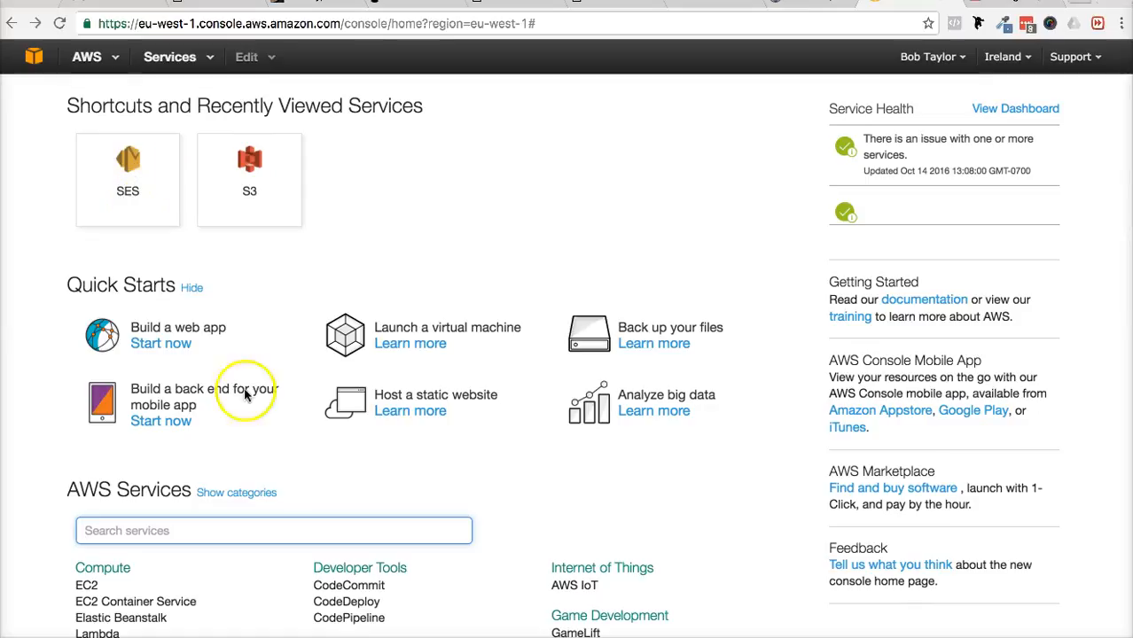
scroll(down, 3)
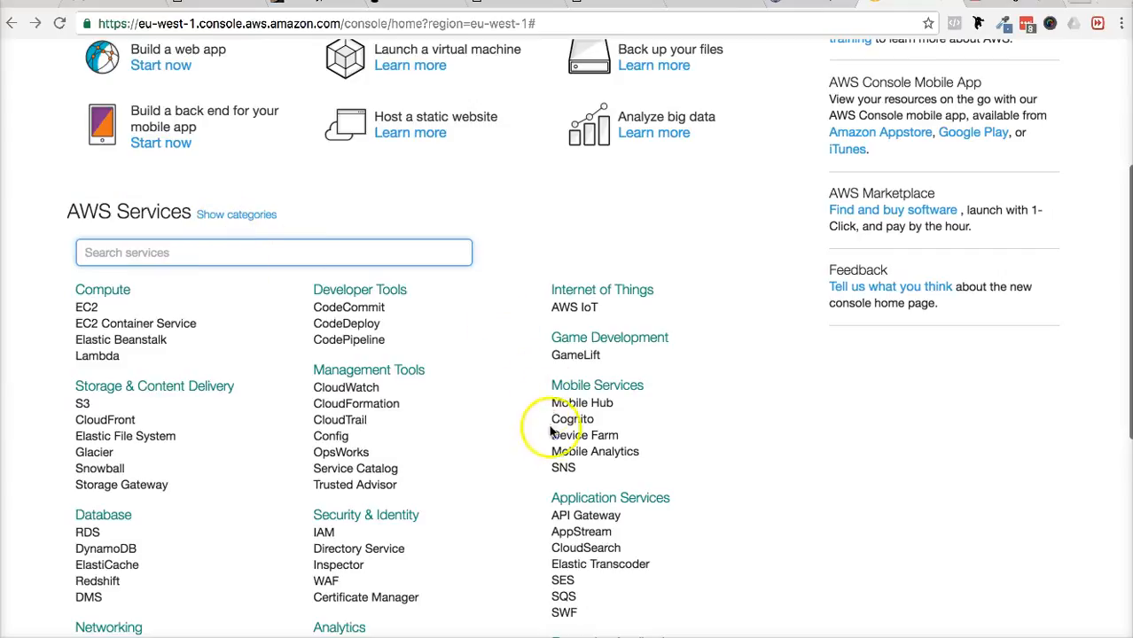
mouse_move(564, 582)
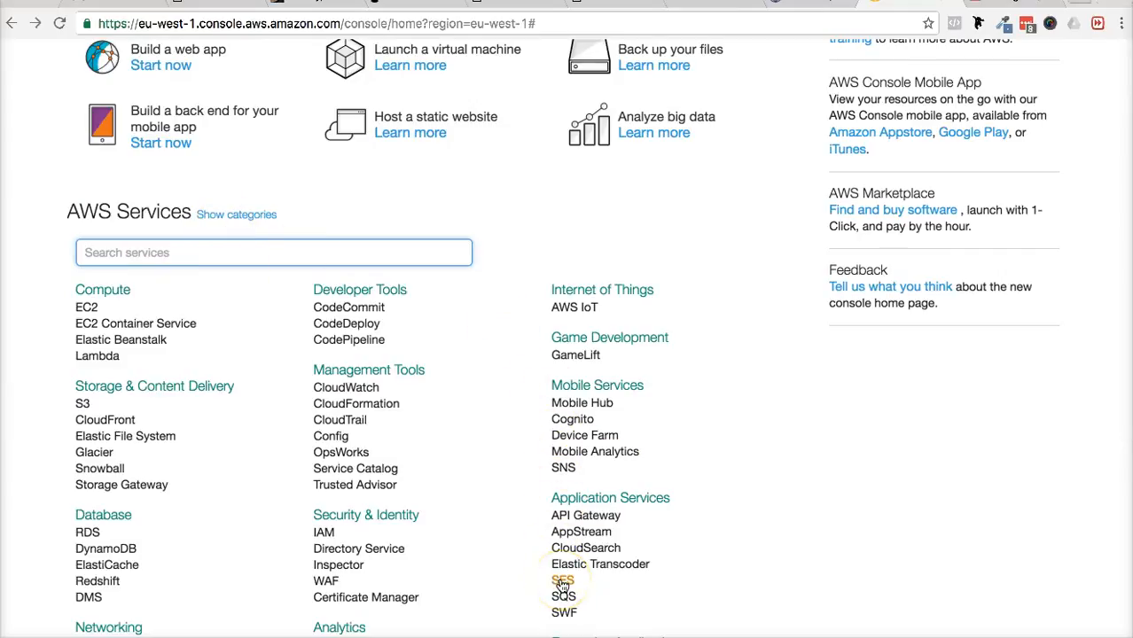
click(564, 579)
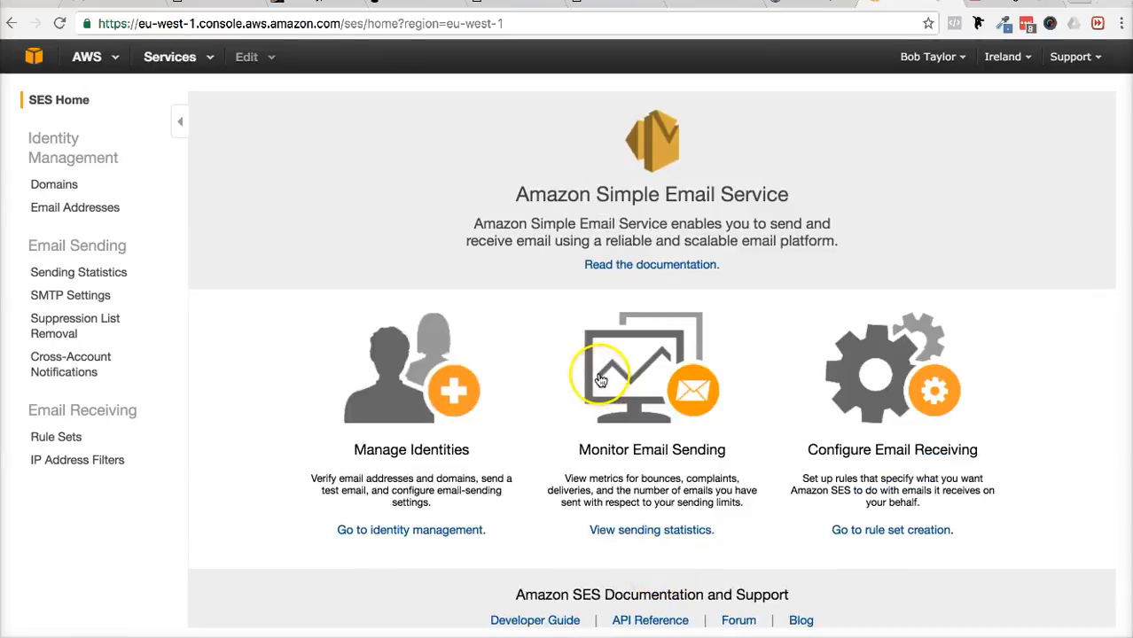
mouse_move(288, 401)
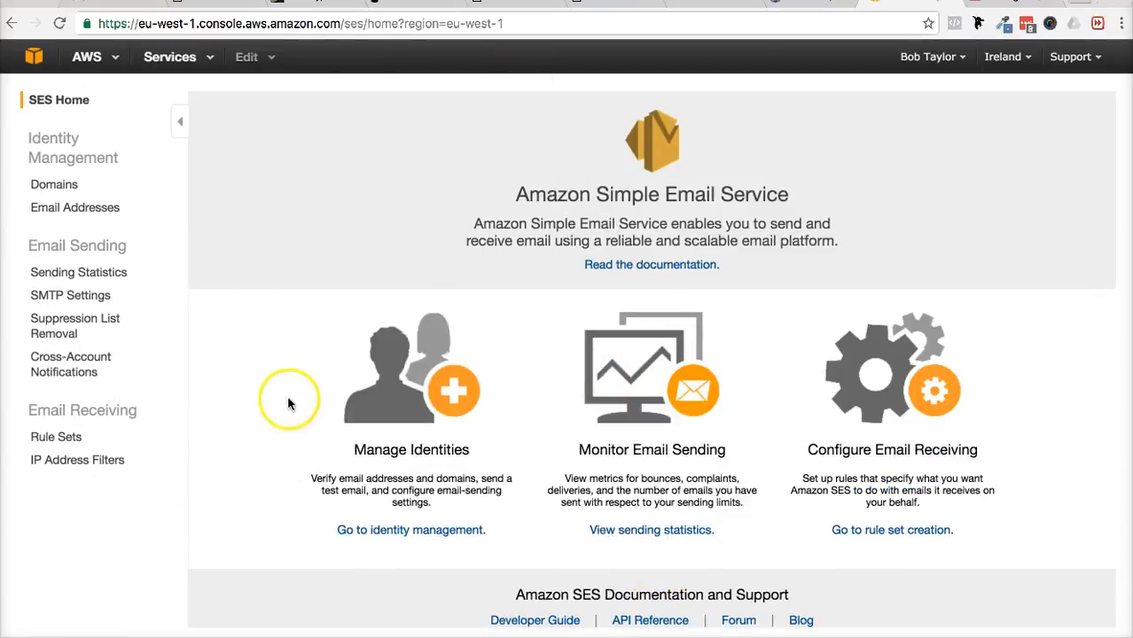
mouse_move(353, 433)
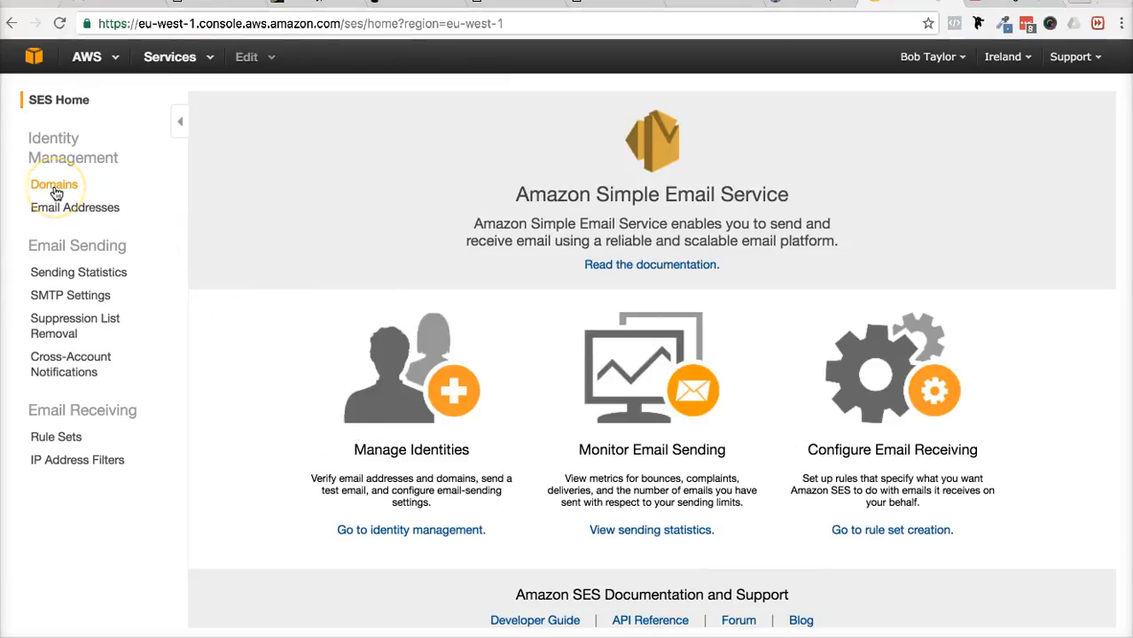
- Submit grada.io as a new domain identity for verification in the Domains list
click(53, 185)
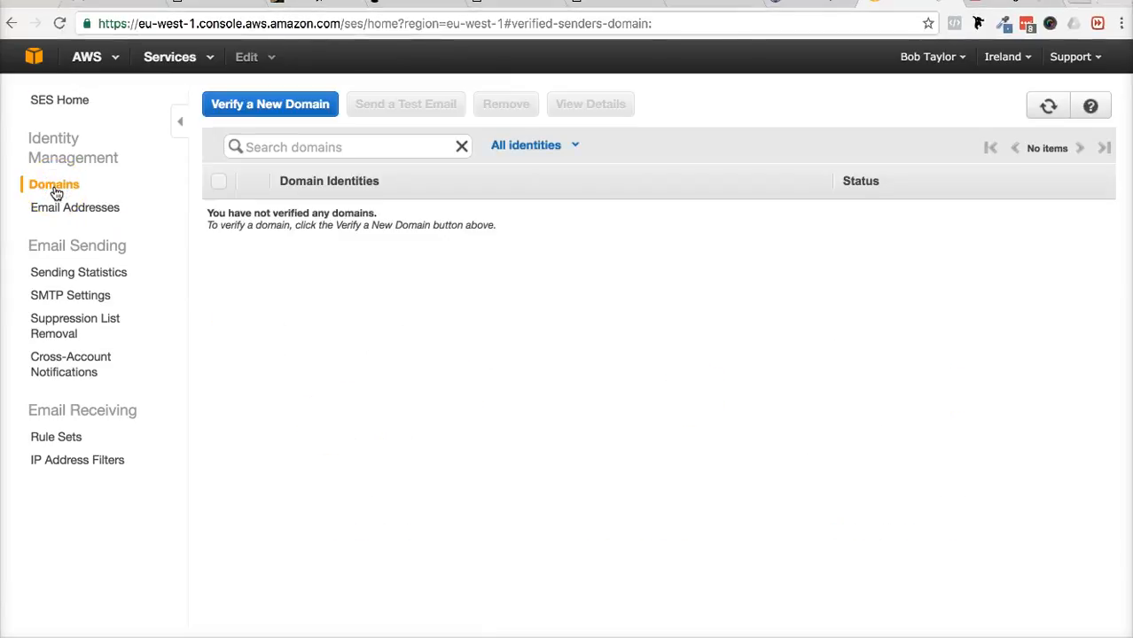
mouse_move(269, 103)
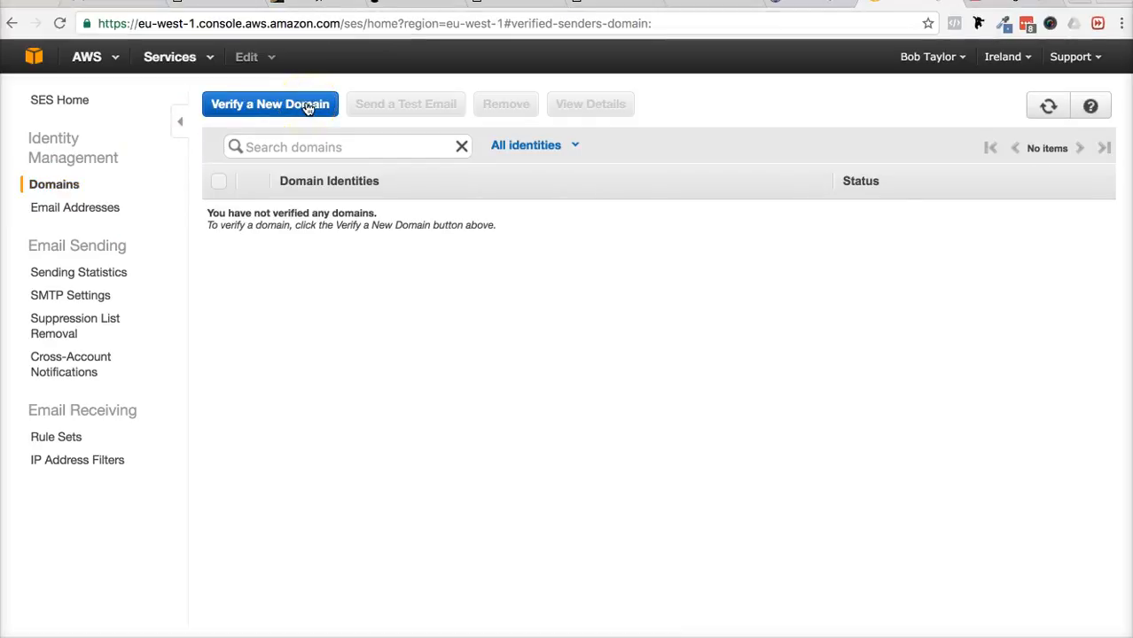
click(270, 103)
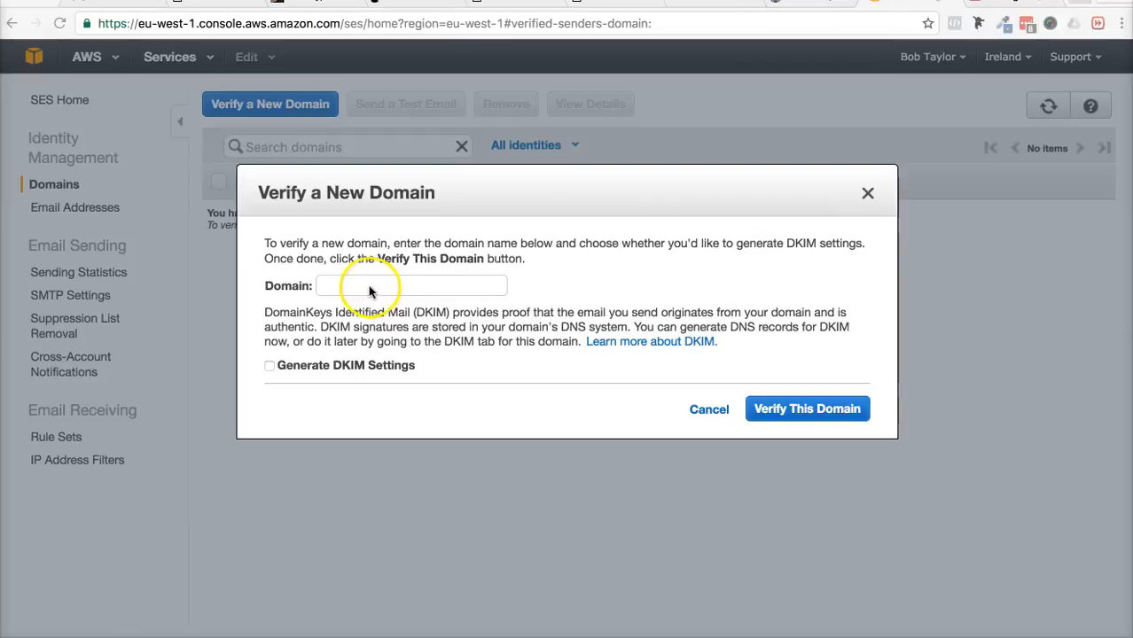
text(grada.io)
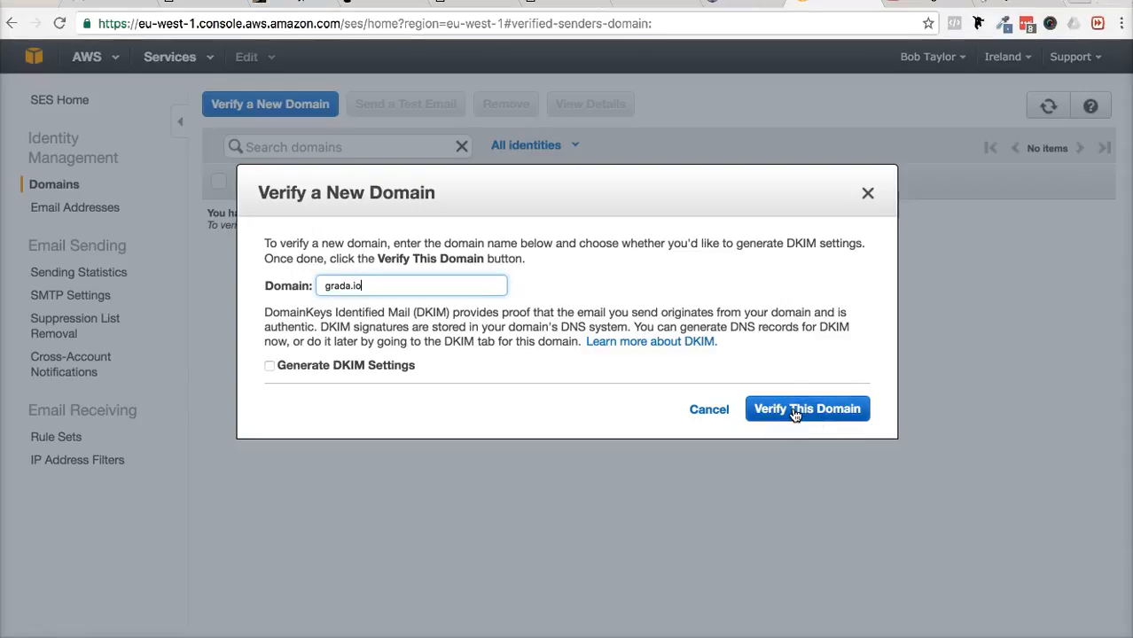
click(807, 408)
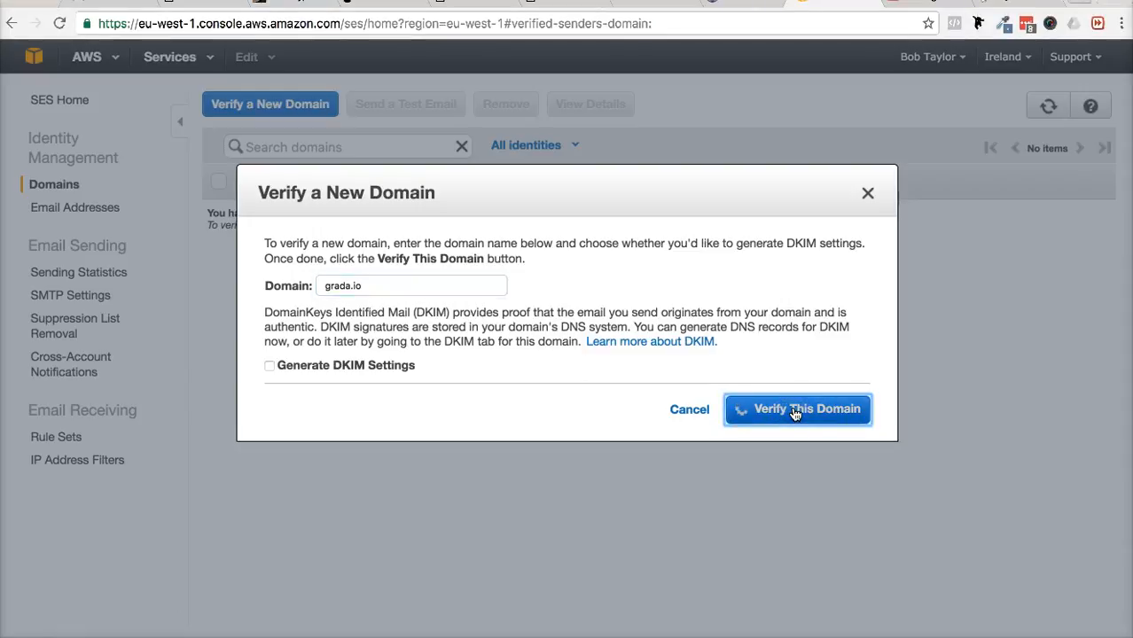
click(796, 408)
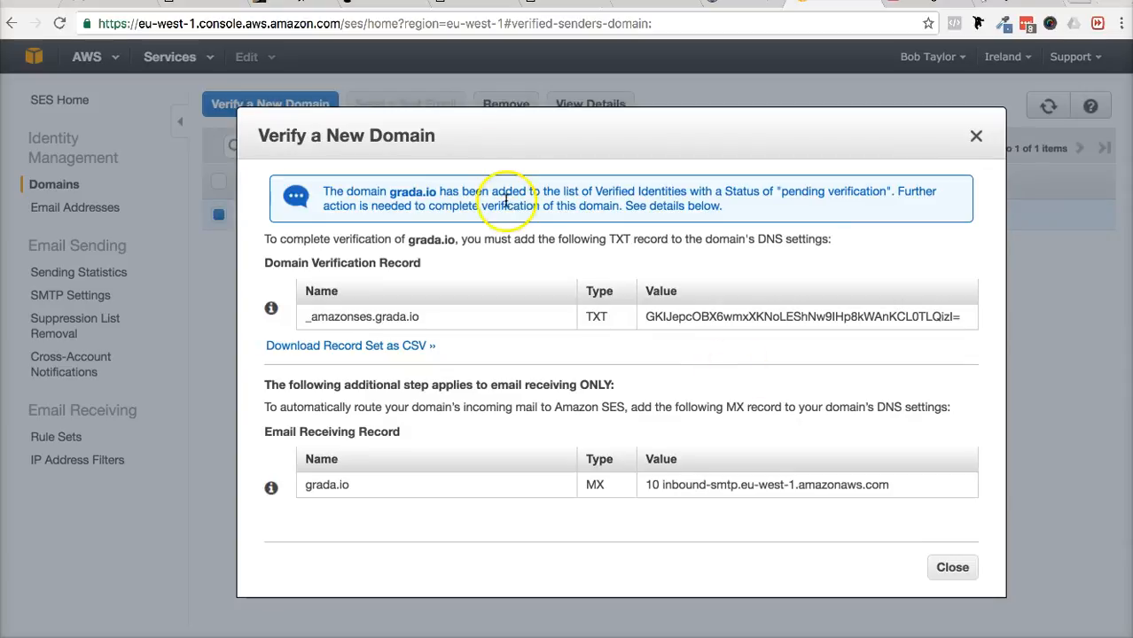
mouse_move(397, 493)
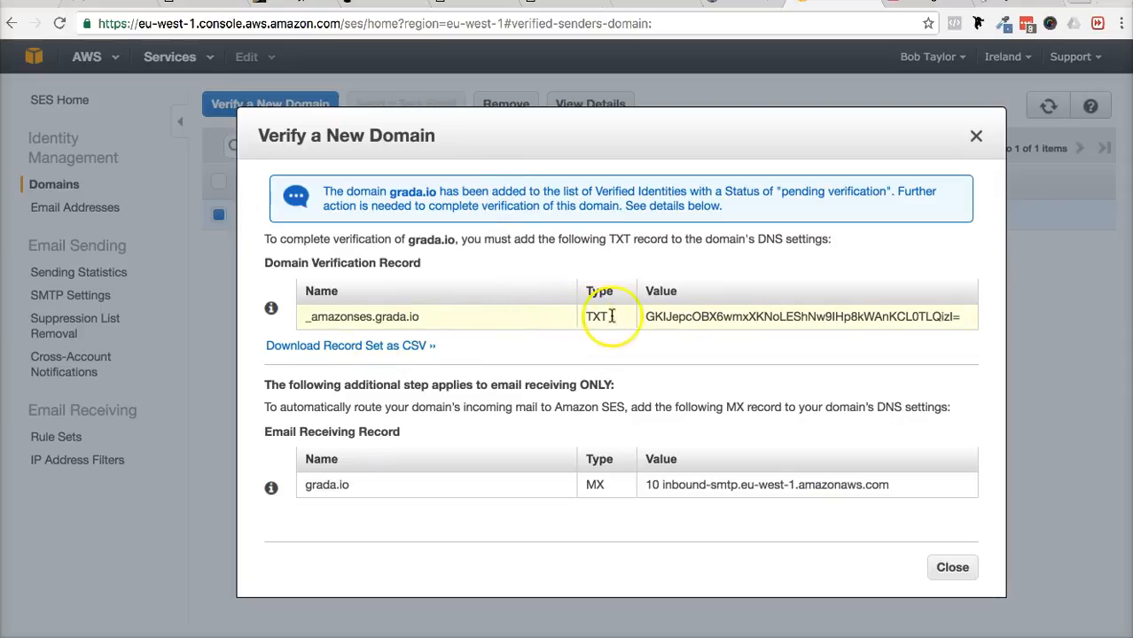
mouse_move(670, 315)
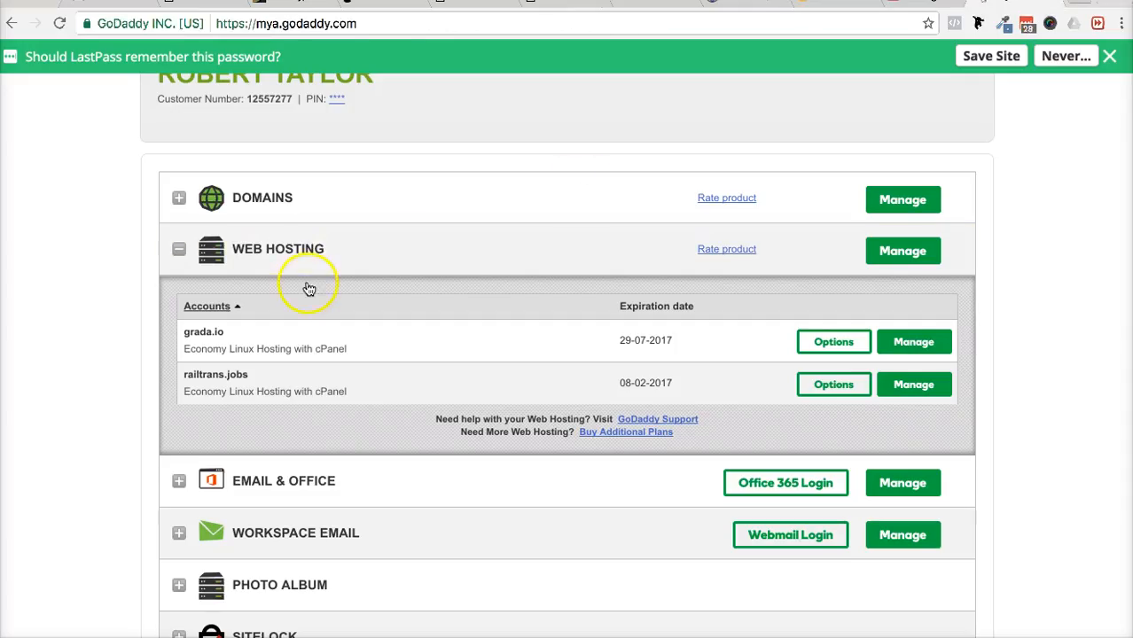
- From the GoDaddy products page, choose Manage for the grada.io web hosting account
scroll(up, 3)
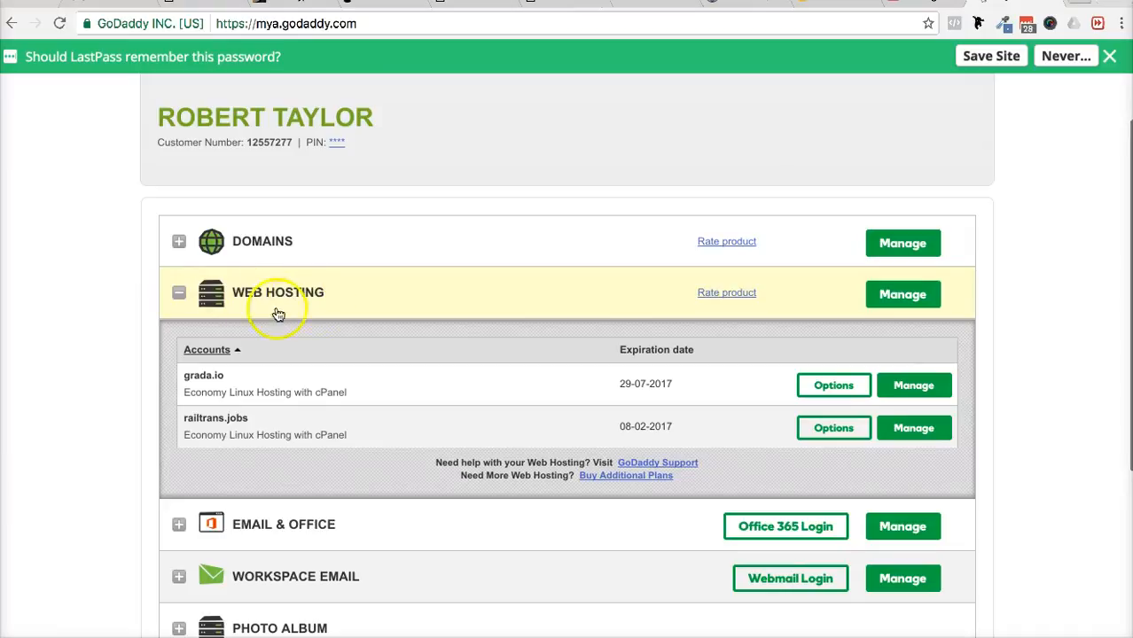
mouse_move(263, 386)
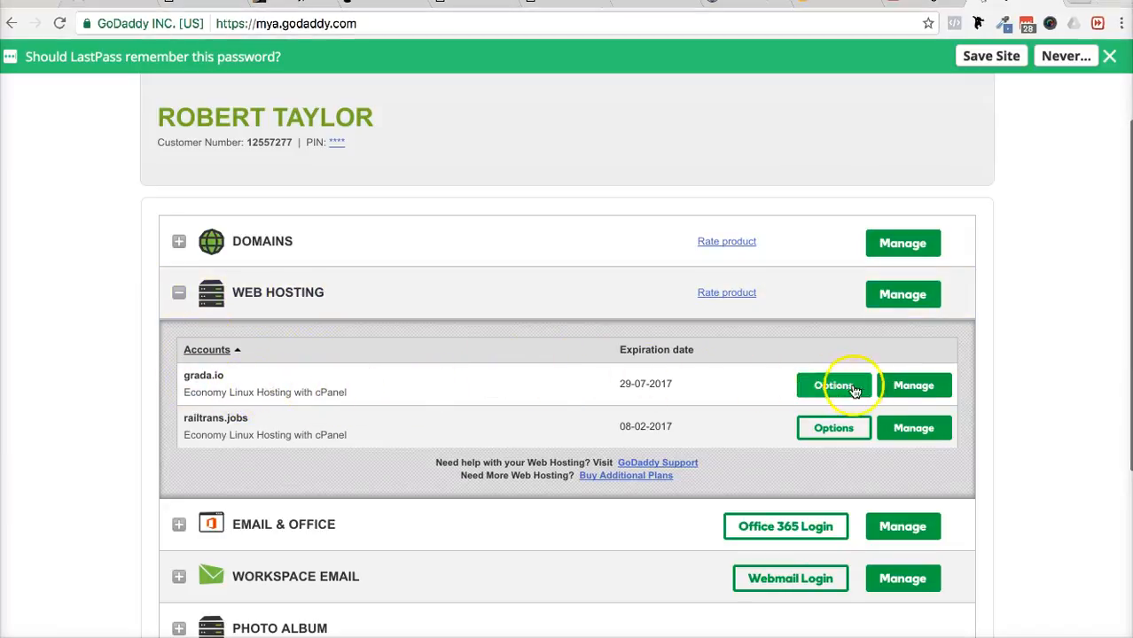
mouse_move(206, 349)
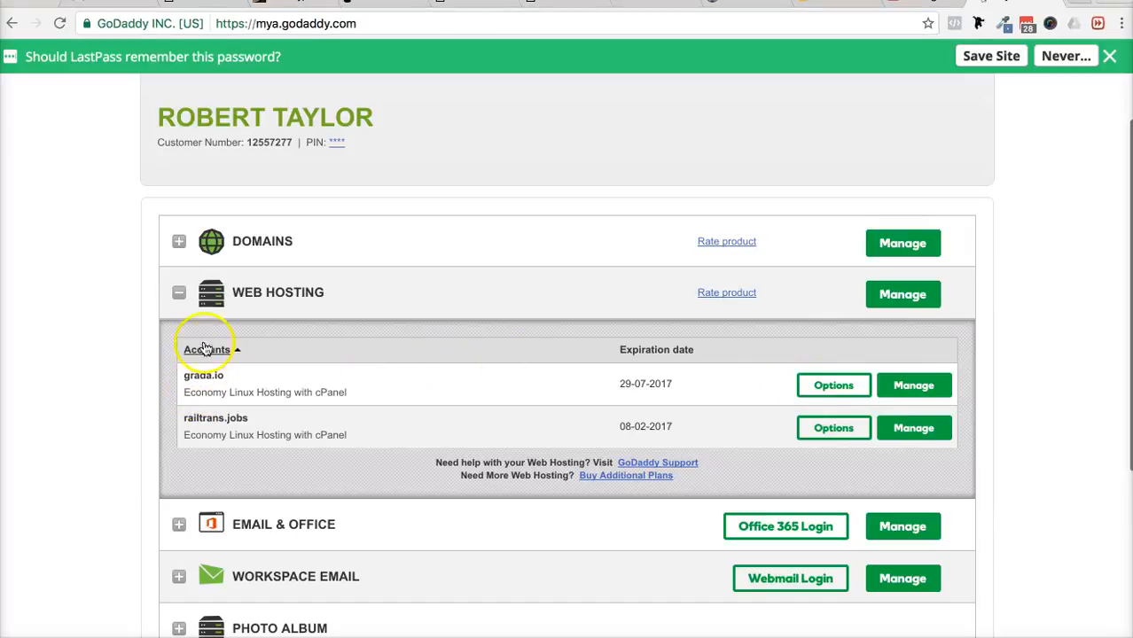
mouse_move(328, 351)
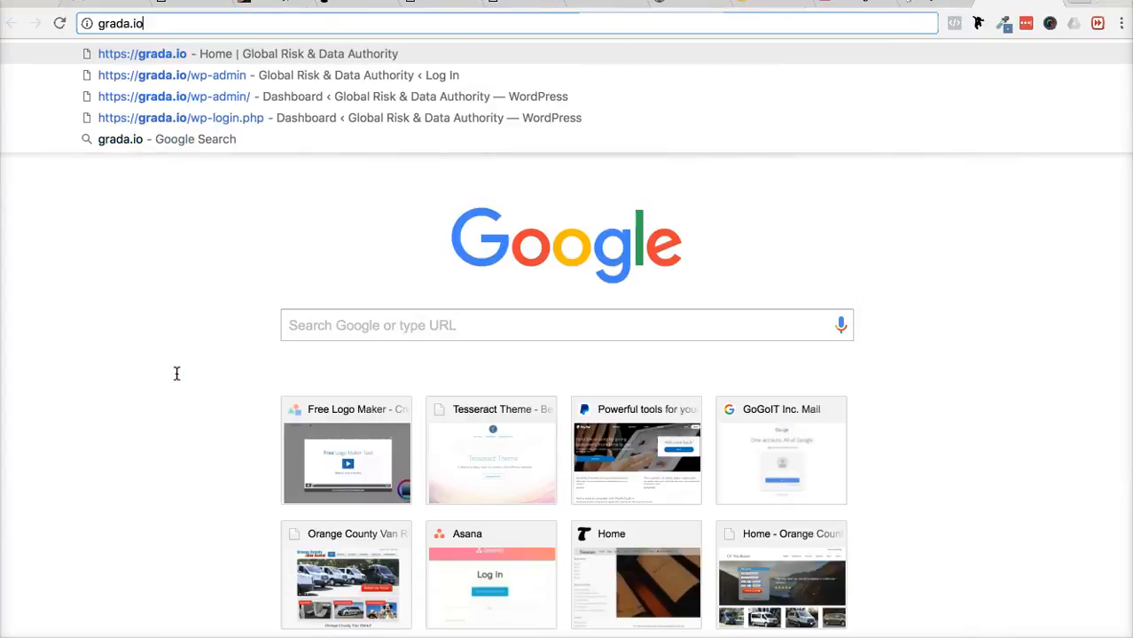
text(/cpanel)
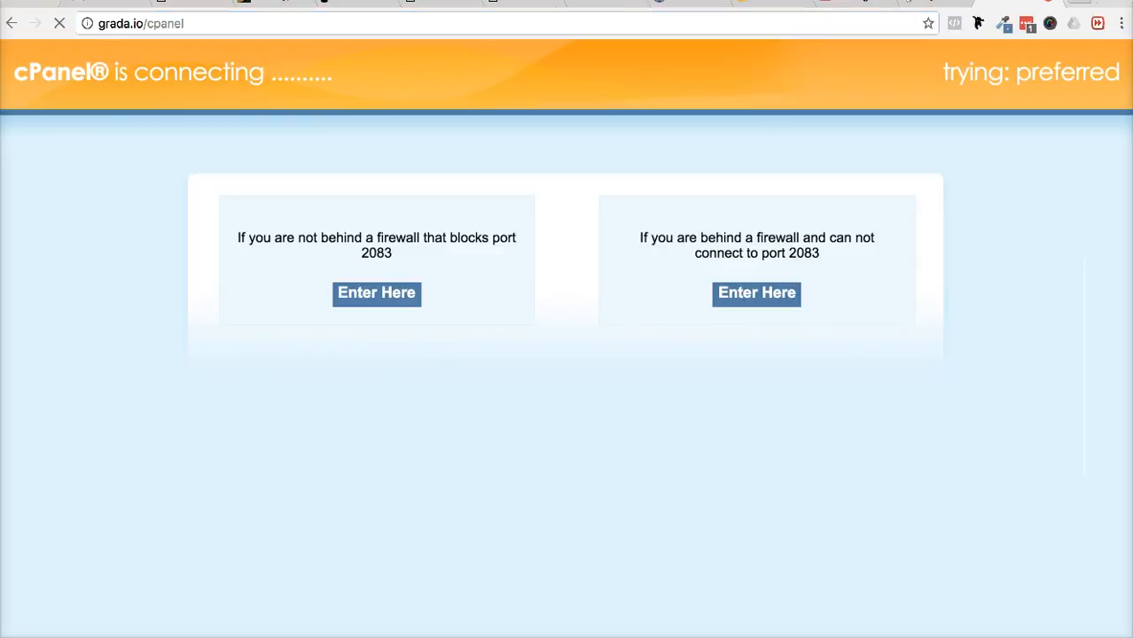
click(376, 292)
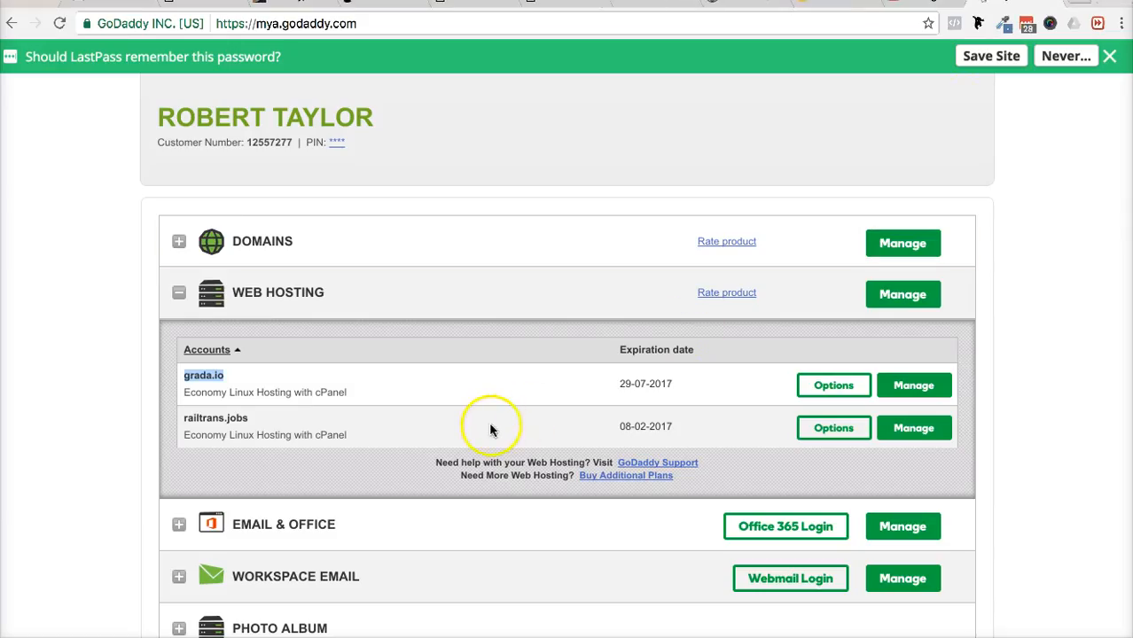
click(914, 384)
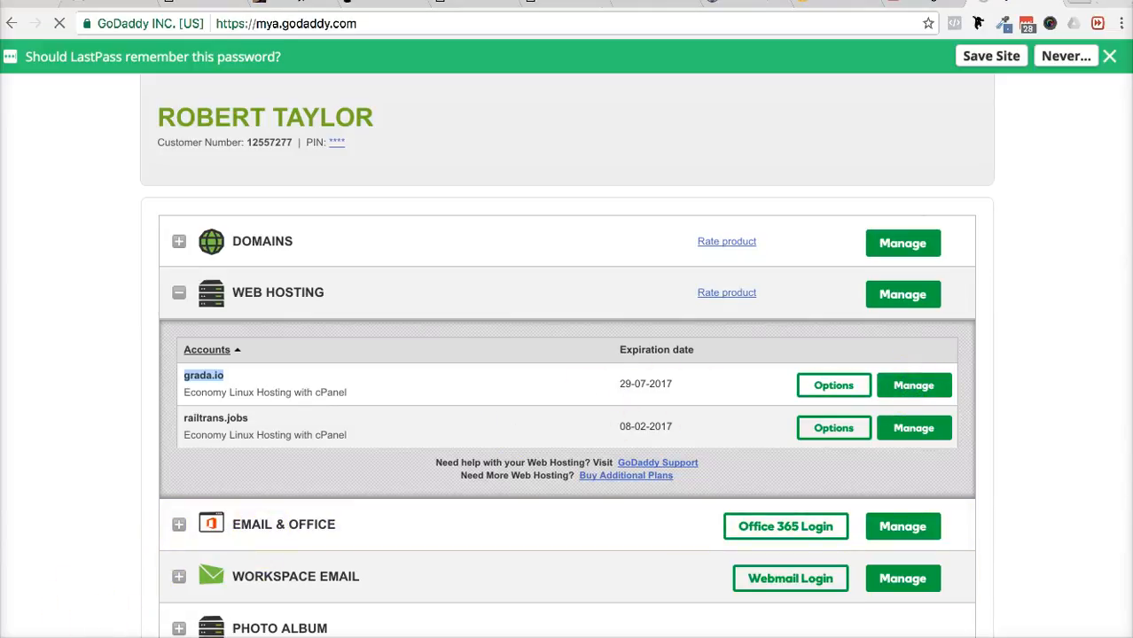
- Enter the grada.io cPanel and sign in to the hosting control panel
click(913, 385)
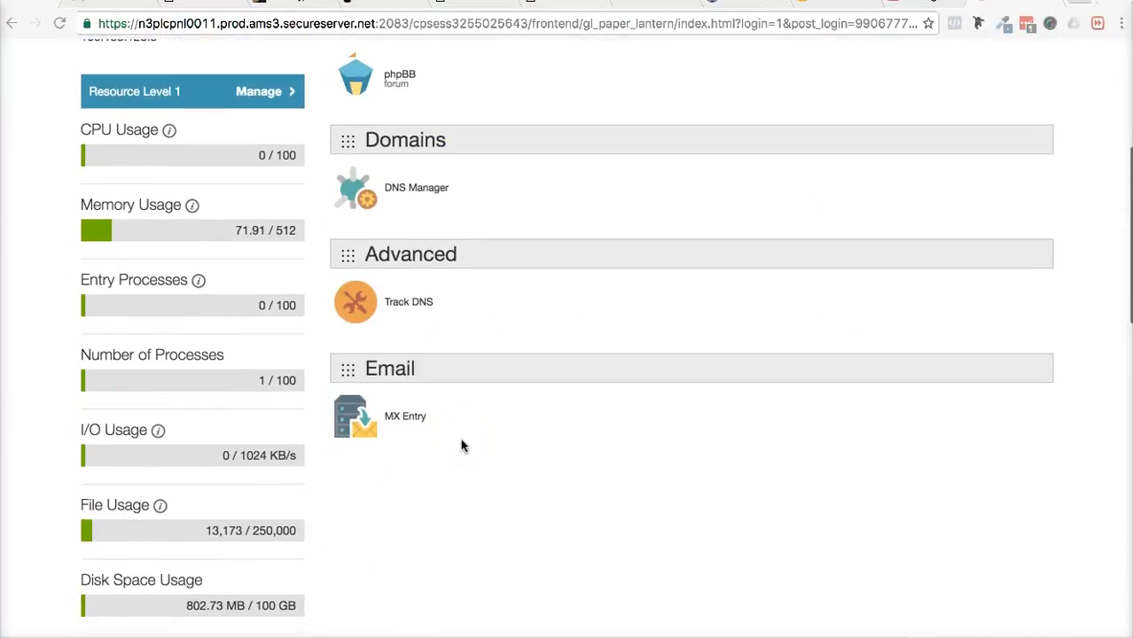
scroll(up, 3)
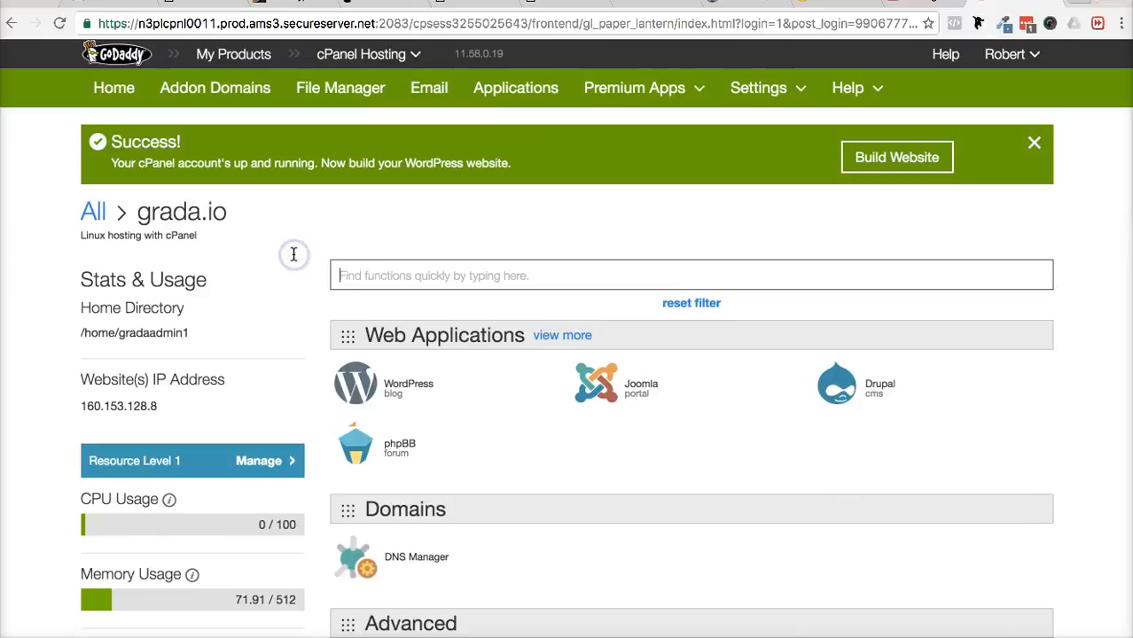
scroll(down, 3)
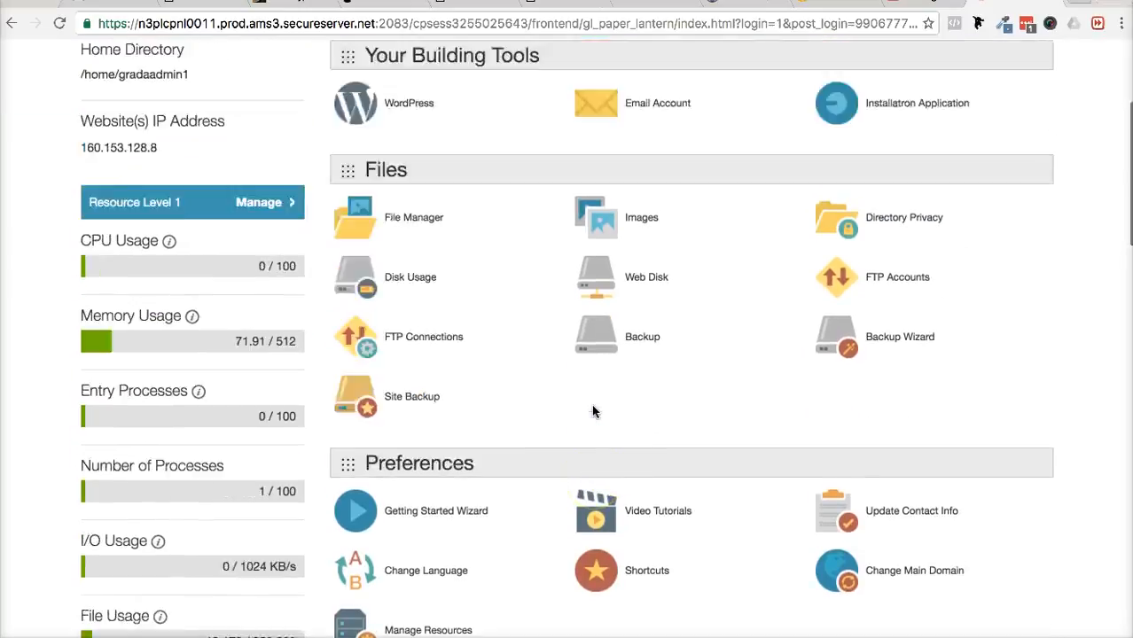
scroll(up, 3)
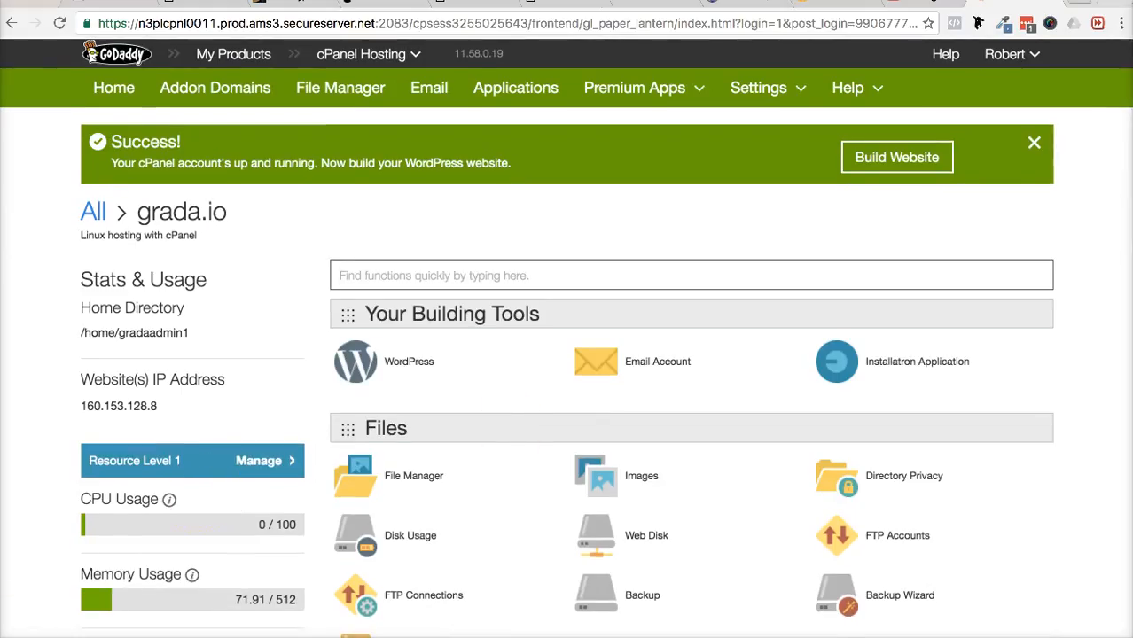
click(565, 365)
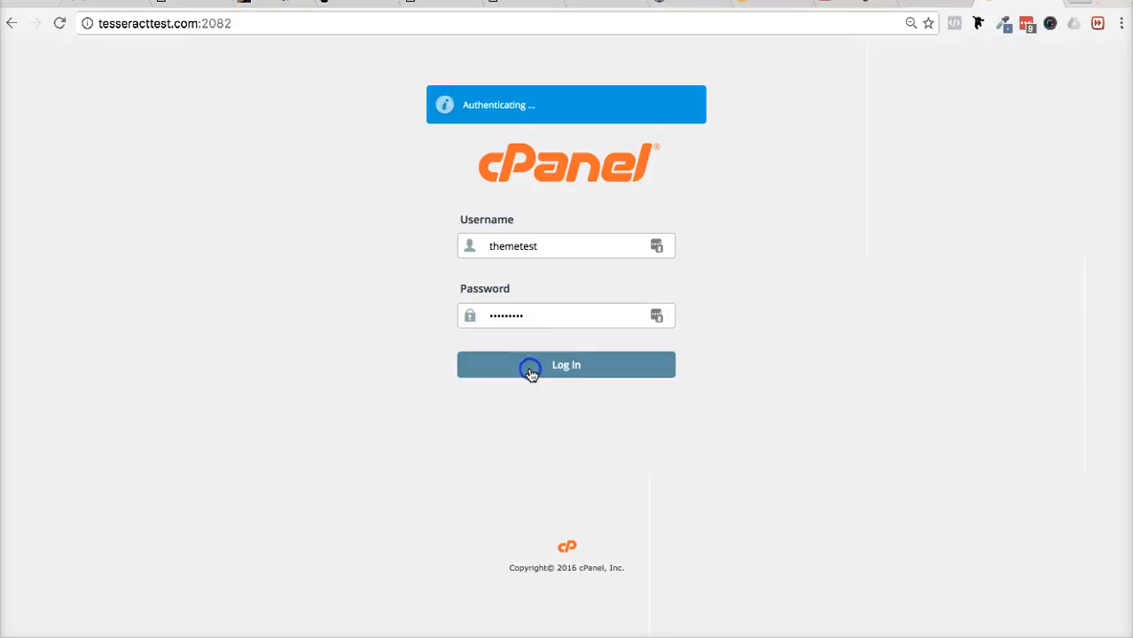
click(566, 365)
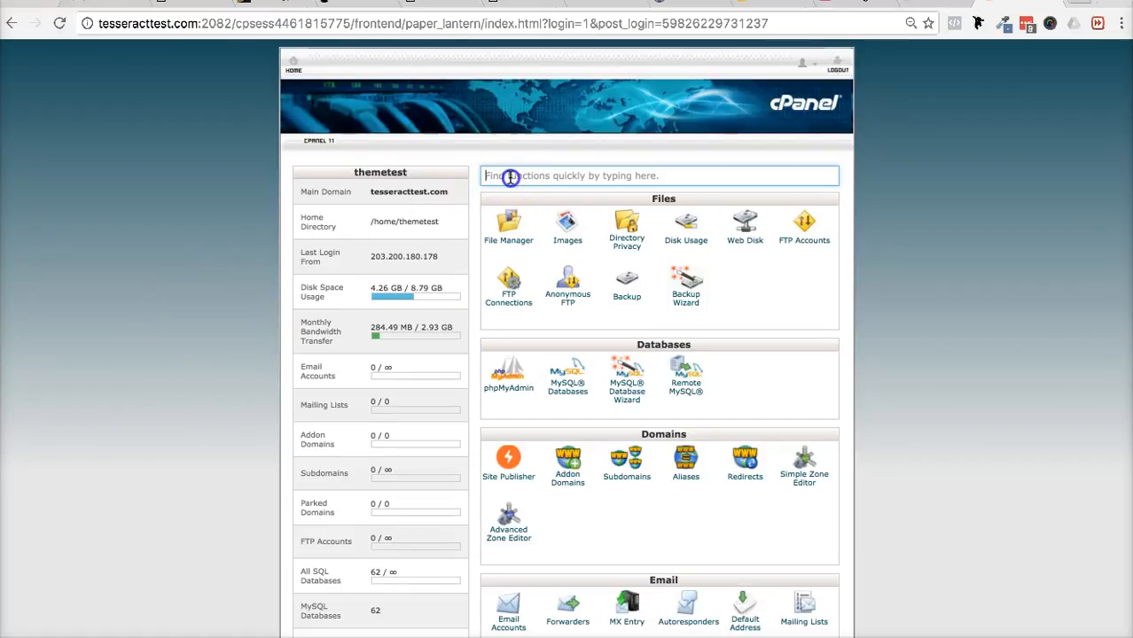
- Filter cPanel functions by 'DNS' and go into DNS management for grada.io
text(DNS)
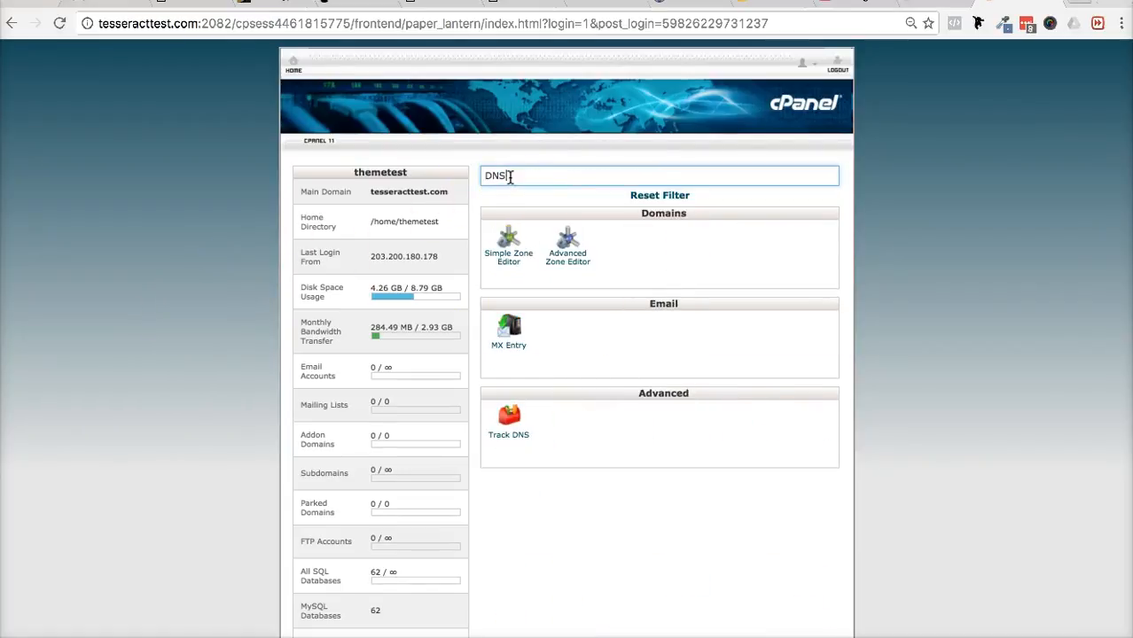
mouse_move(914, 9)
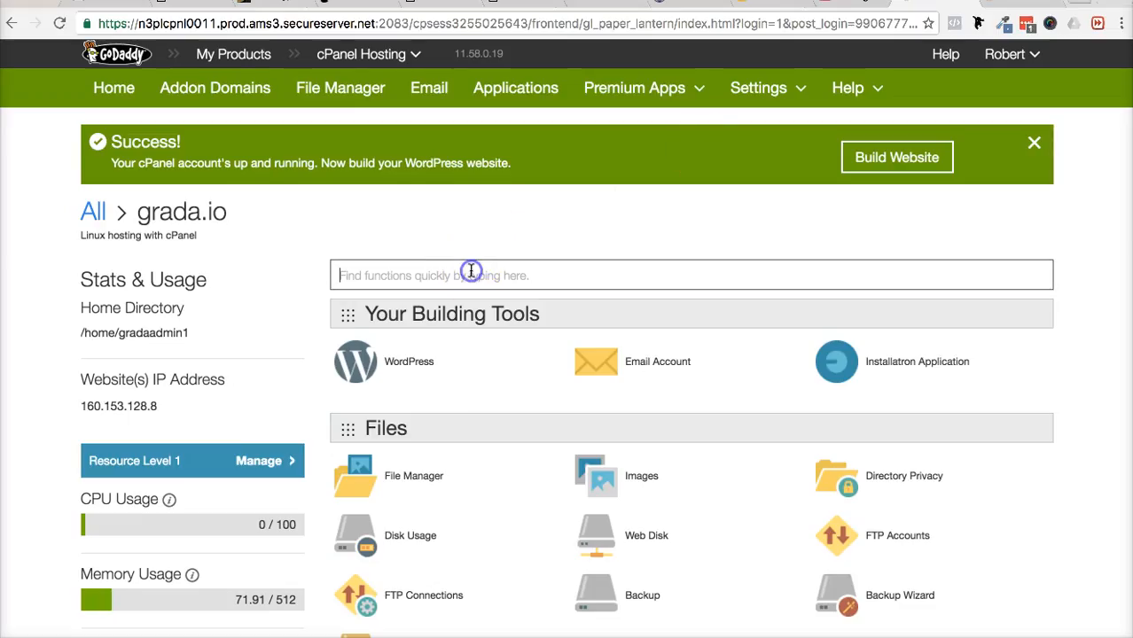
text(DNS)
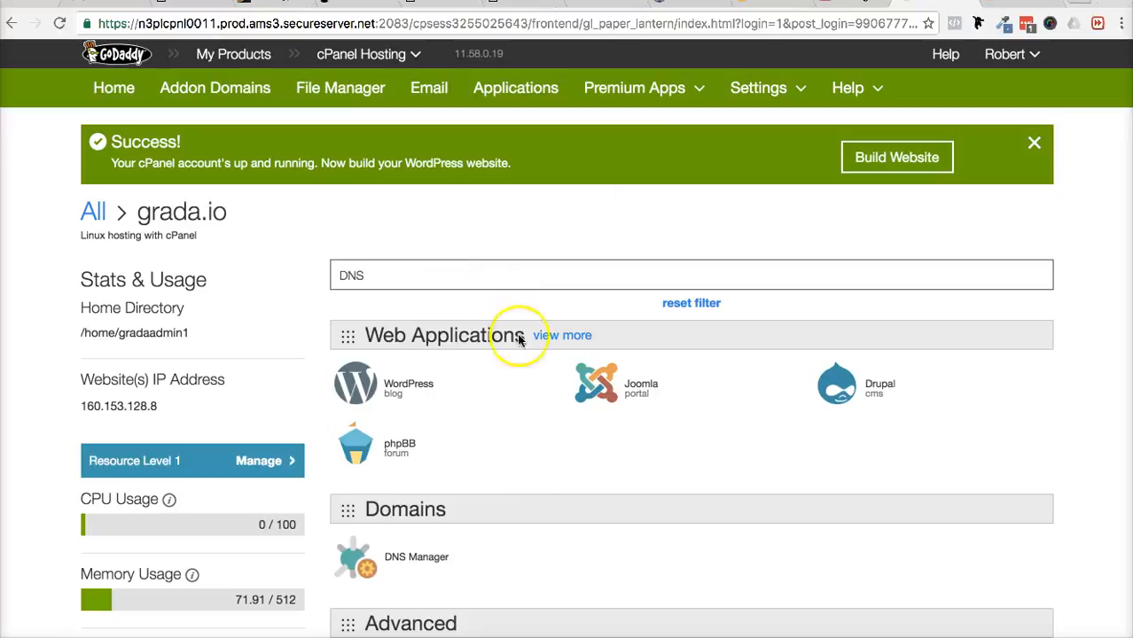
scroll(down, 3)
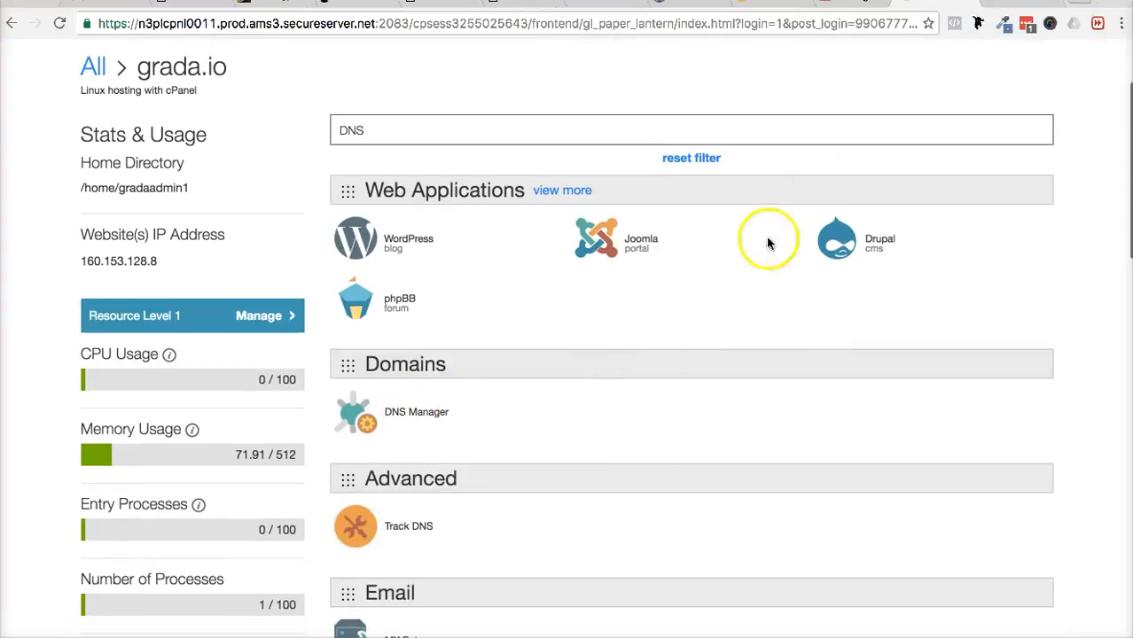
mouse_move(416, 412)
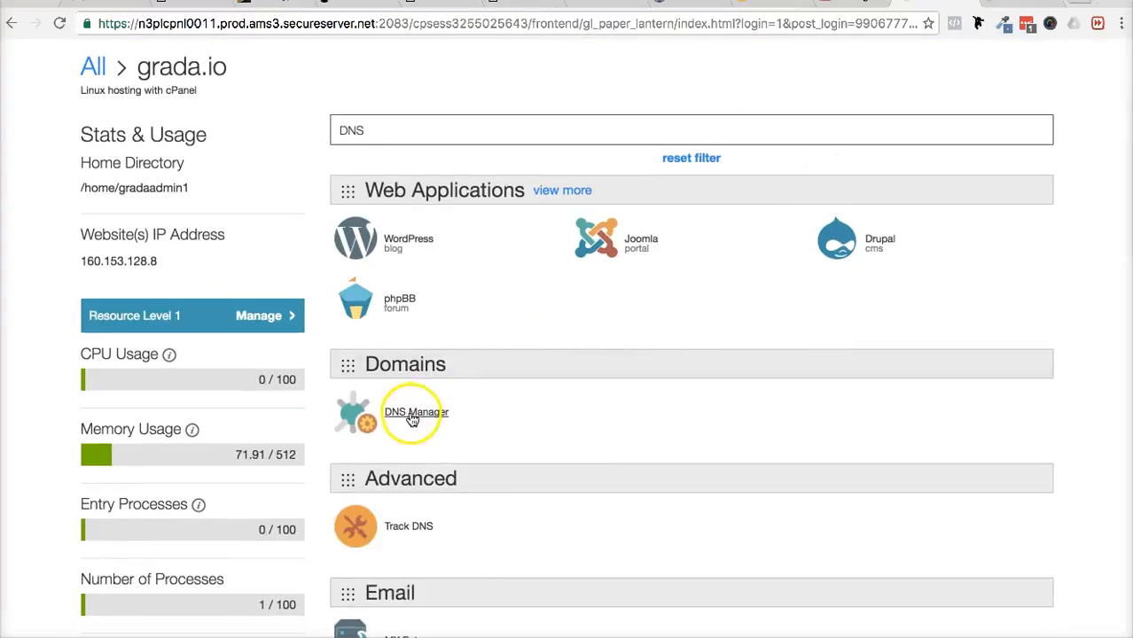
click(417, 411)
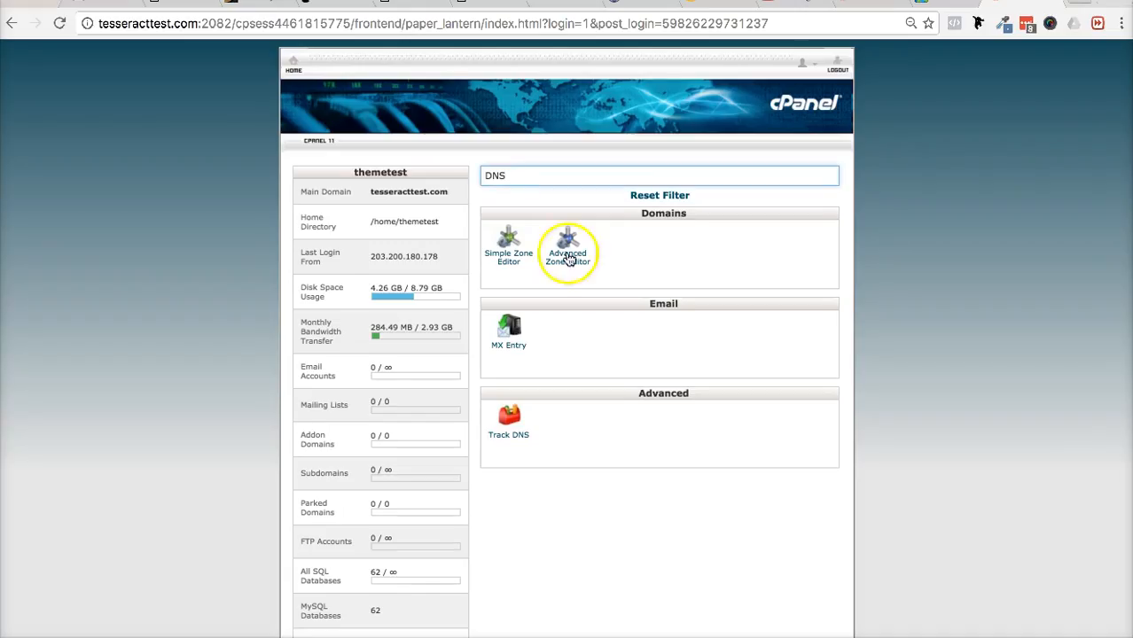
mouse_move(218, 468)
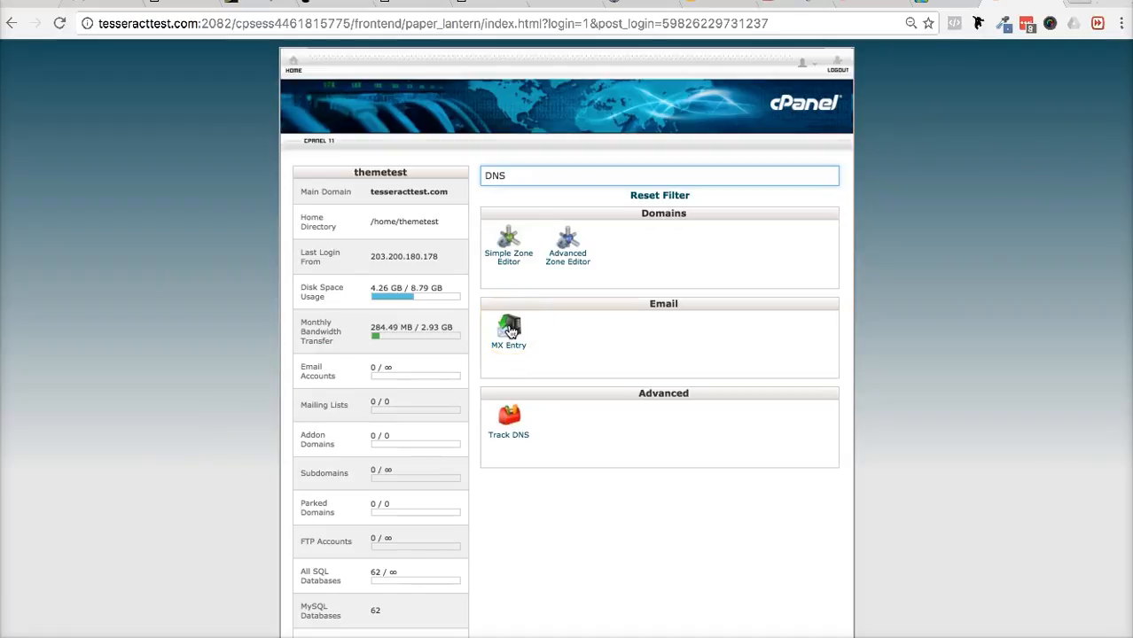
- Visit MX Entry, then start a new TXT-type record in the Advanced Zone Editor
click(507, 328)
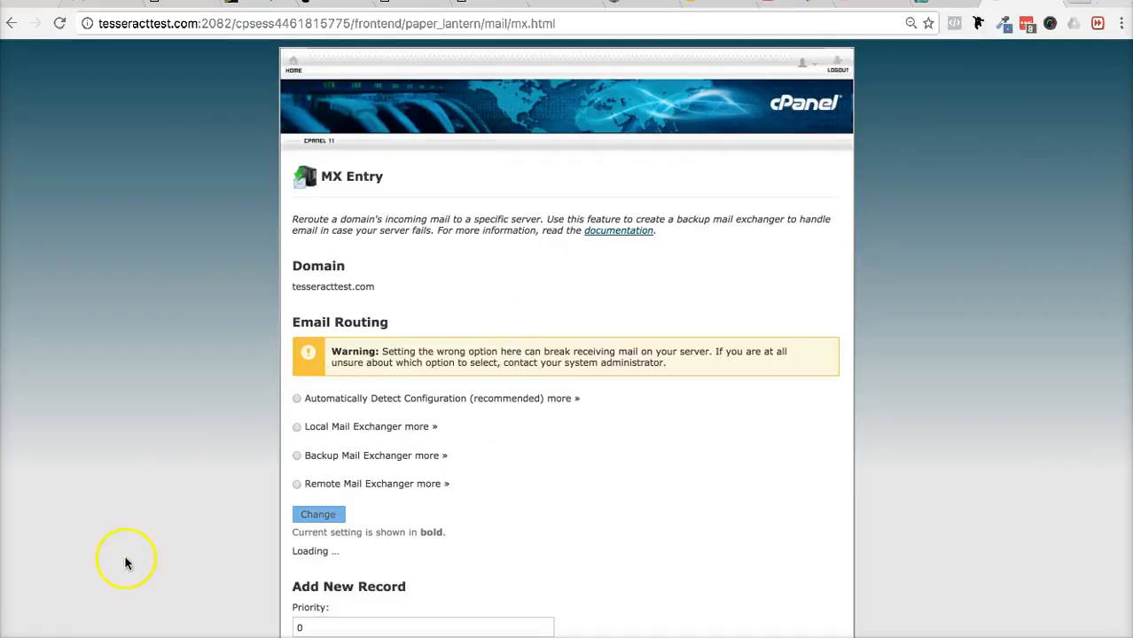
scroll(down, 3)
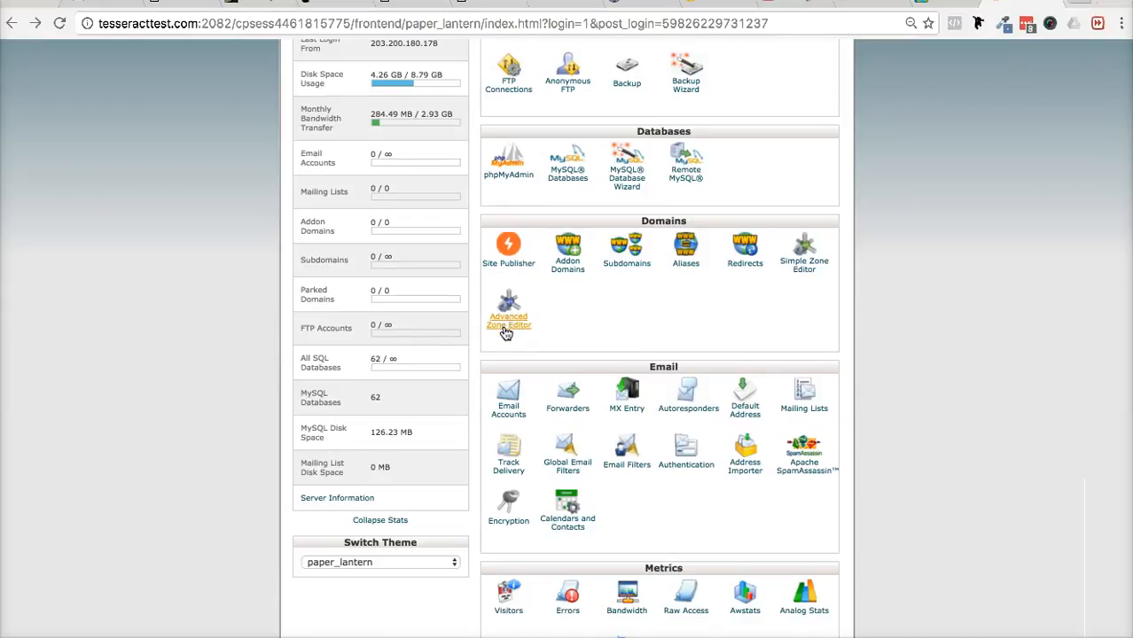
click(507, 319)
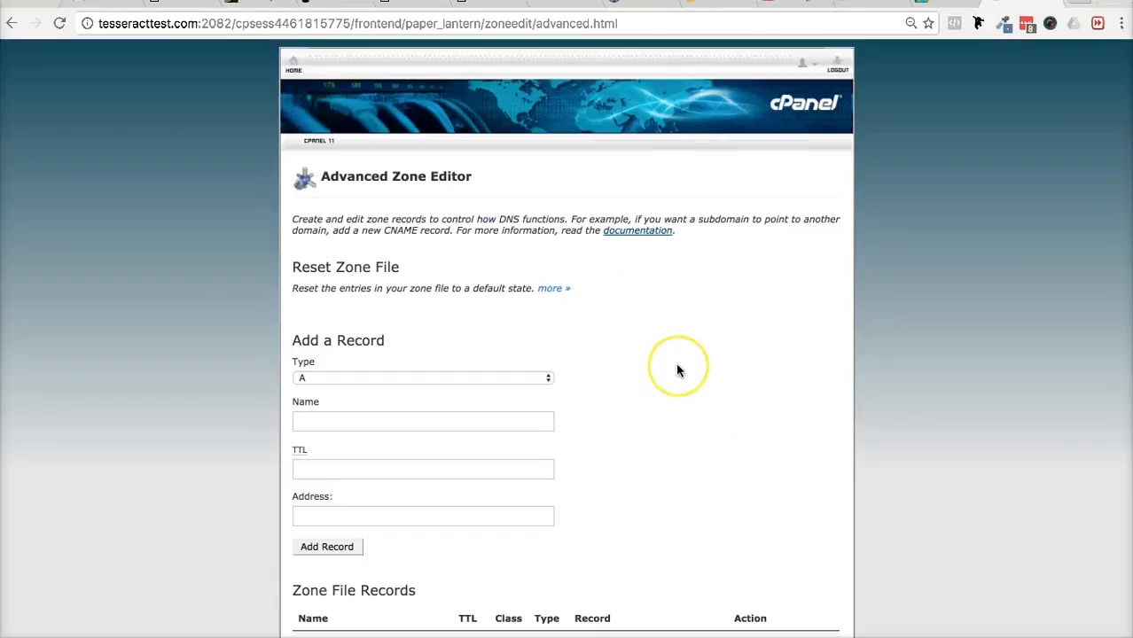
scroll(down, 3)
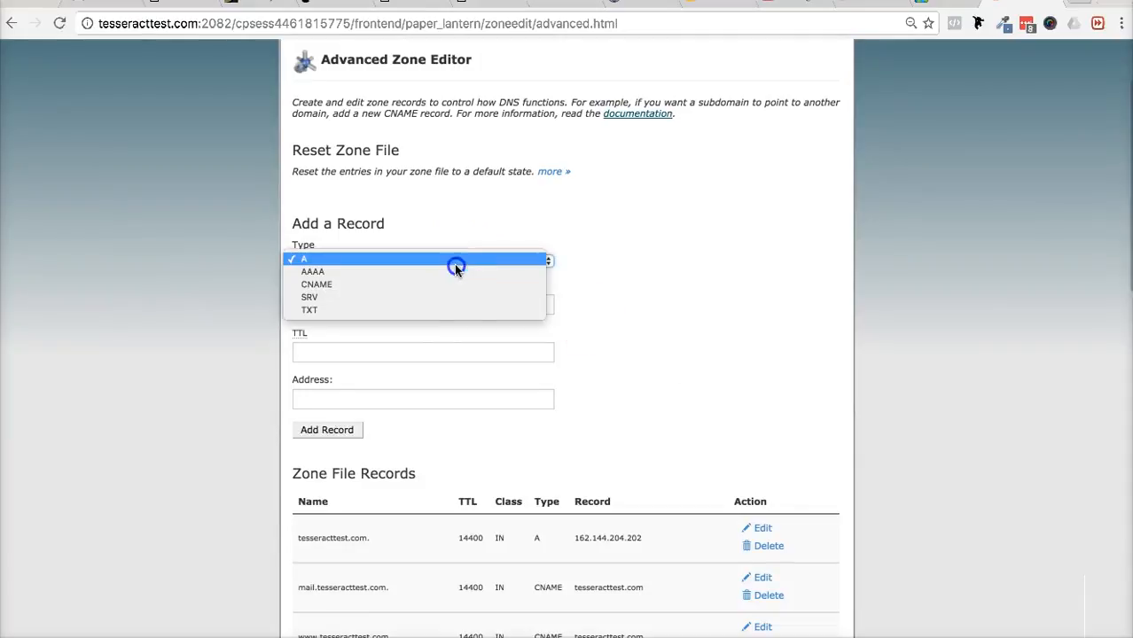
click(308, 309)
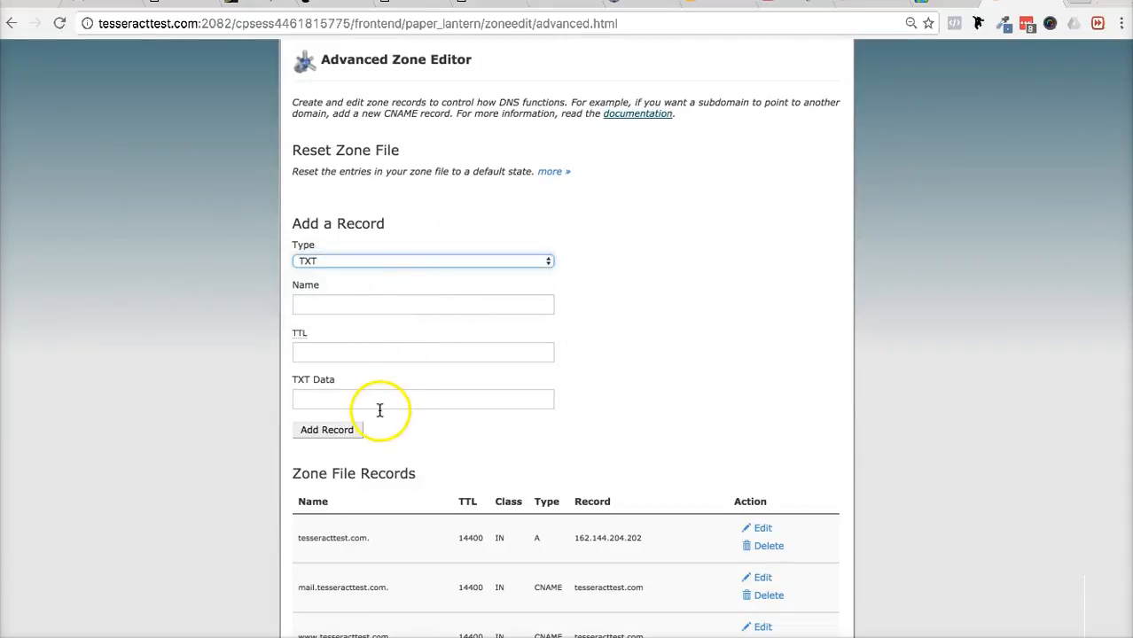
mouse_move(379, 411)
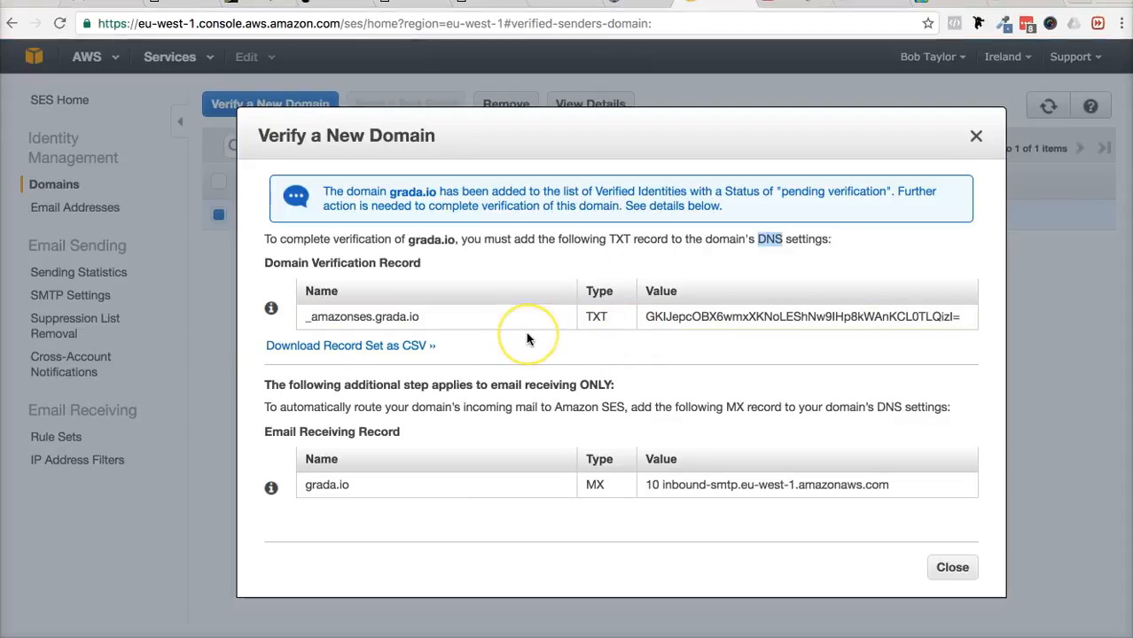
mouse_move(571, 316)
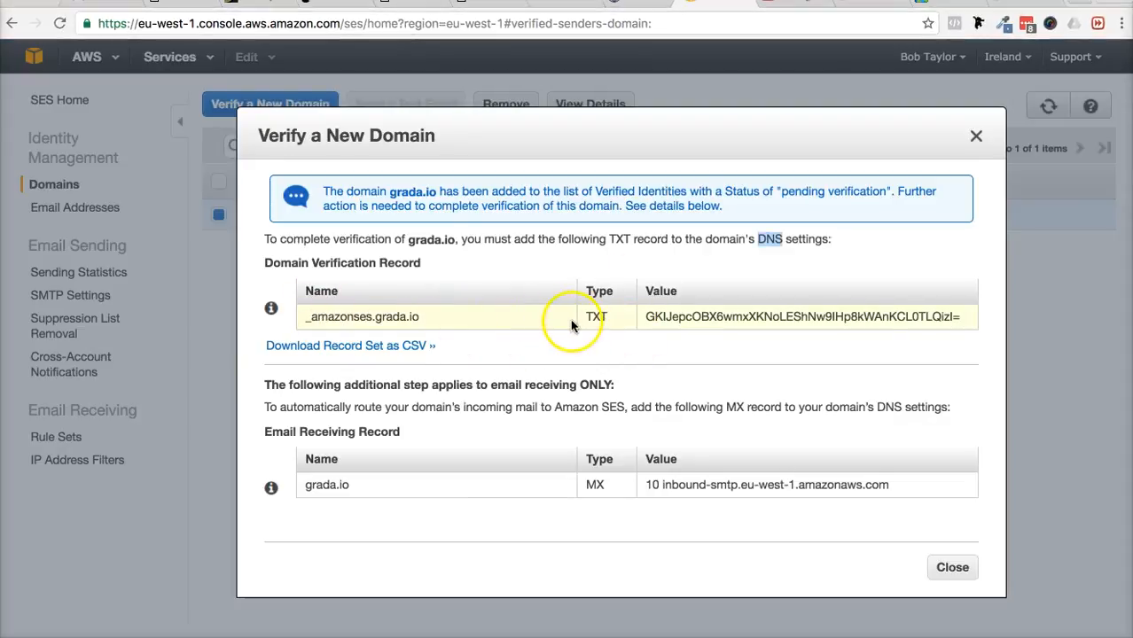
mouse_move(807, 238)
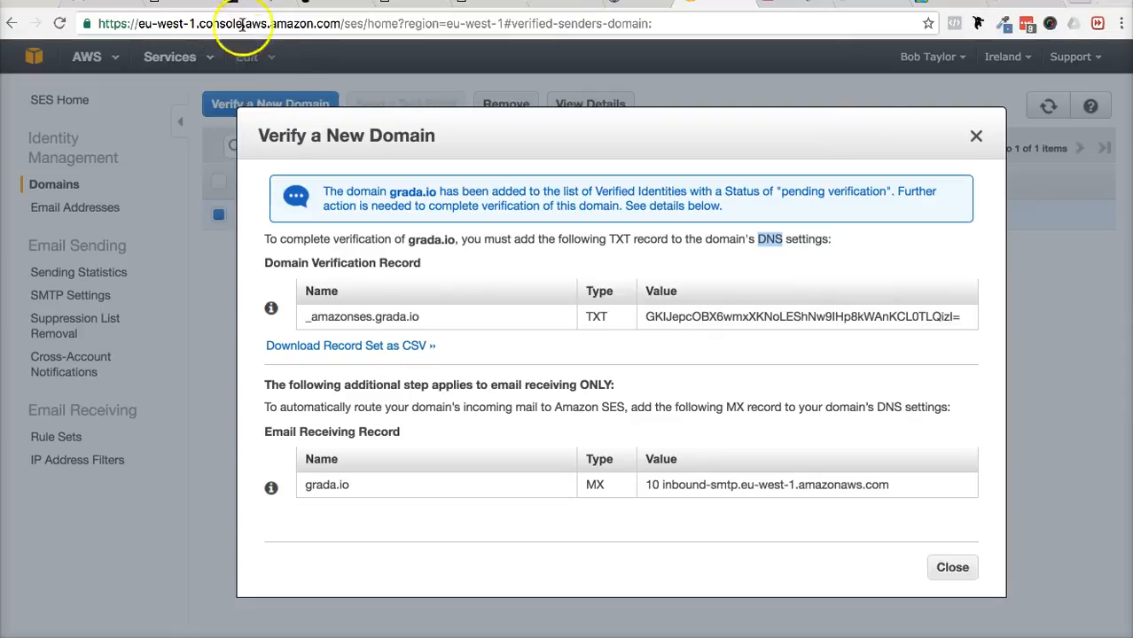
mouse_move(608, 294)
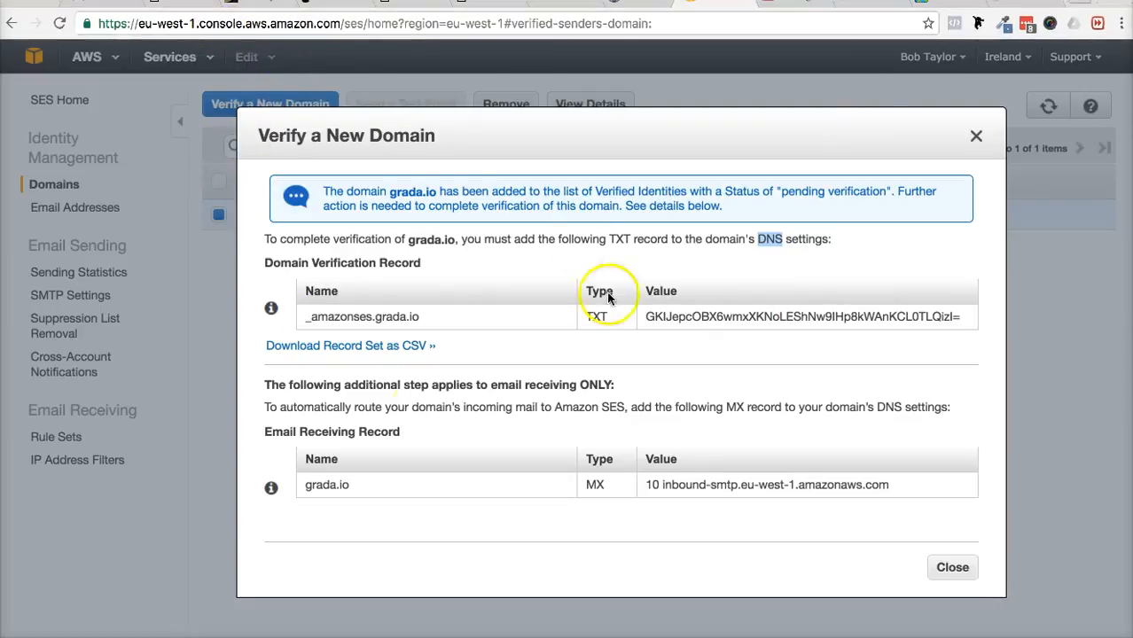
mouse_move(594, 284)
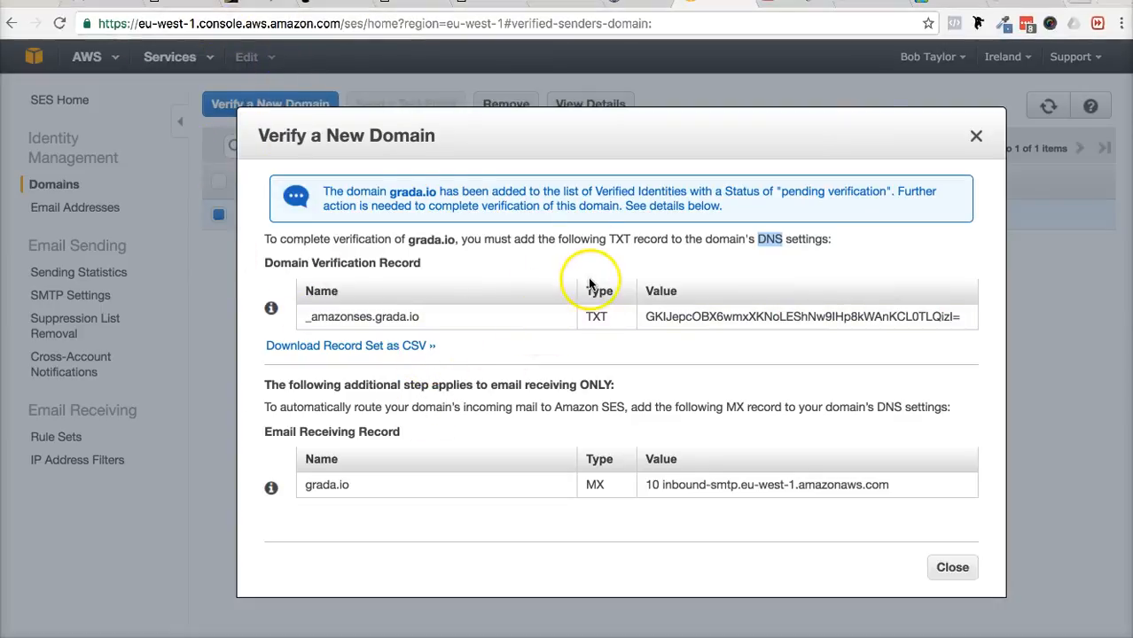
mouse_move(247, 104)
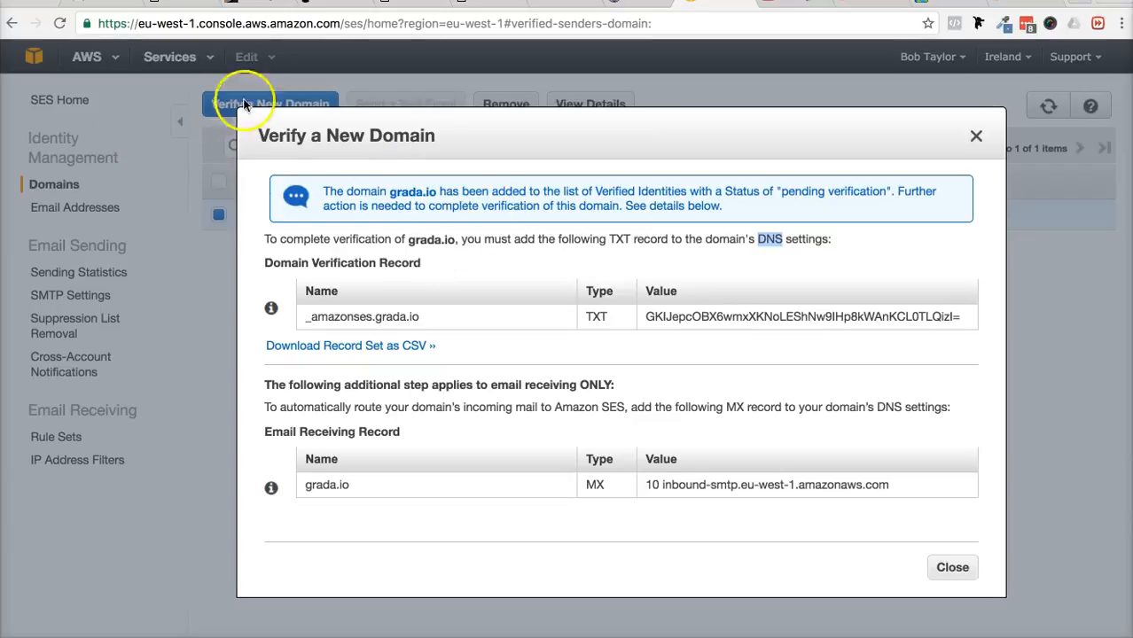
mouse_move(330, 346)
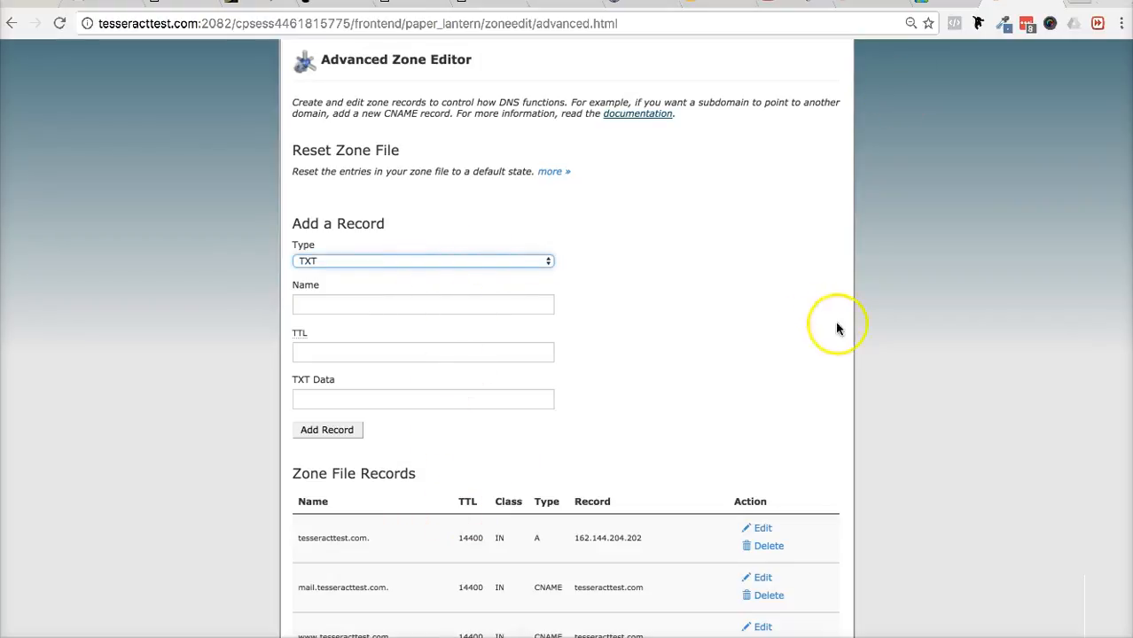
- Review the SES TXT verification record, then switch to the GoDaddy domains list
scroll(up, 3)
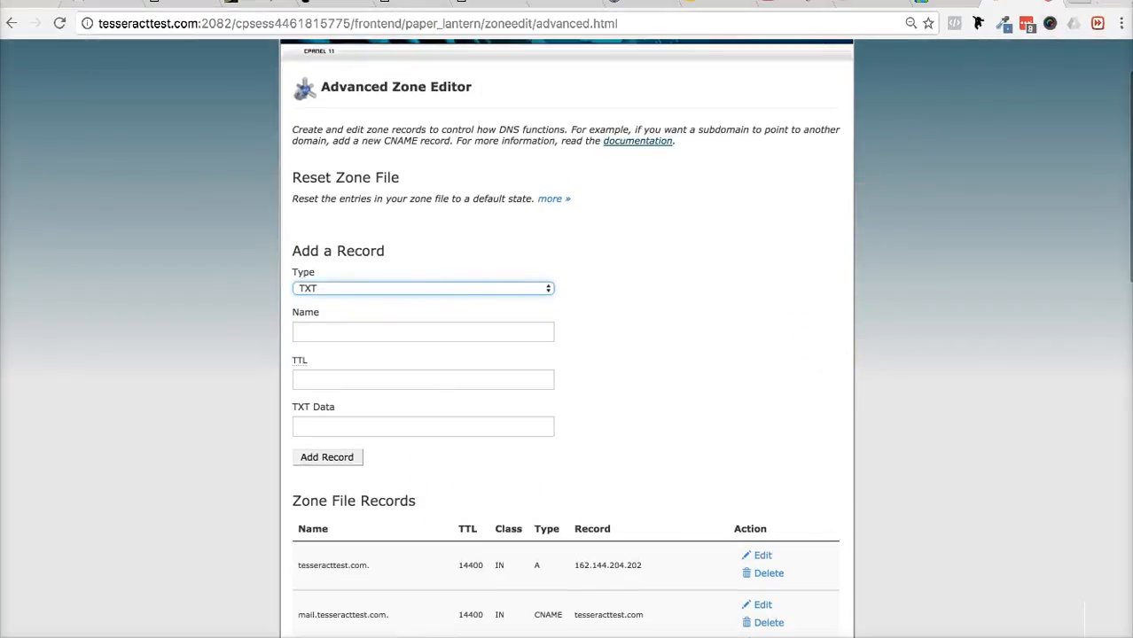
click(354, 23)
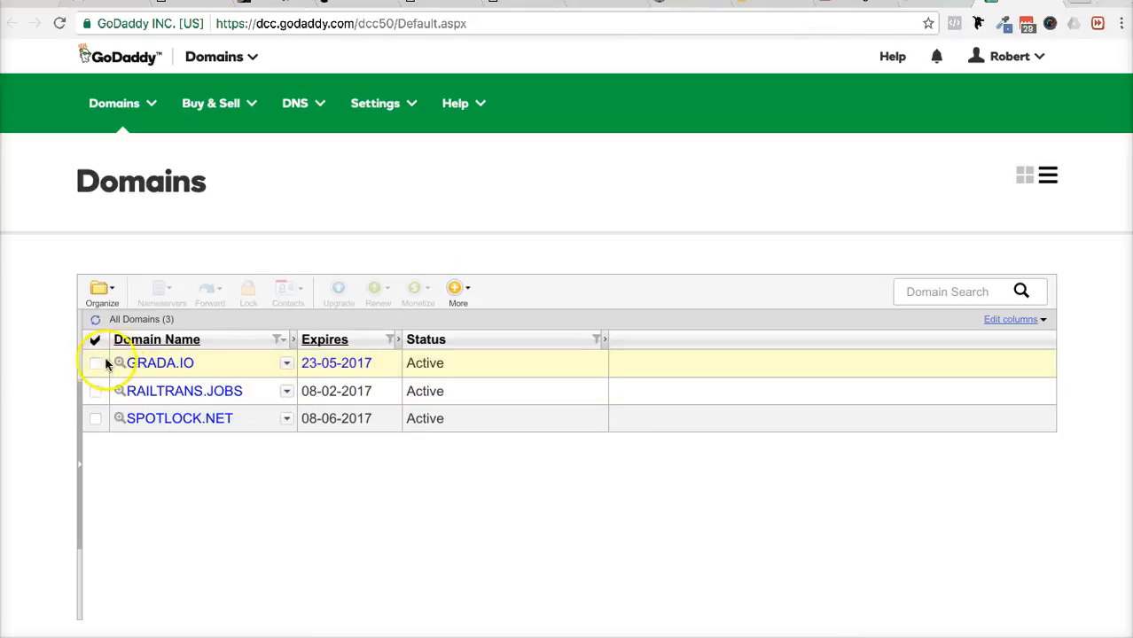
- Open DNS management for GRADA.IO and show its DNS zone file
click(96, 362)
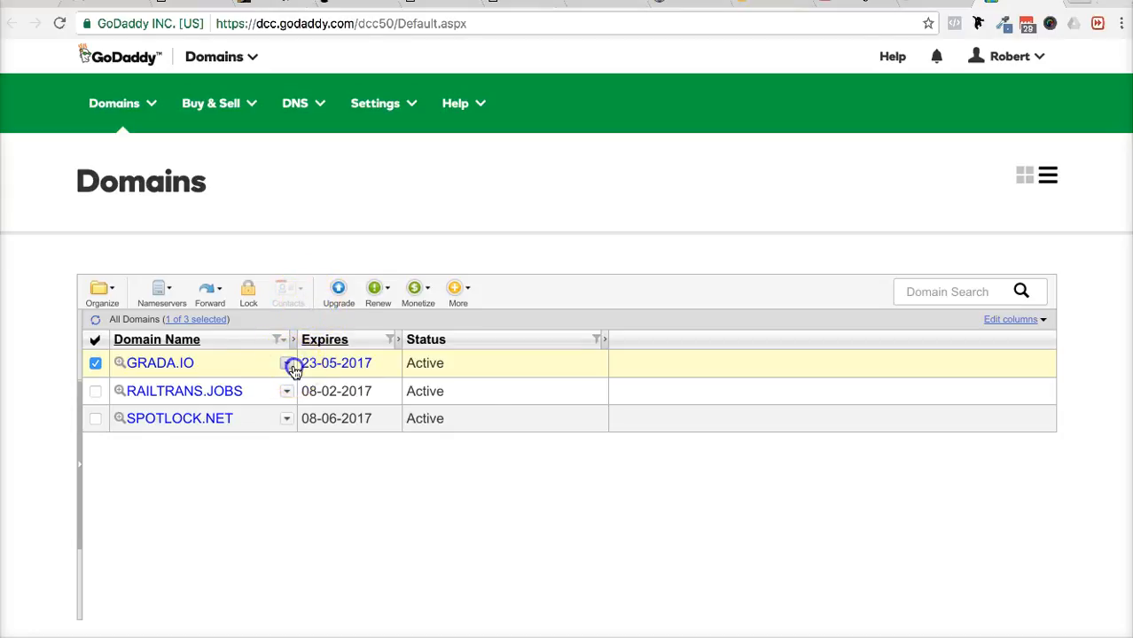
click(287, 361)
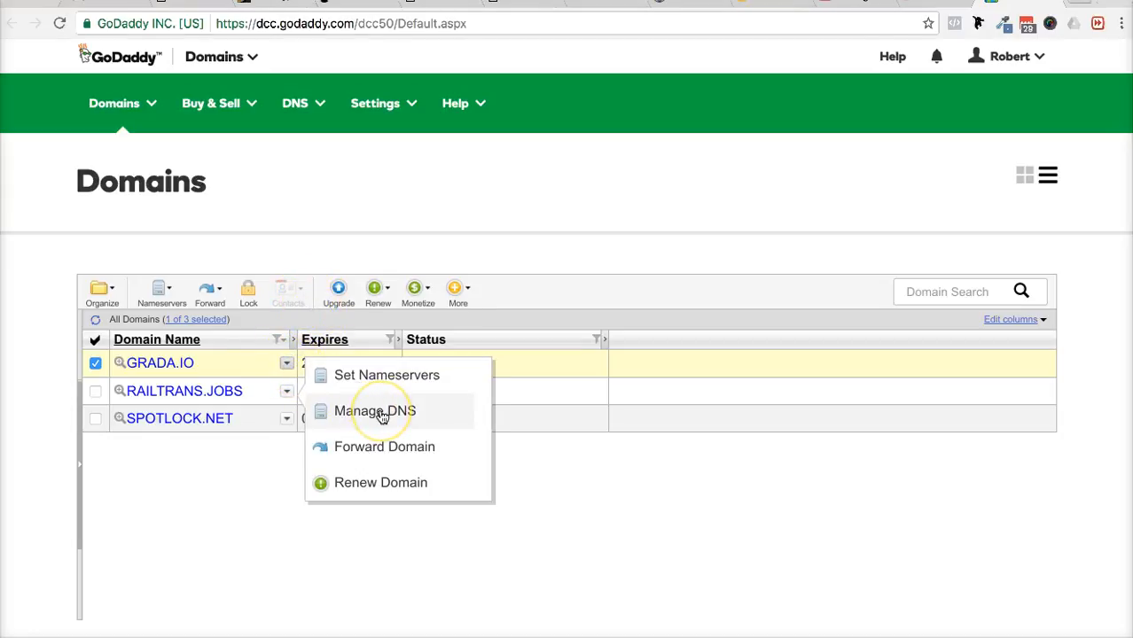
click(374, 411)
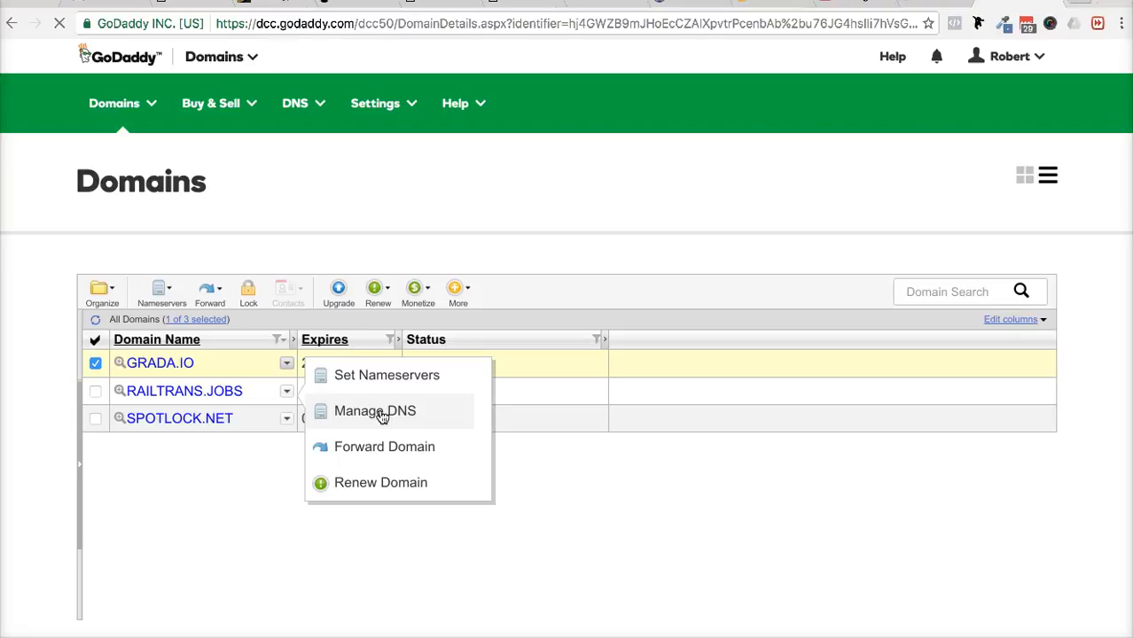
click(374, 411)
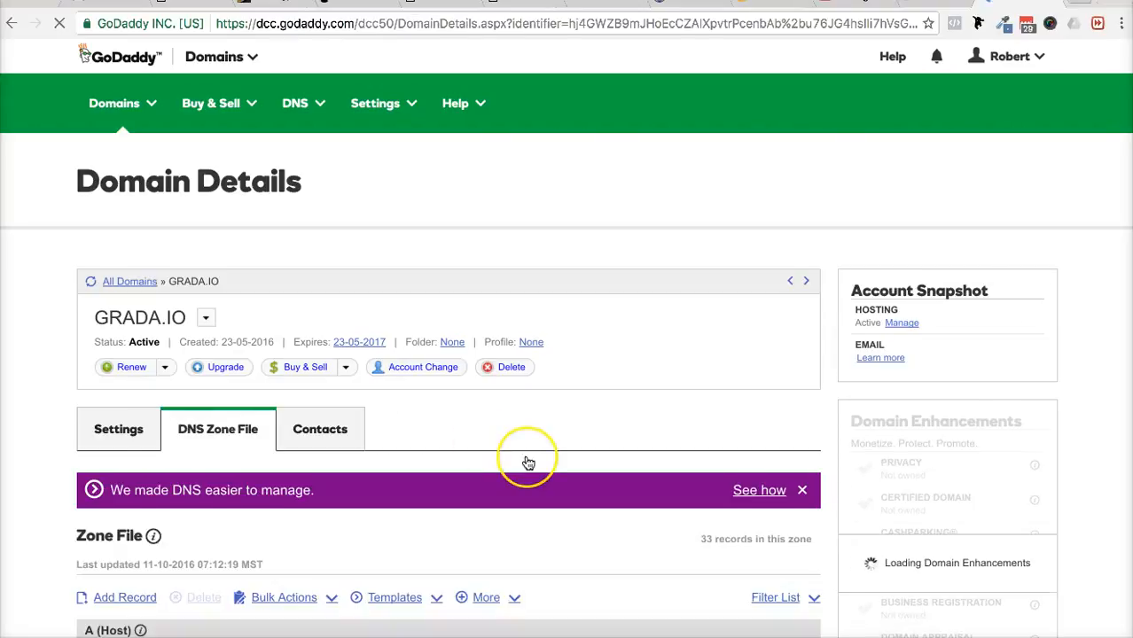
- Scroll to the TXT section and select the google-site-verification record
scroll(down, 3)
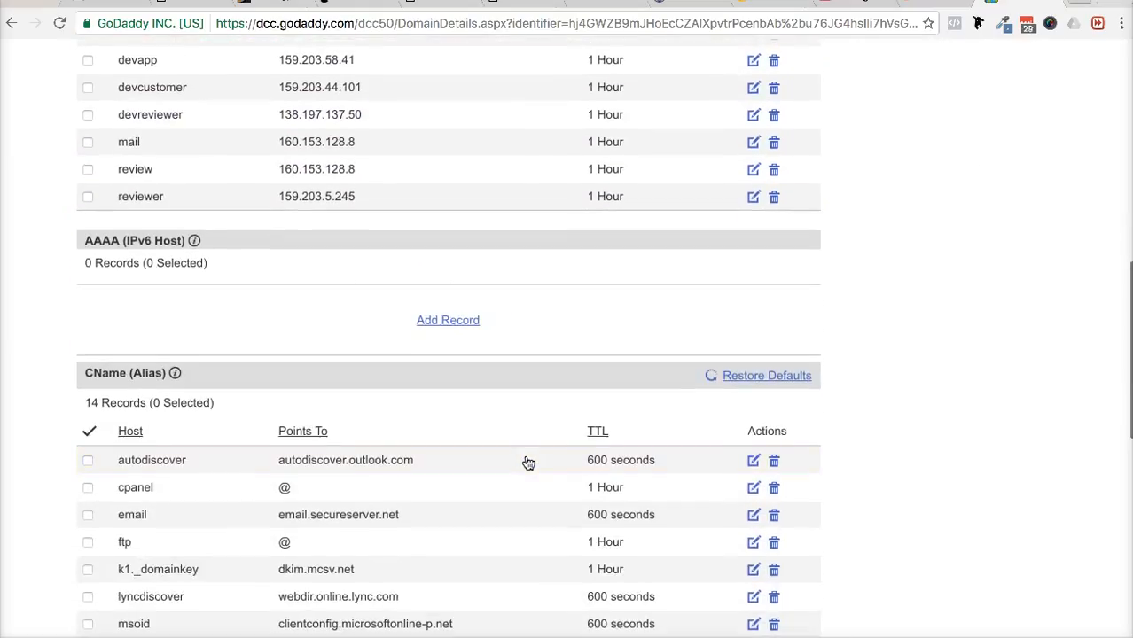
scroll(down, 3)
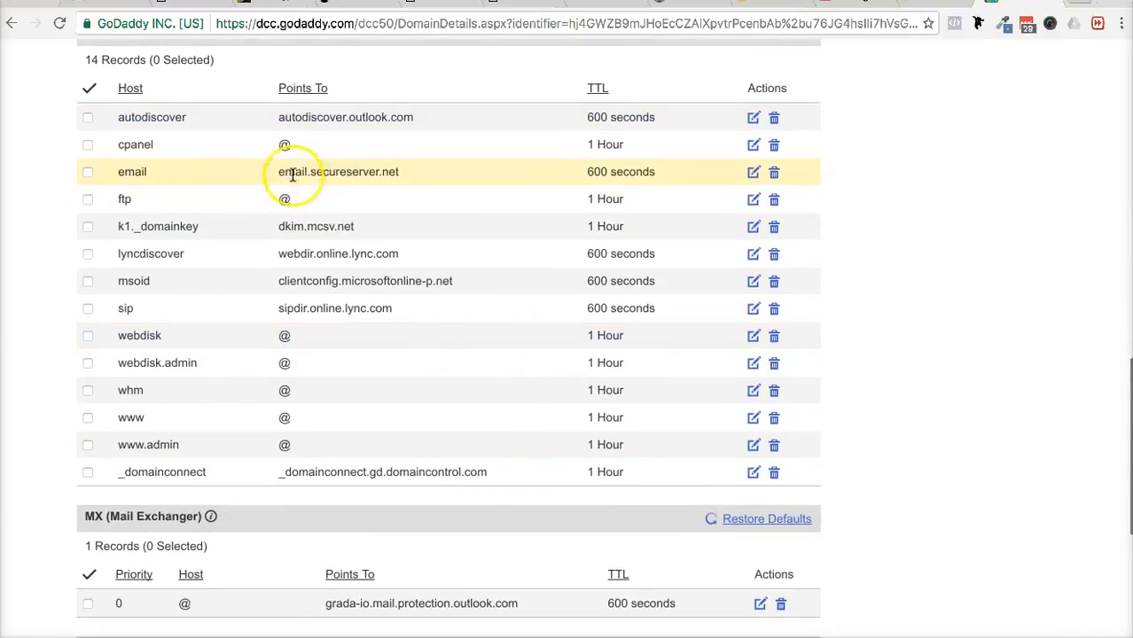
scroll(down, 3)
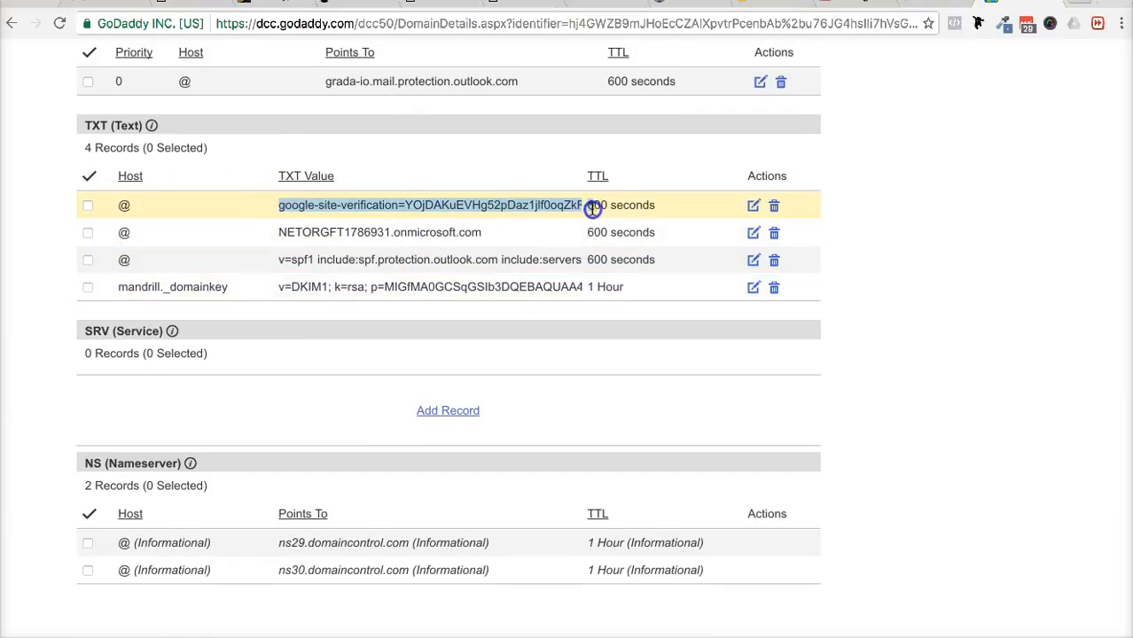
click(87, 206)
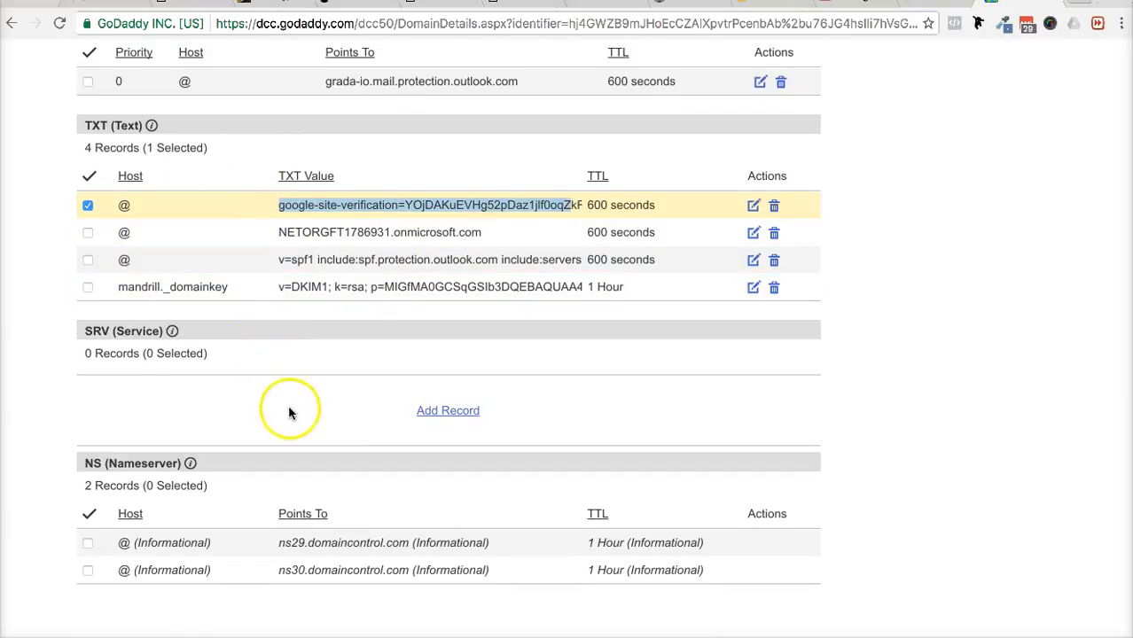
mouse_move(447, 411)
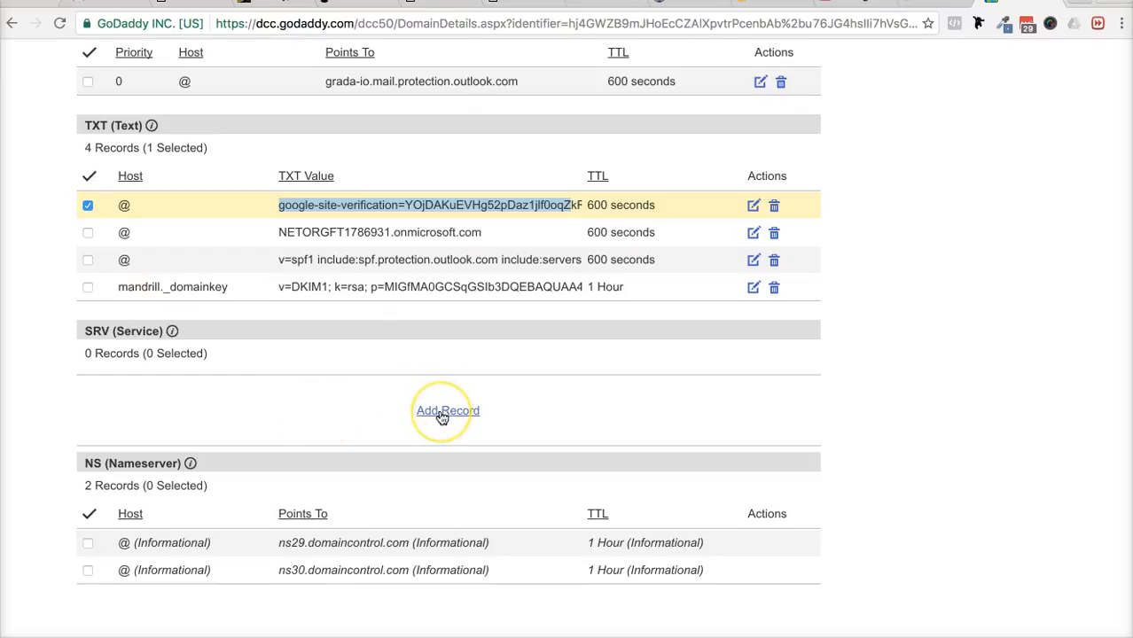
- Start a new TXT record in the GoDaddy zone with host _amazonses.grada.io
click(447, 412)
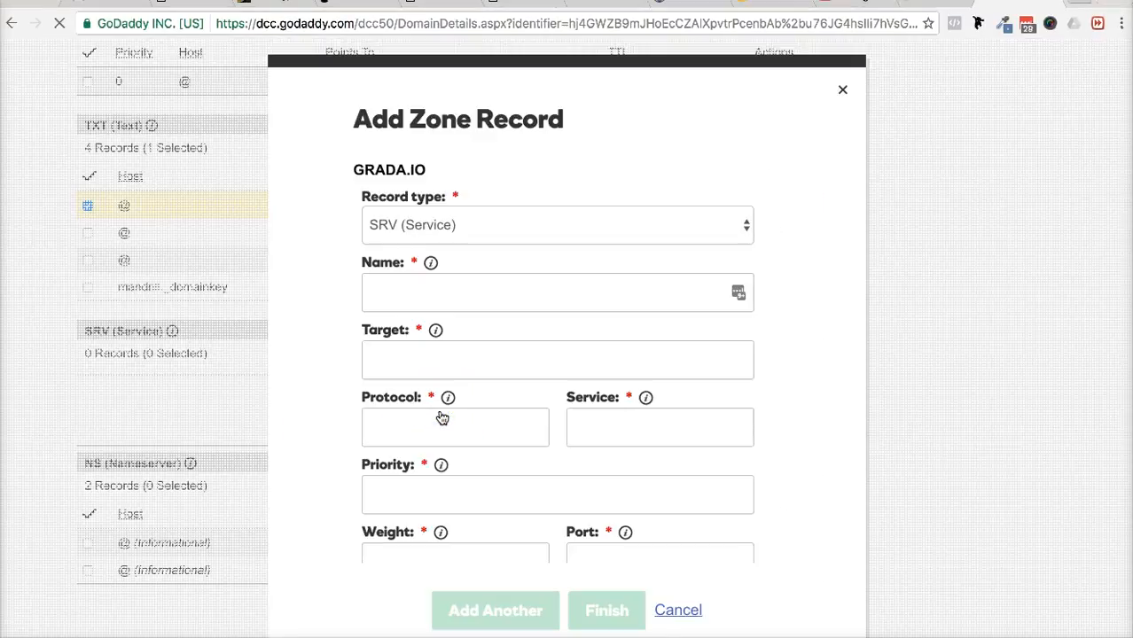
click(557, 224)
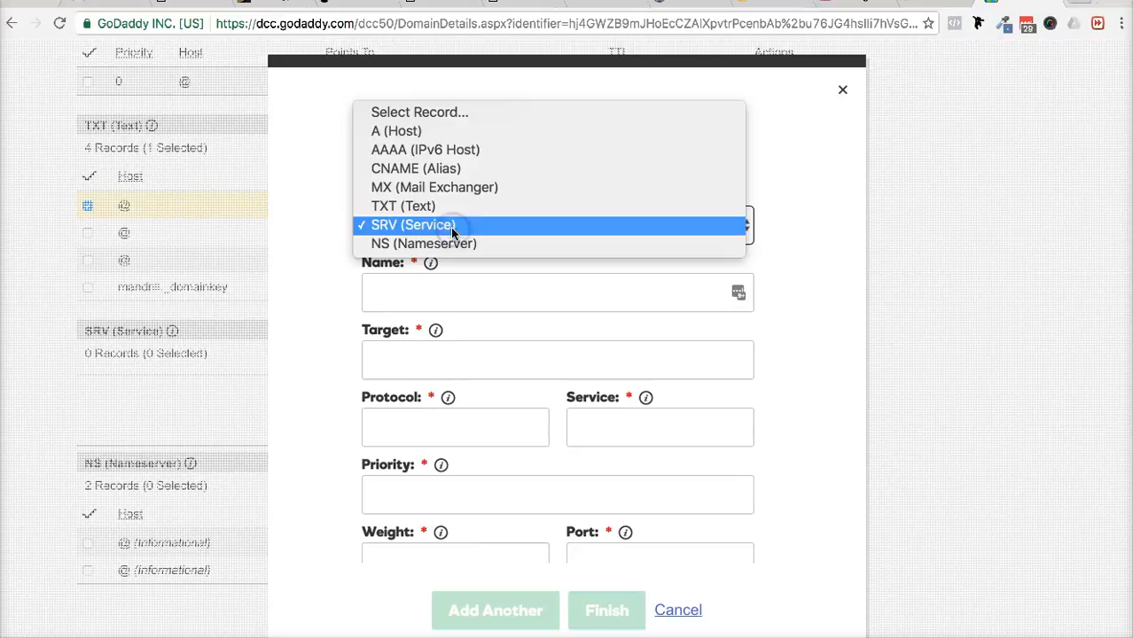
click(402, 206)
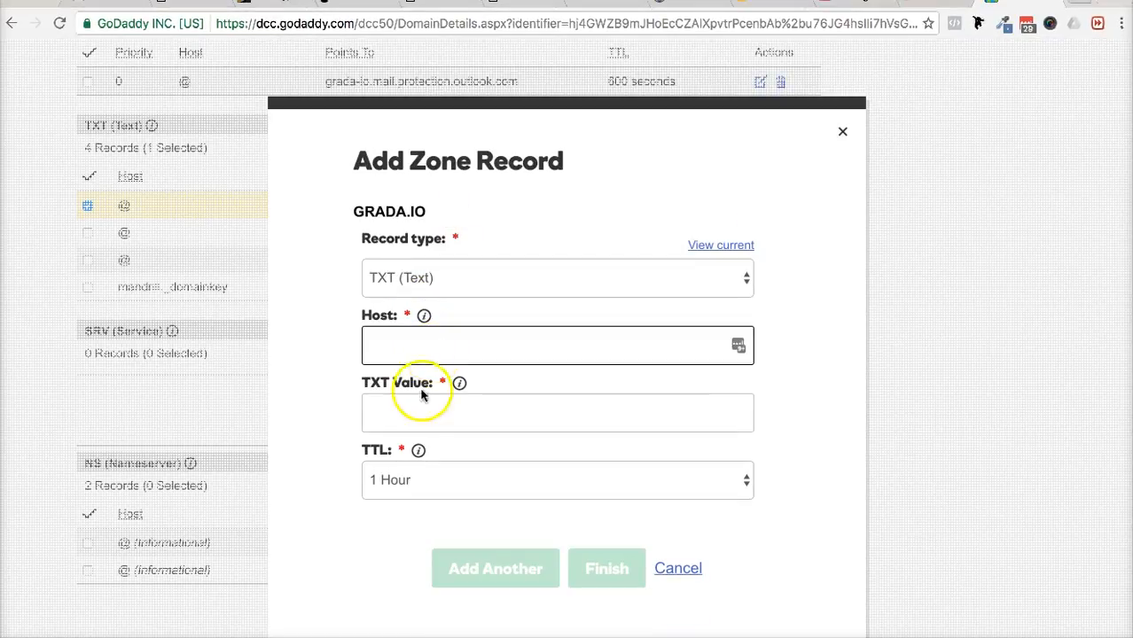
click(556, 412)
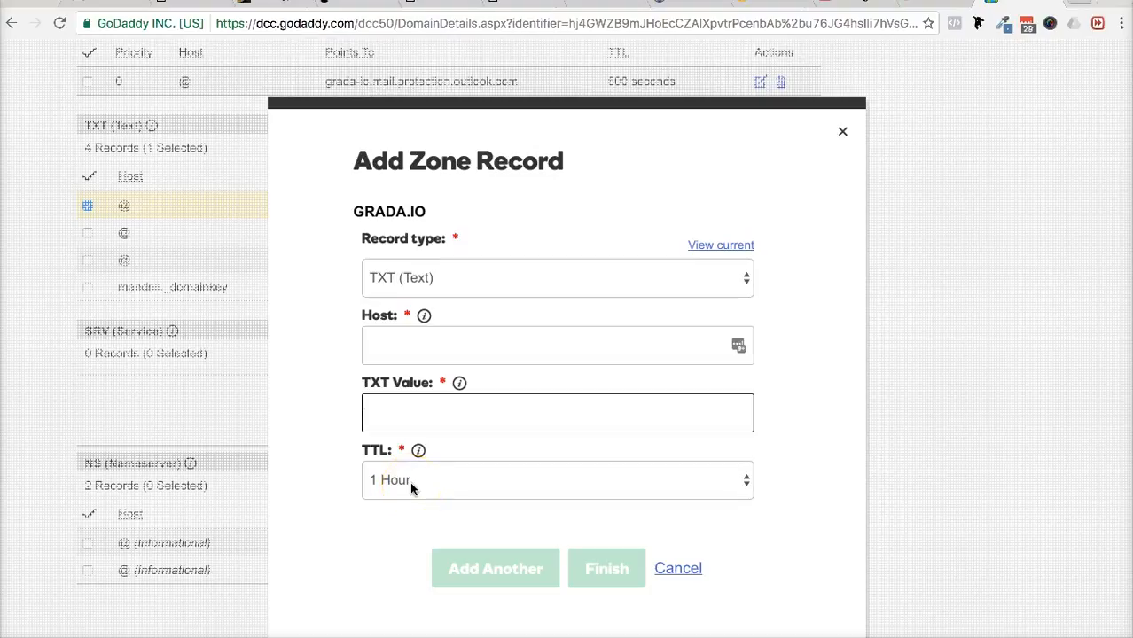
click(557, 479)
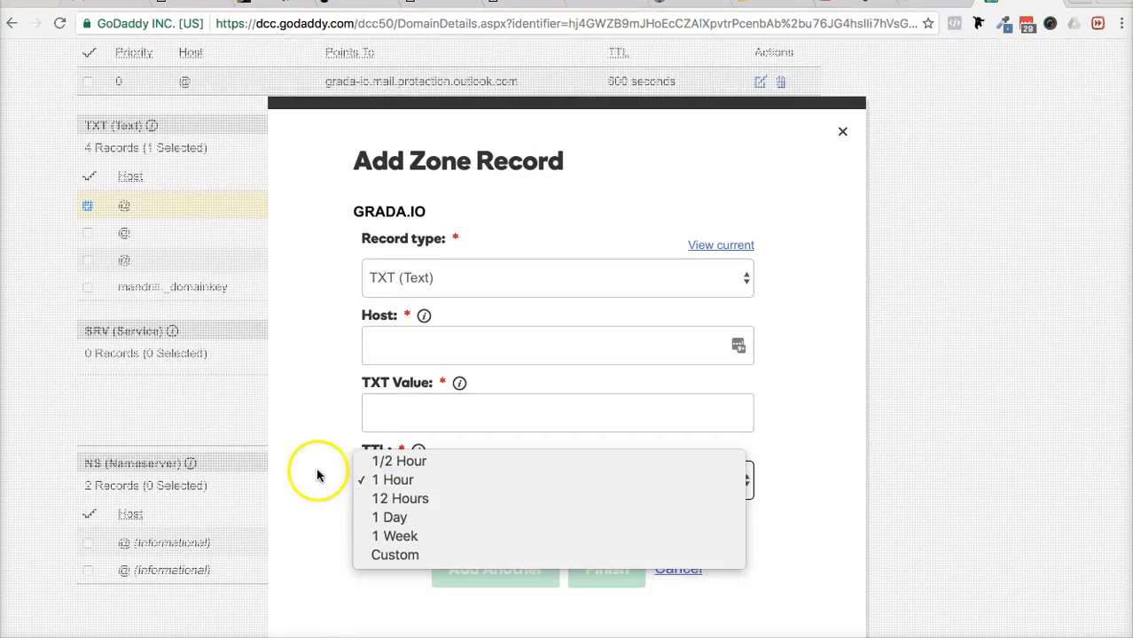
click(393, 479)
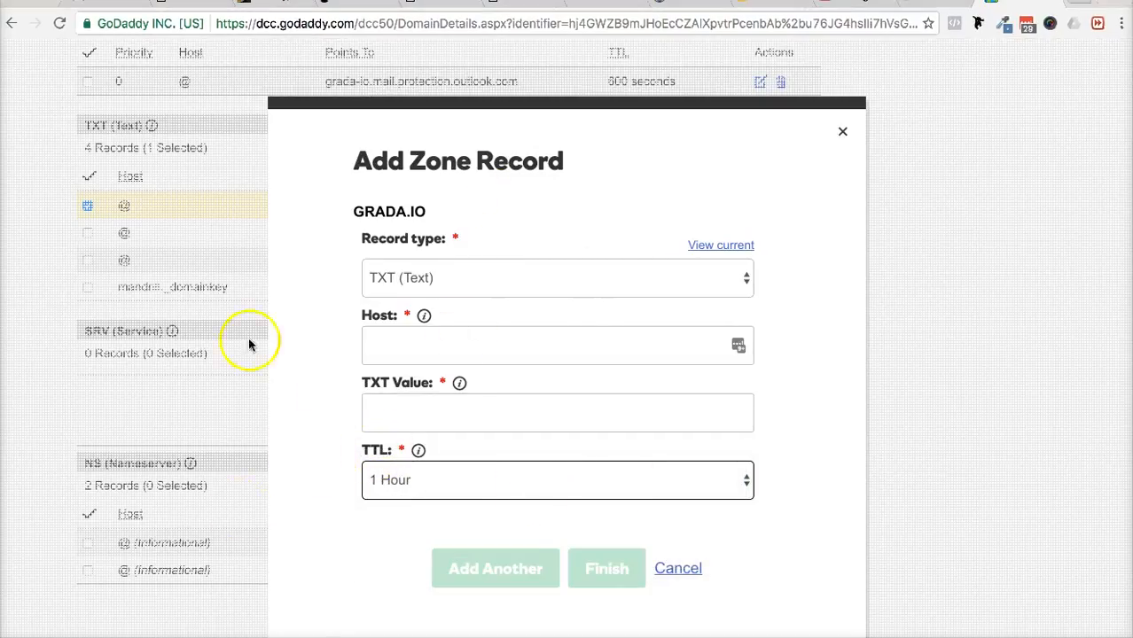
mouse_move(300, 418)
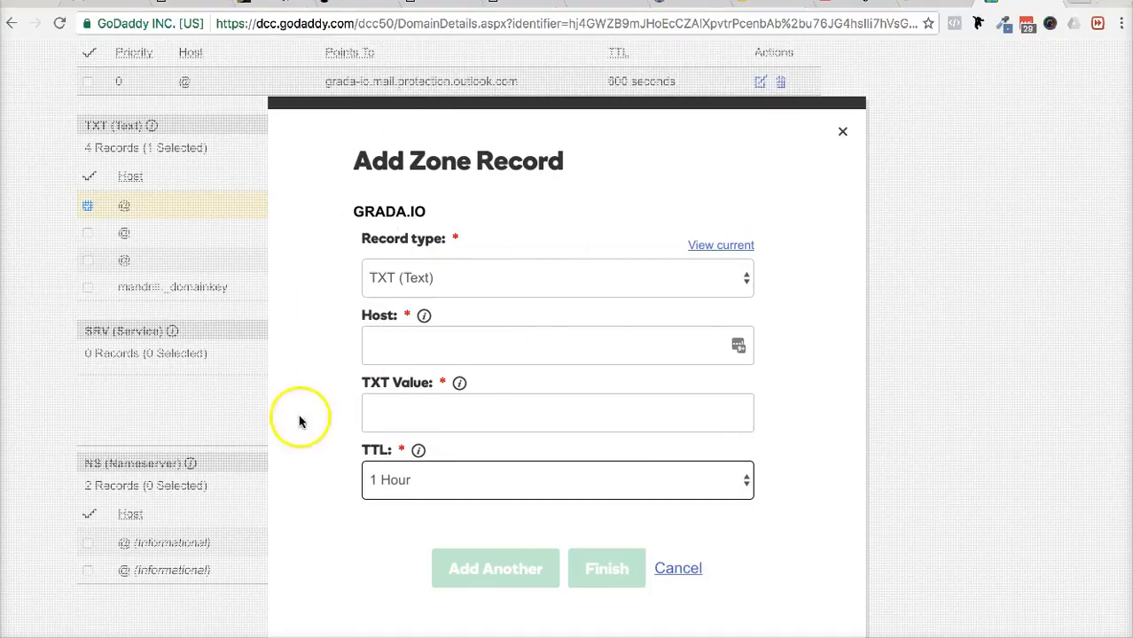
mouse_move(394, 482)
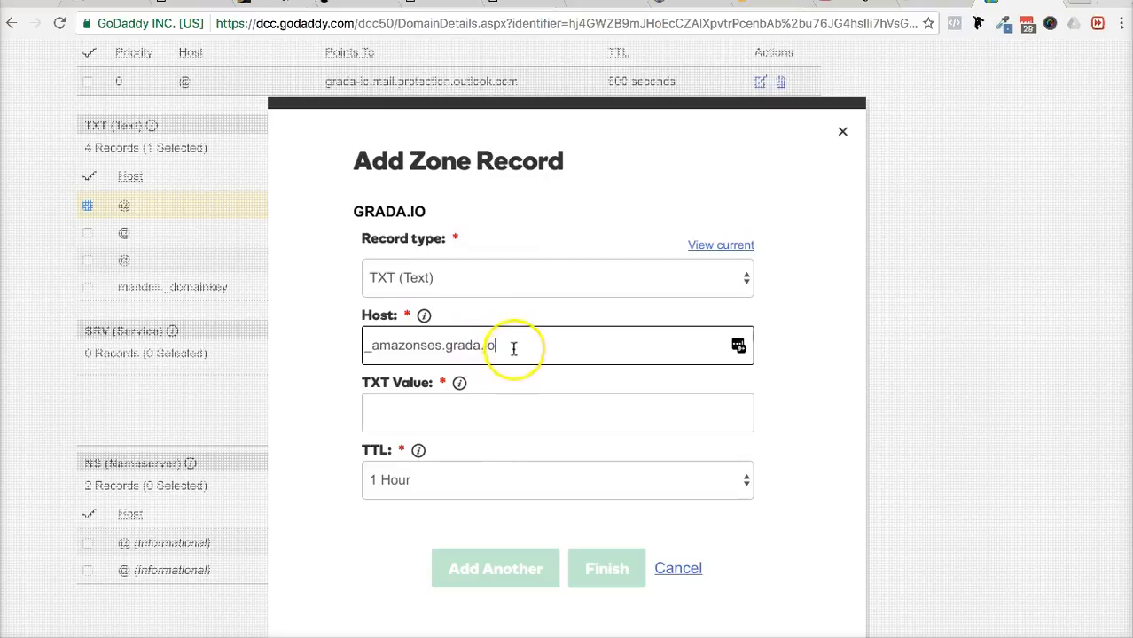
text(io)
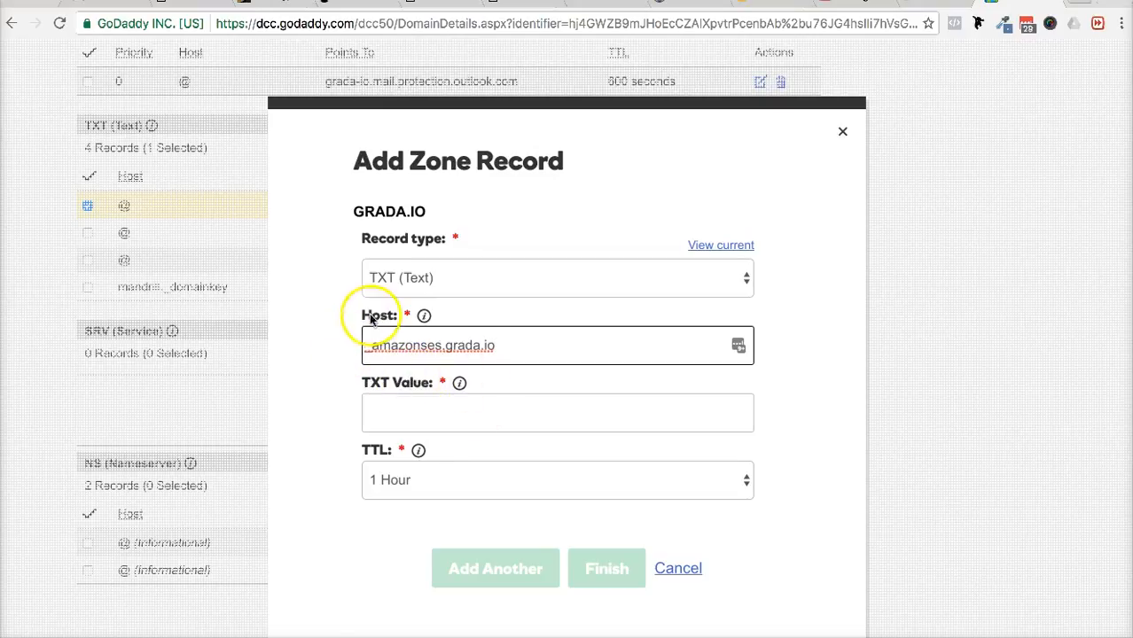
- Paste the SES verification value, set TTL to 1/2 Hour and save the record
click(557, 411)
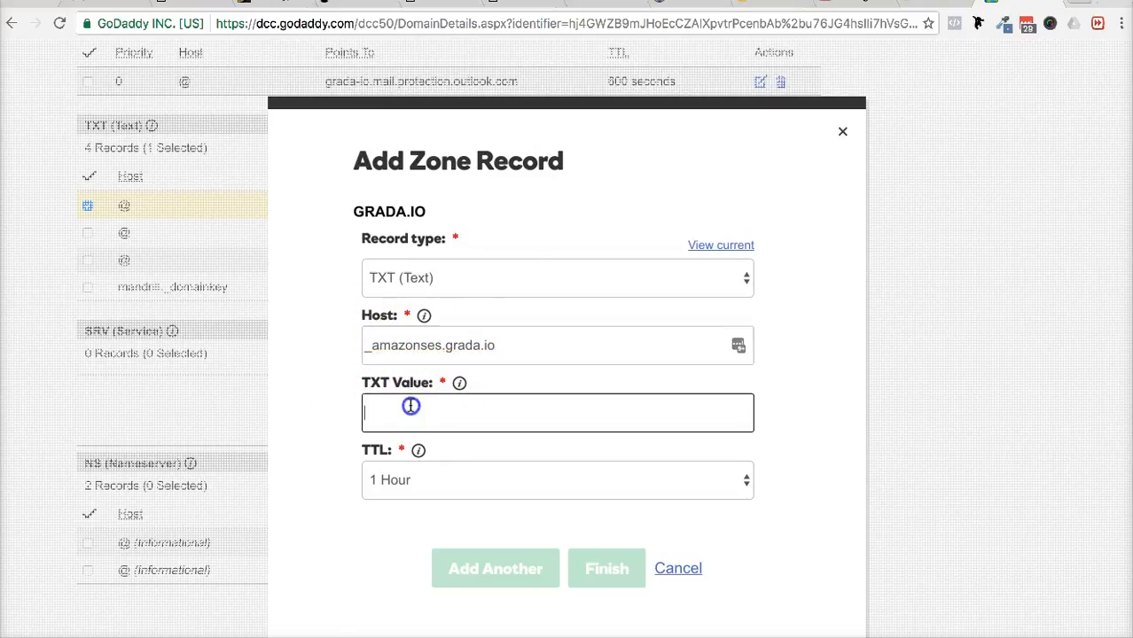
mouse_move(897, 64)
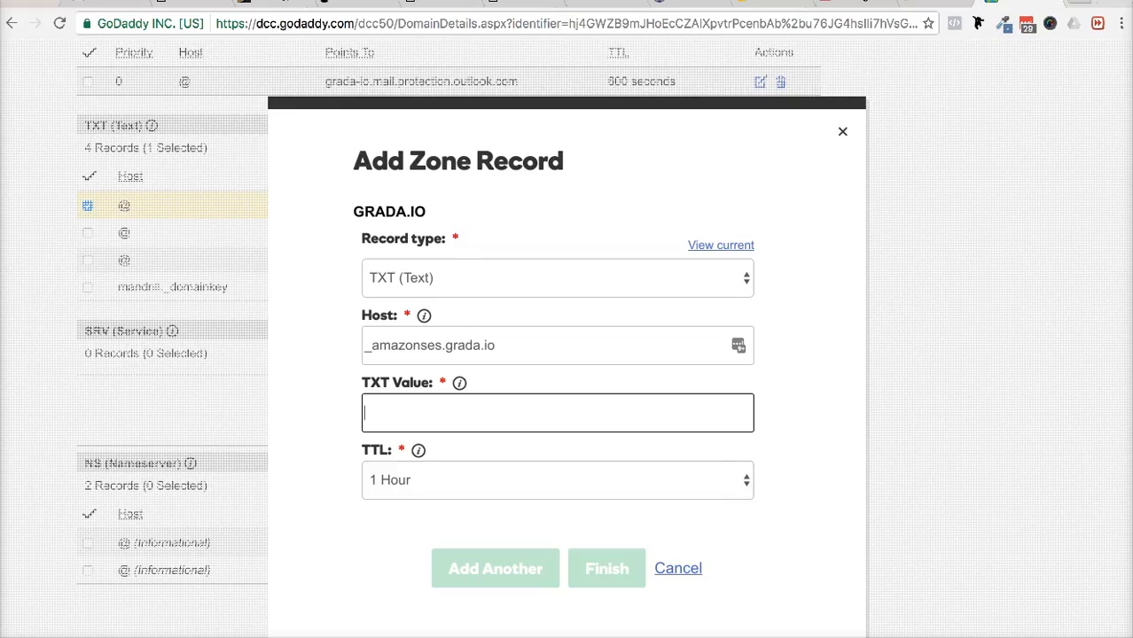
click(556, 479)
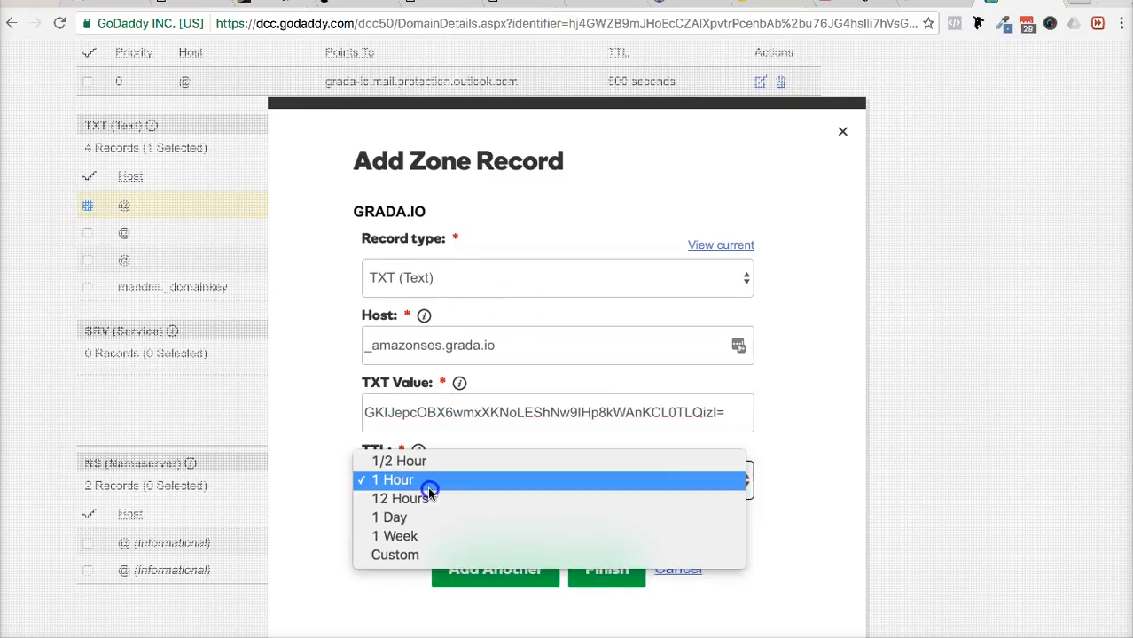
click(399, 461)
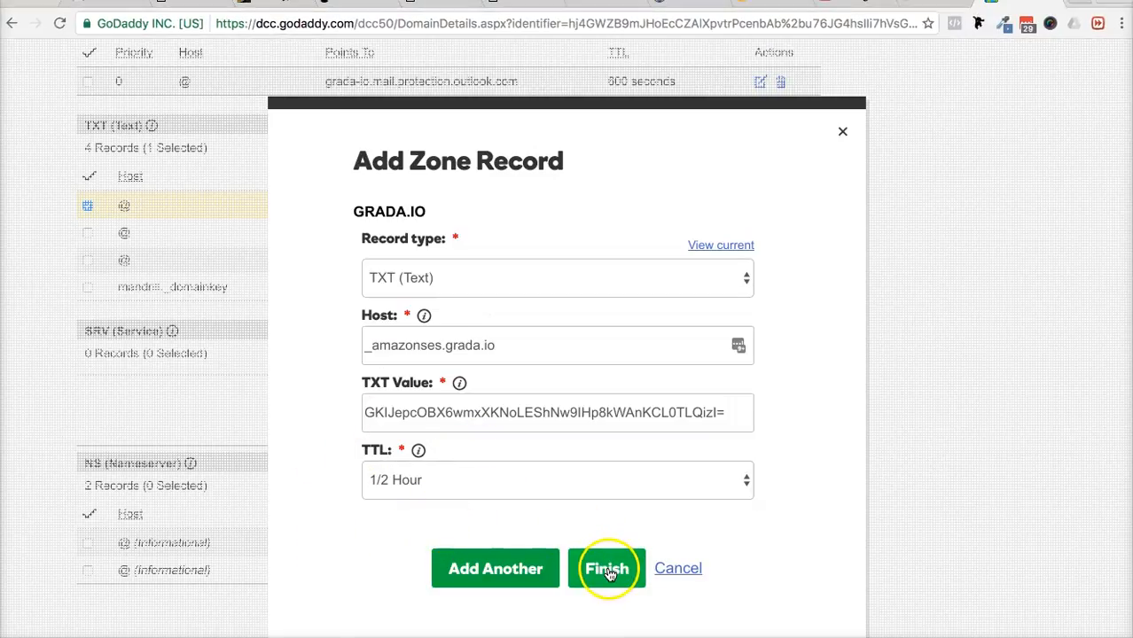
click(606, 567)
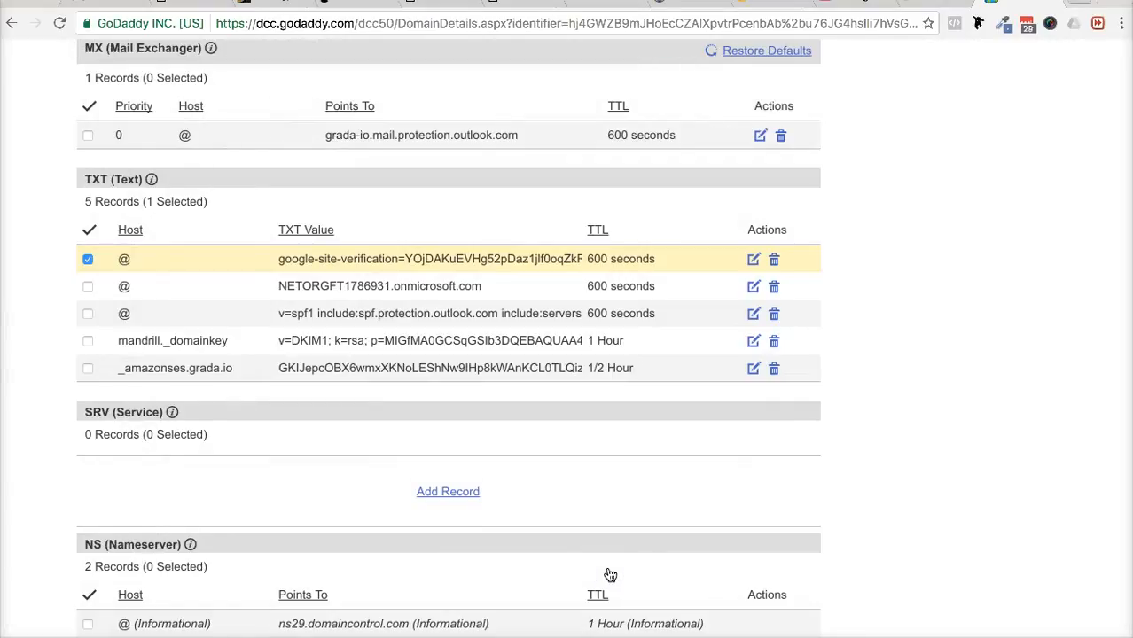
mouse_move(225, 382)
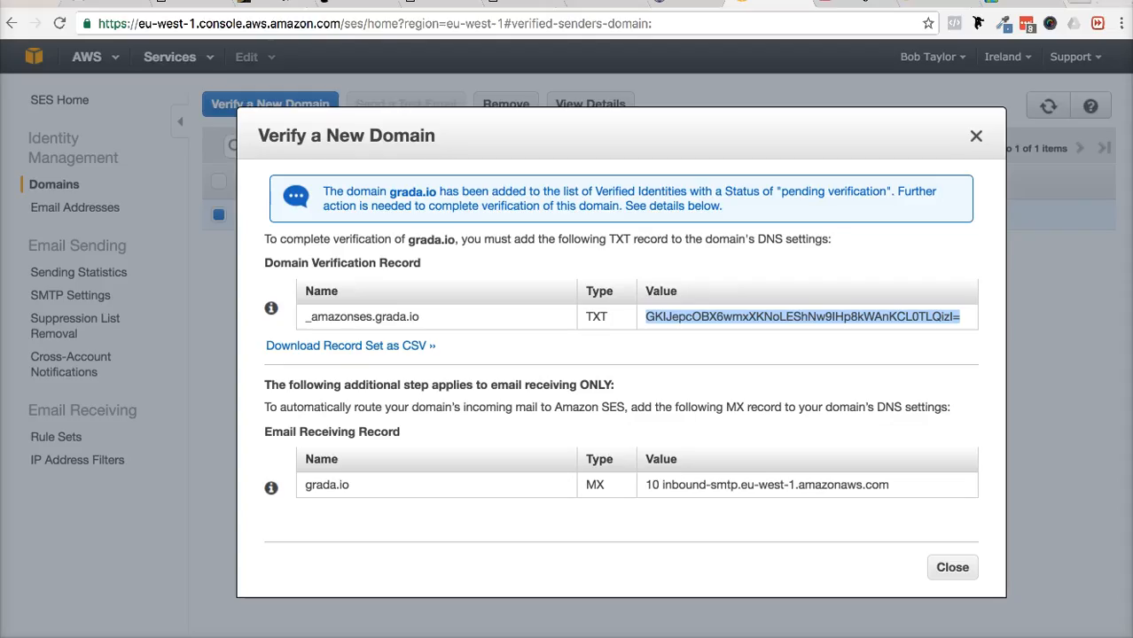
- Dismiss the Verify a New Domain details so grada.io shows as pending verification
click(952, 568)
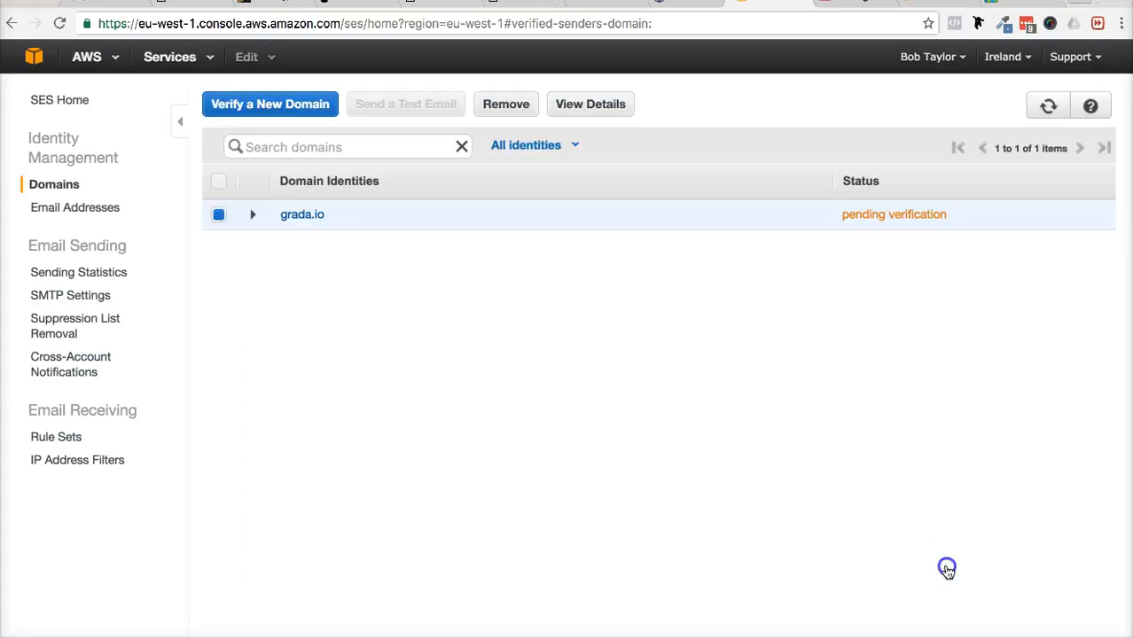
mouse_move(874, 241)
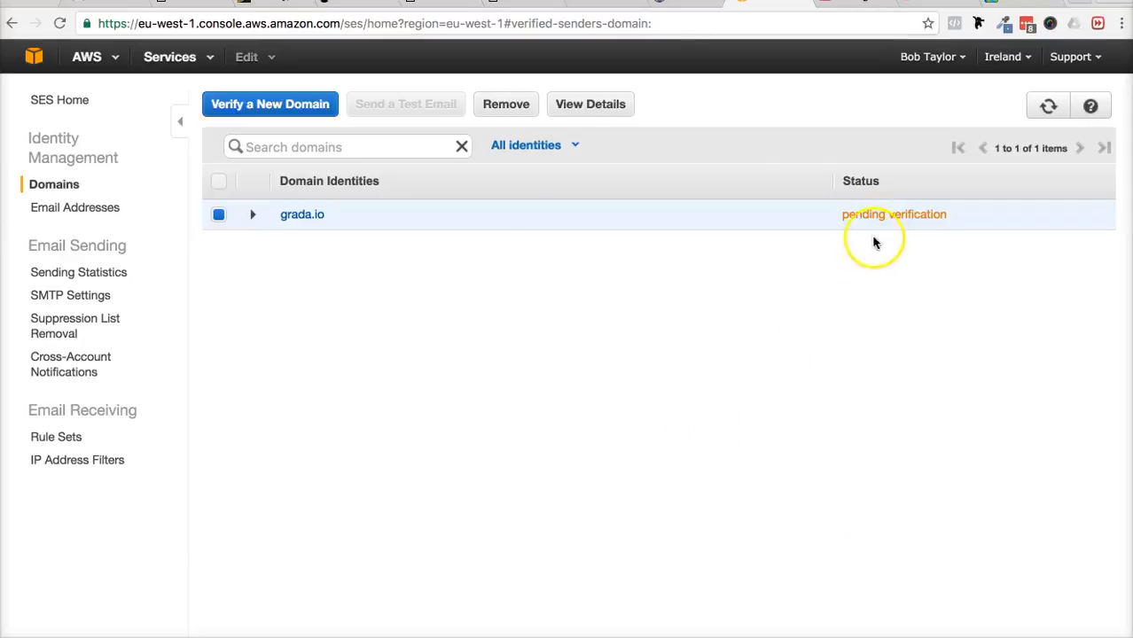
mouse_move(621, 272)
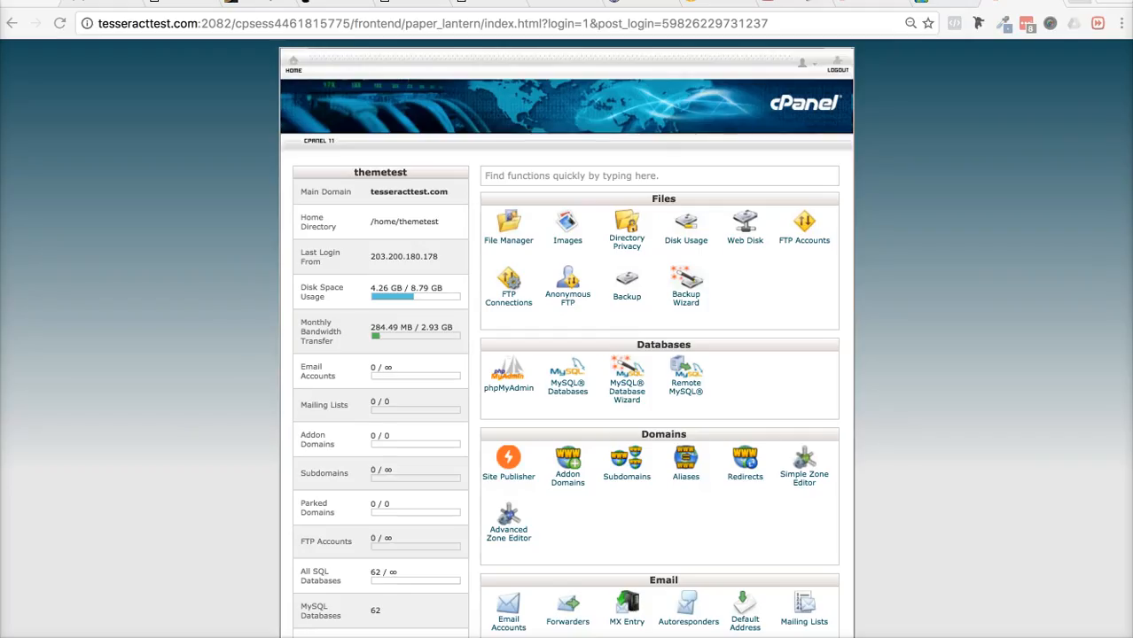
- In cPanel's Advanced Zone Editor, begin a new record of type TXT
scroll(down, 3)
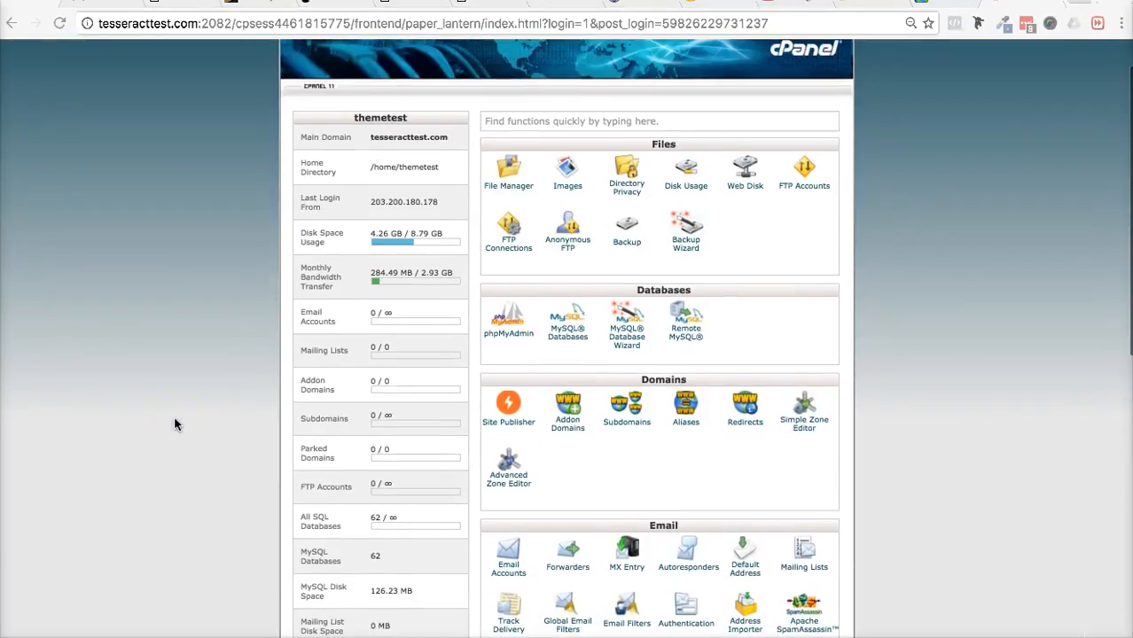
scroll(up, 3)
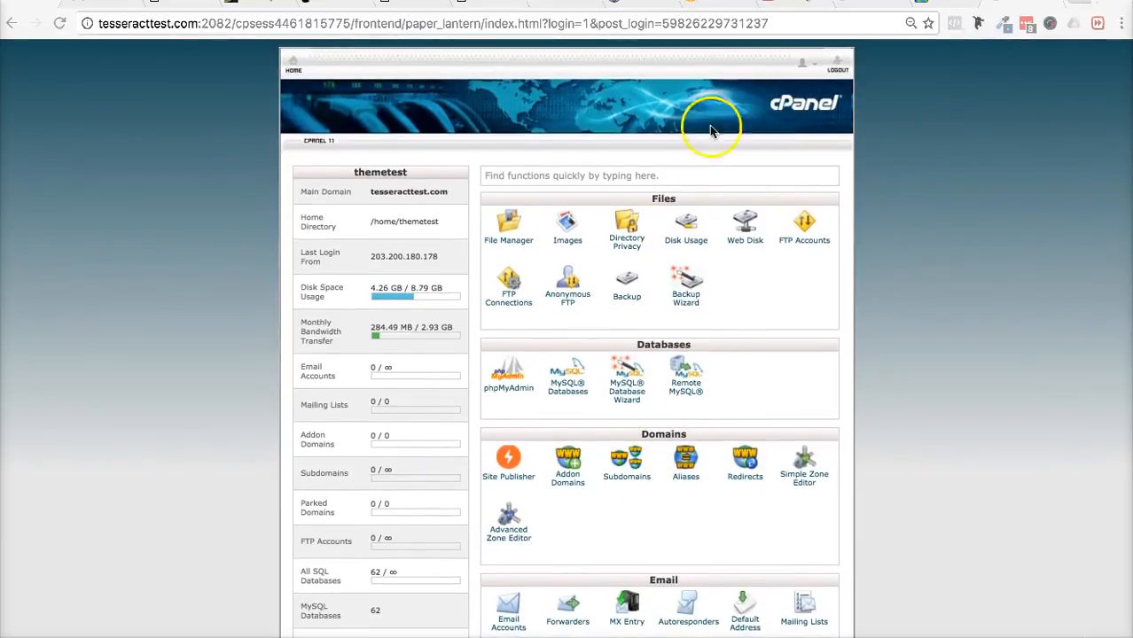
mouse_move(507, 528)
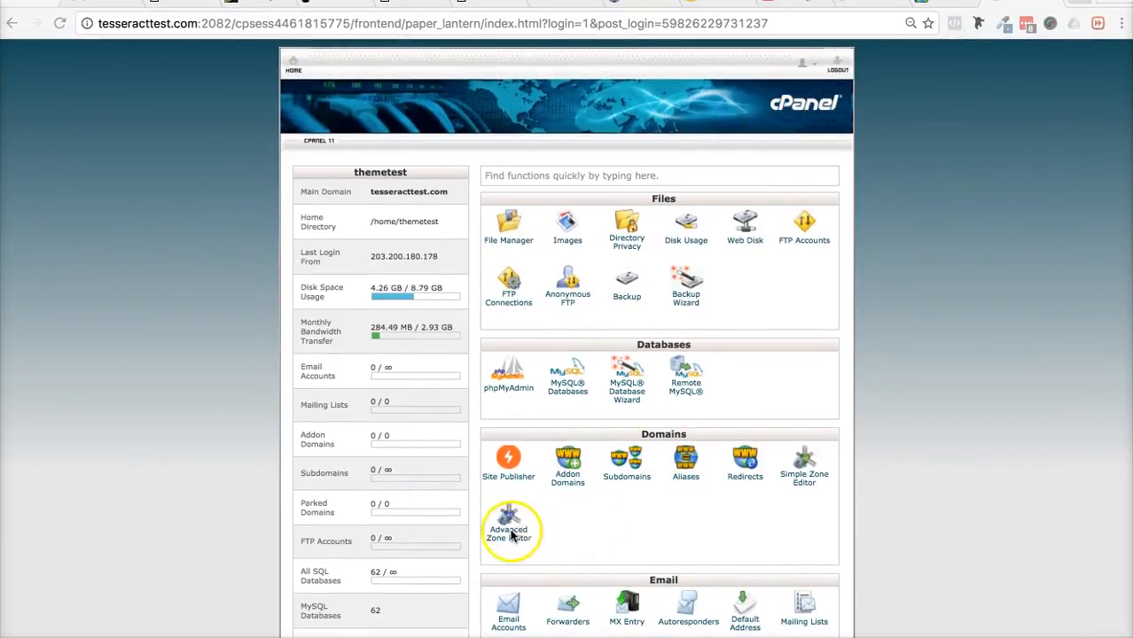
click(507, 529)
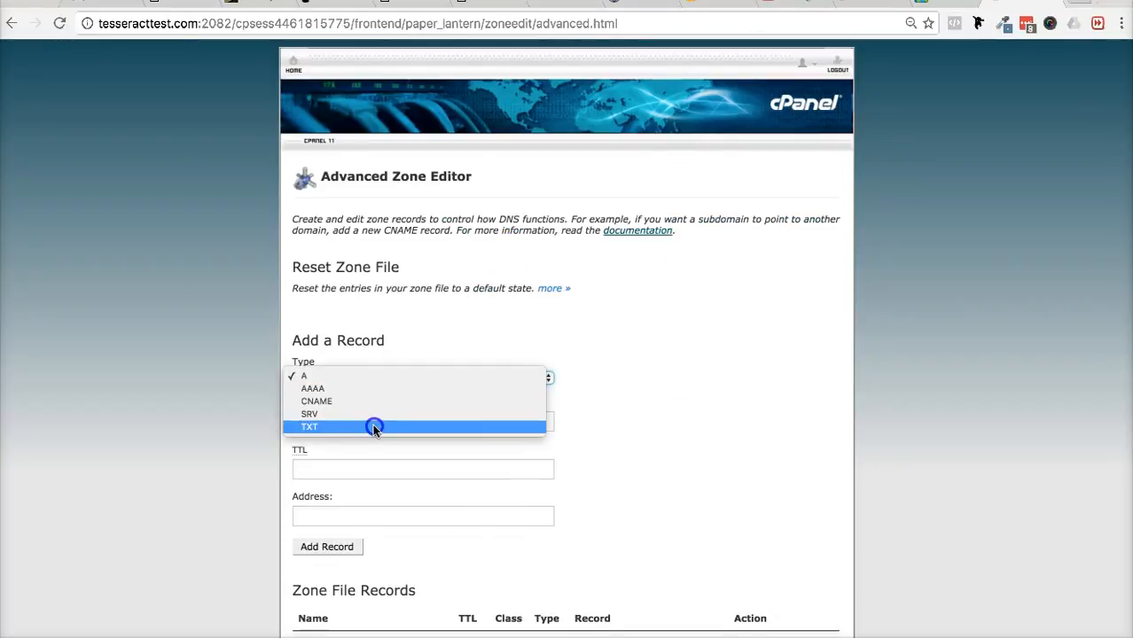
click(308, 426)
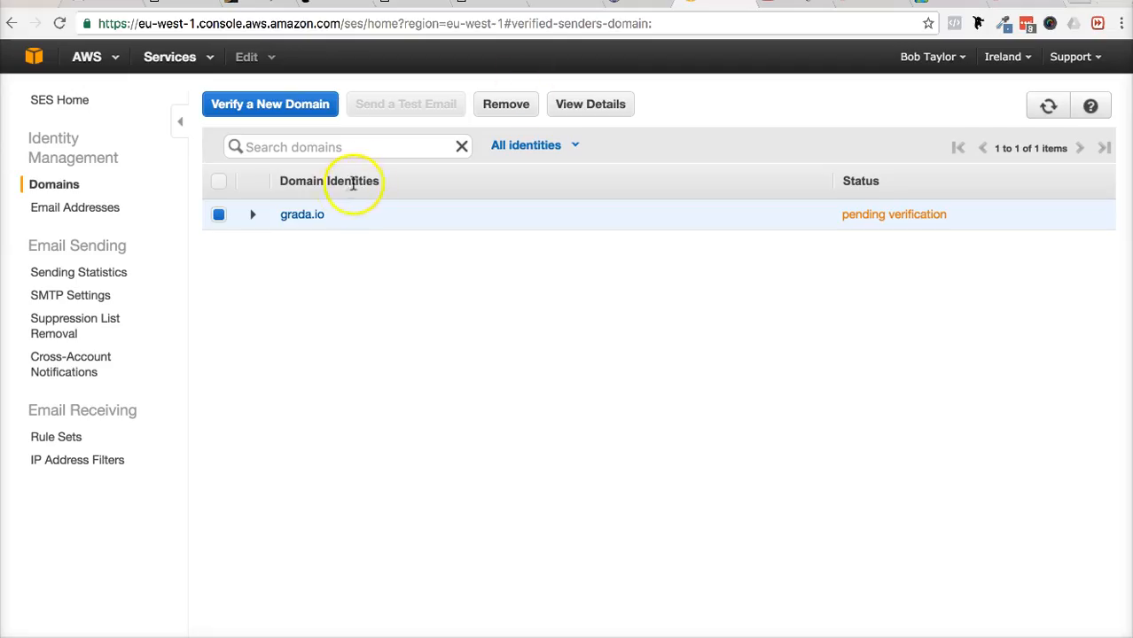
click(252, 212)
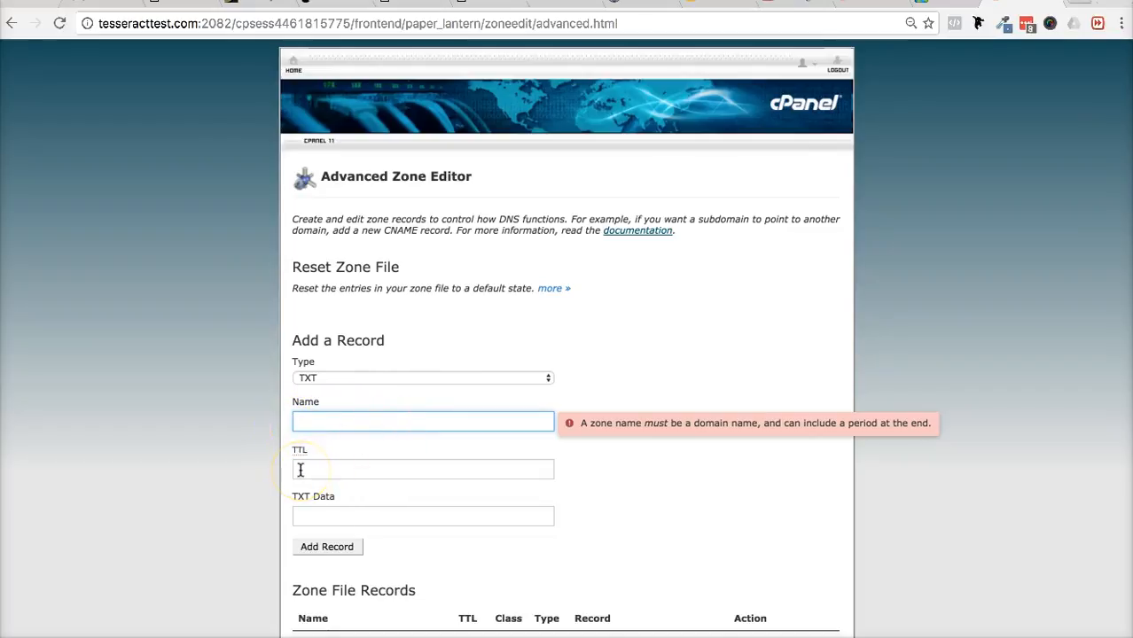
- Give the record a TTL of 300 and move to its name field
click(422, 469)
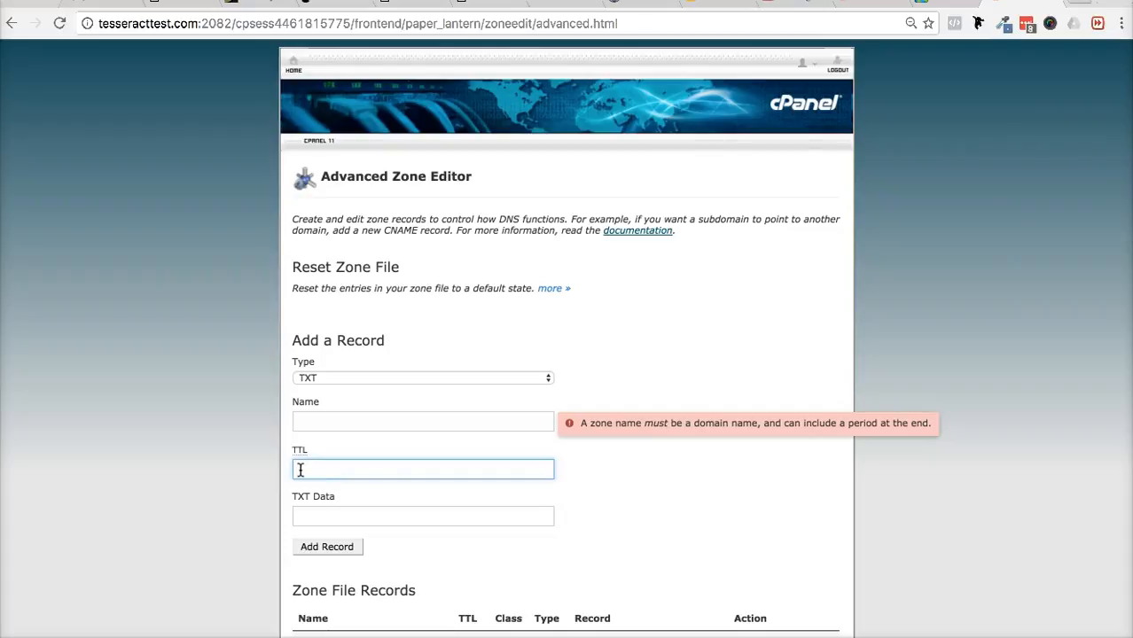
text(300)
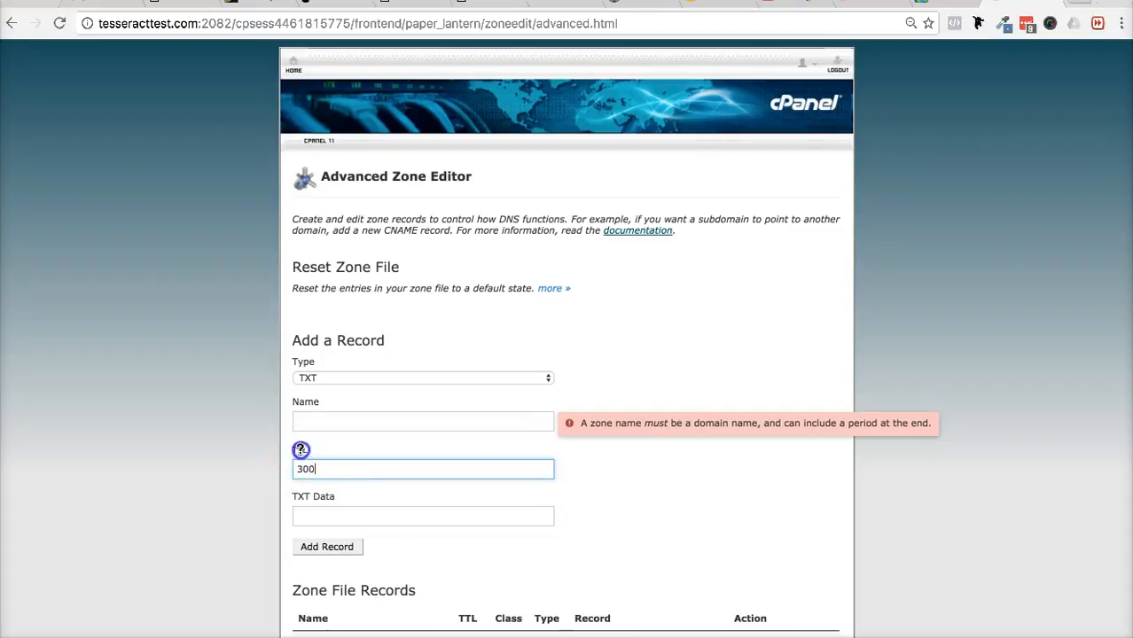
mouse_move(156, 525)
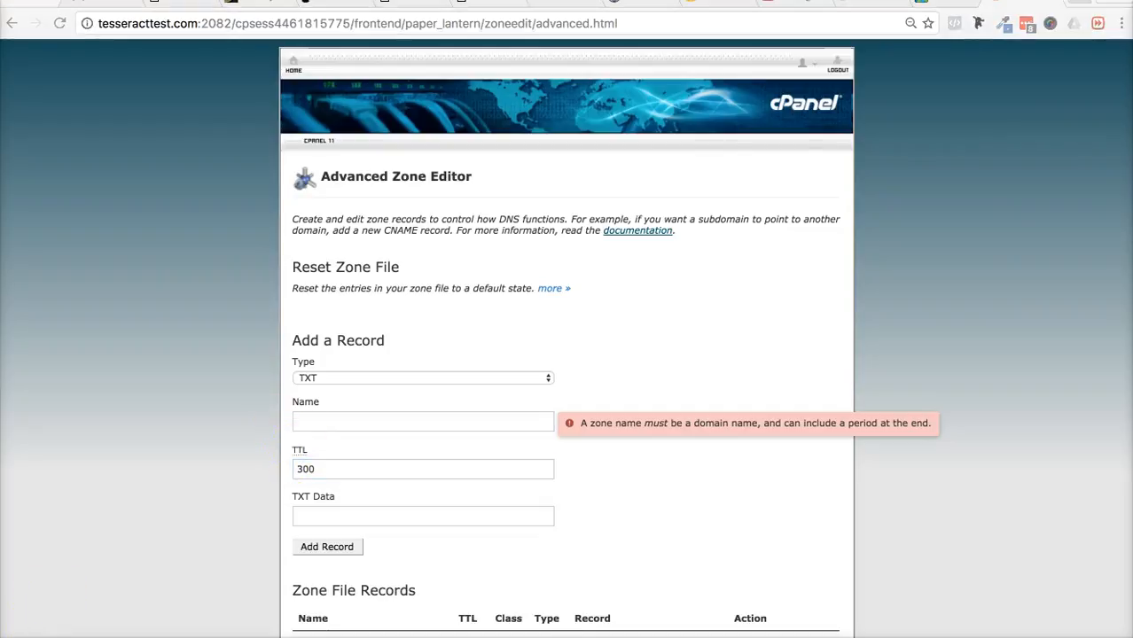
click(422, 468)
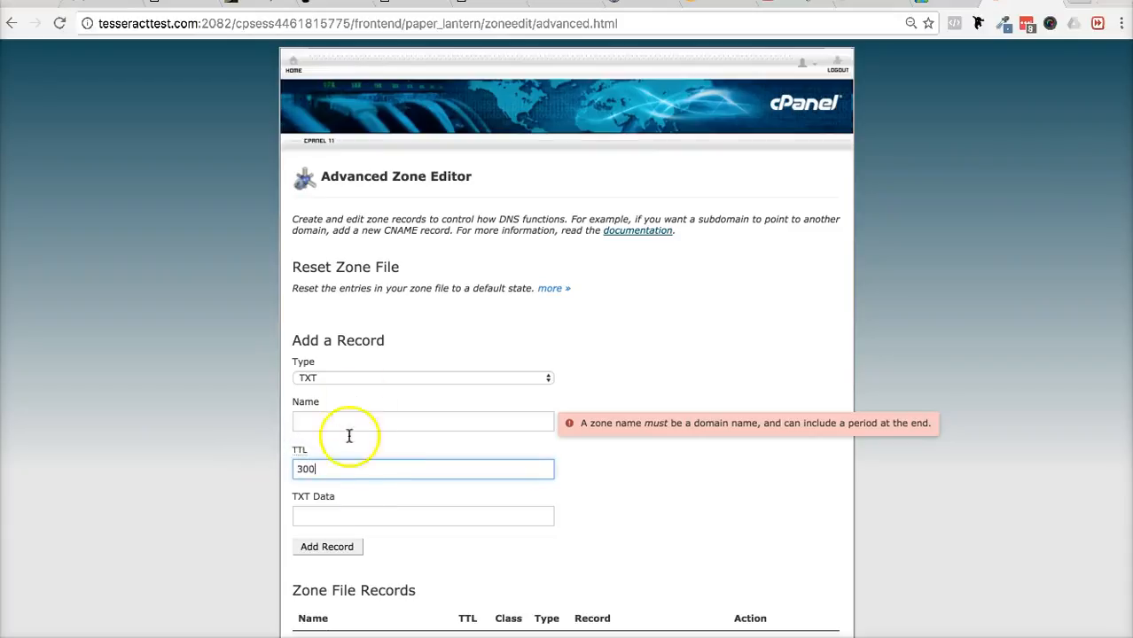
mouse_move(319, 514)
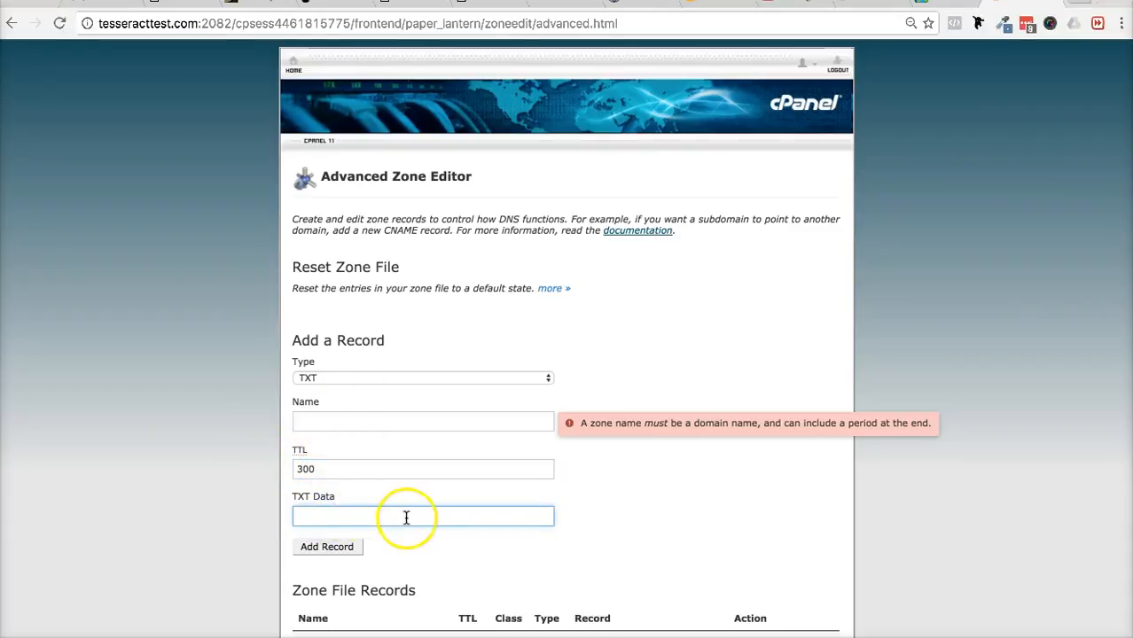
mouse_move(407, 505)
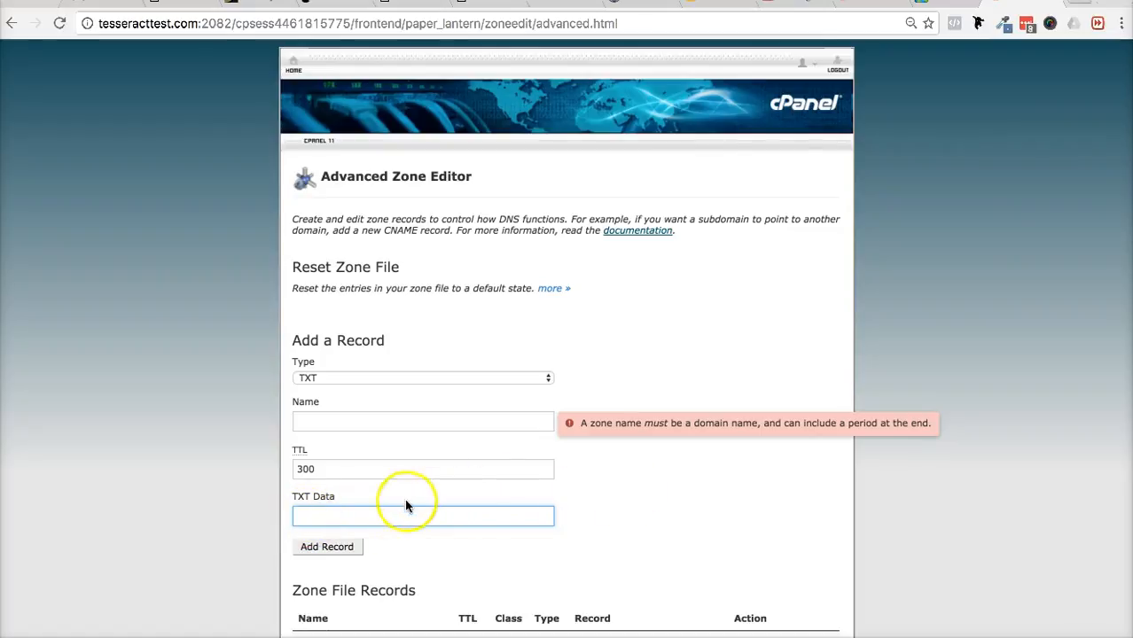
mouse_move(327, 546)
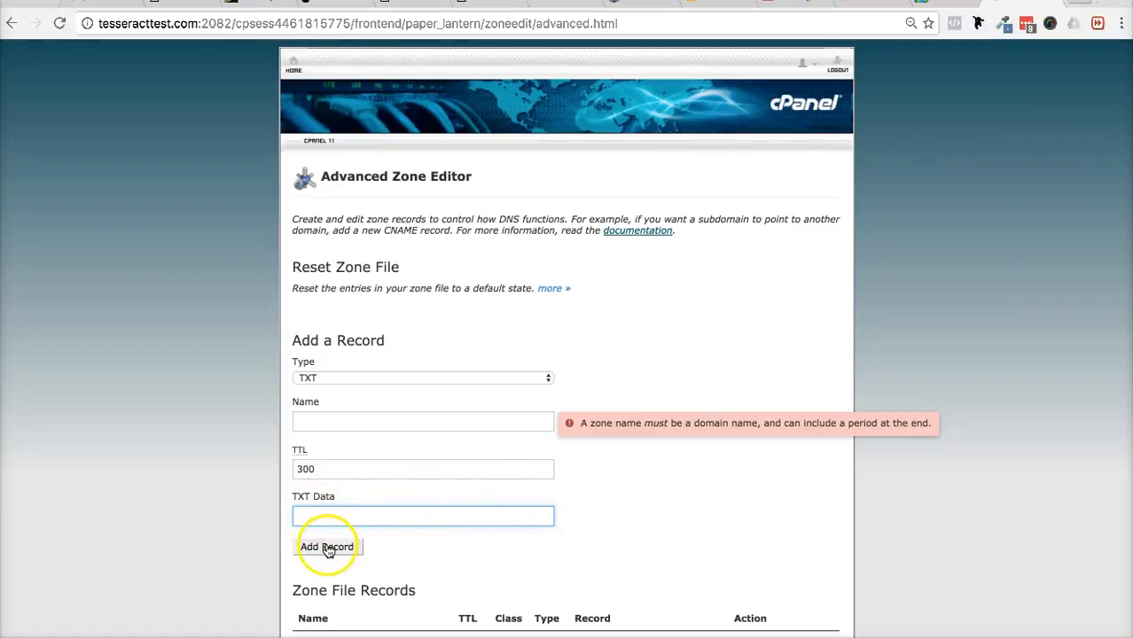
mouse_move(269, 432)
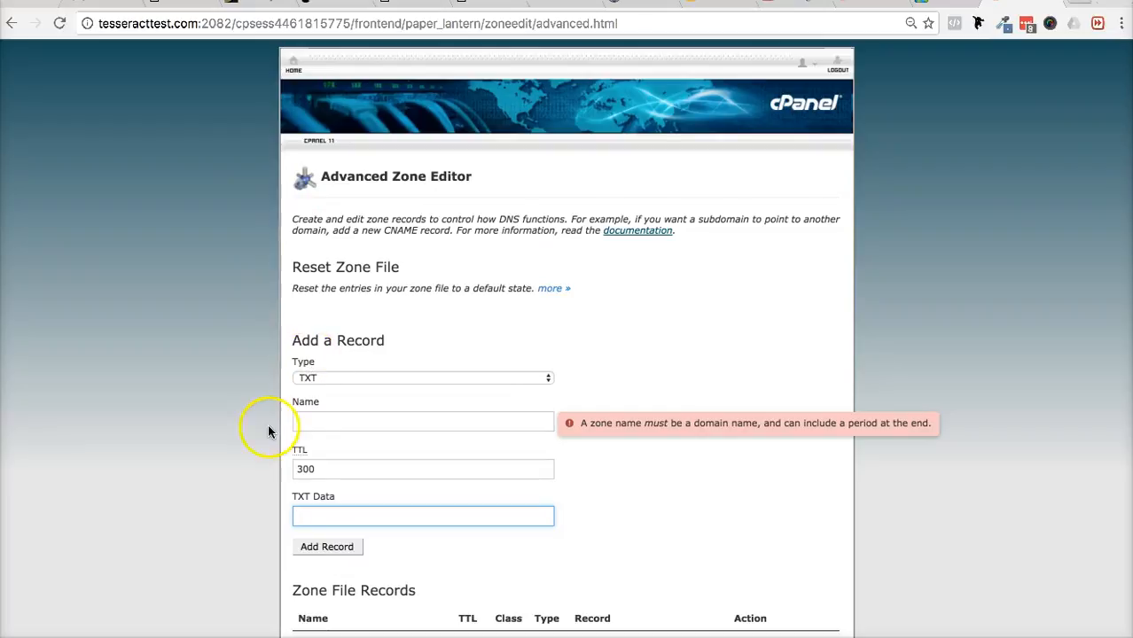
mouse_move(305, 463)
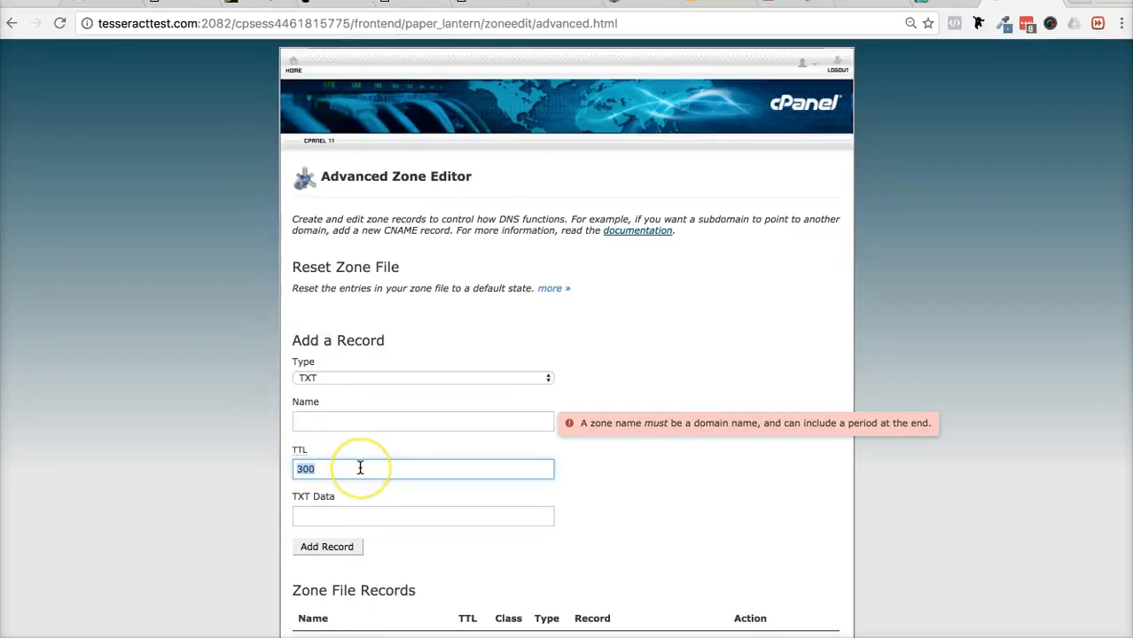
mouse_move(344, 96)
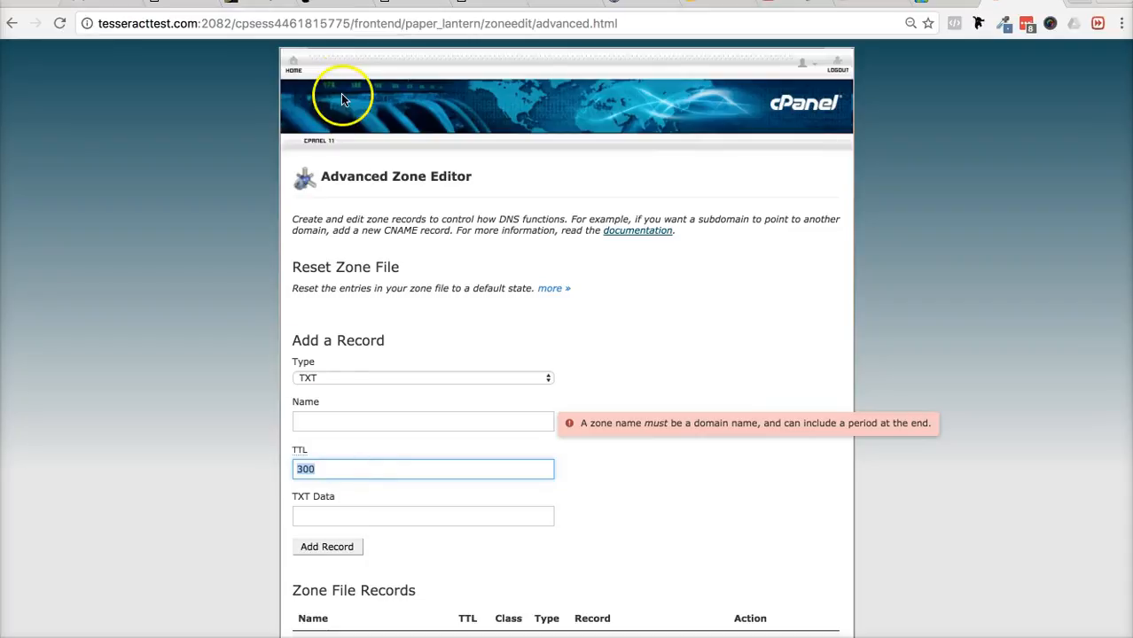
mouse_move(344, 97)
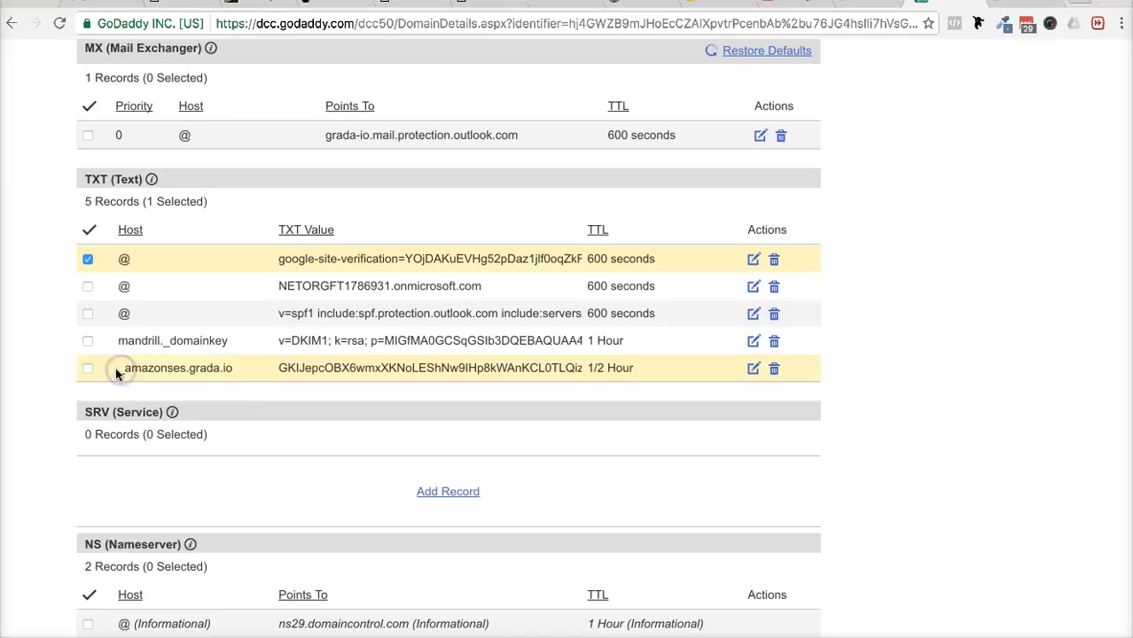
click(87, 367)
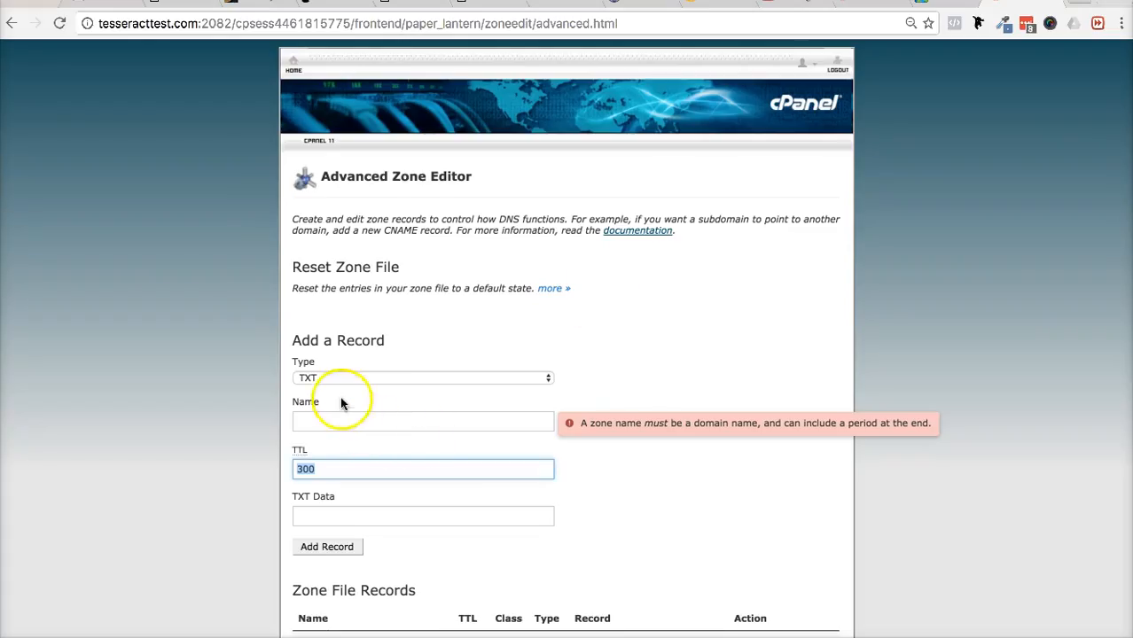
click(422, 422)
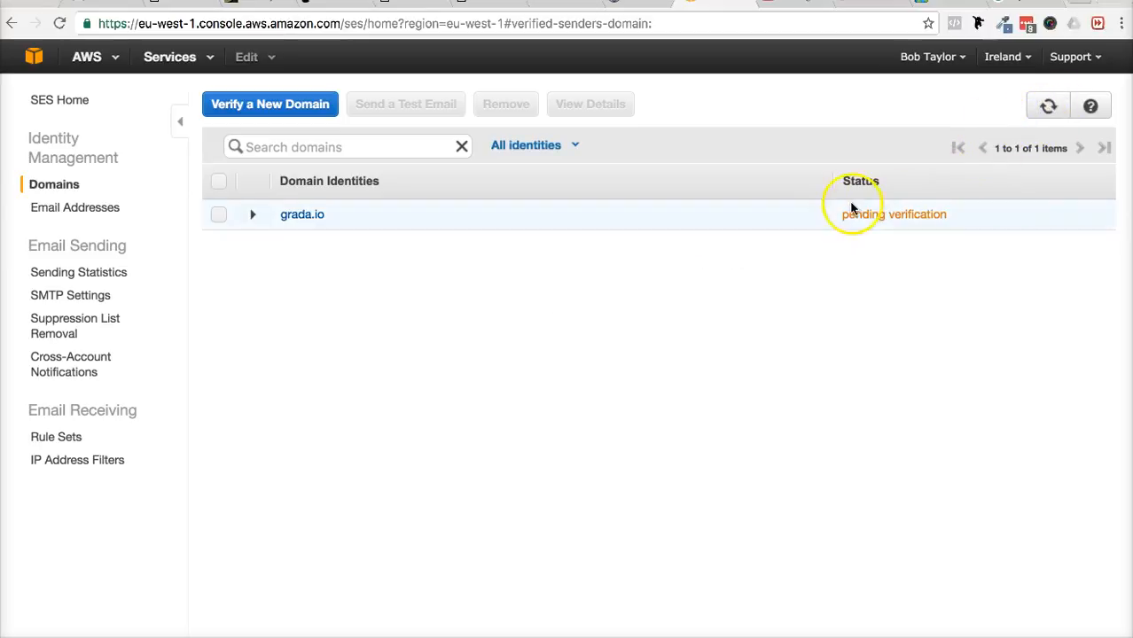
mouse_move(708, 293)
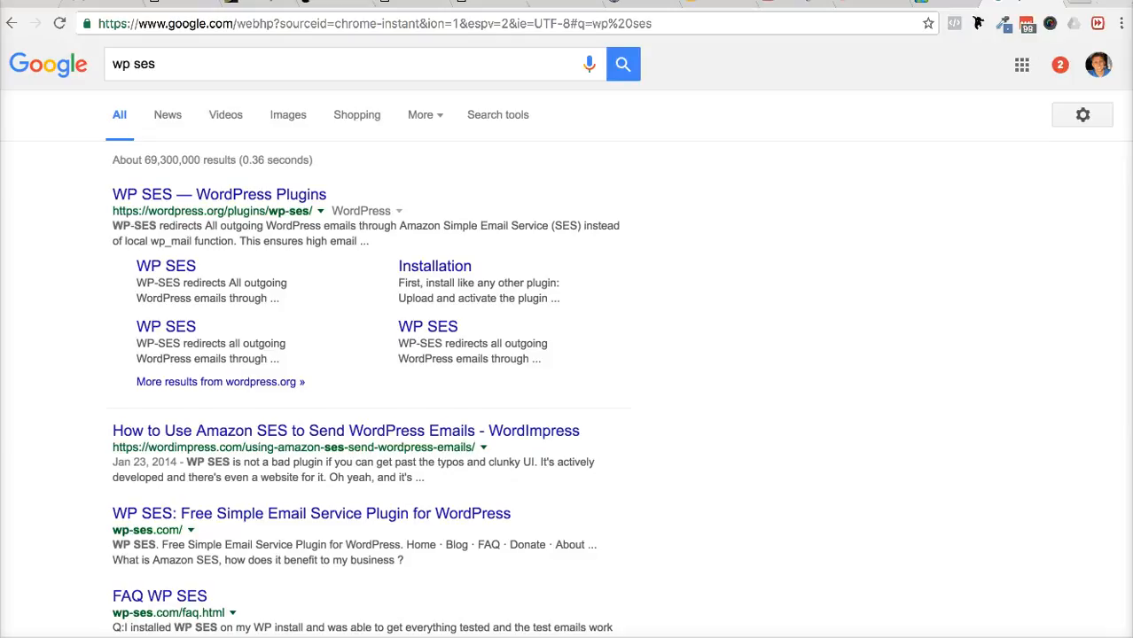
mouse_move(143, 199)
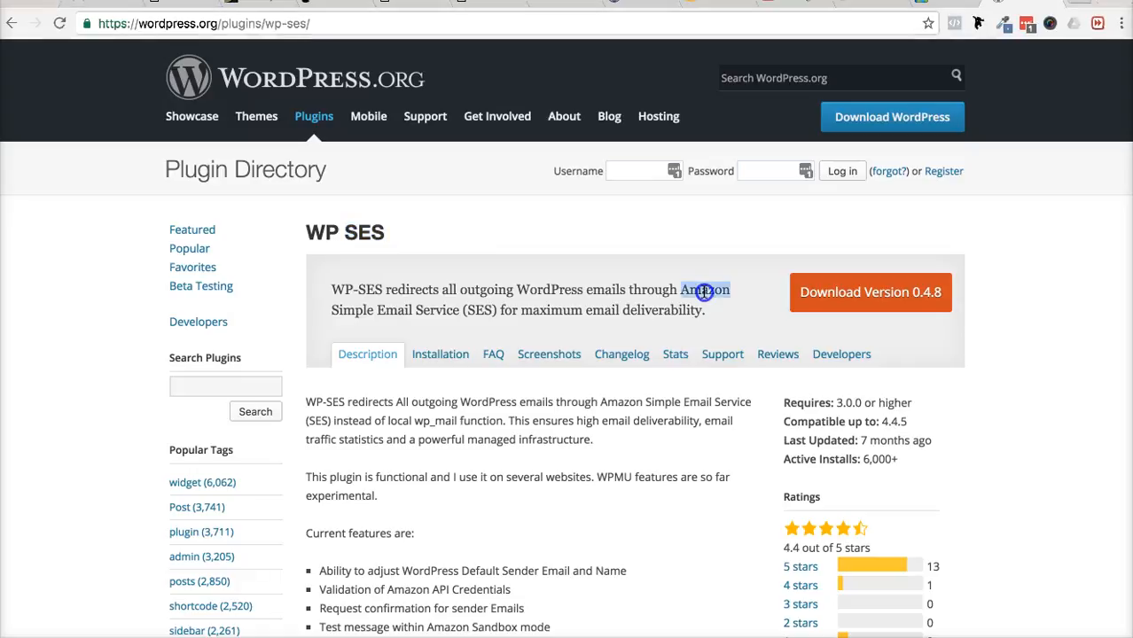
- Scroll through the WP SES plugin description on WordPress.org
scroll(down, 3)
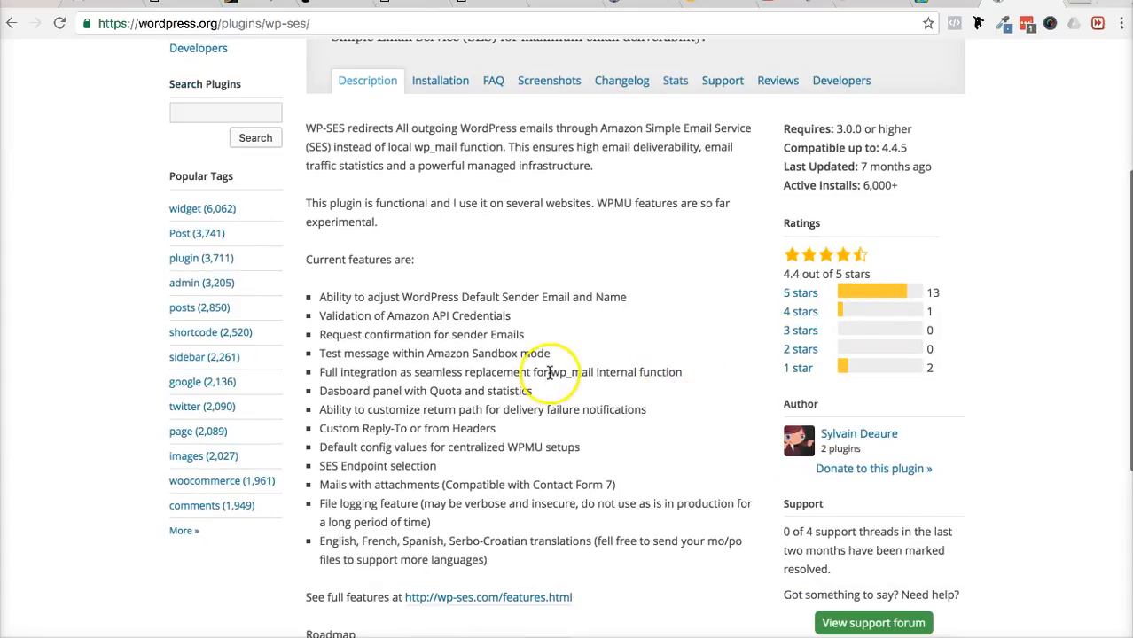
scroll(up, 3)
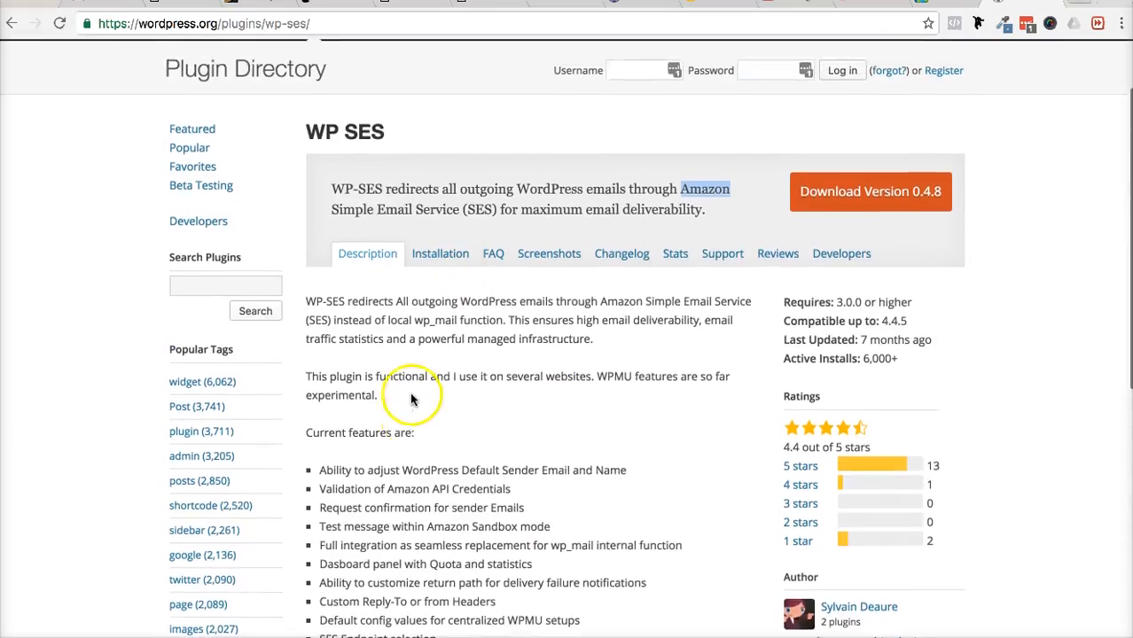
scroll(up, 3)
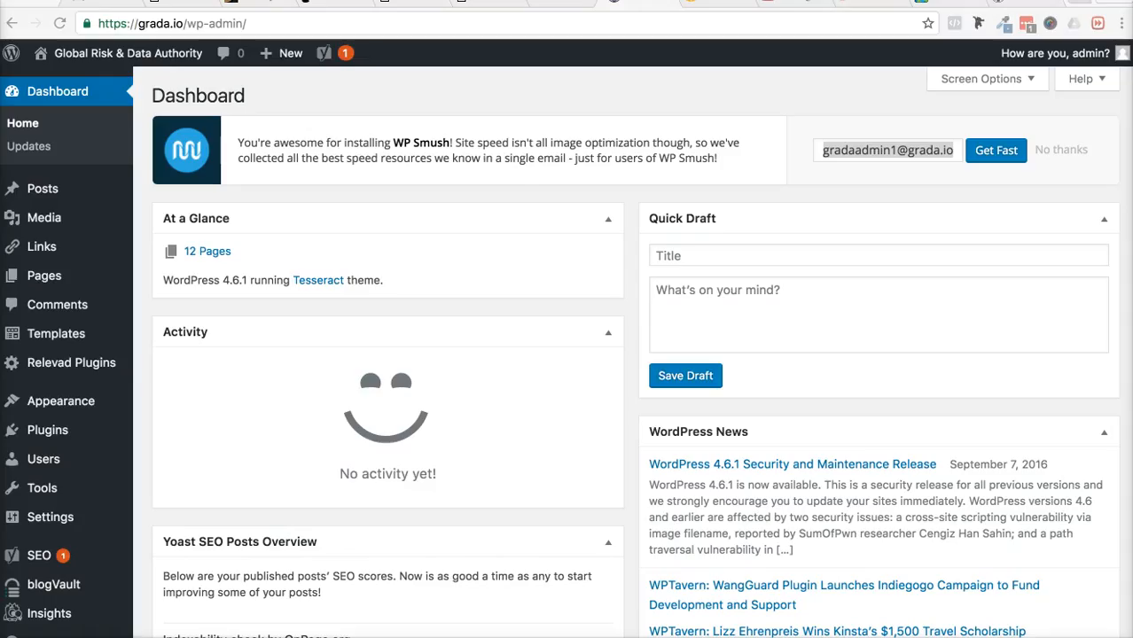
mouse_move(48, 429)
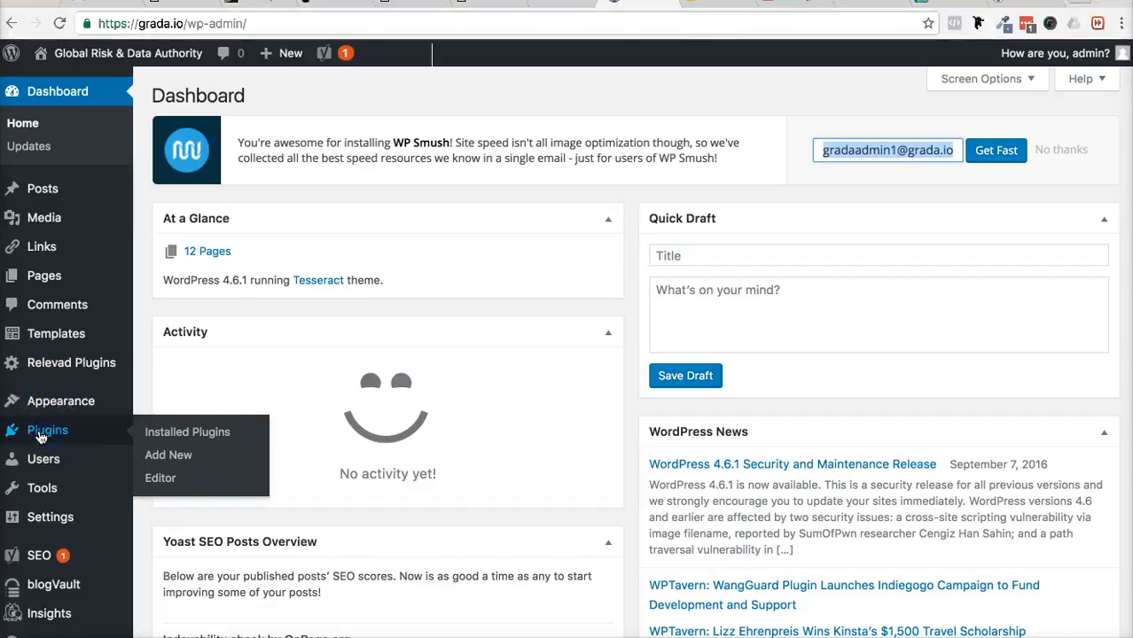
- Search the WordPress plugin directory for 'WP SES'
click(166, 454)
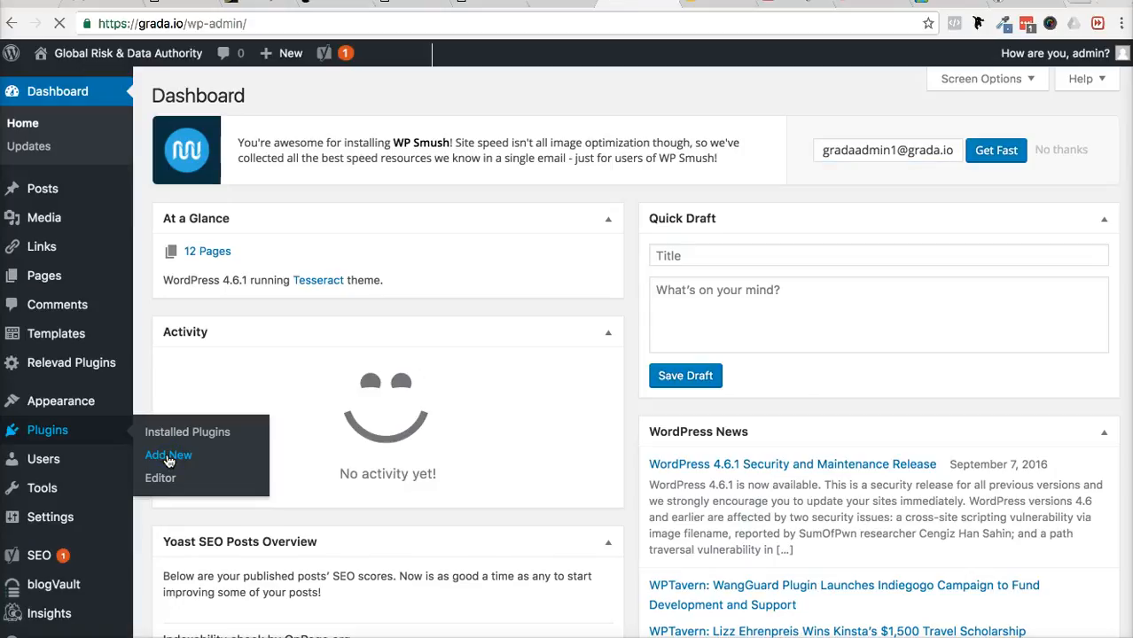
click(167, 454)
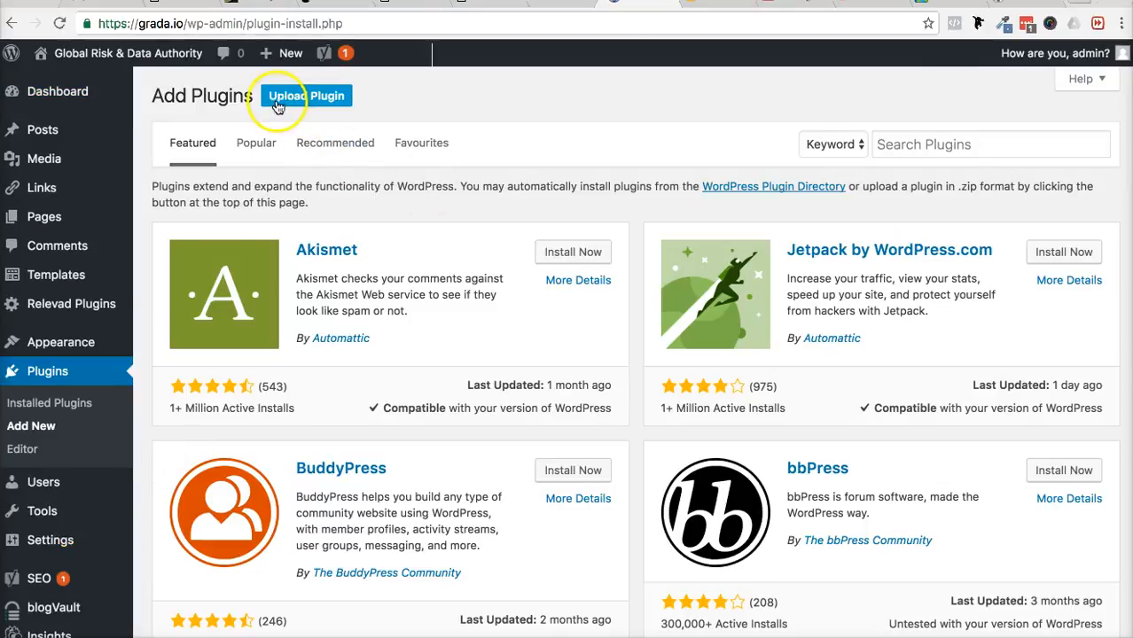
click(305, 96)
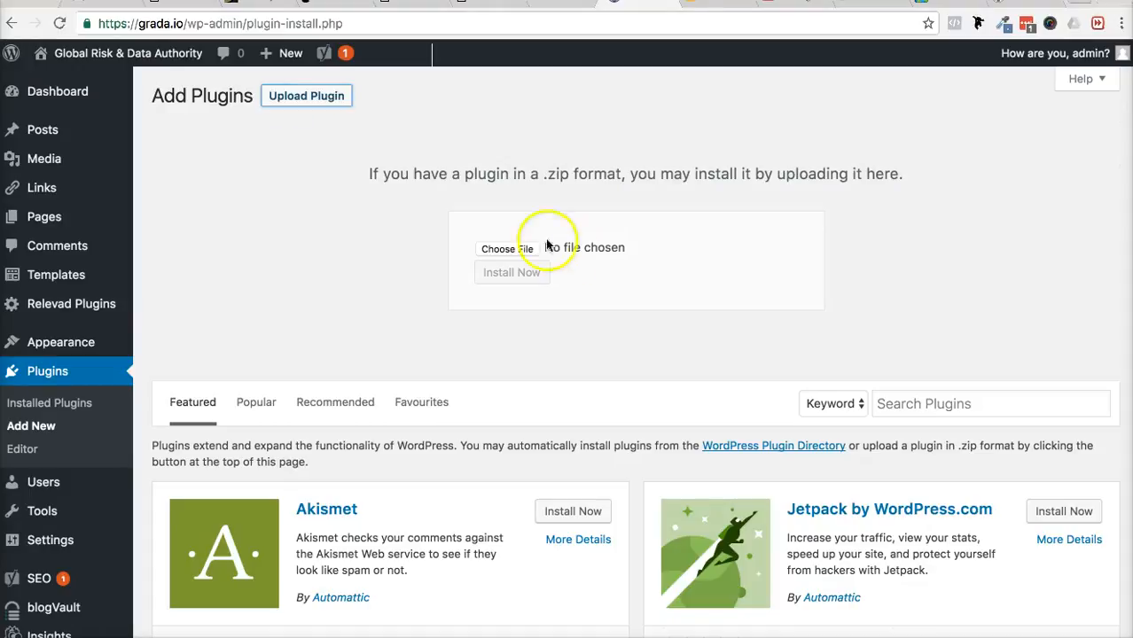
mouse_move(902, 461)
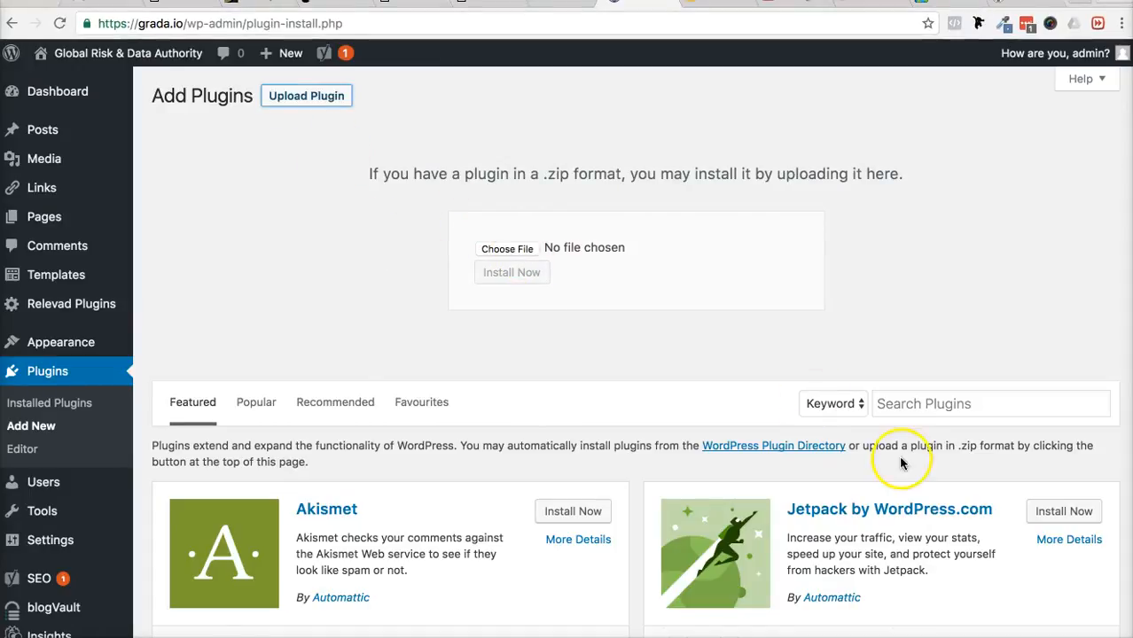
text(WP SES)
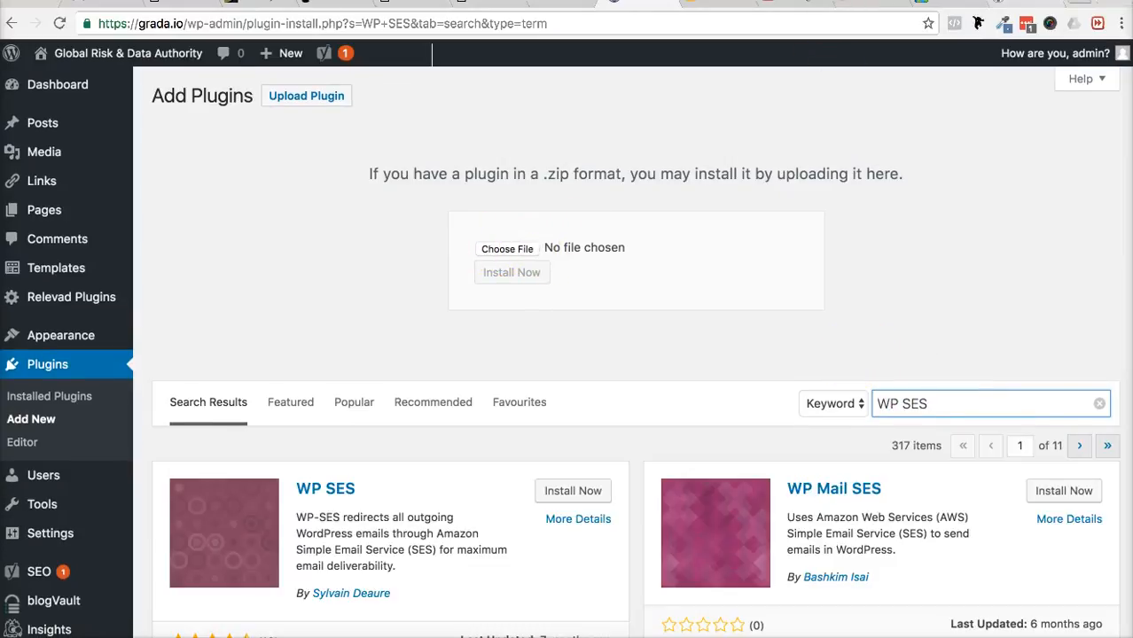
click(578, 518)
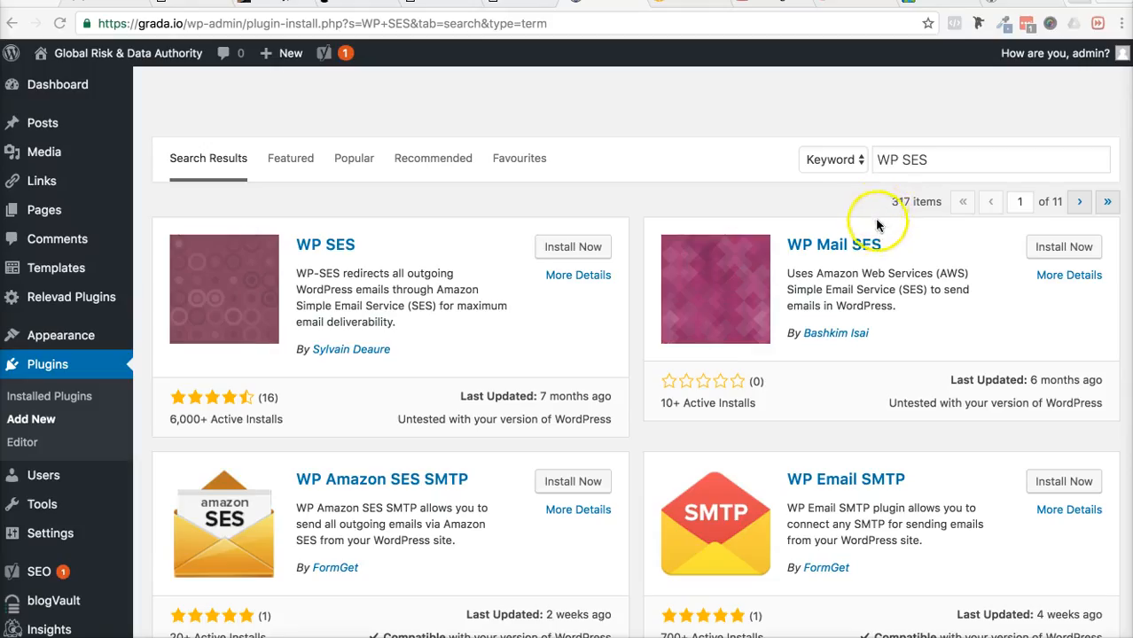
mouse_move(372, 310)
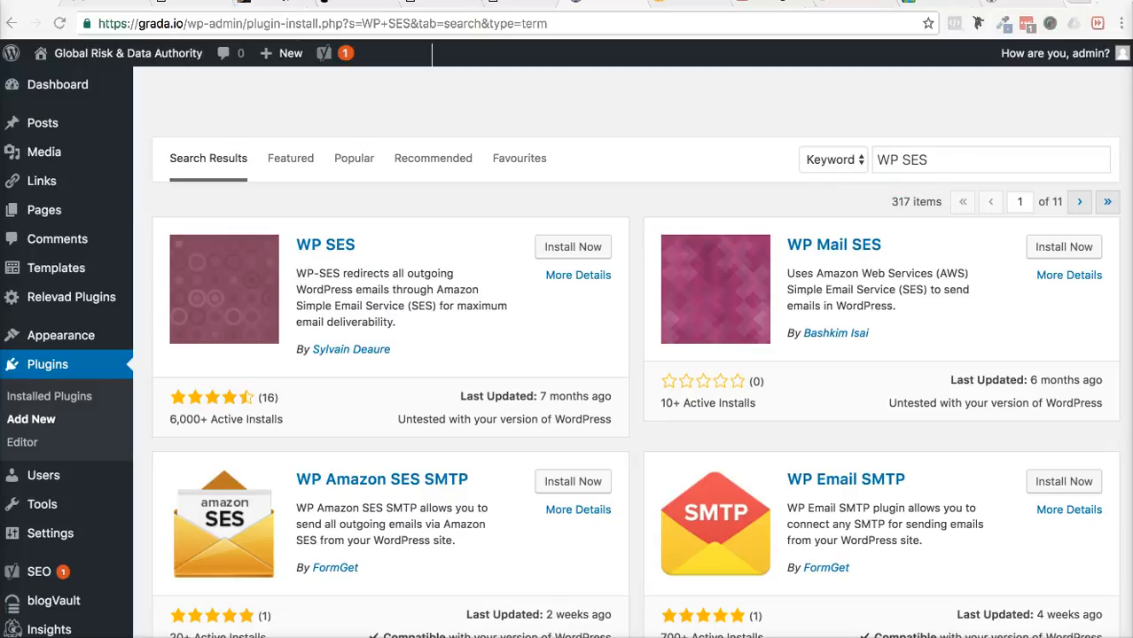
mouse_move(784, 207)
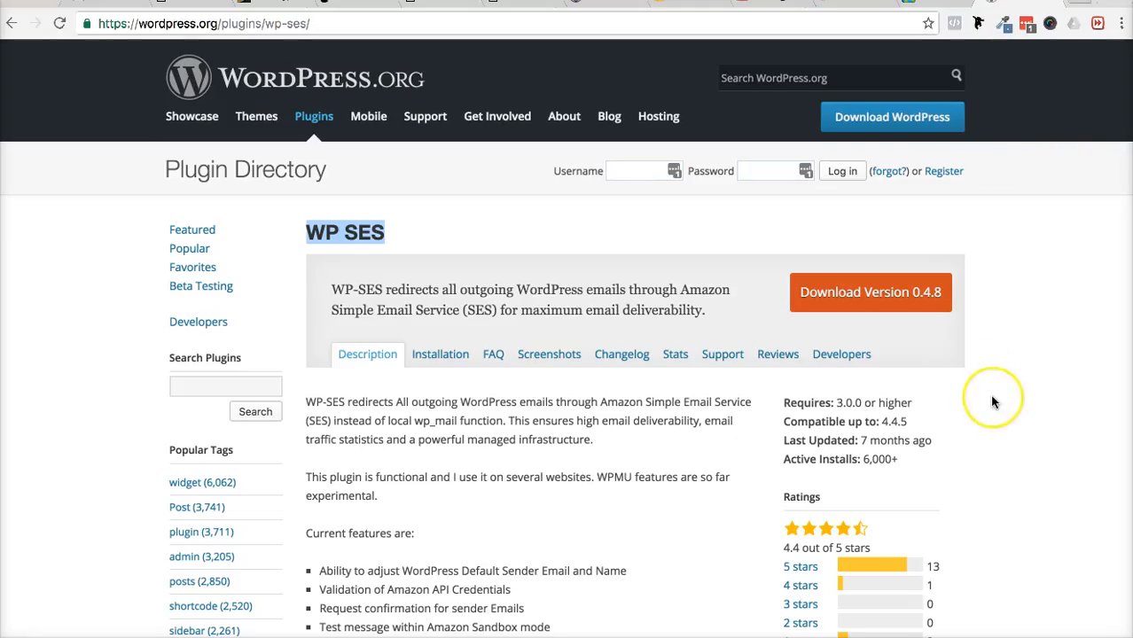
- Install the WP SES plugin from the results and activate it
scroll(down, 3)
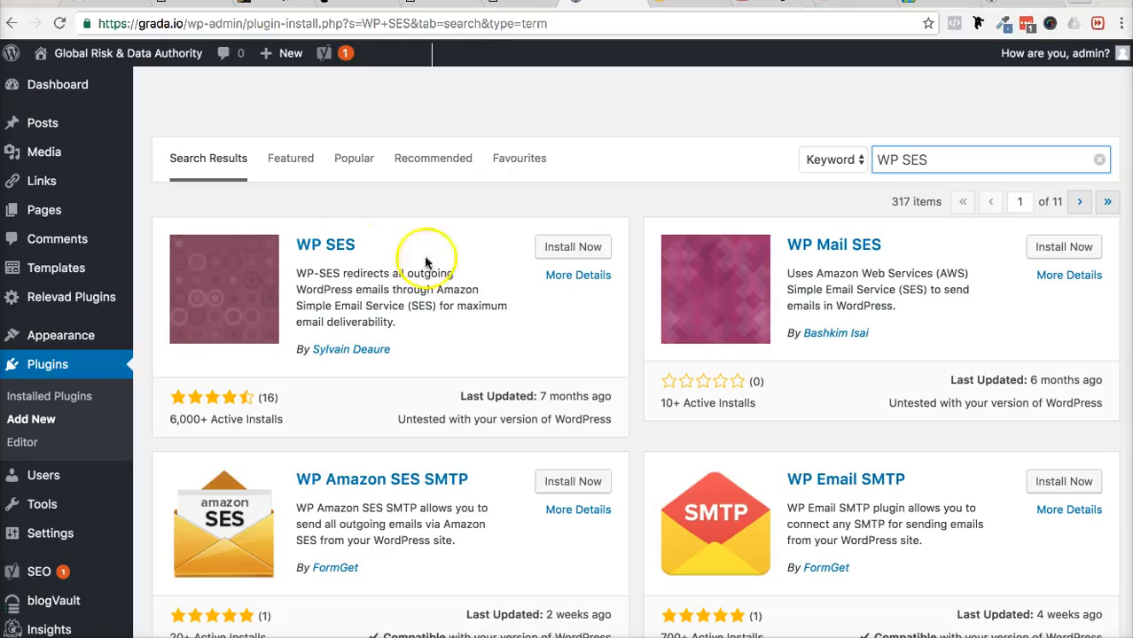
click(573, 247)
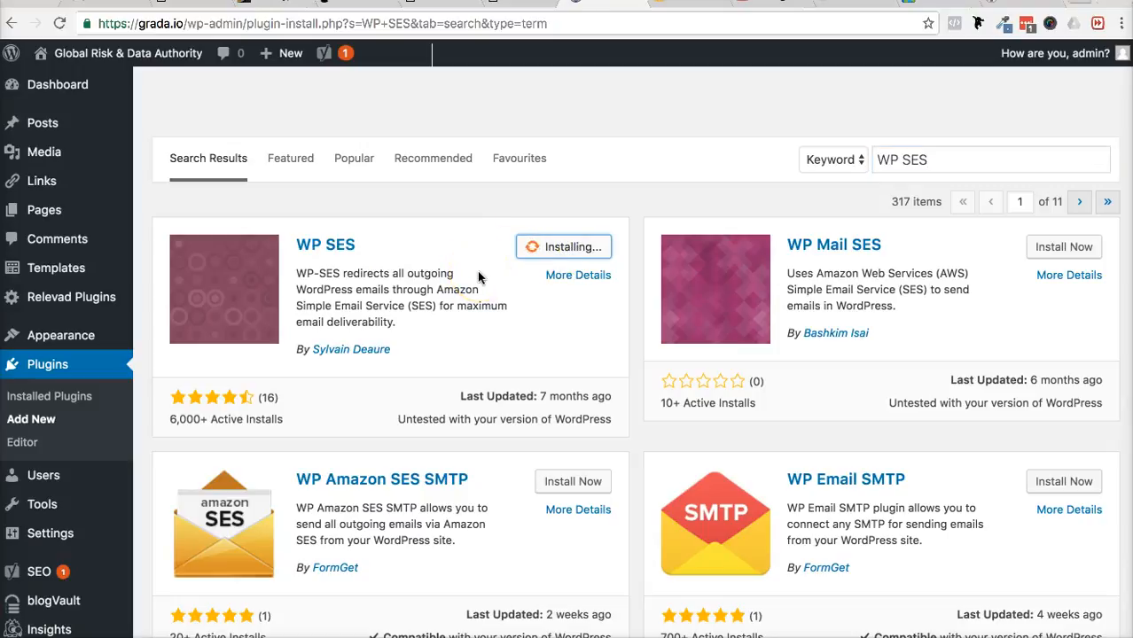
mouse_move(48, 629)
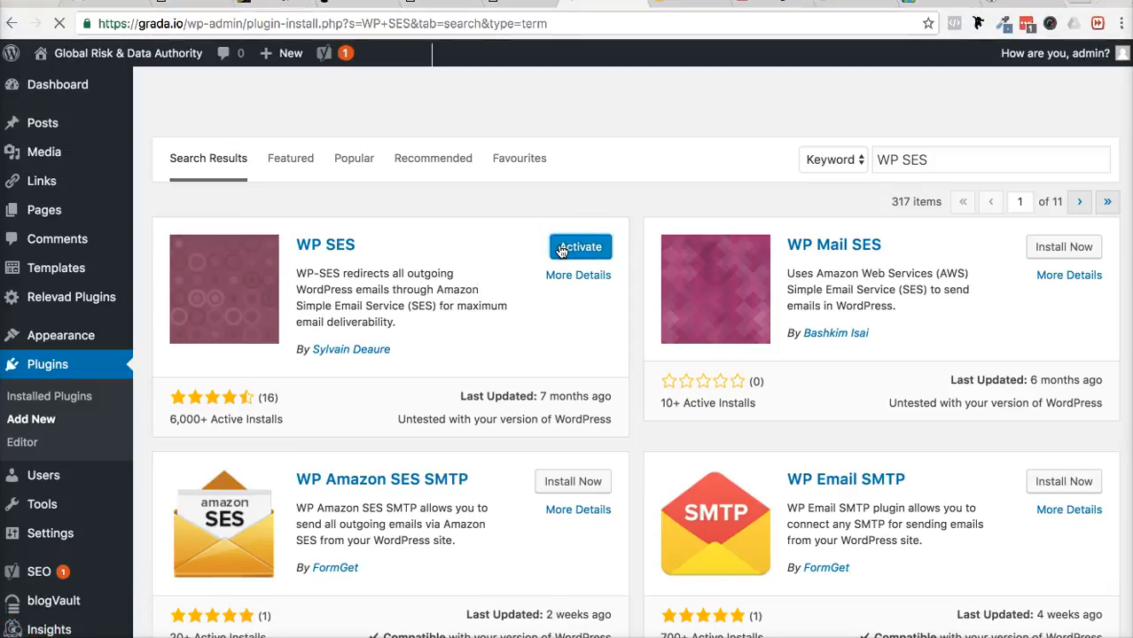
mouse_move(475, 280)
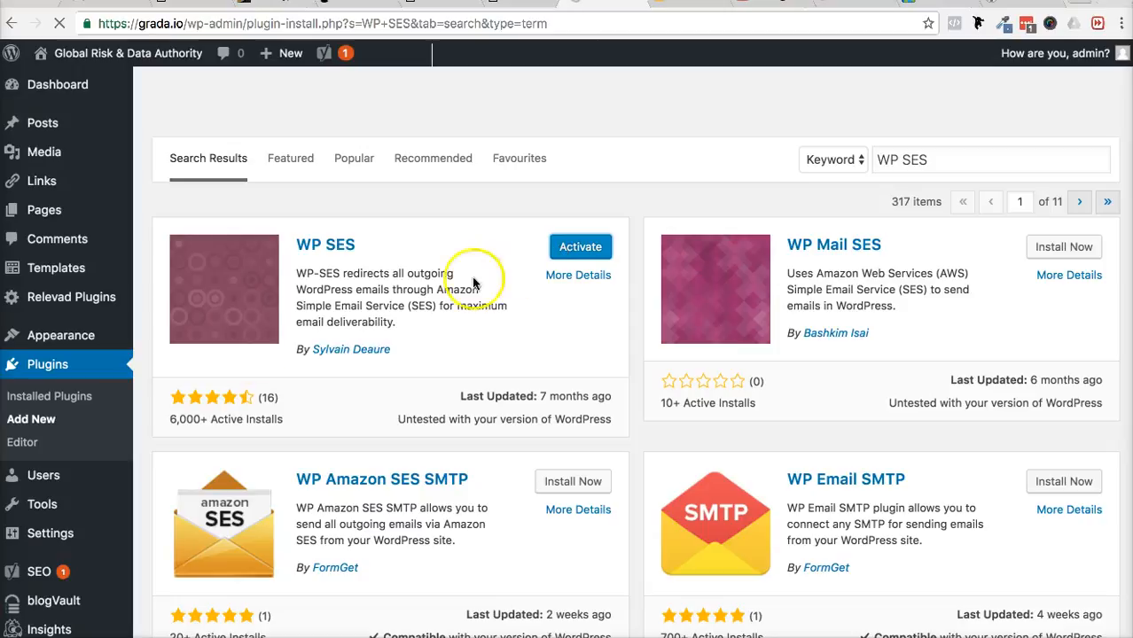
click(581, 246)
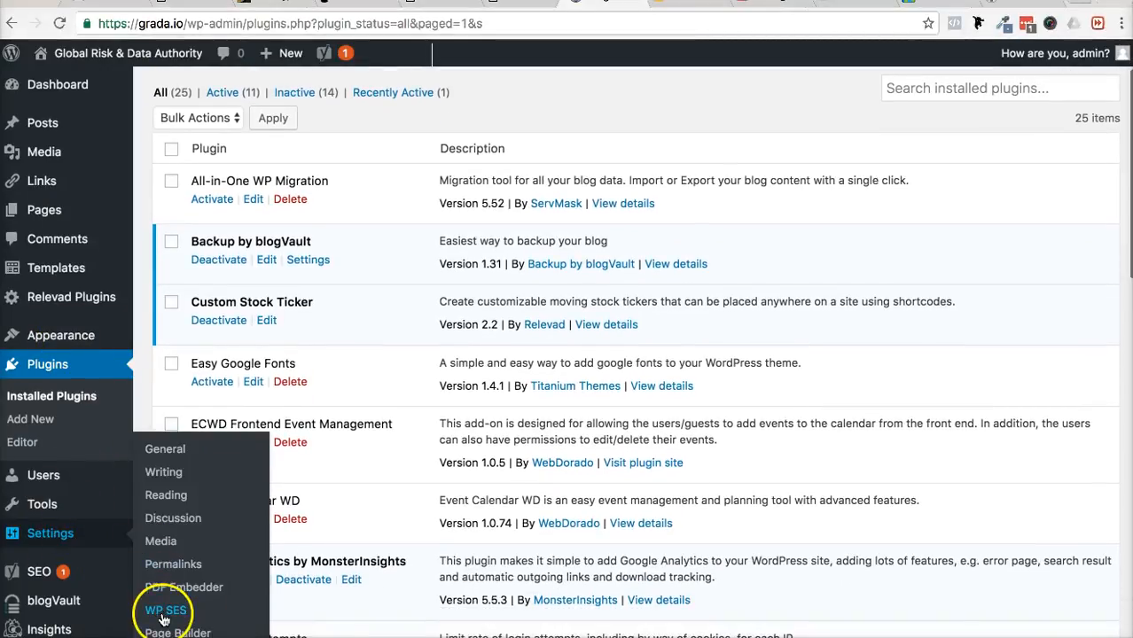
- Go to Settings > WP SES and reach the Amazon API Keys section
click(166, 610)
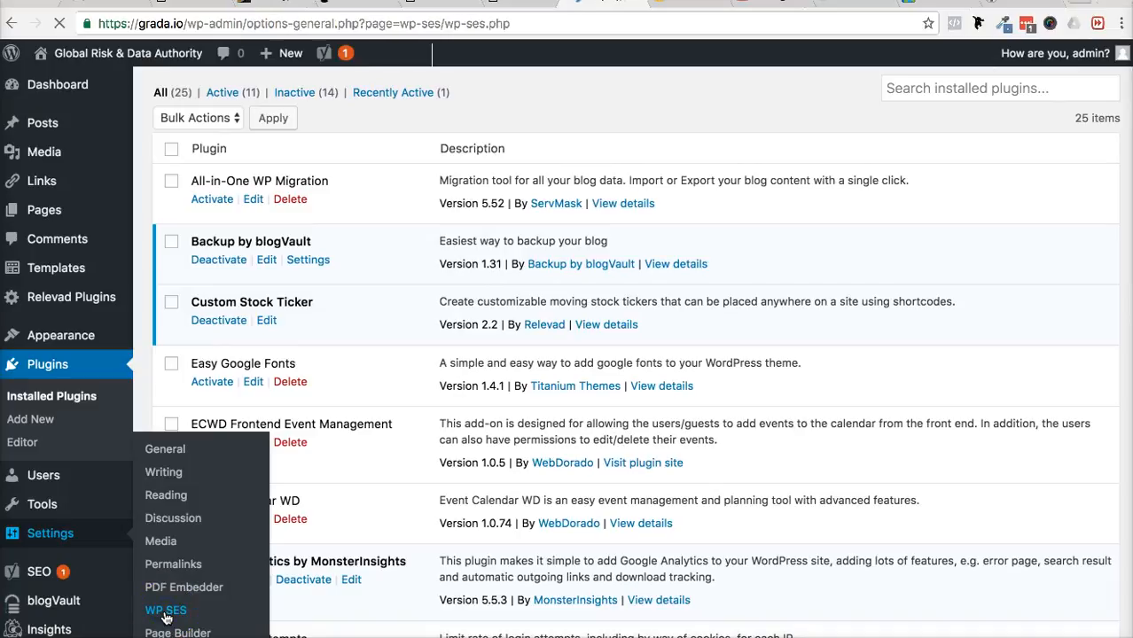
click(167, 610)
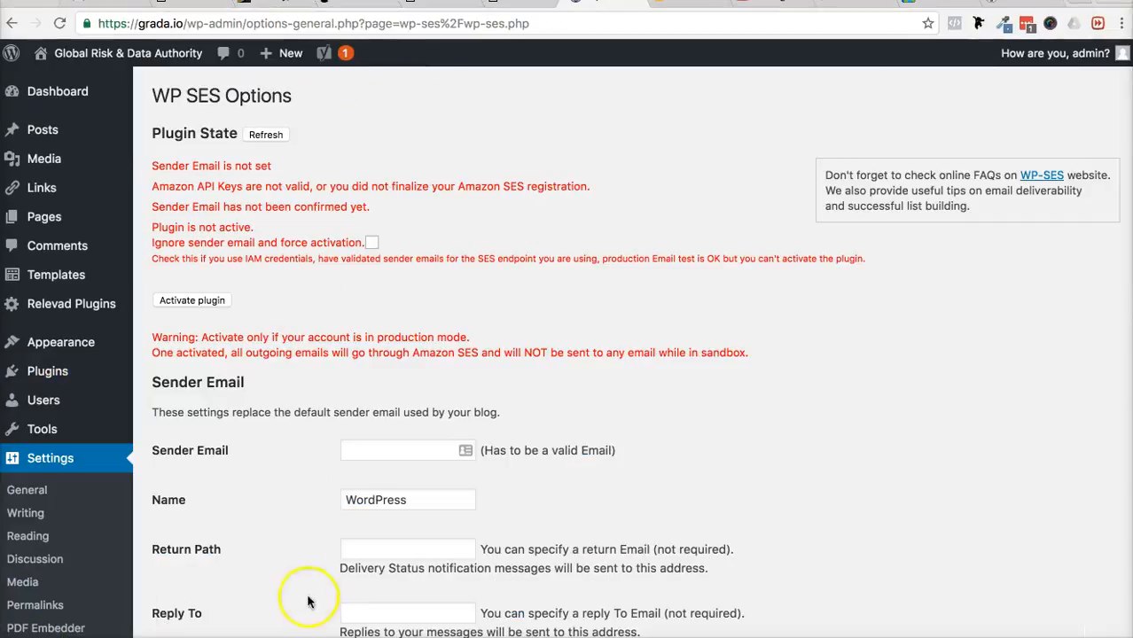
scroll(down, 3)
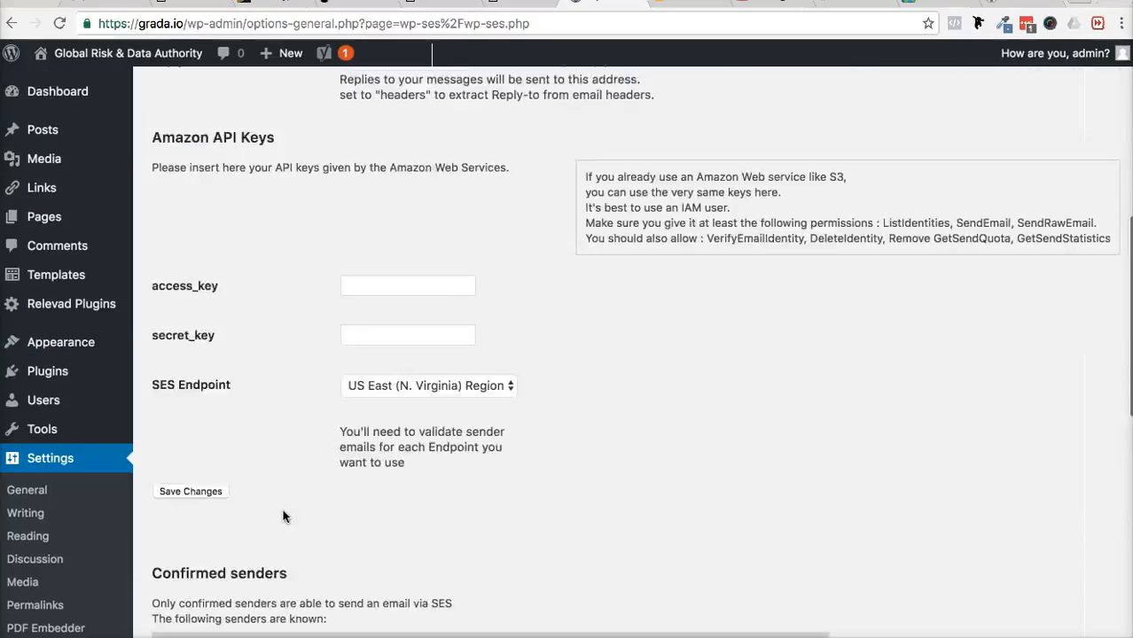
scroll(up, 3)
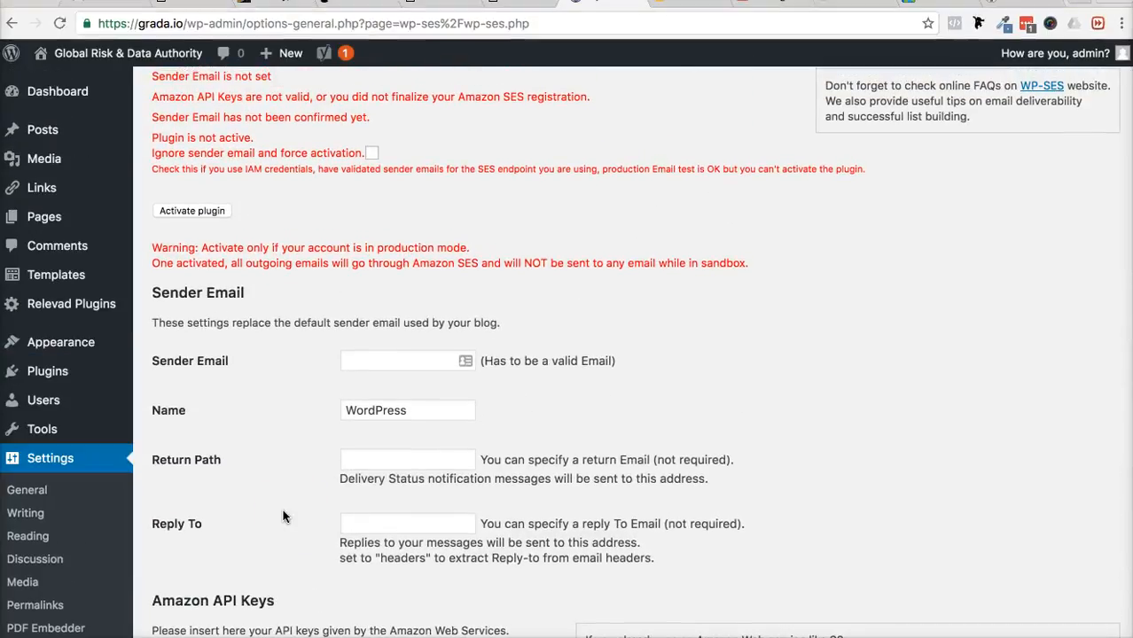
scroll(down, 3)
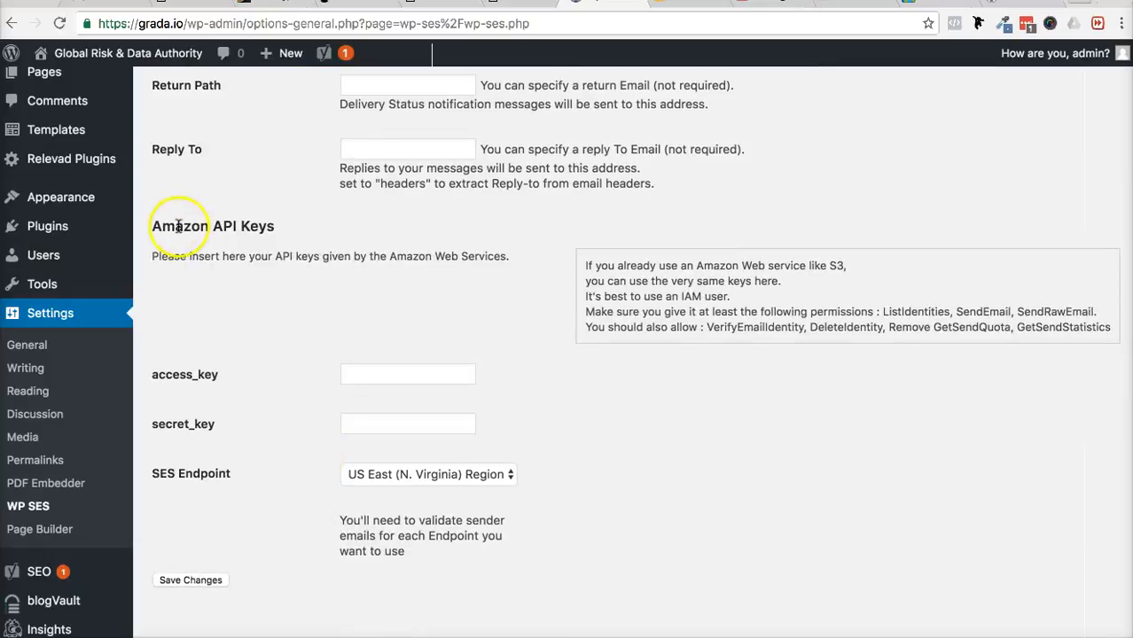
double_click(212, 227)
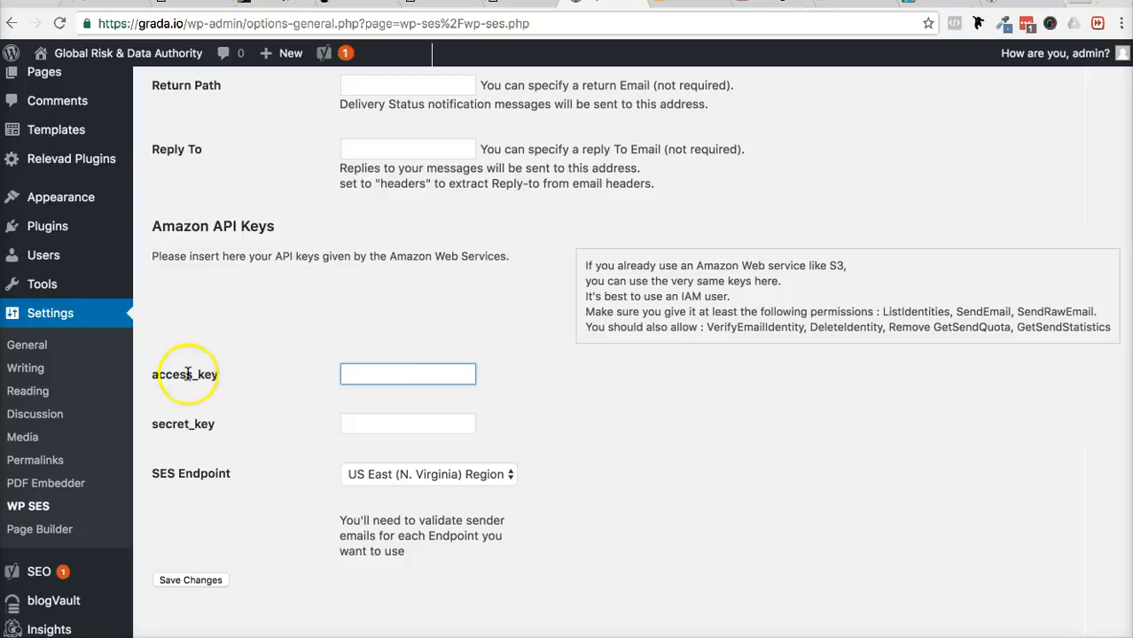
mouse_move(234, 387)
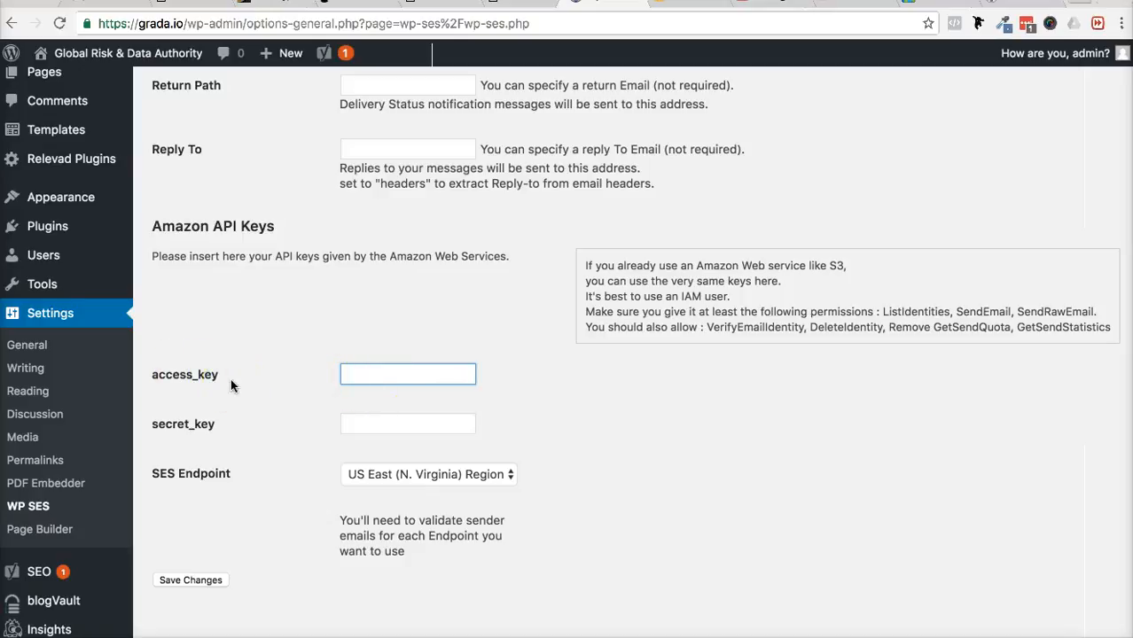
mouse_move(348, 262)
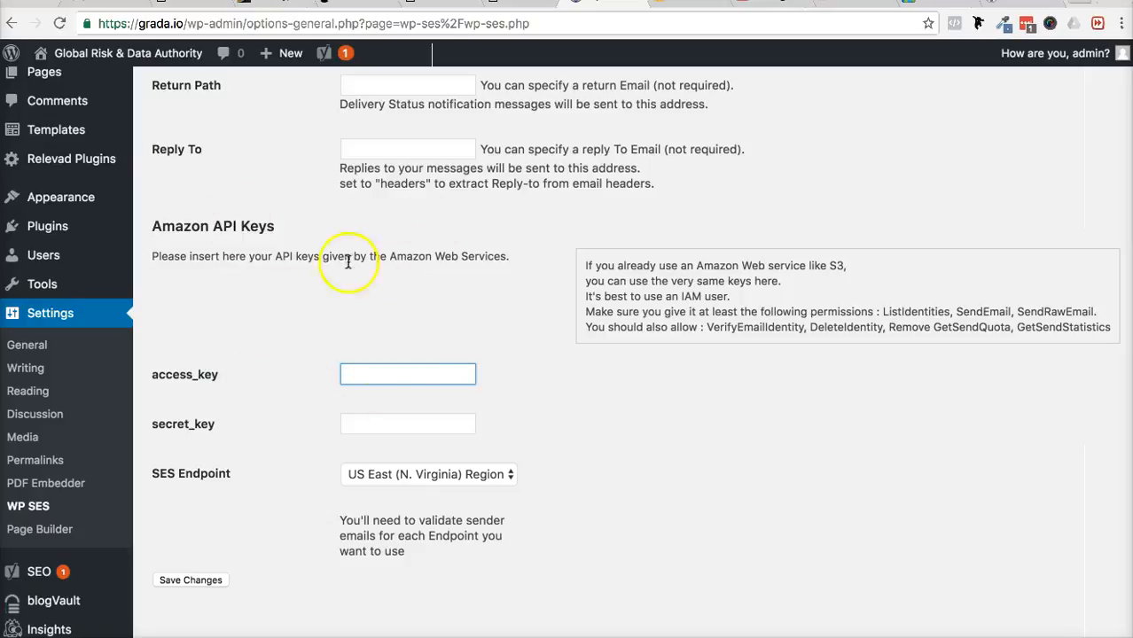
mouse_move(347, 263)
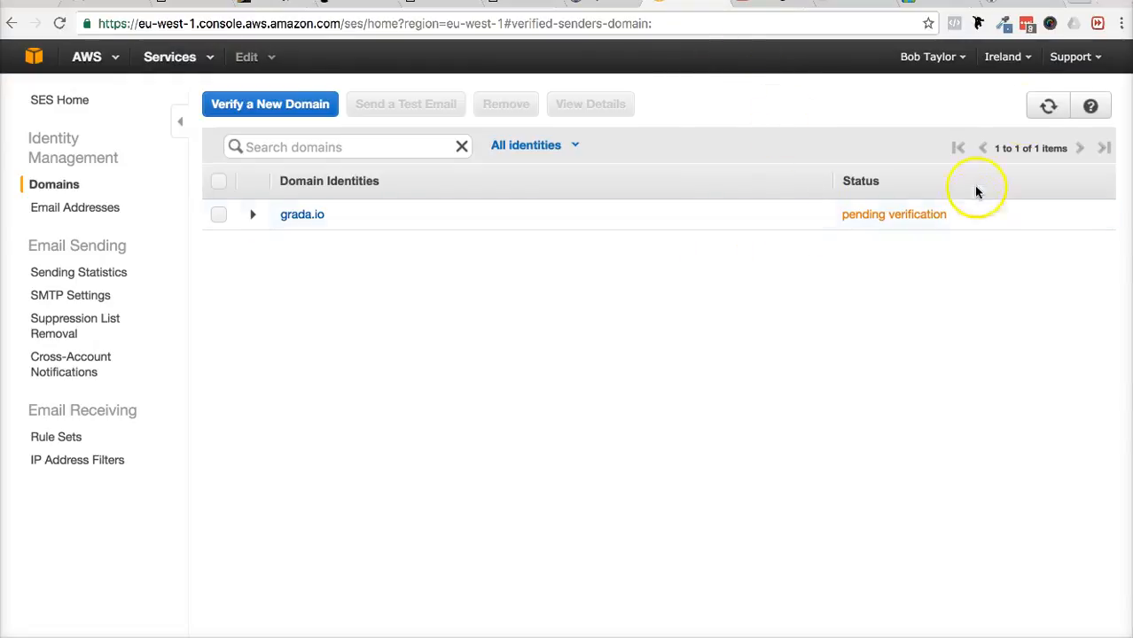
- Refresh the SES domain list so grada.io reads verified, then bring up the account menu
click(1048, 107)
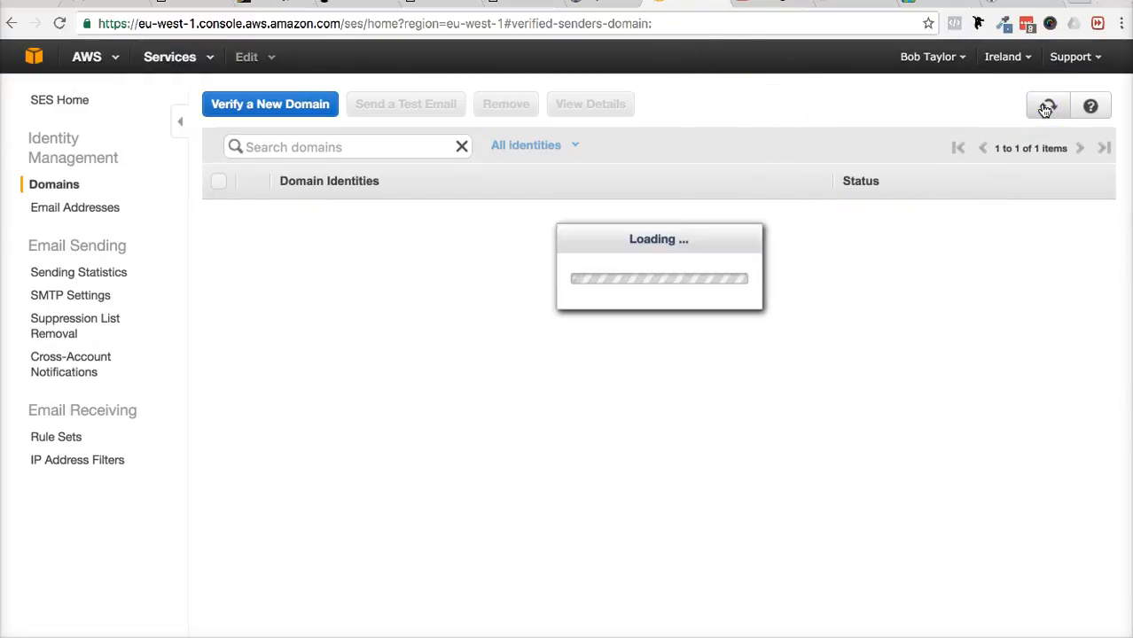
click(1048, 105)
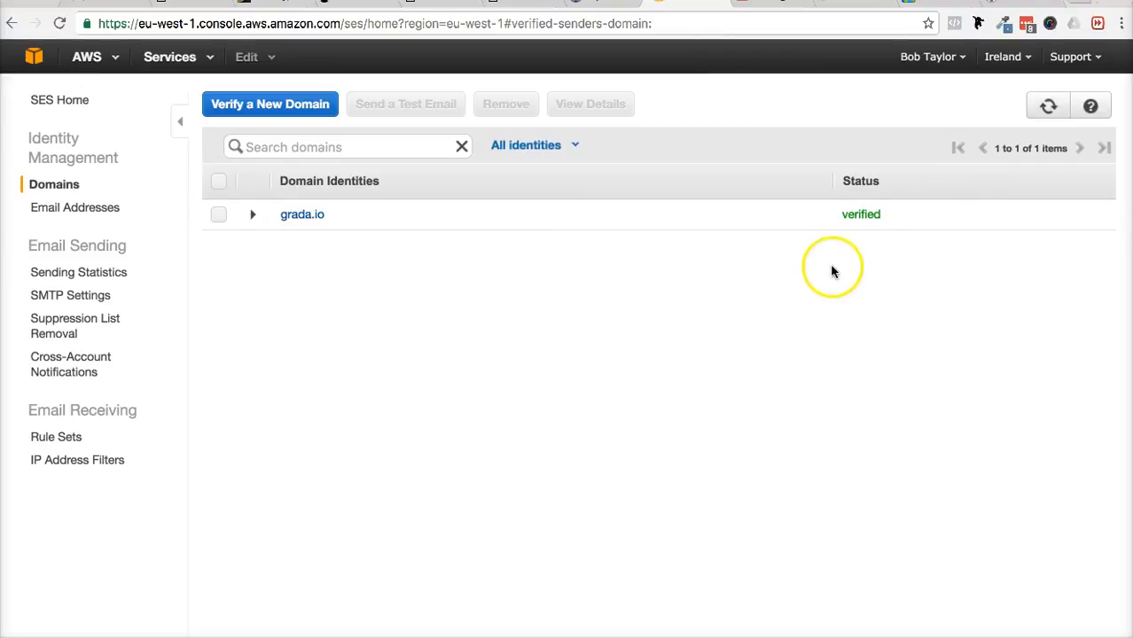
mouse_move(928, 56)
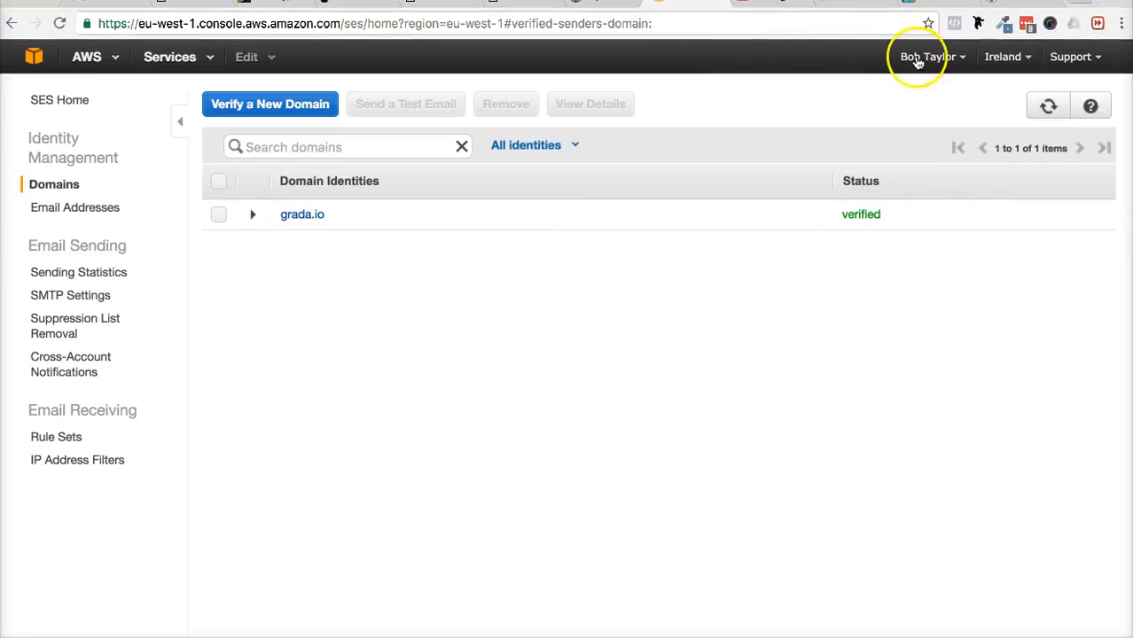
click(927, 56)
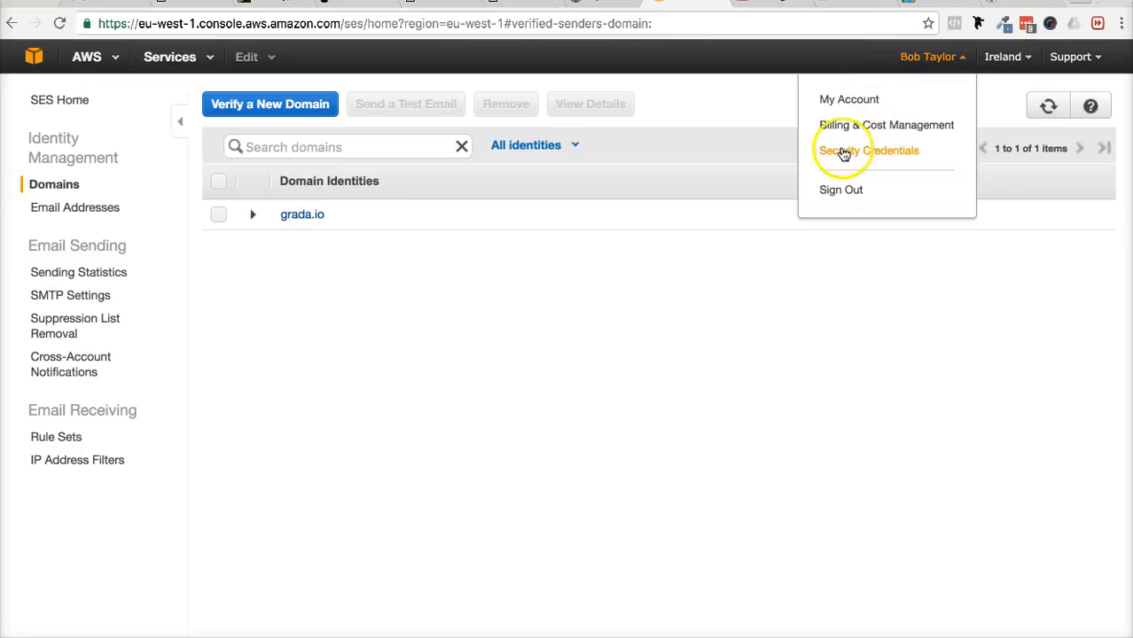
mouse_move(854, 158)
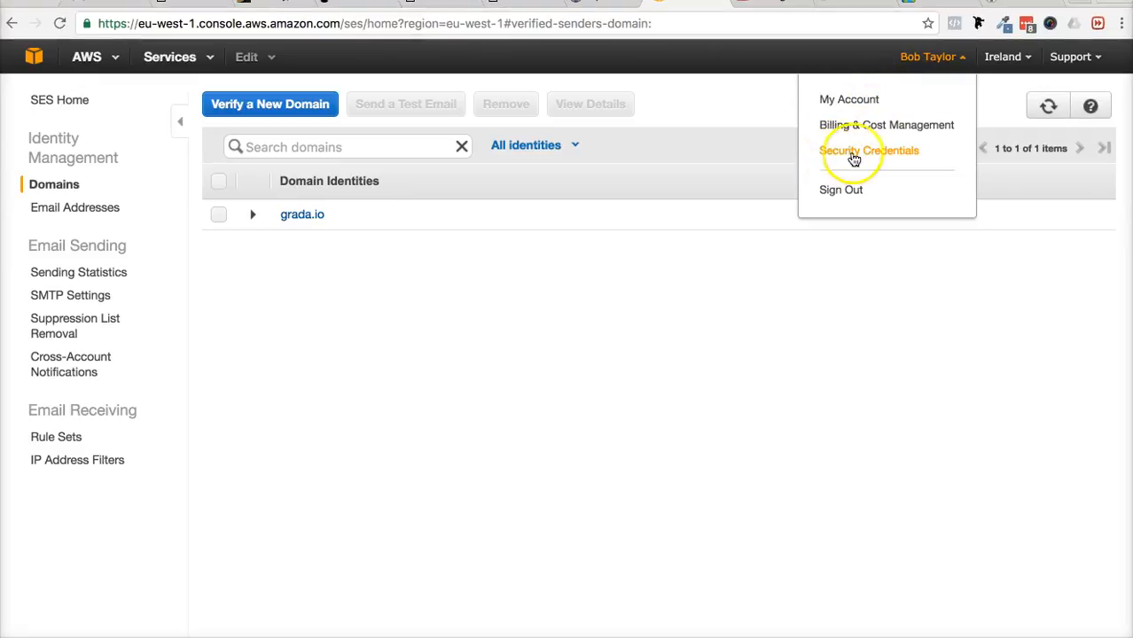
mouse_move(840, 156)
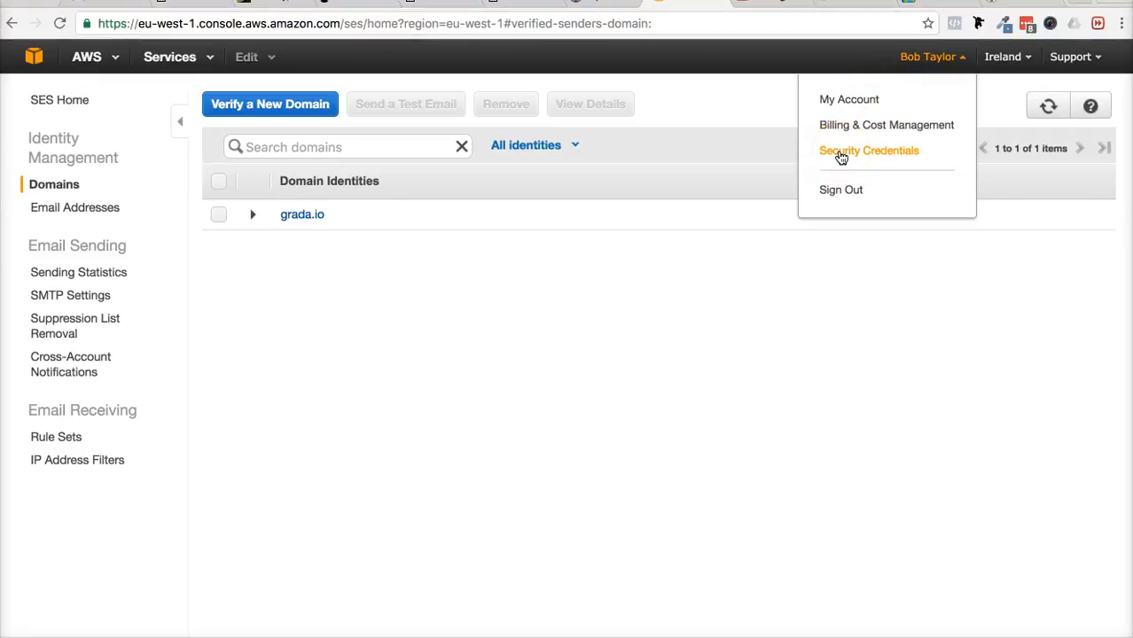
- Go to Security Credentials, continue past the warning and expand Access Keys
click(869, 149)
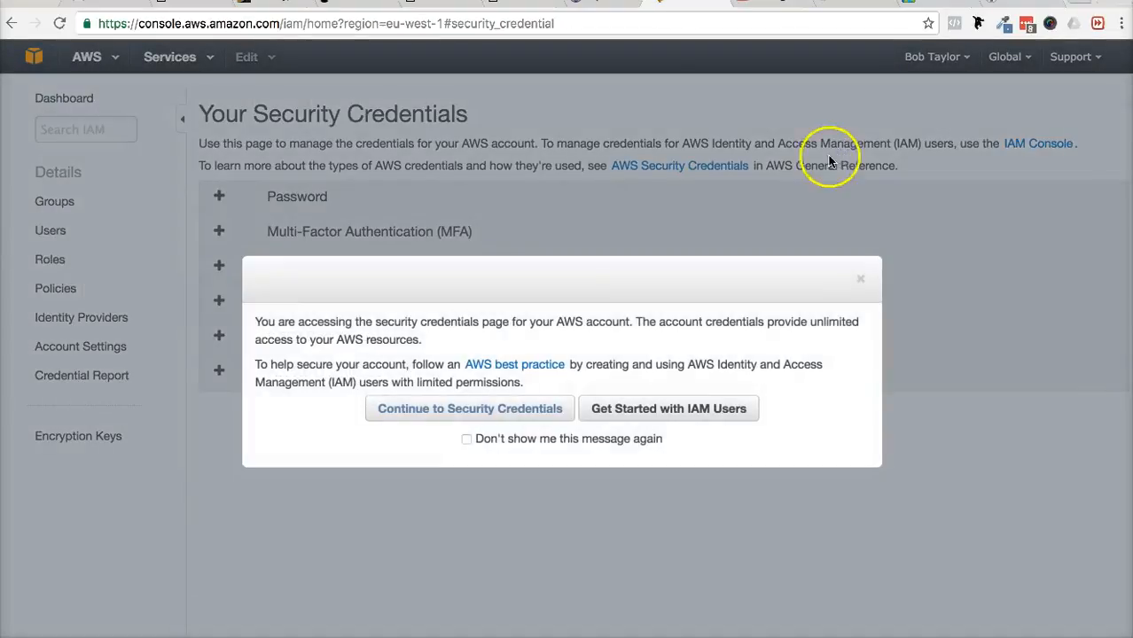
mouse_move(562, 311)
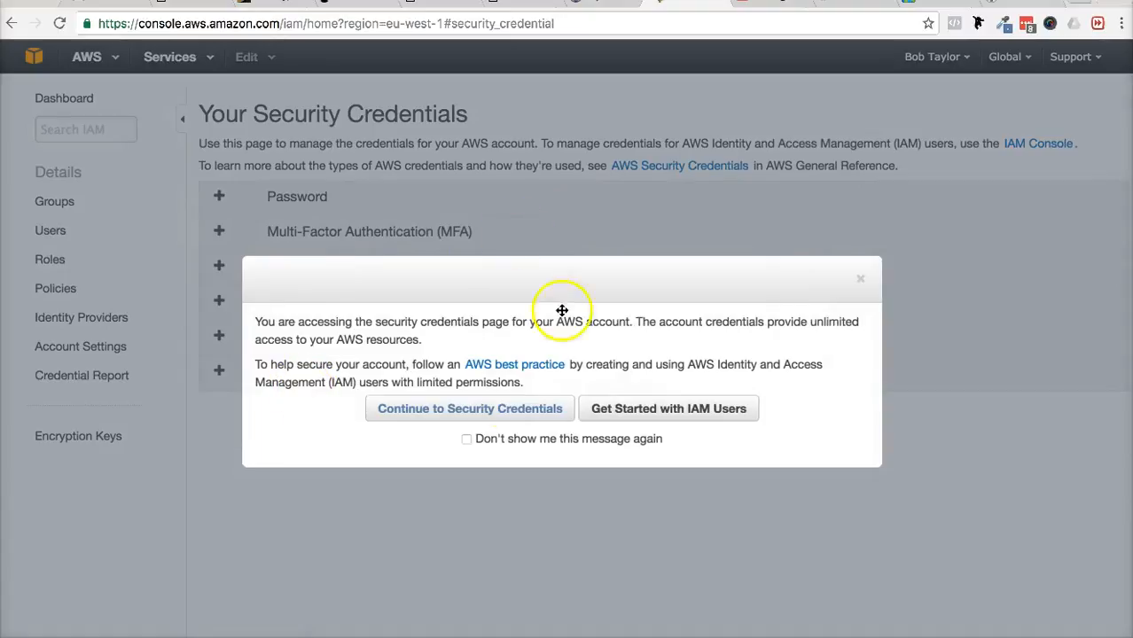
mouse_move(562, 311)
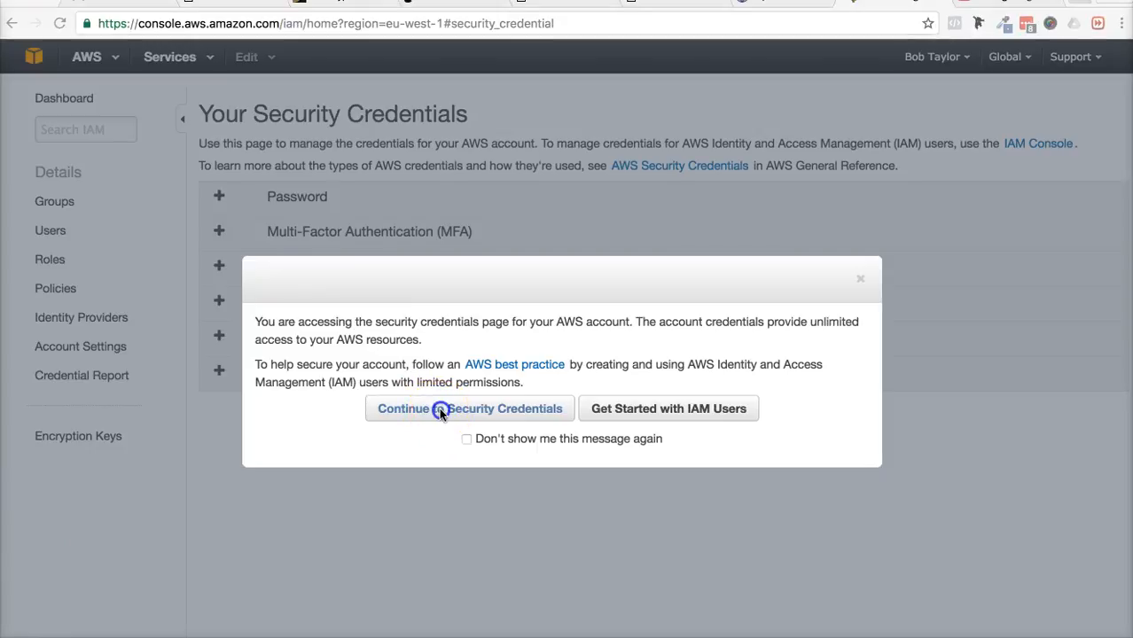
click(470, 408)
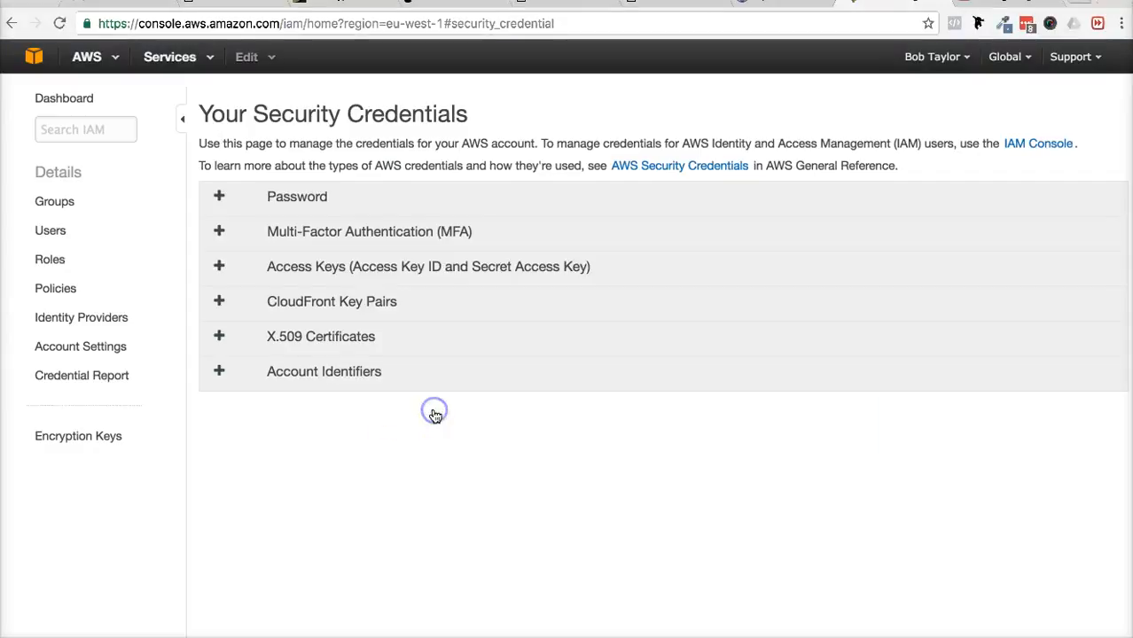
mouse_move(295, 273)
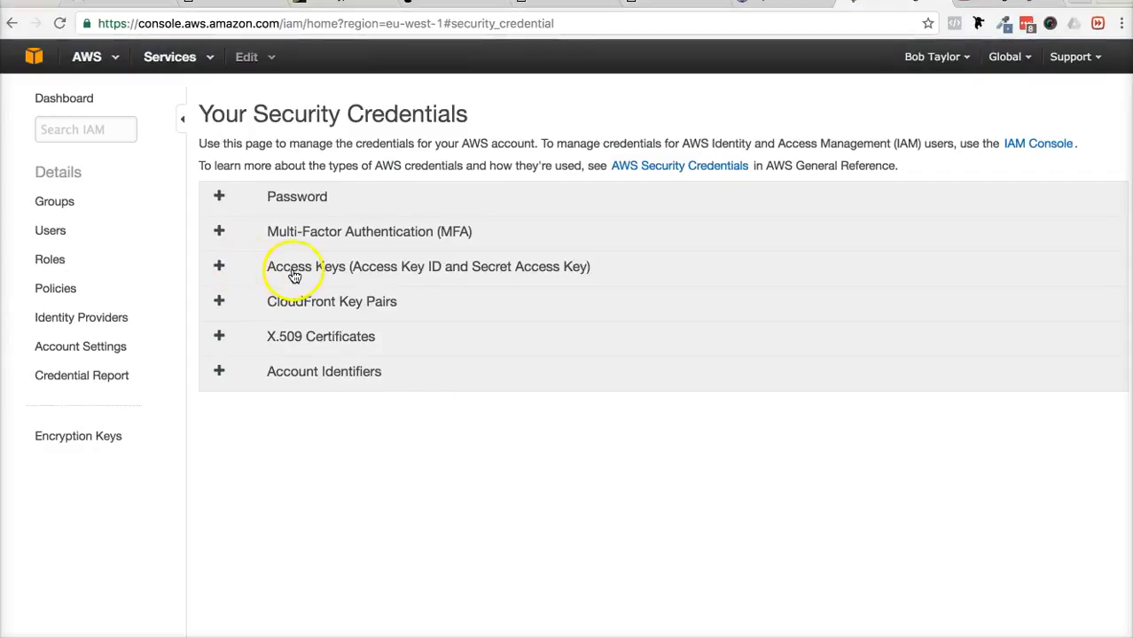
click(219, 266)
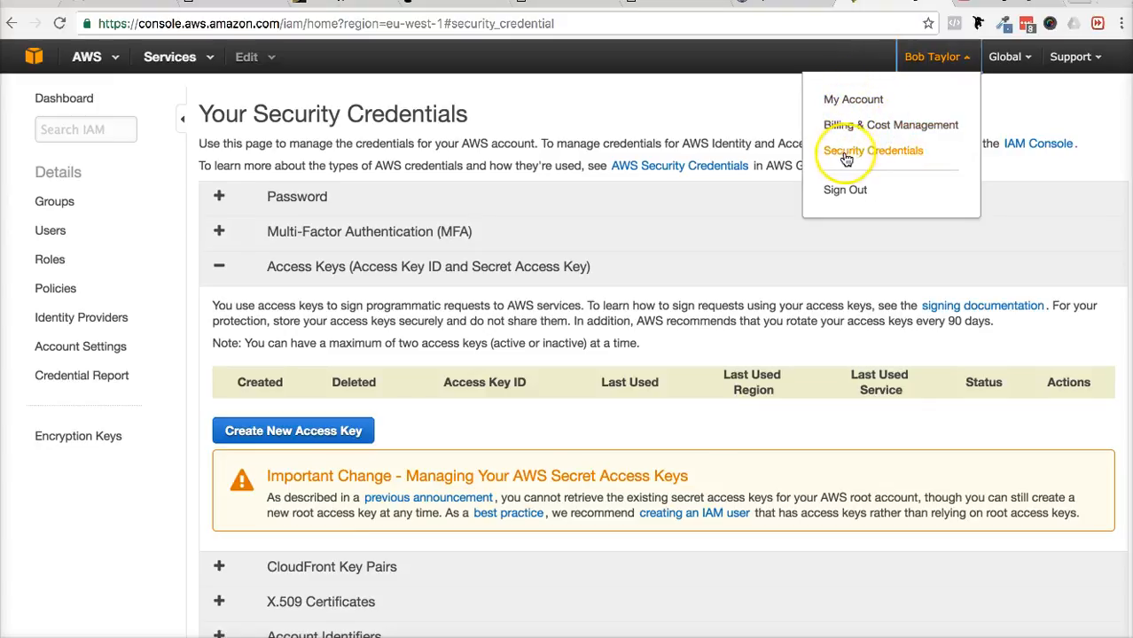
mouse_move(905, 151)
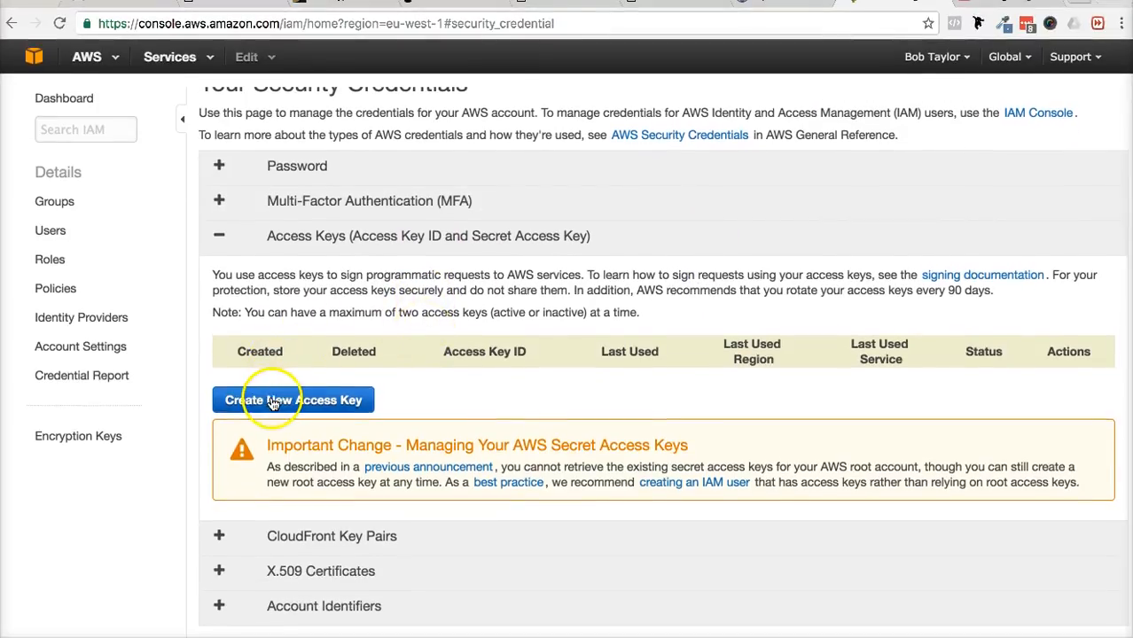
- Create a new access key and copy its access key ID
click(293, 400)
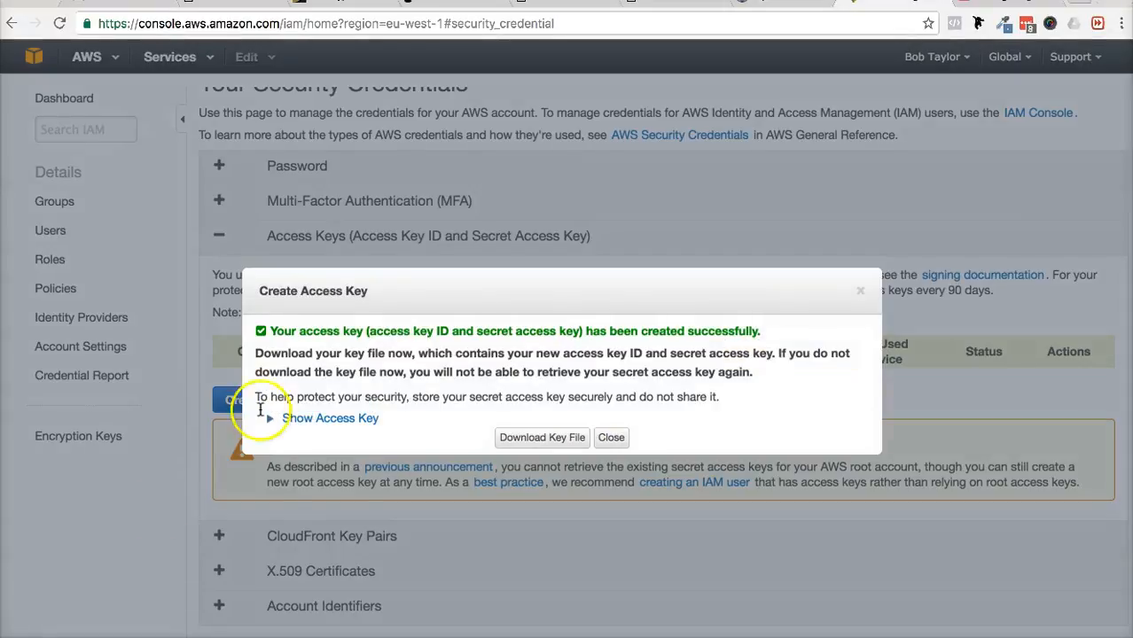
mouse_move(298, 423)
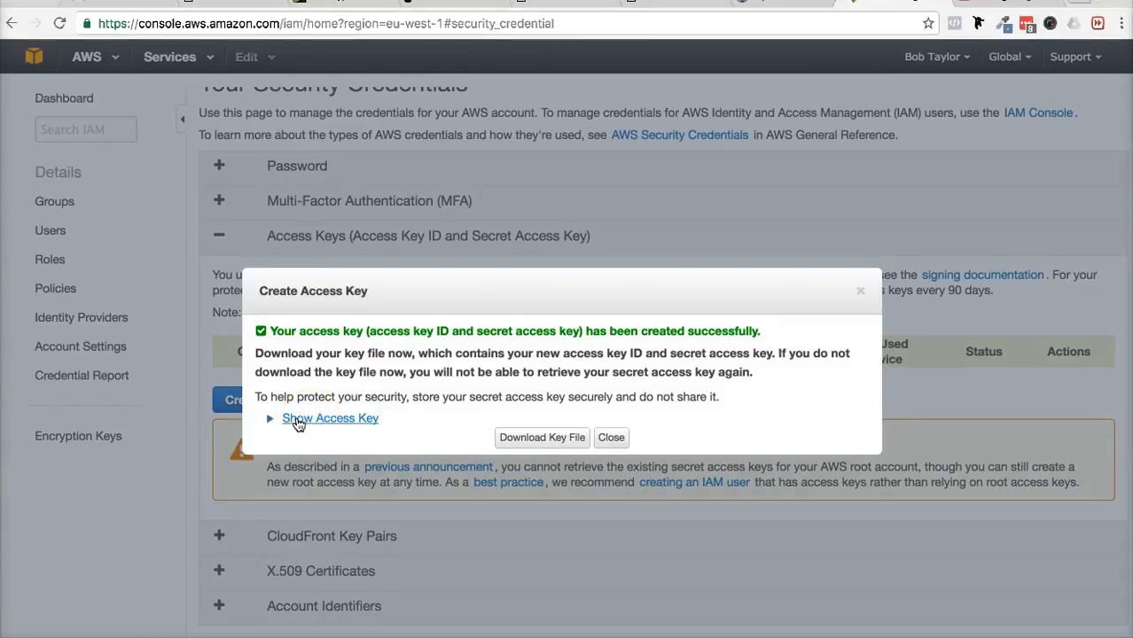
click(330, 418)
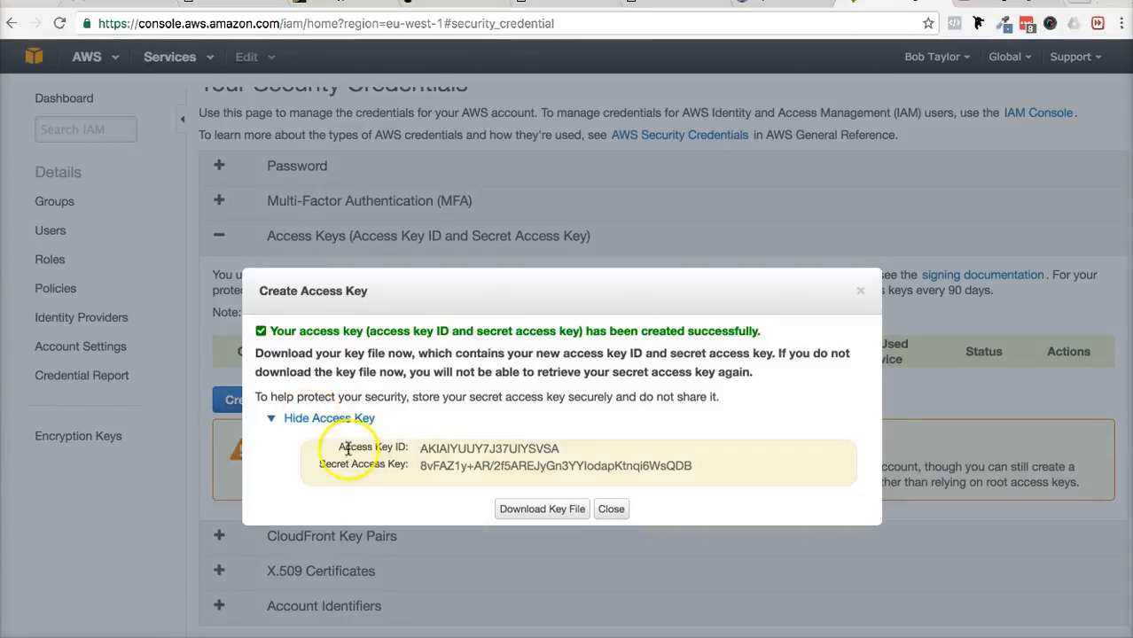
mouse_move(419, 451)
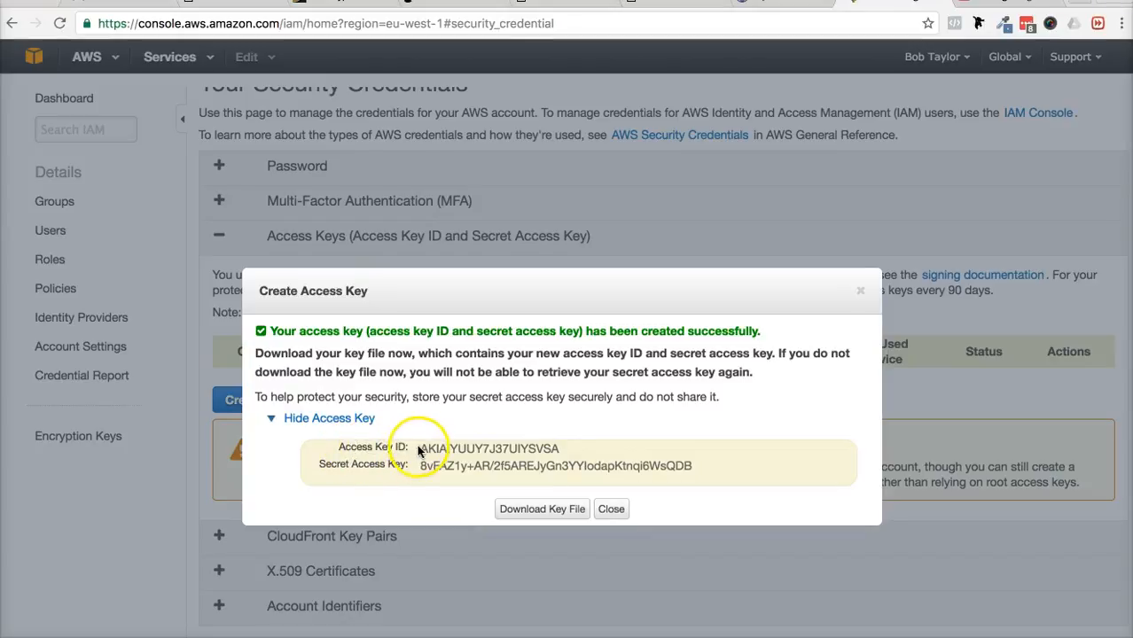
double_click(488, 447)
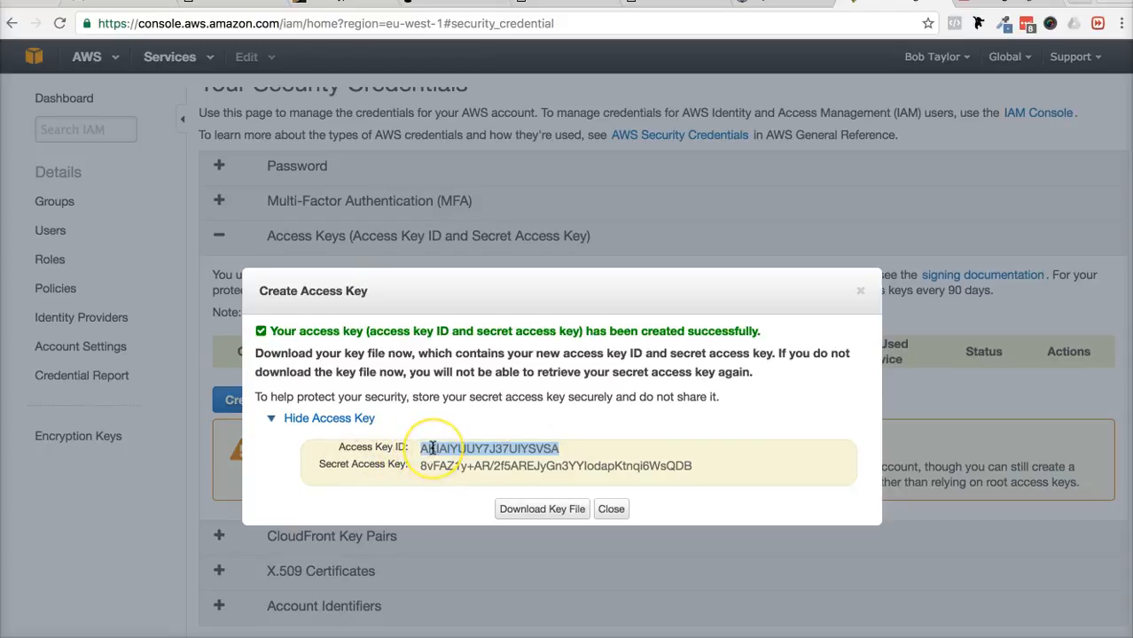
right_click(433, 446)
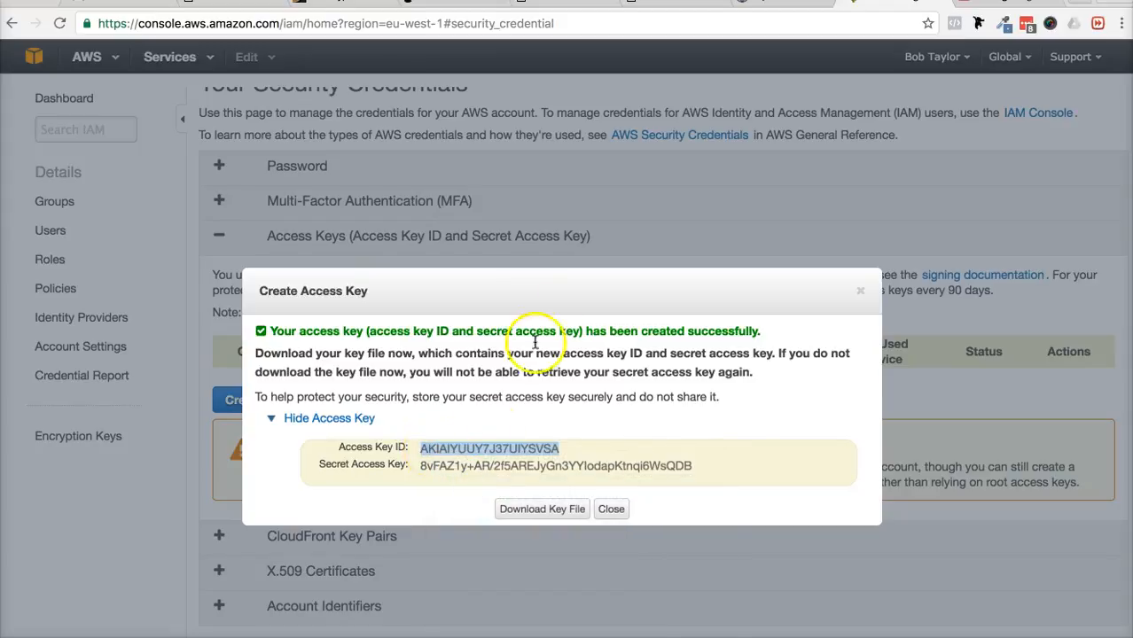
mouse_move(541, 356)
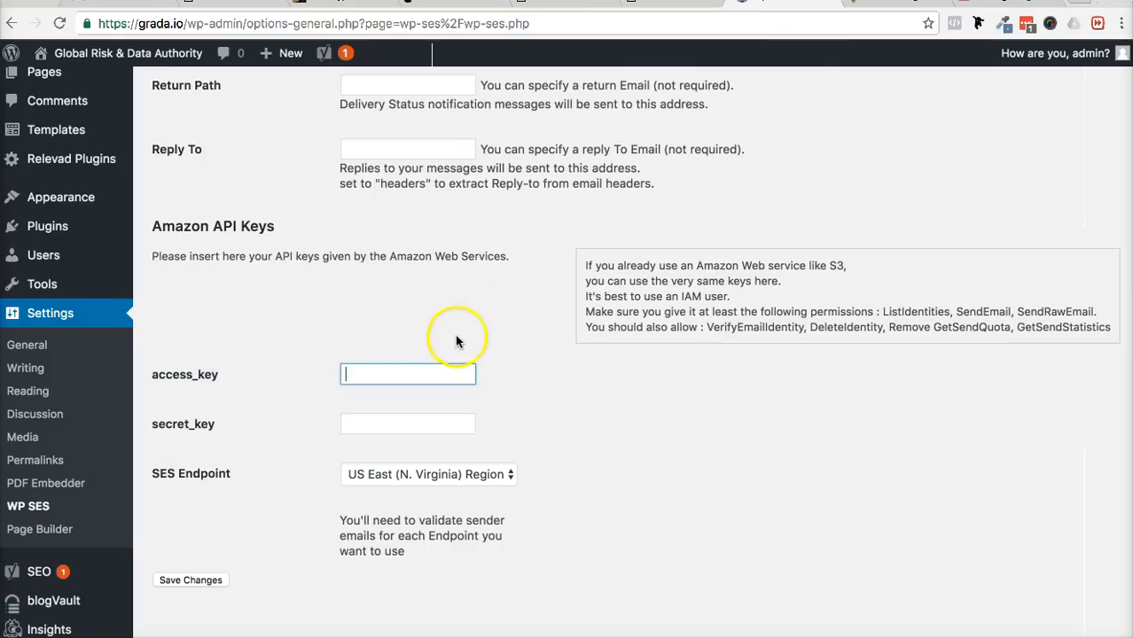
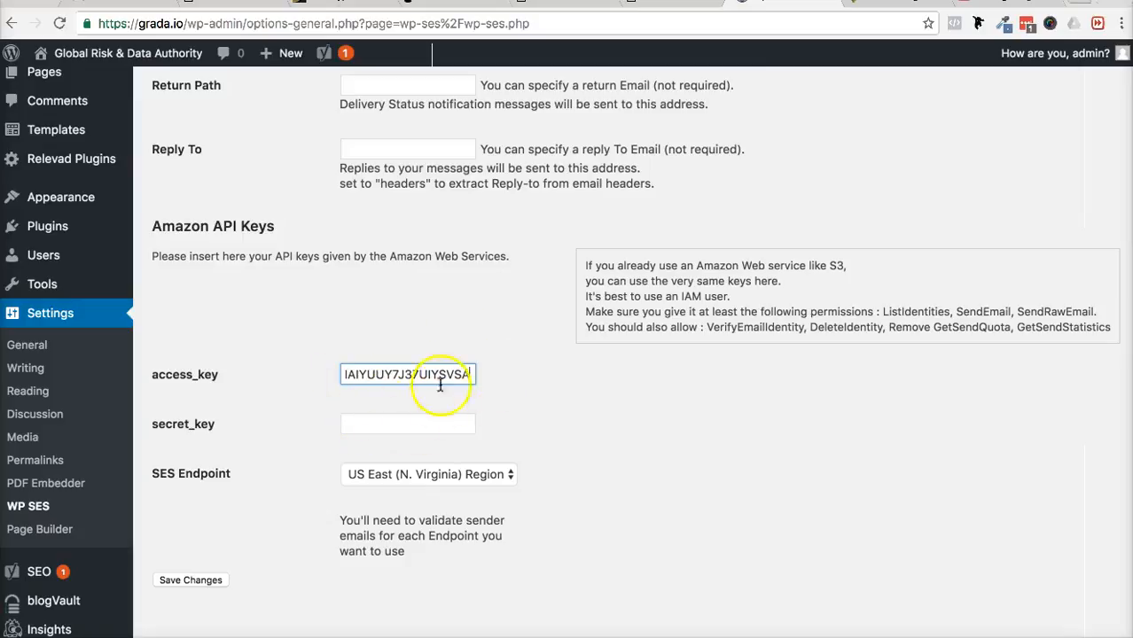
- Fill the WP SES access_key and secret_key fields with the new AWS key pair
click(407, 424)
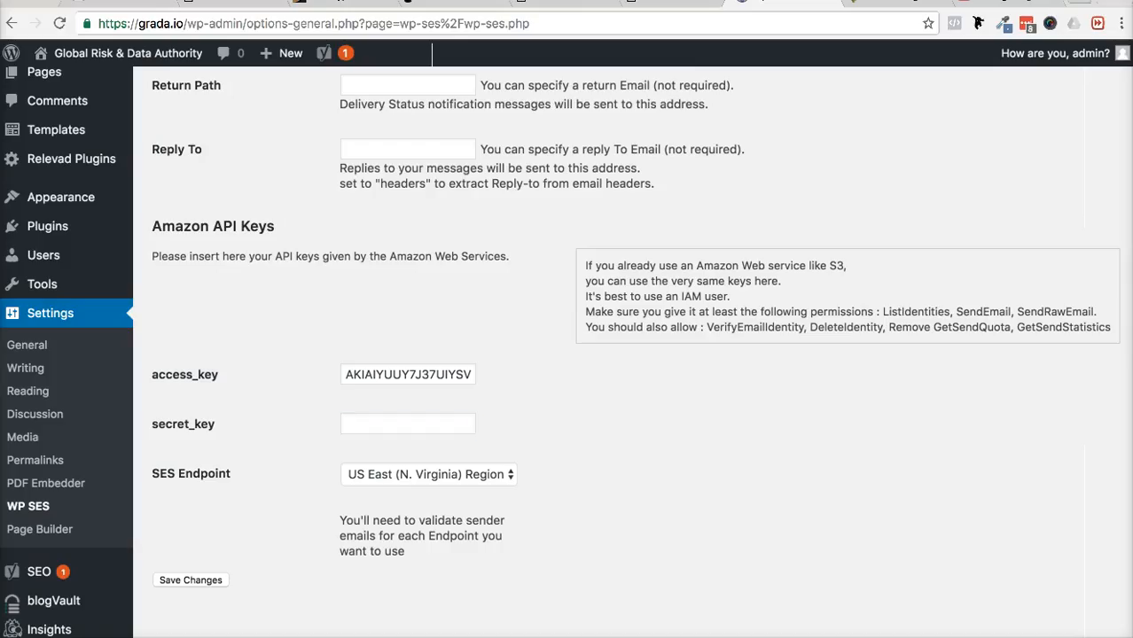
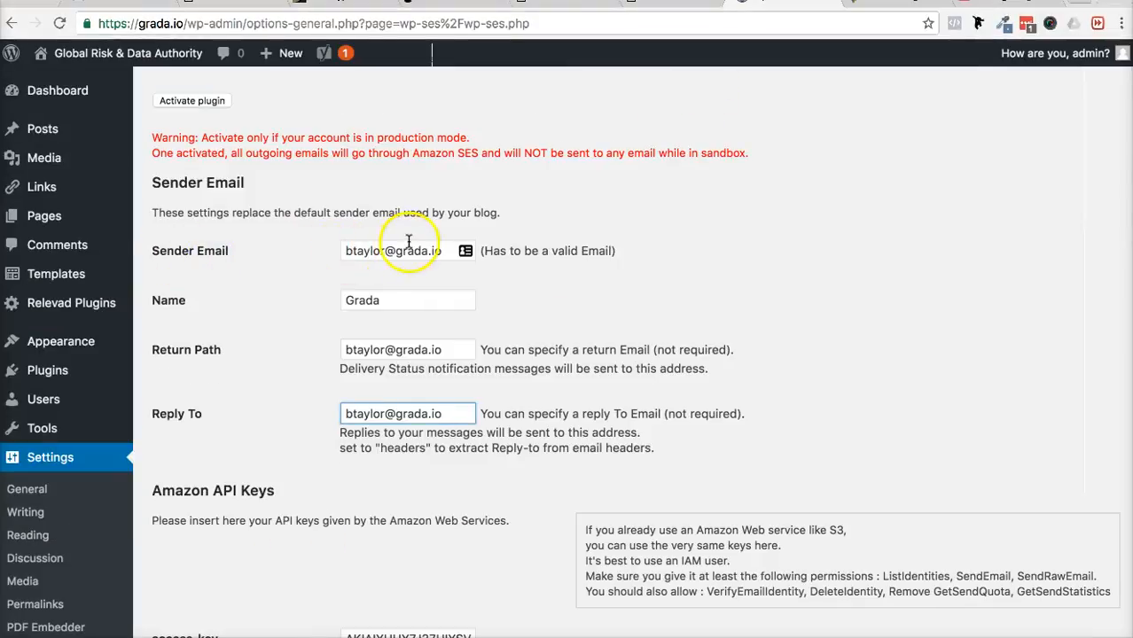
mouse_move(245, 314)
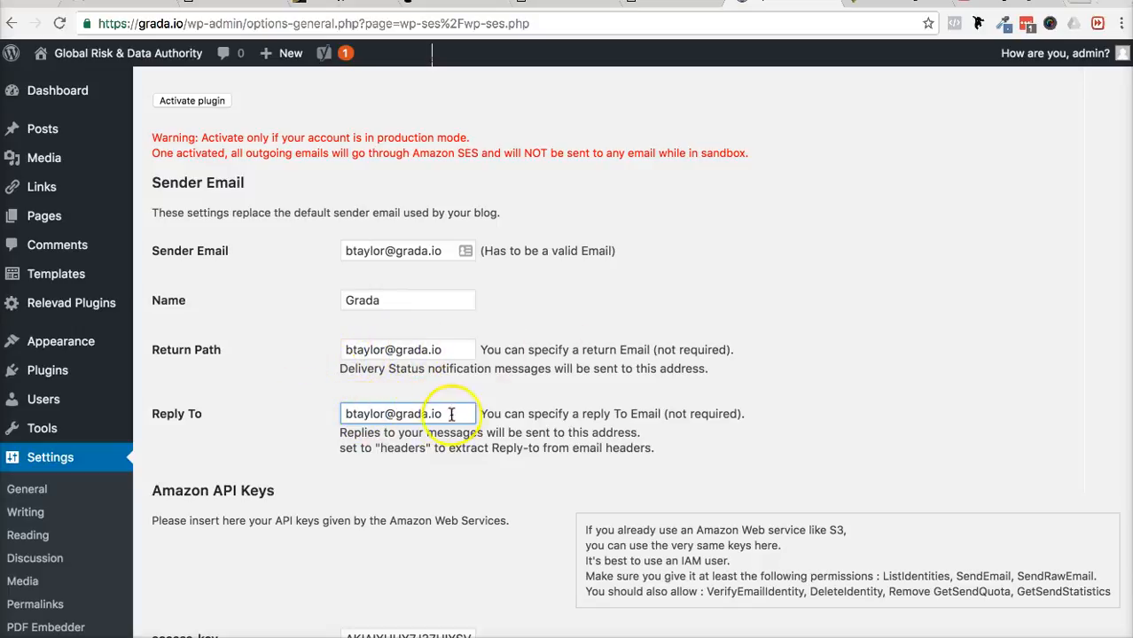
scroll(up, 3)
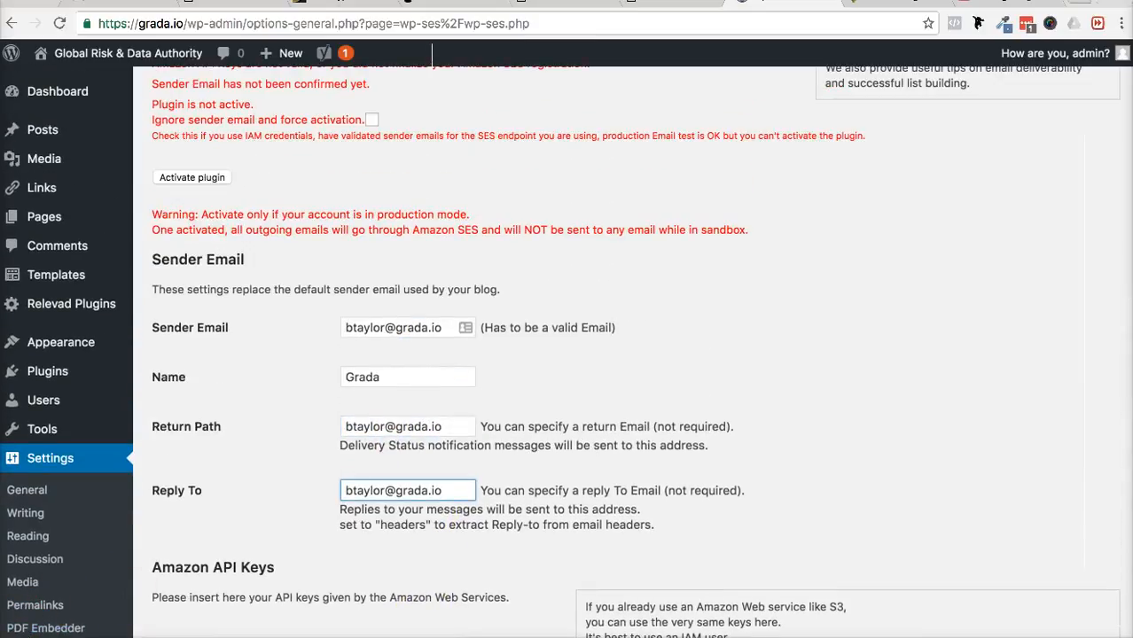
- Attempt activation, then save the entered access keys and sender settings
scroll(up, 3)
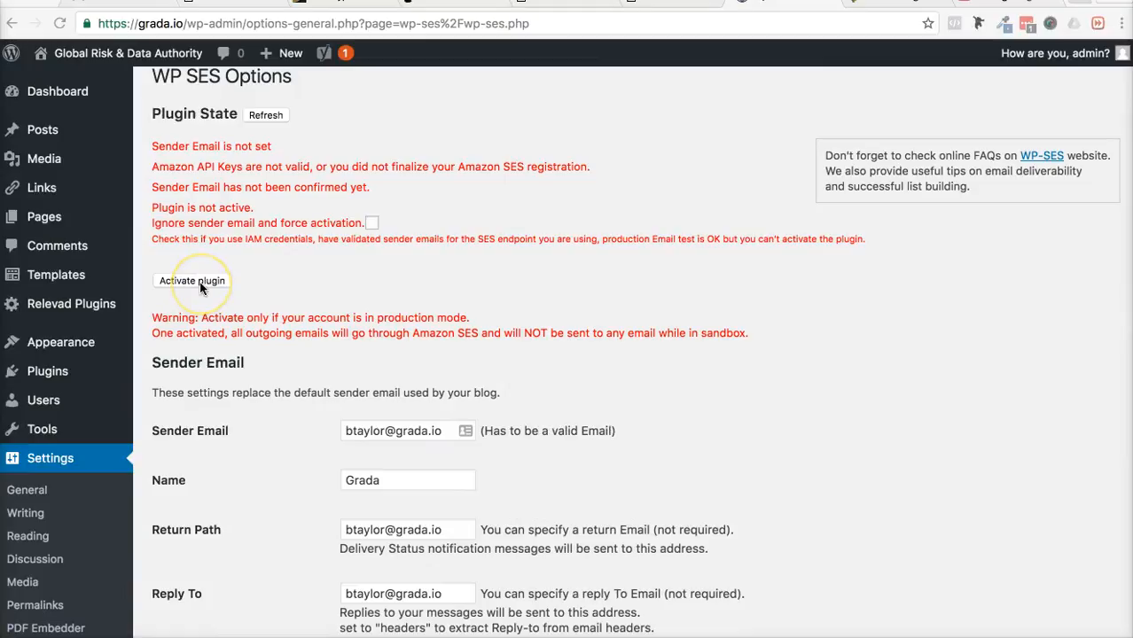
click(192, 280)
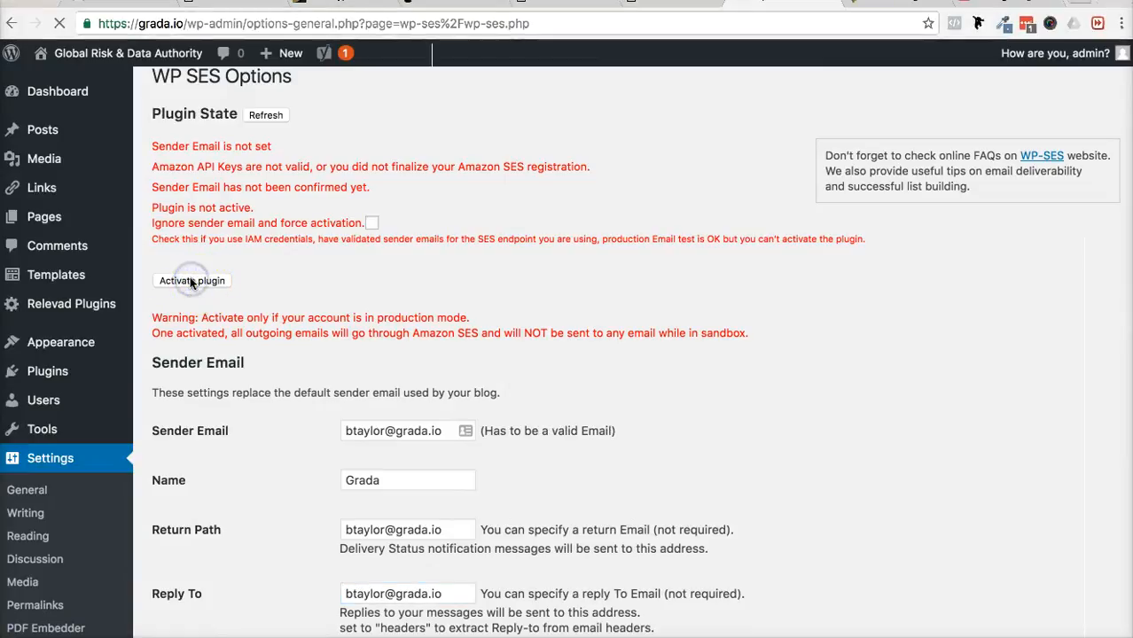
click(192, 280)
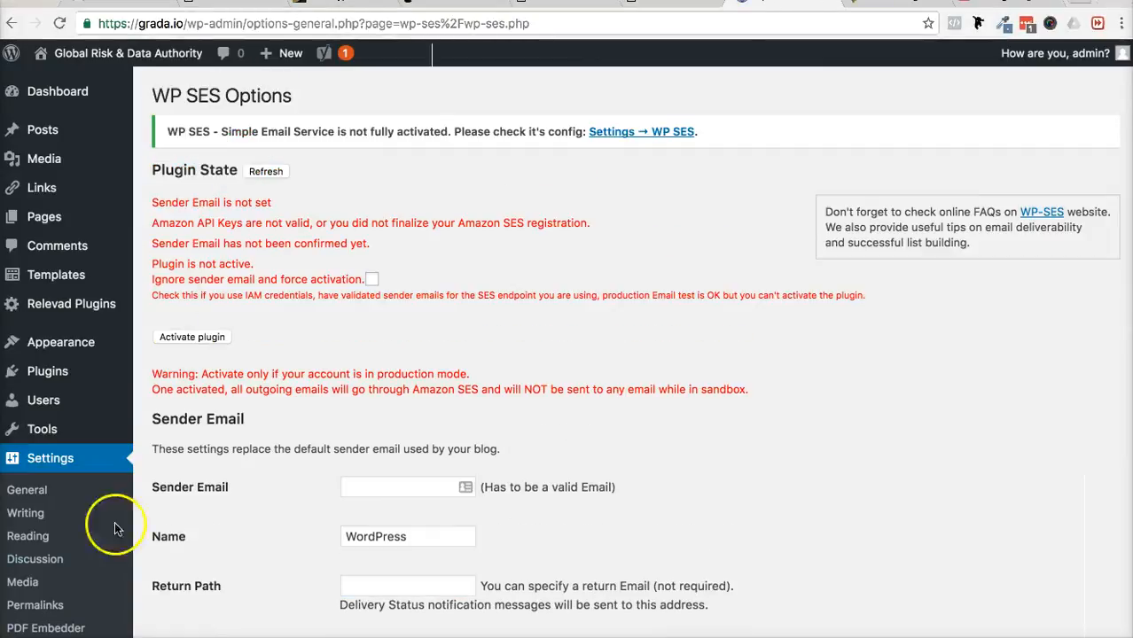
scroll(down, 3)
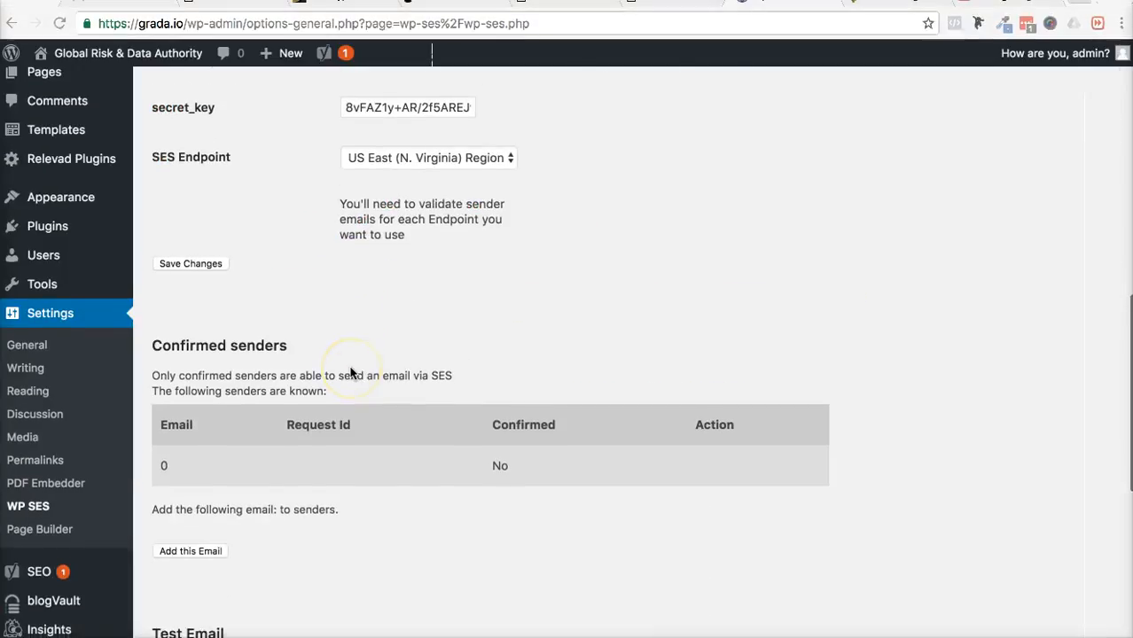
scroll(up, 3)
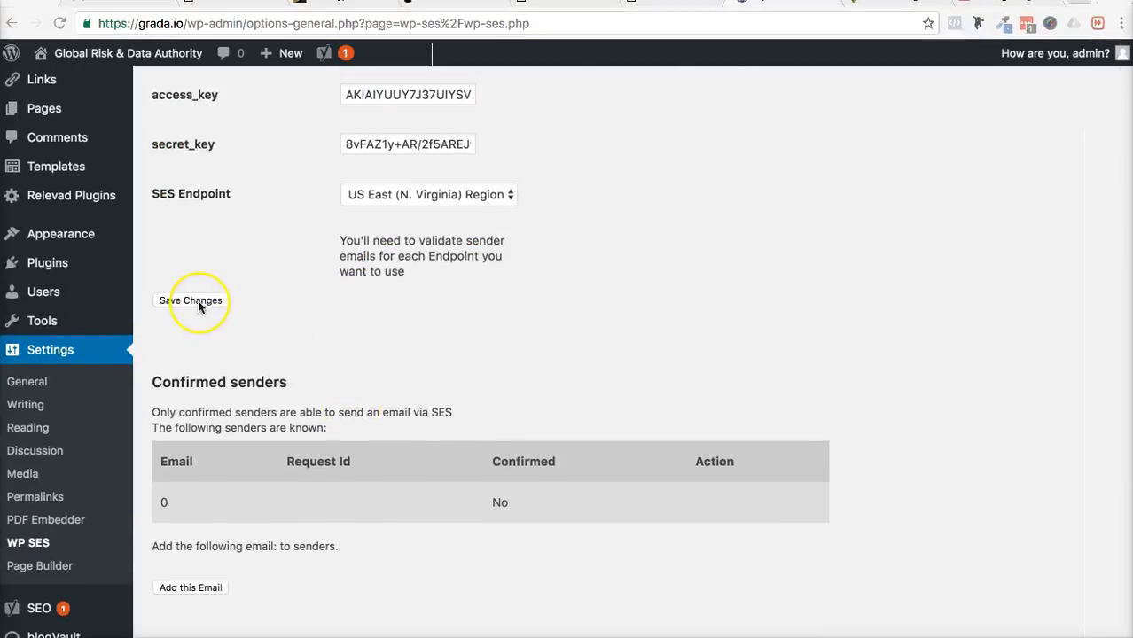
click(189, 301)
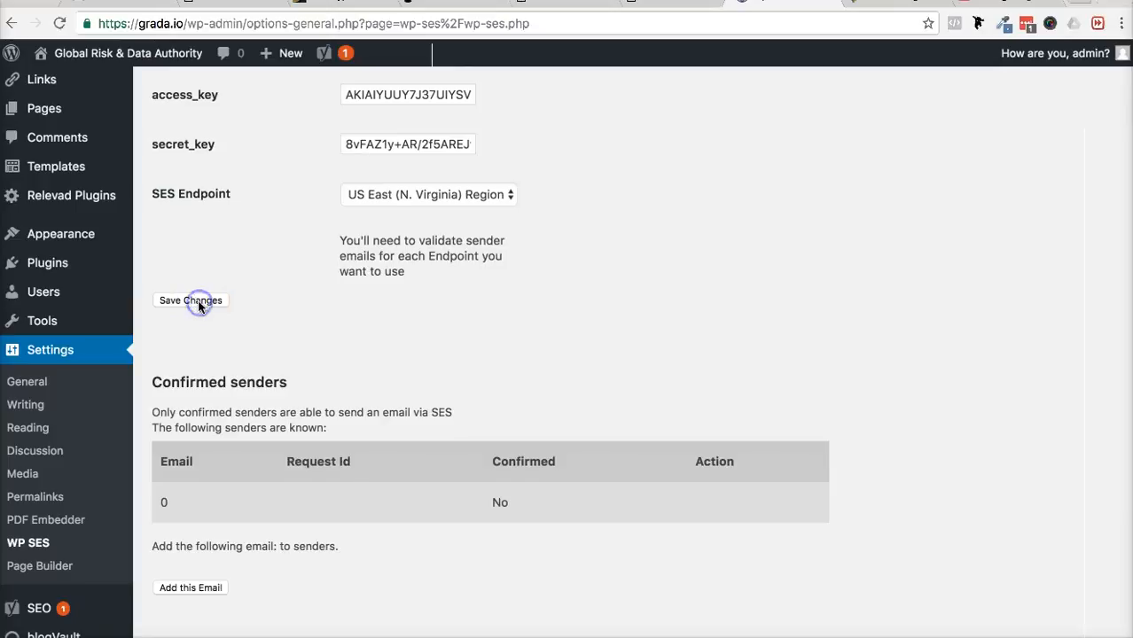
click(190, 300)
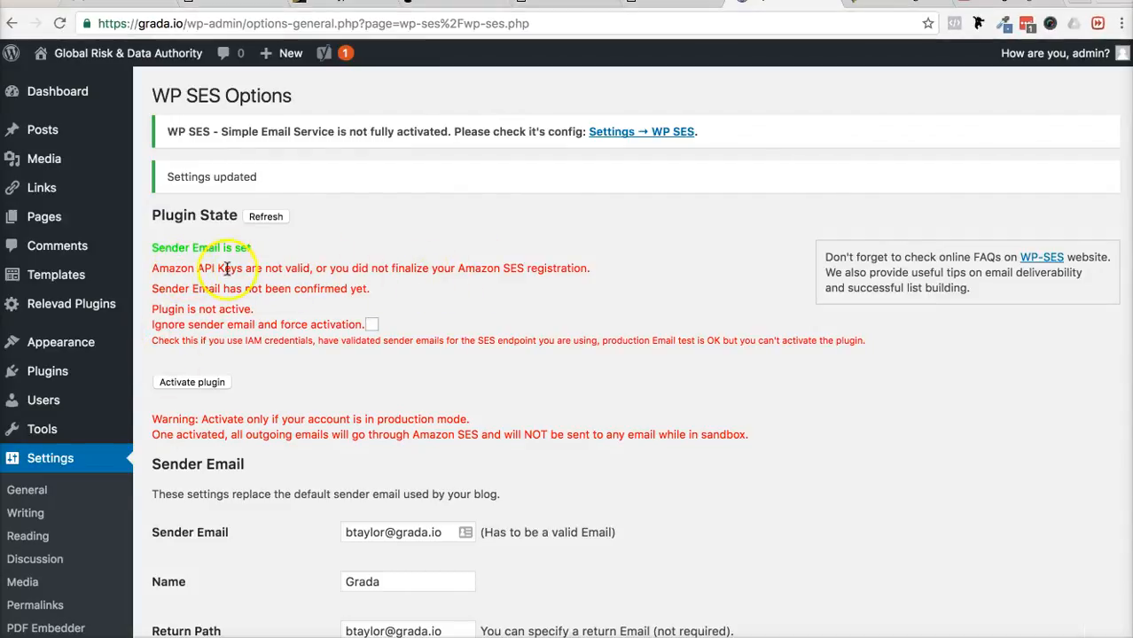
mouse_move(202, 284)
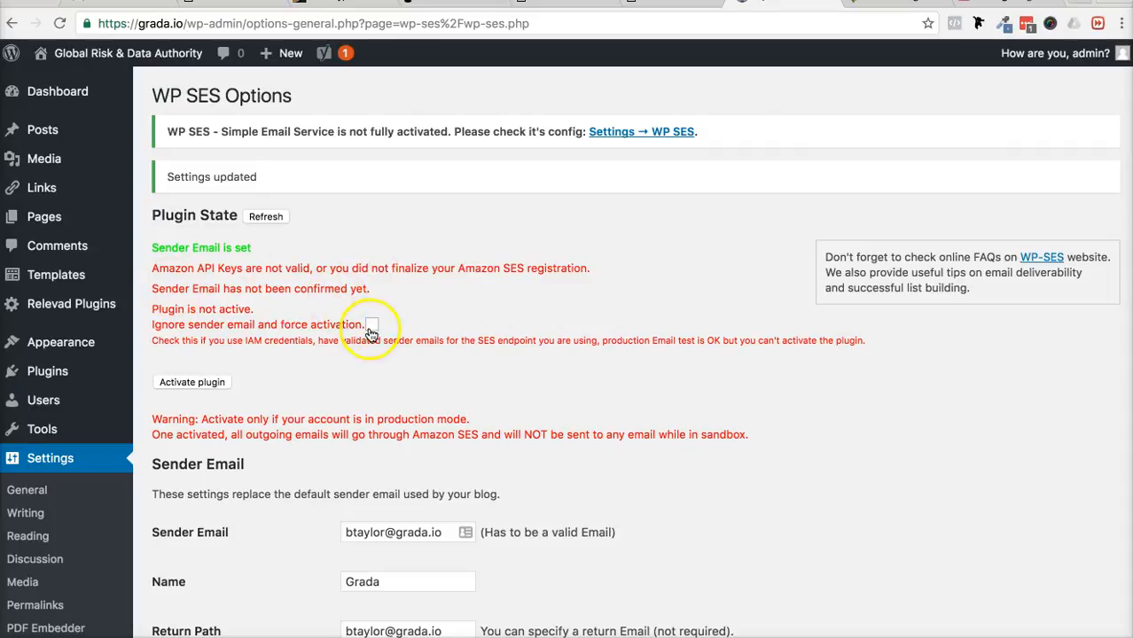
- Tick 'Ignore sender email and force activation' and activate the WP SES plugin
click(373, 324)
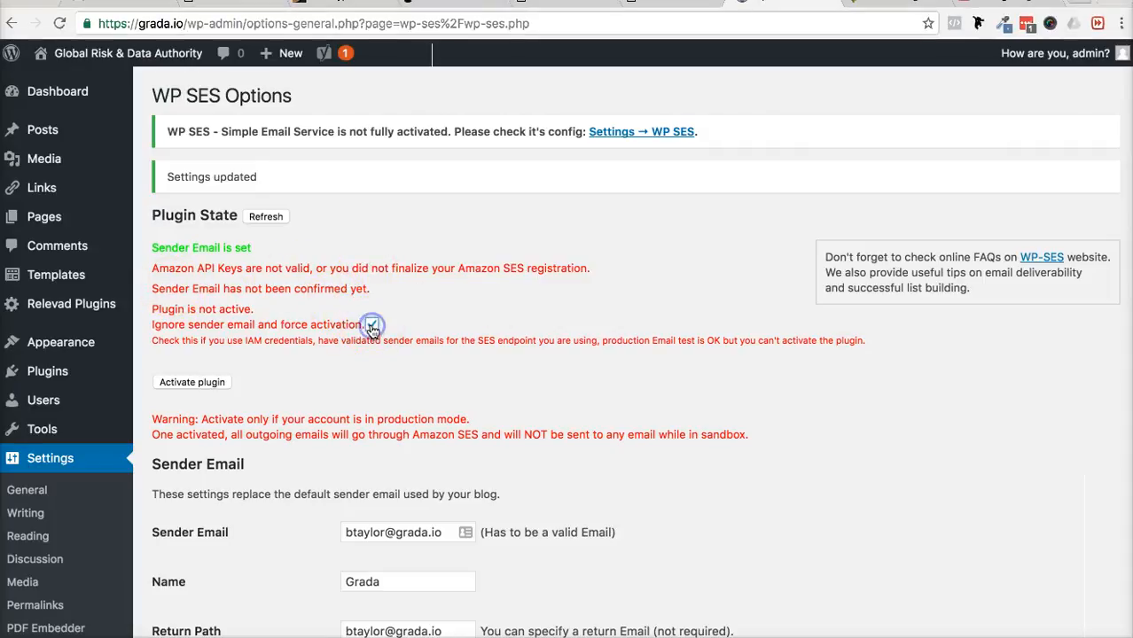
click(373, 323)
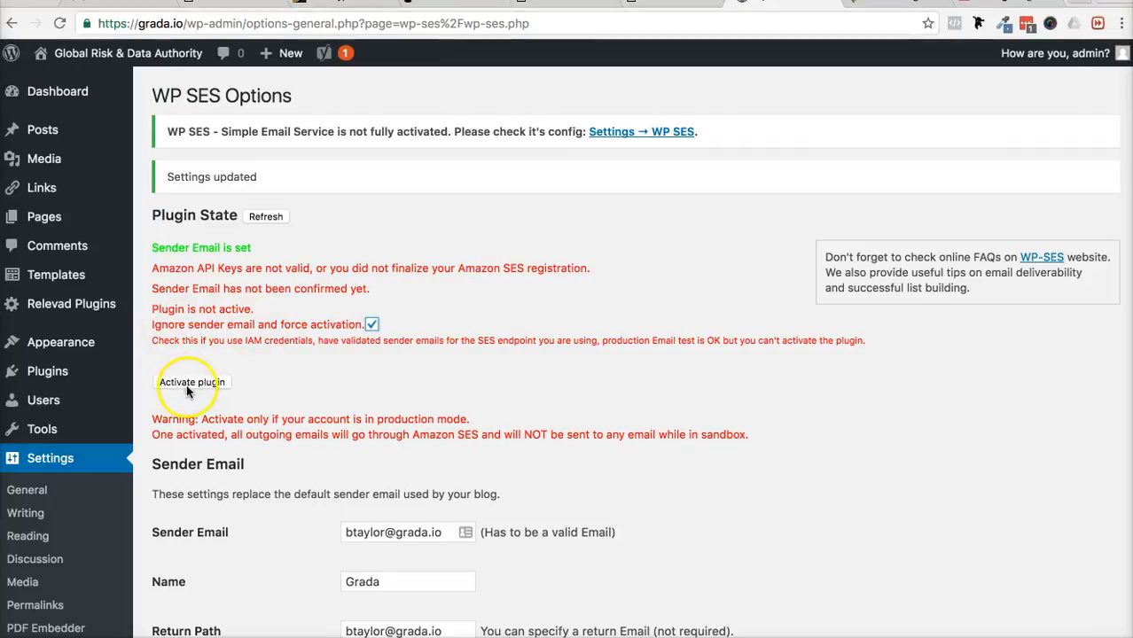
scroll(down, 3)
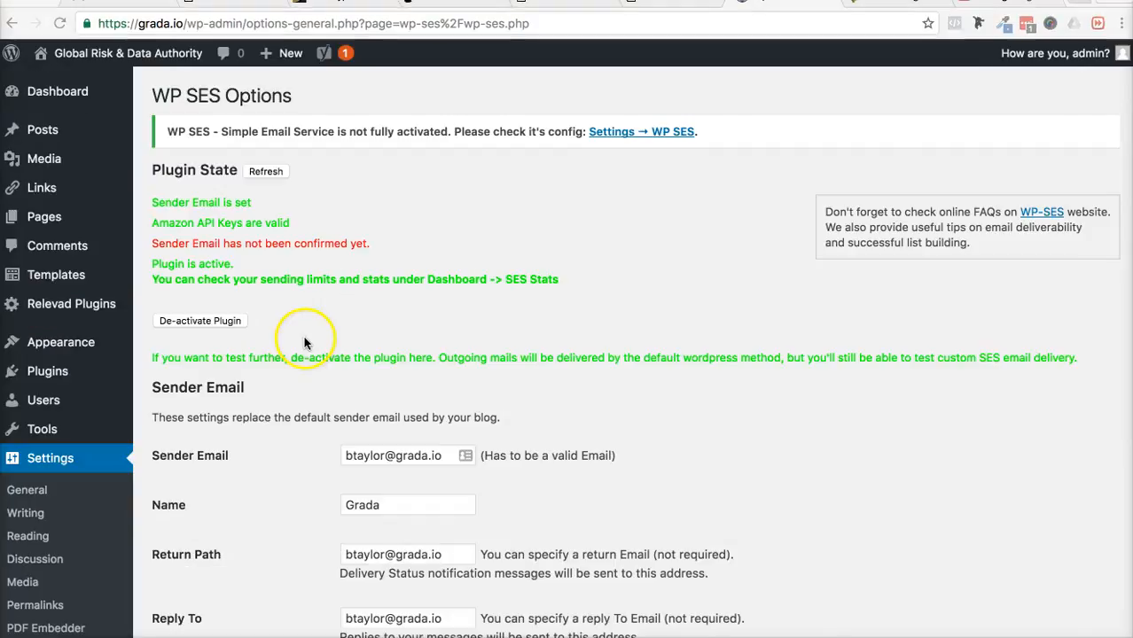
mouse_move(176, 237)
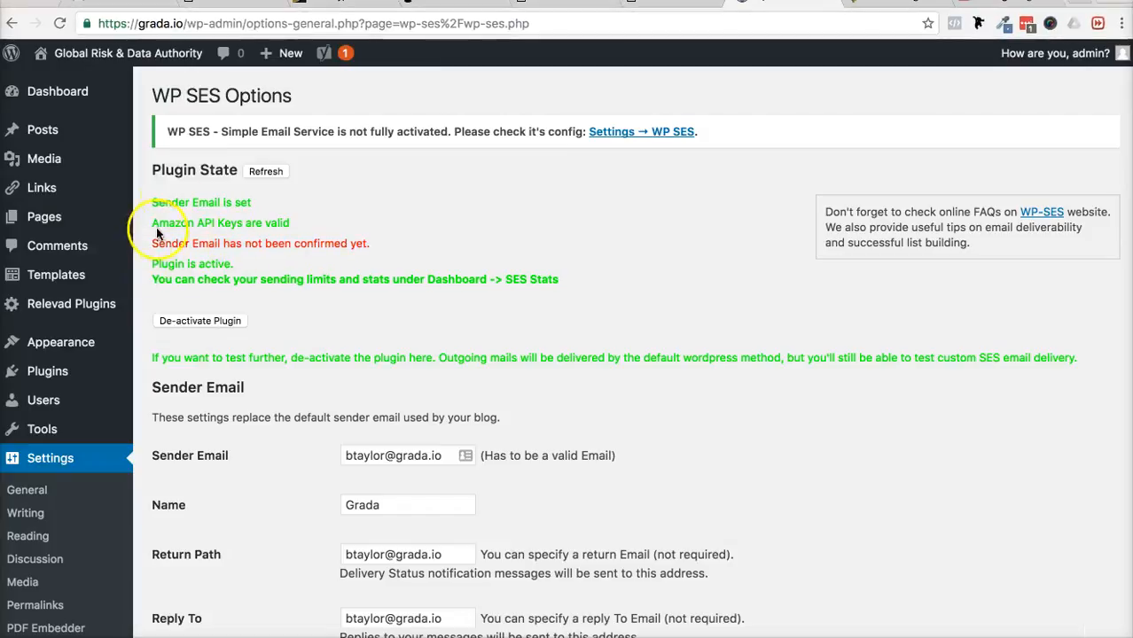
mouse_move(323, 443)
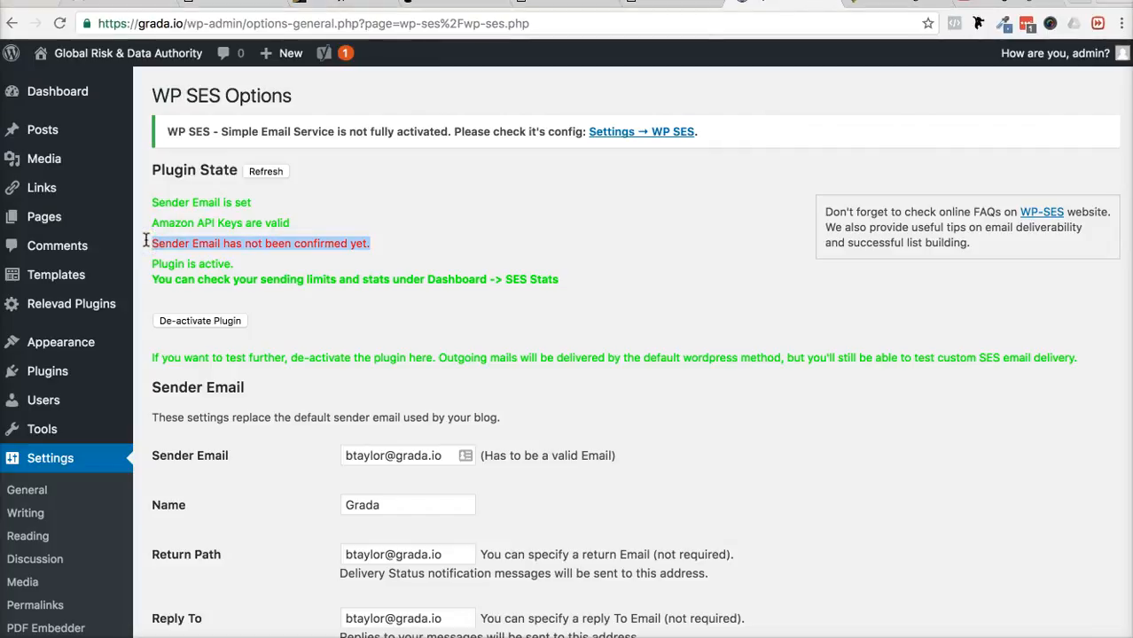
mouse_move(191, 262)
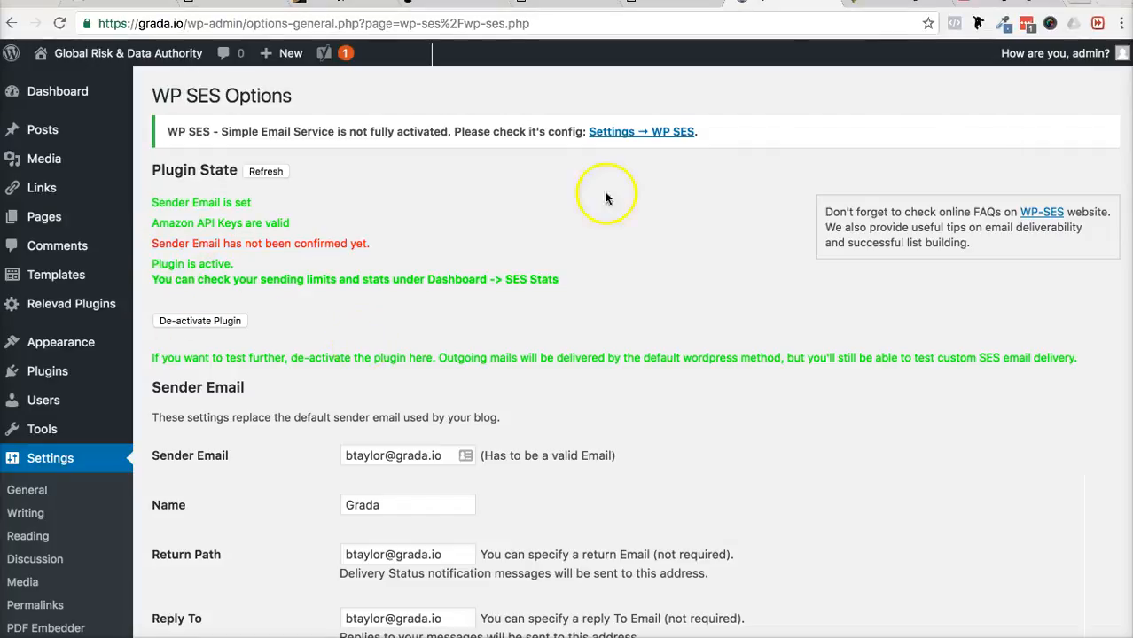
mouse_move(607, 194)
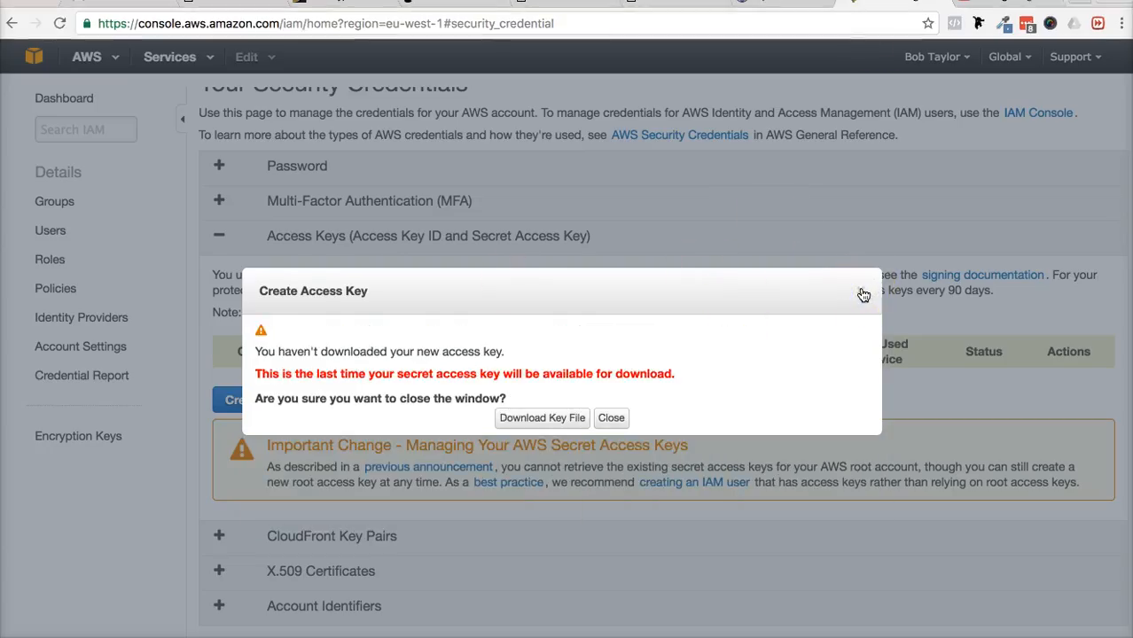
- Close the Create Access Key dialog without downloading and return to the WP SES page
click(610, 418)
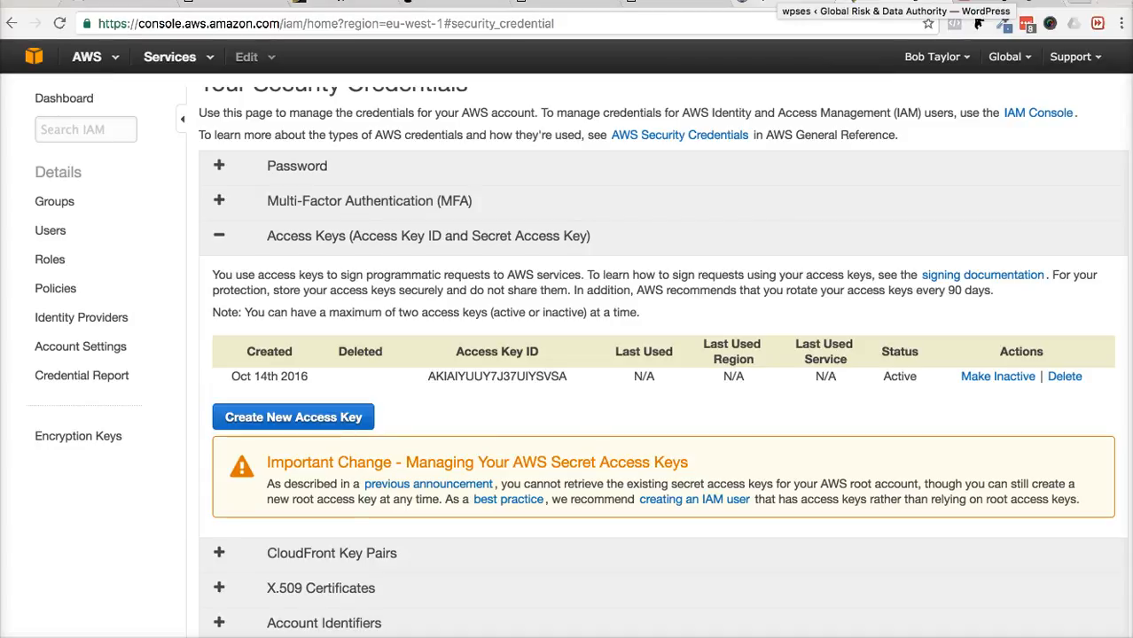
click(896, 11)
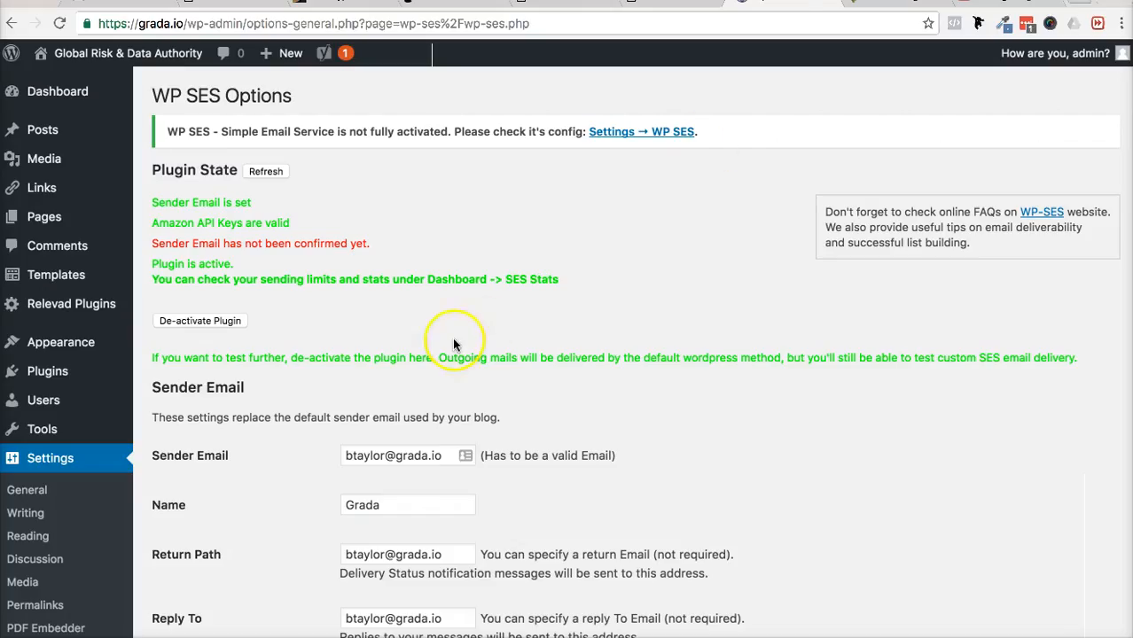